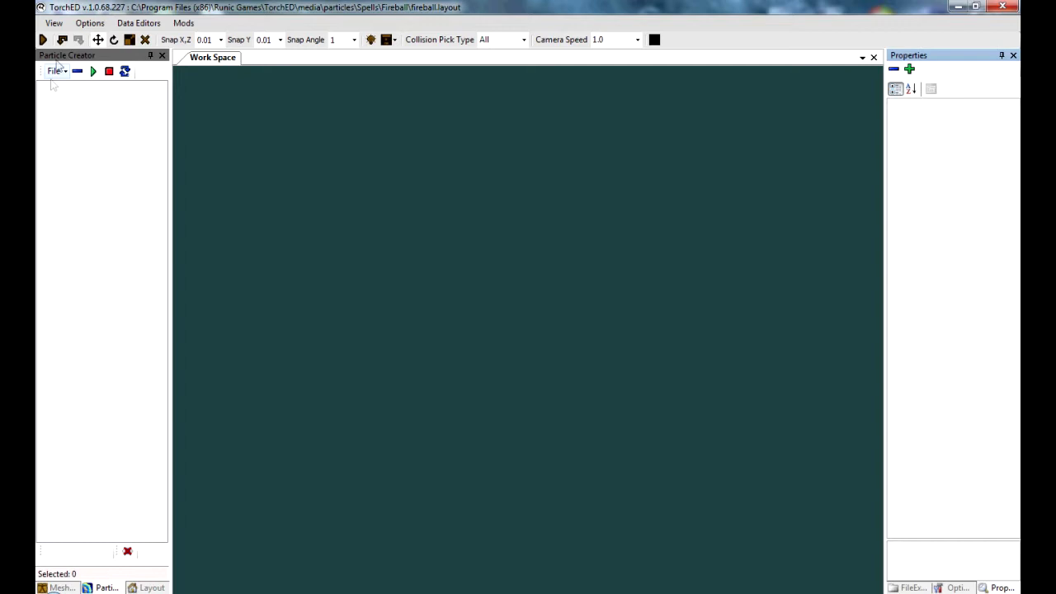
Start opening a layout and browse from media into the particles folder
click(55, 71)
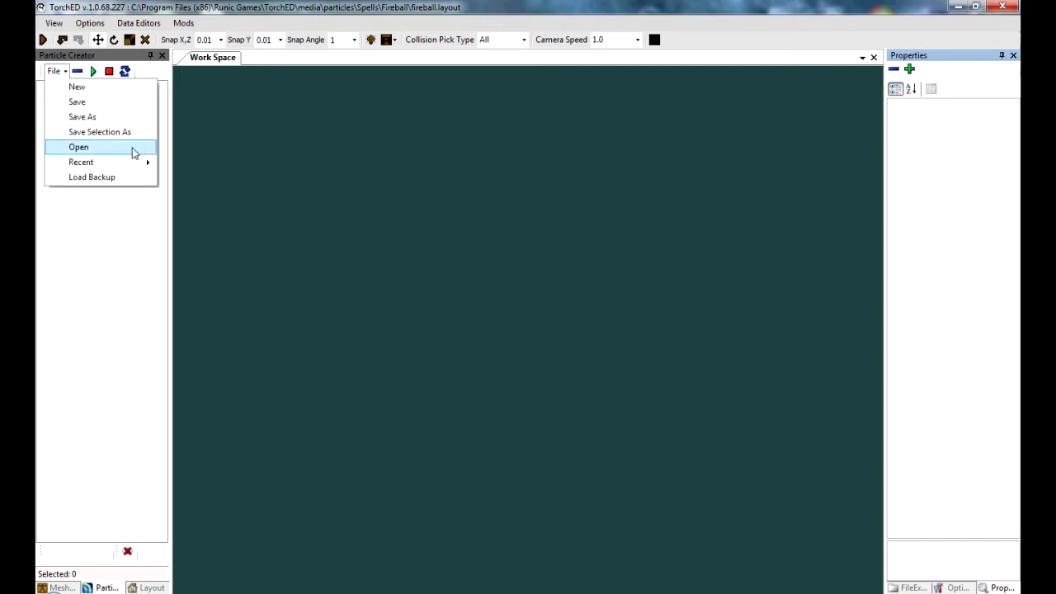
click(79, 145)
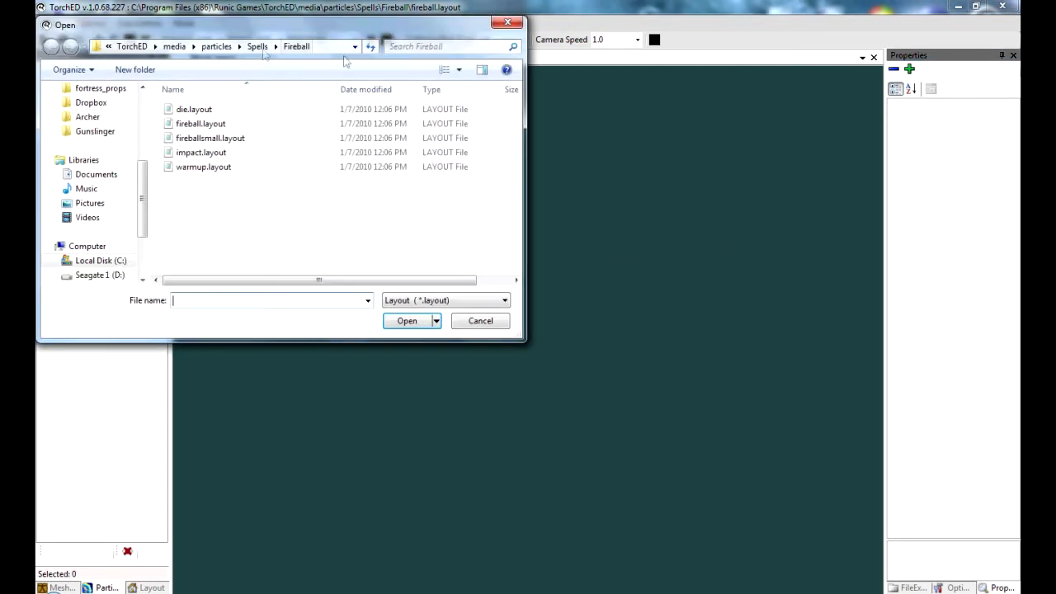
click(51, 46)
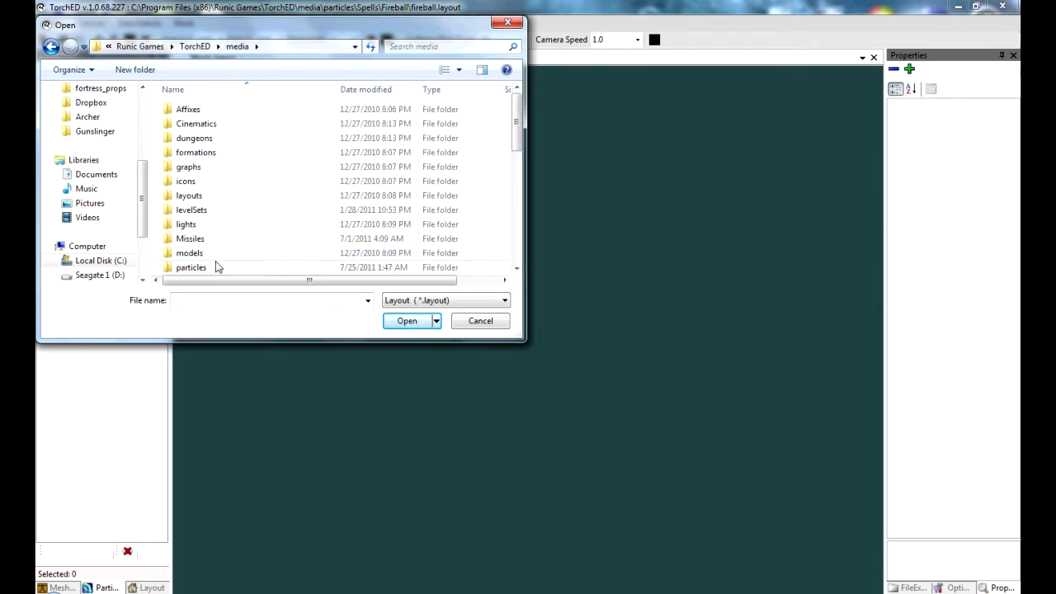
double_click(191, 268)
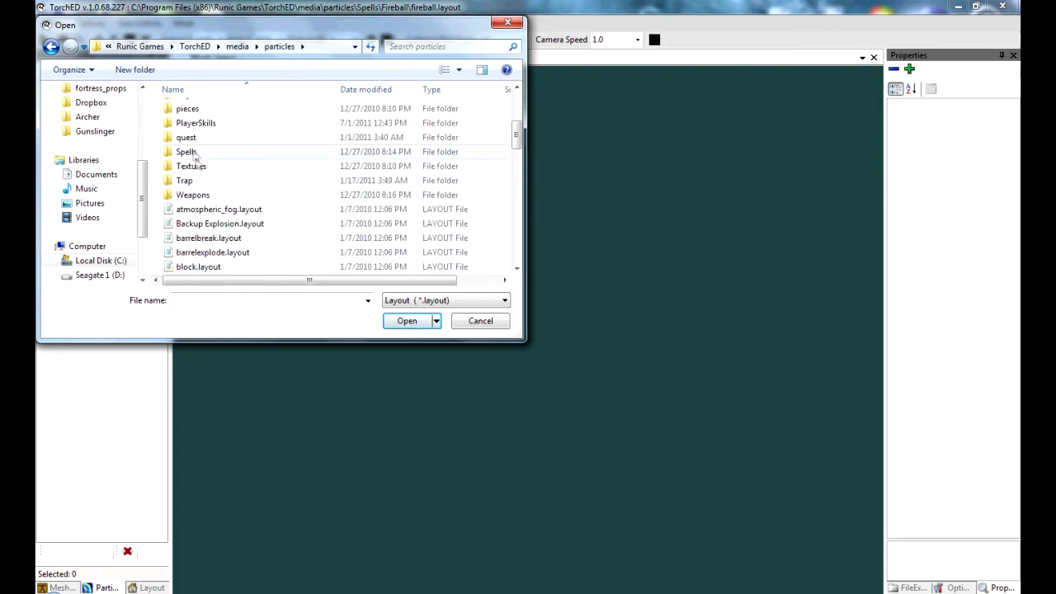
Go into Spells\Fireball and open fireball.layout
double_click(185, 151)
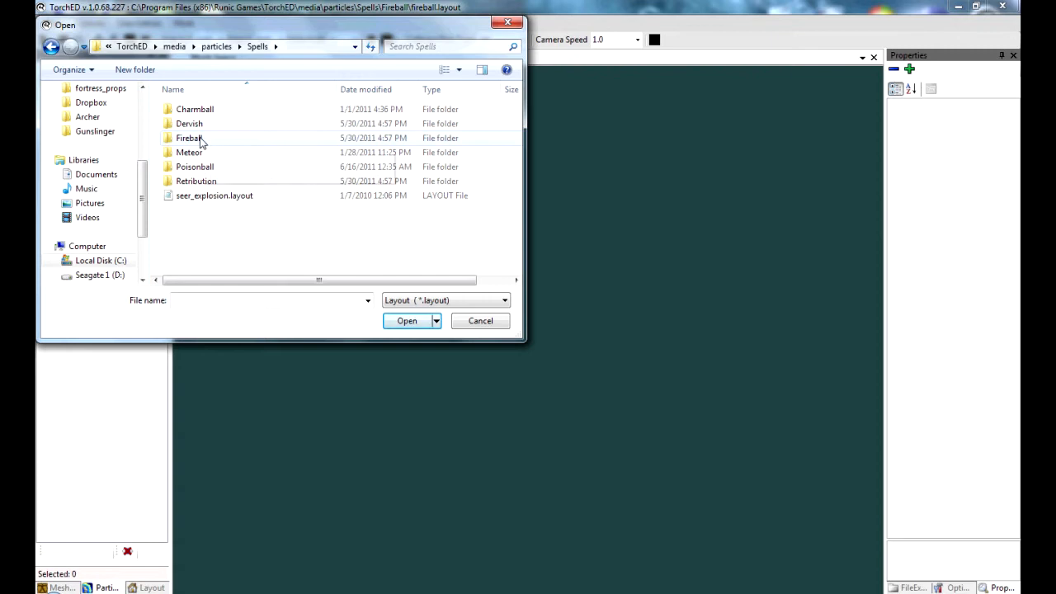
double_click(190, 138)
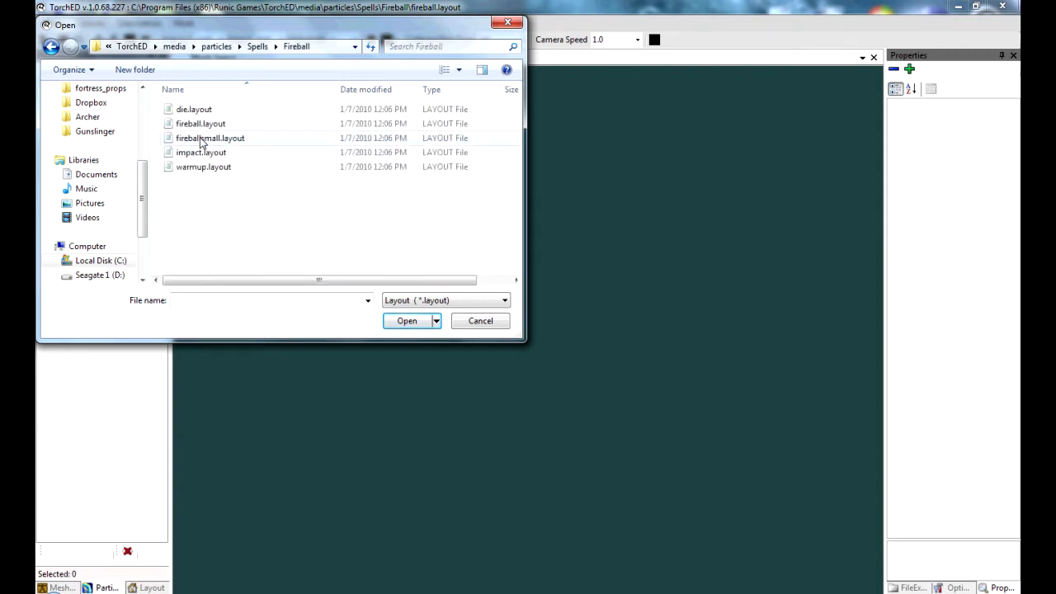
mouse_move(201, 123)
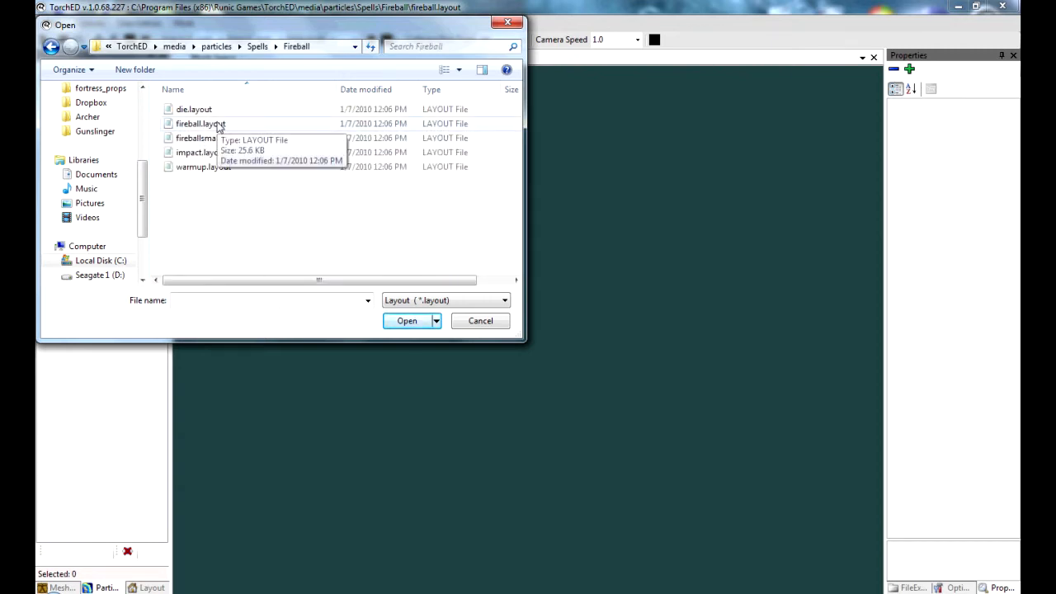
click(200, 122)
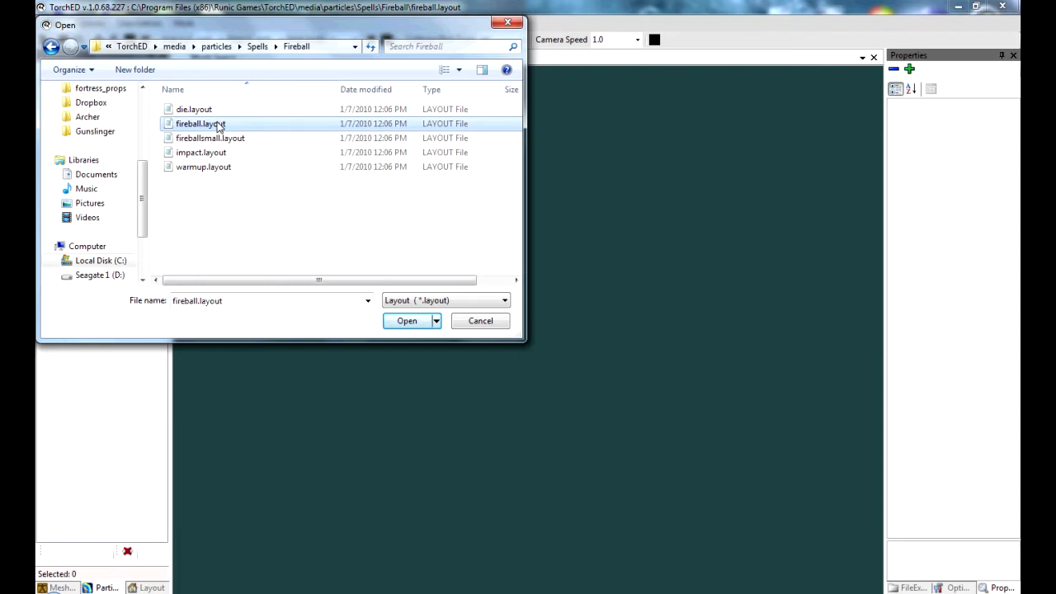
mouse_move(234, 129)
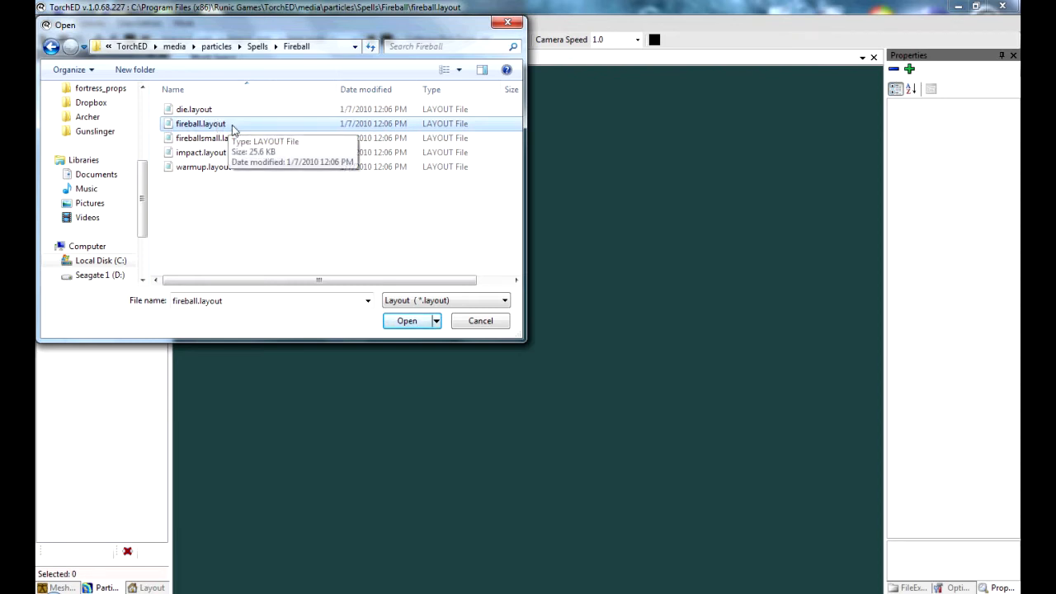
click(405, 320)
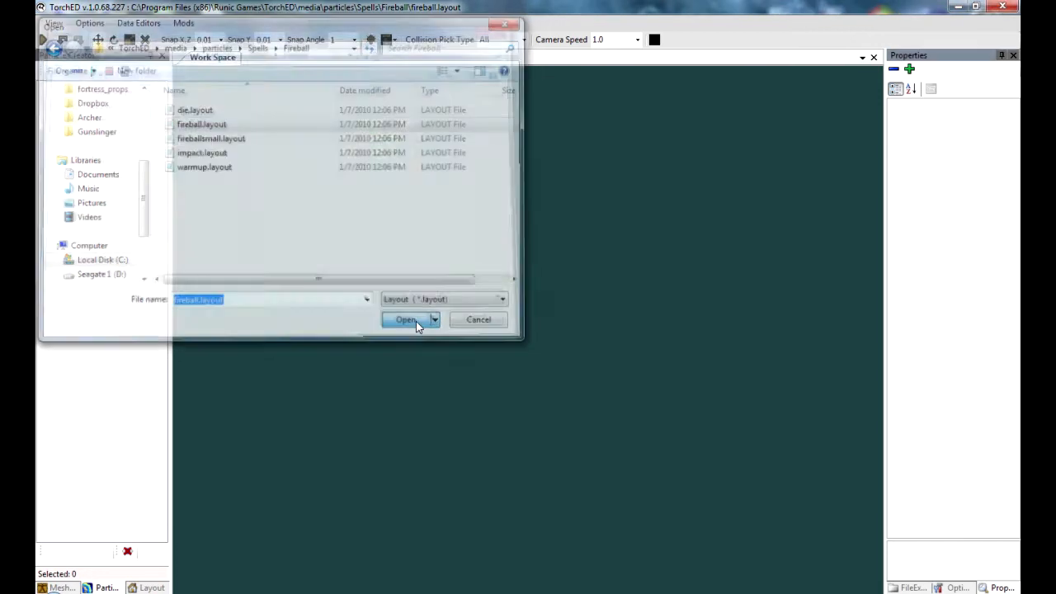
Expand the layout's particle groups and show the beam's Color34 properties
click(405, 320)
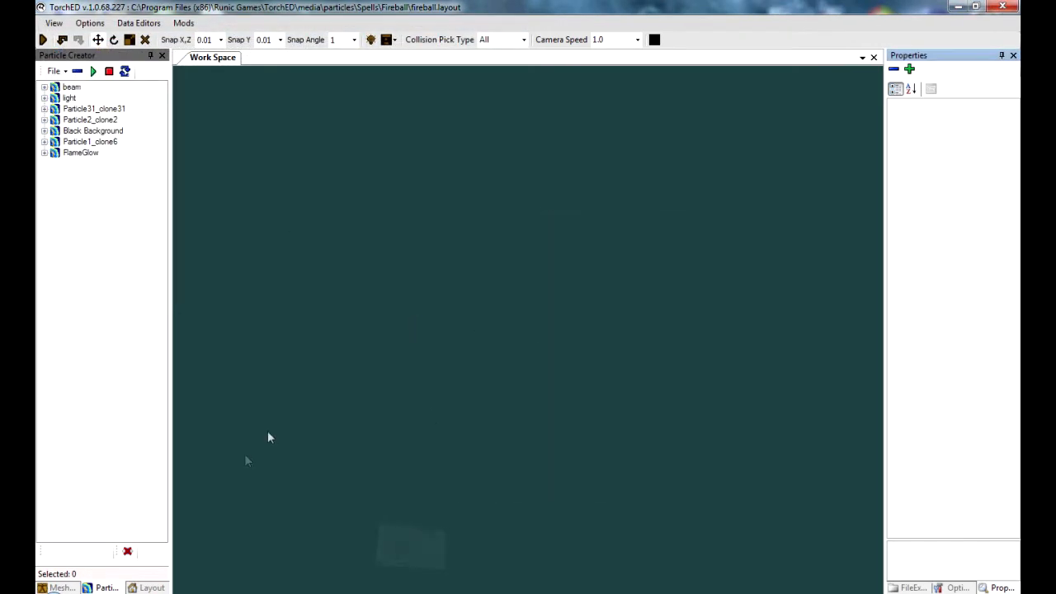
mouse_move(392, 413)
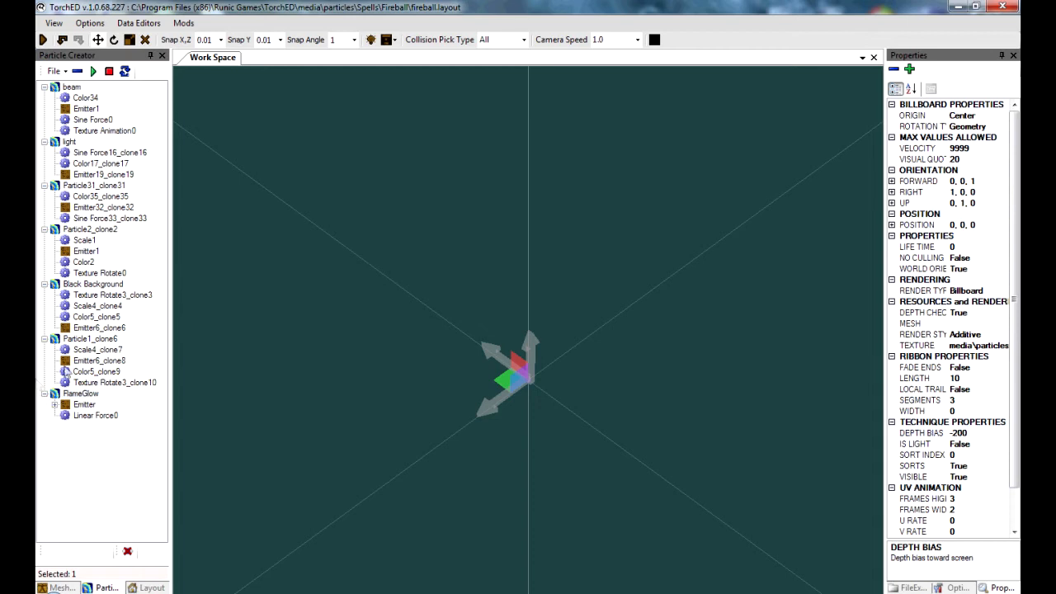
click(96, 371)
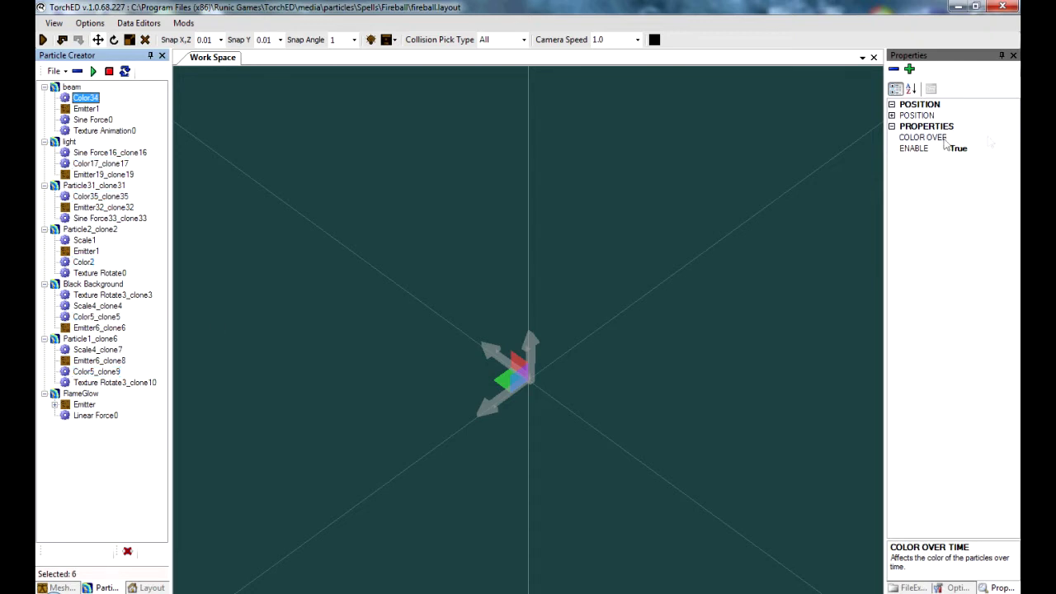
Bring up the beam's Color34 colour-over-time gradient and step through its colour keys
click(86, 97)
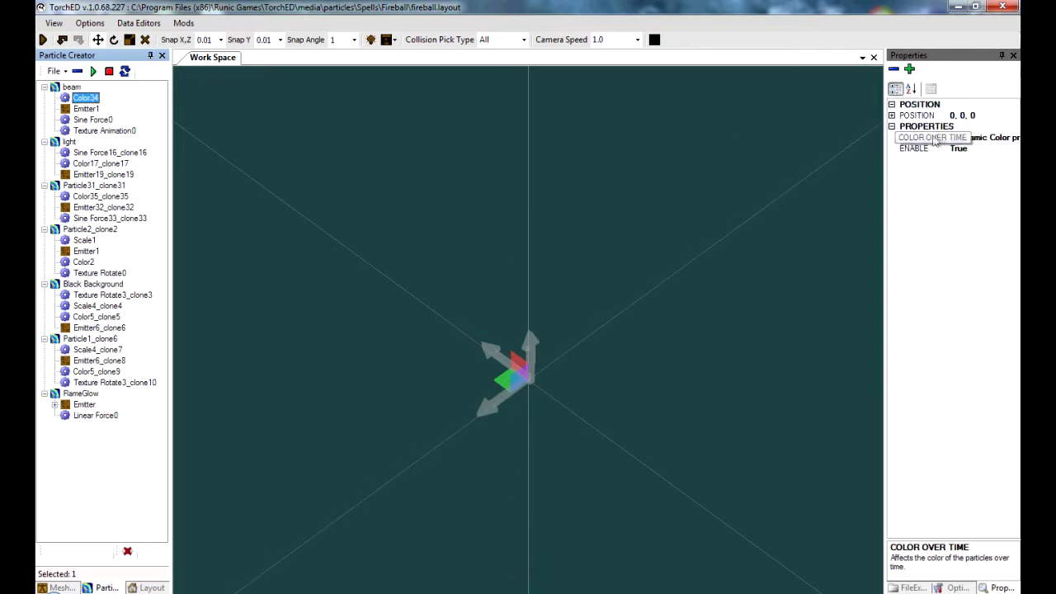
click(922, 136)
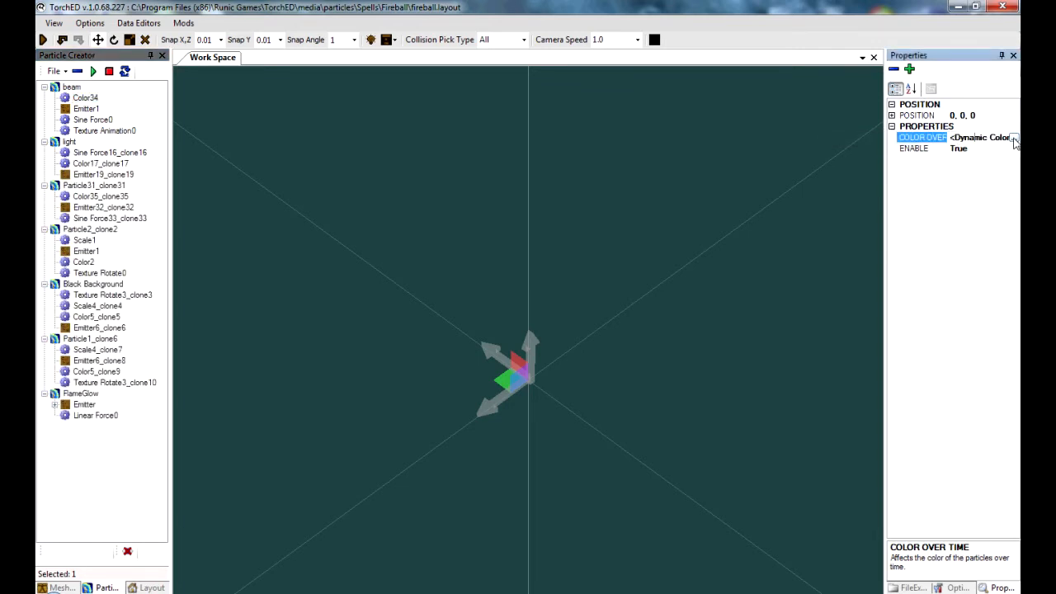
click(1016, 139)
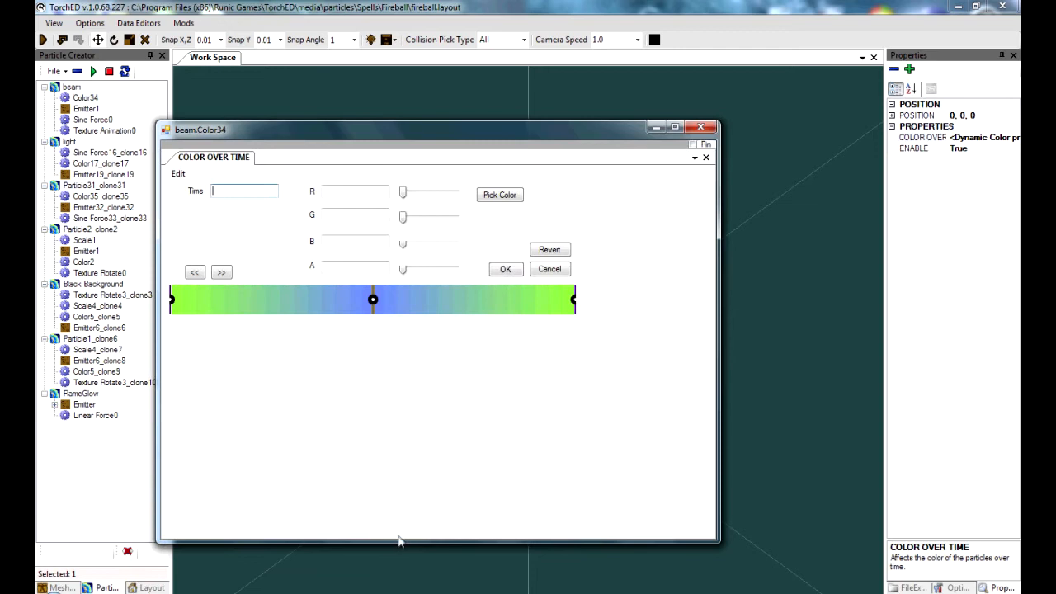
mouse_move(343, 142)
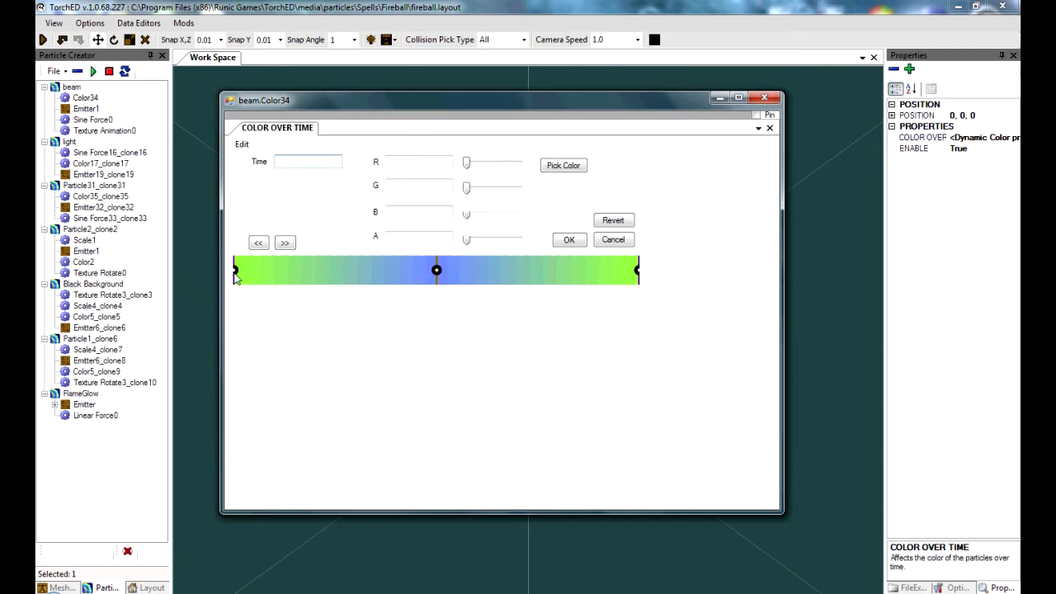
click(284, 243)
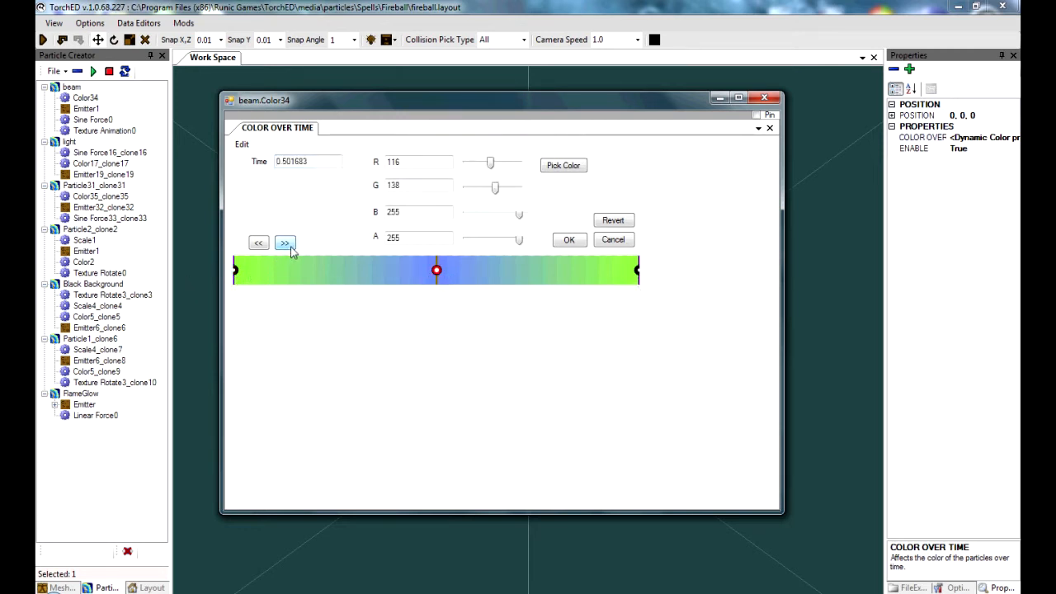
click(284, 243)
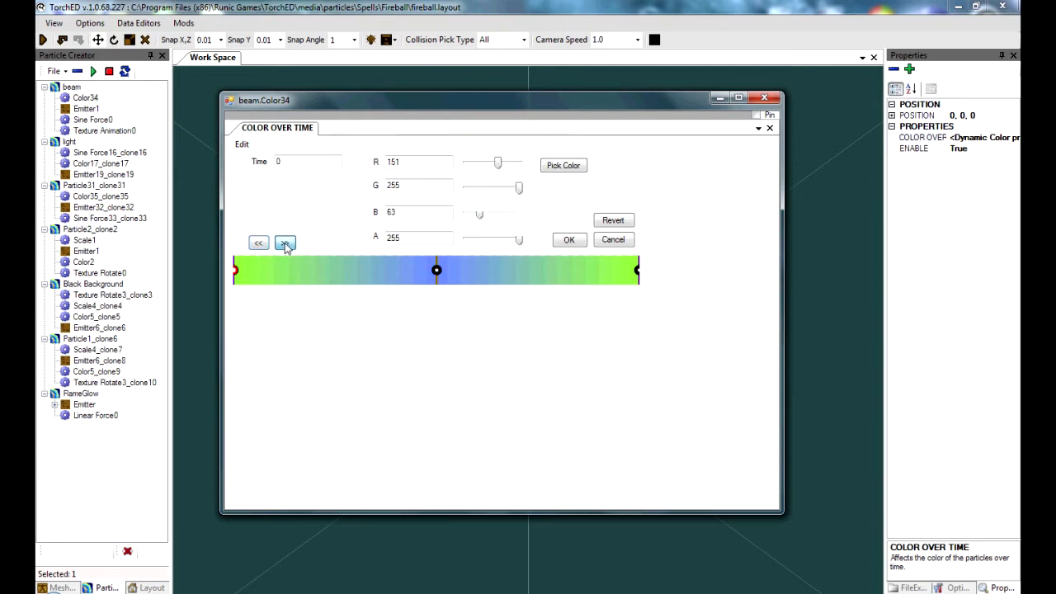
click(284, 243)
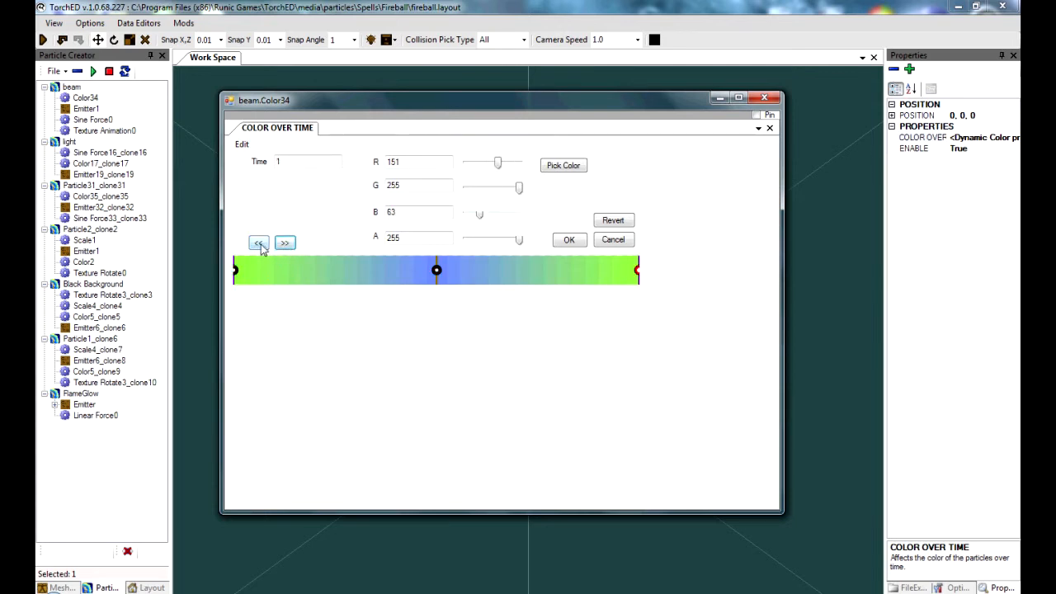
click(259, 243)
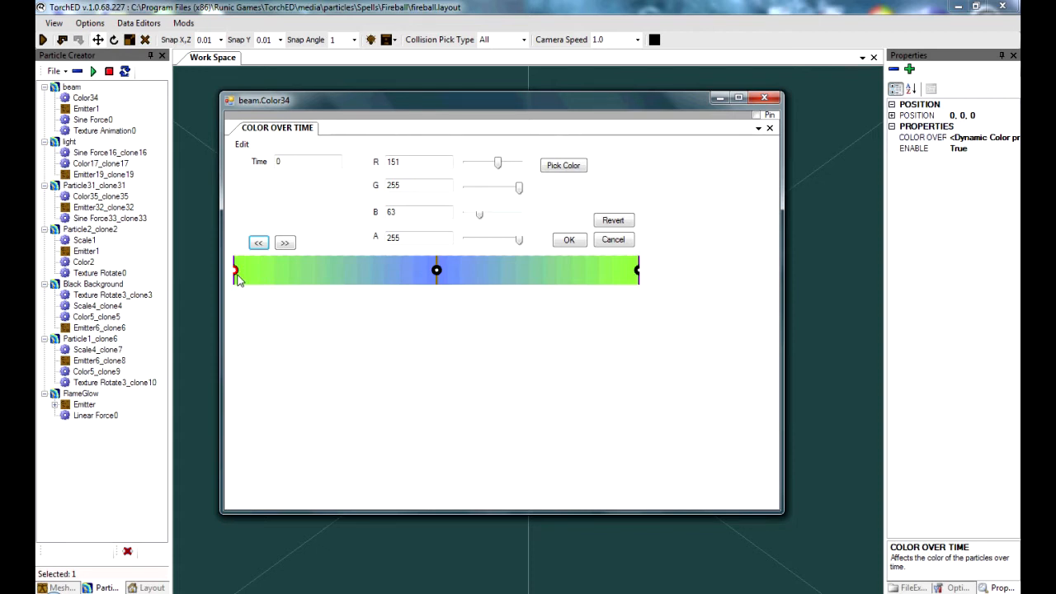
mouse_move(580, 197)
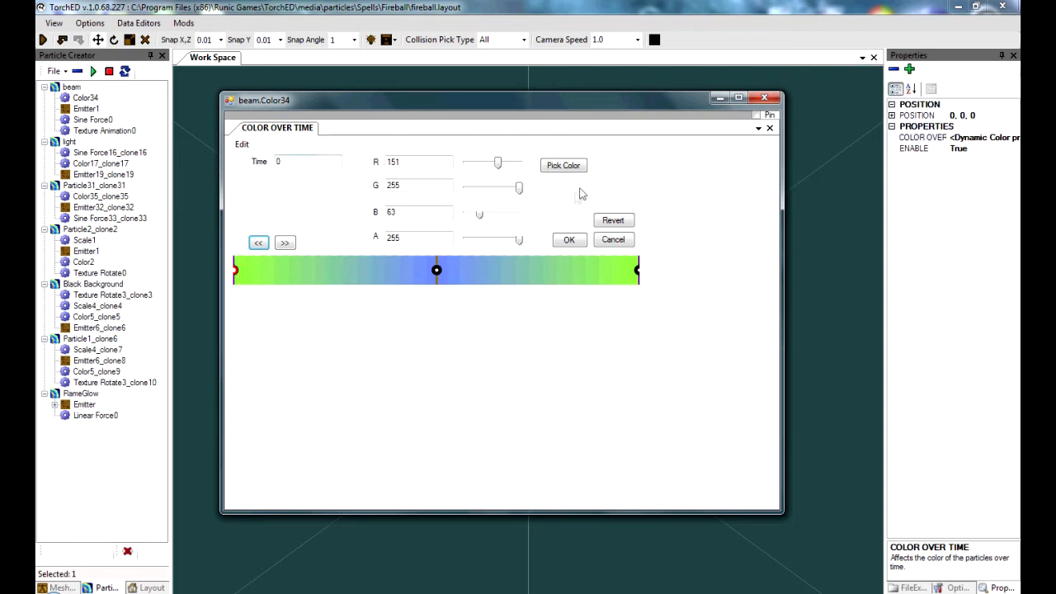
Set both end keys of the gradient to light blue and apply it
click(564, 165)
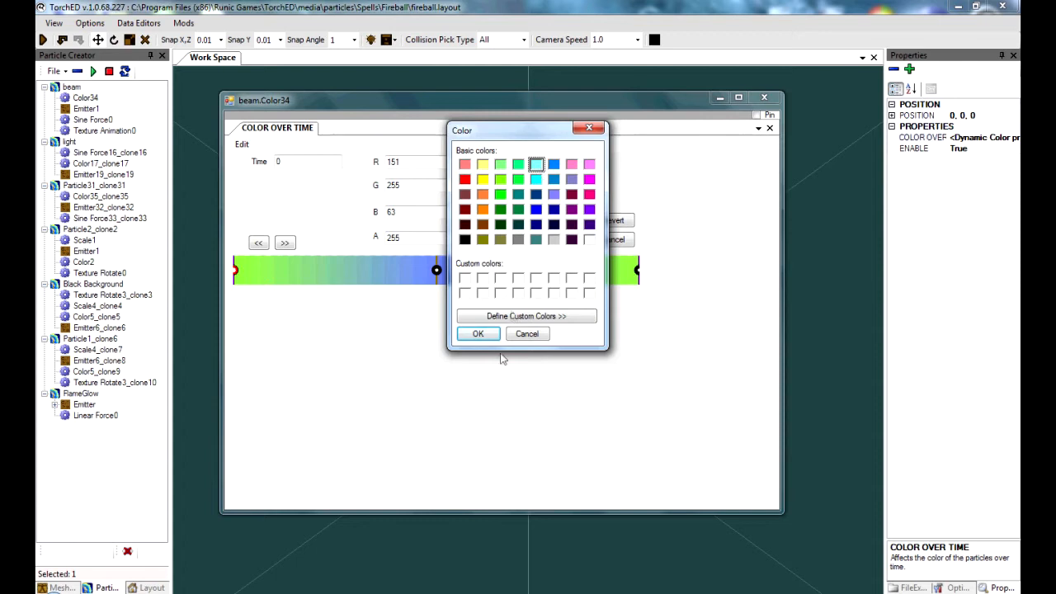
click(479, 333)
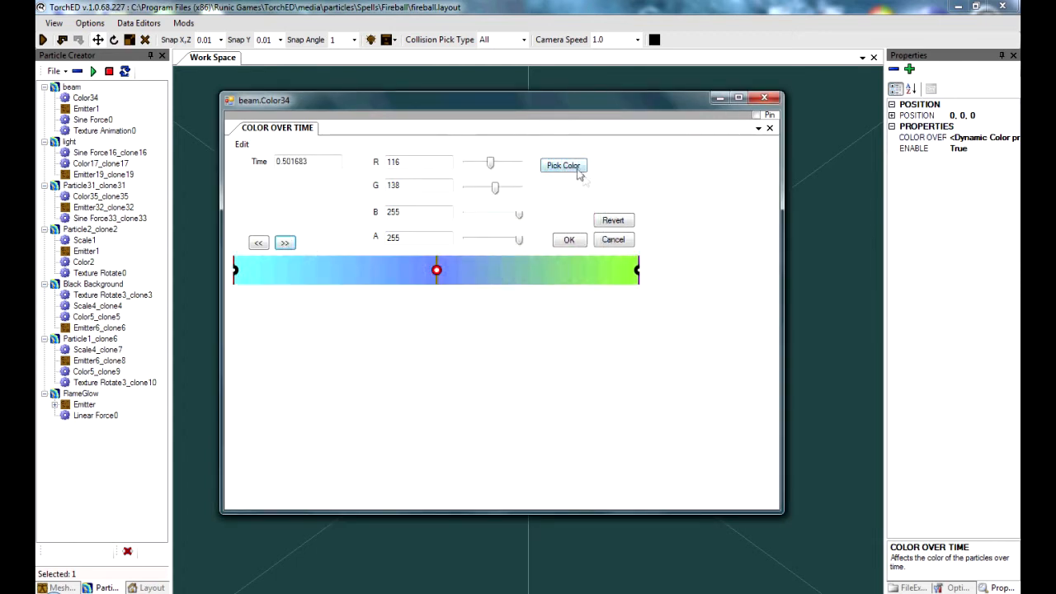
click(564, 165)
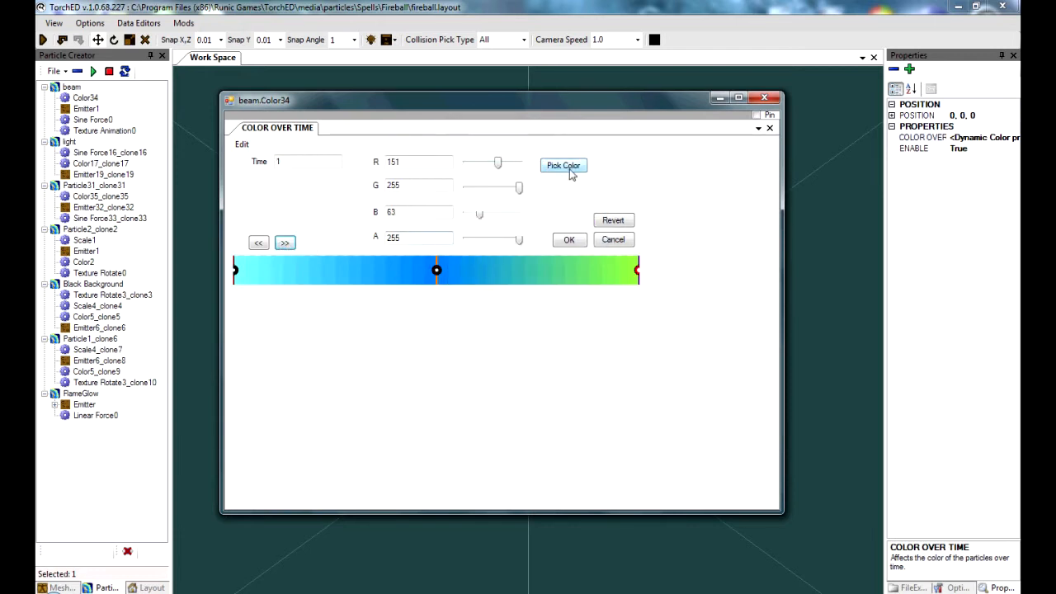
click(564, 165)
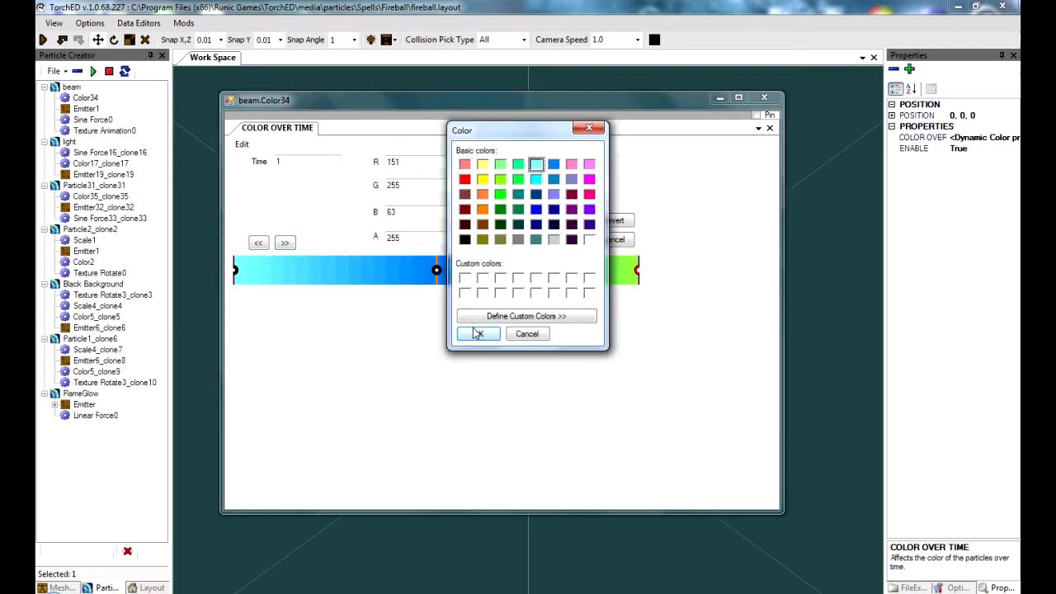
click(478, 333)
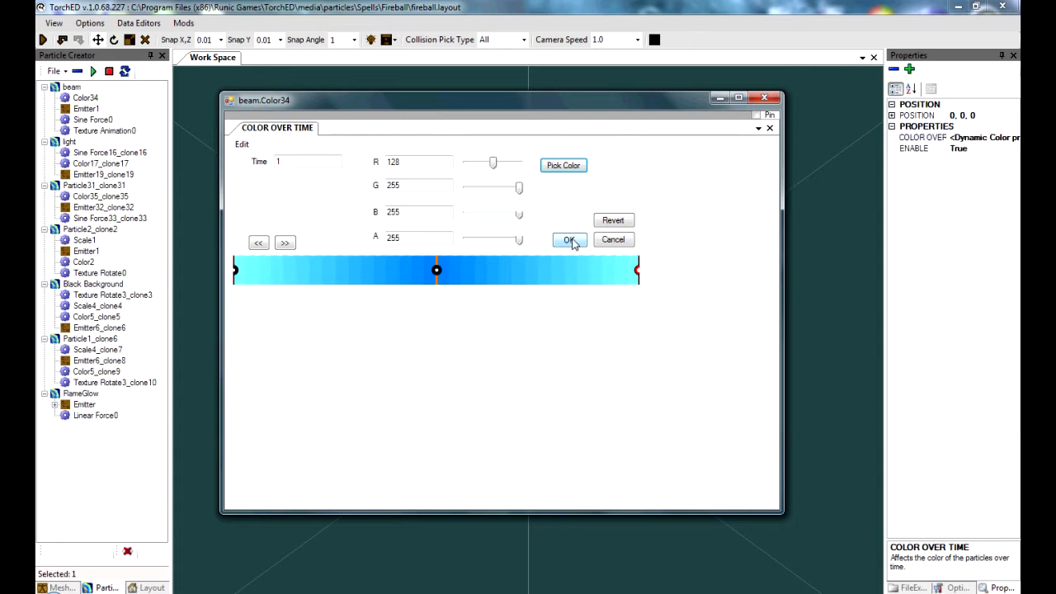
click(568, 239)
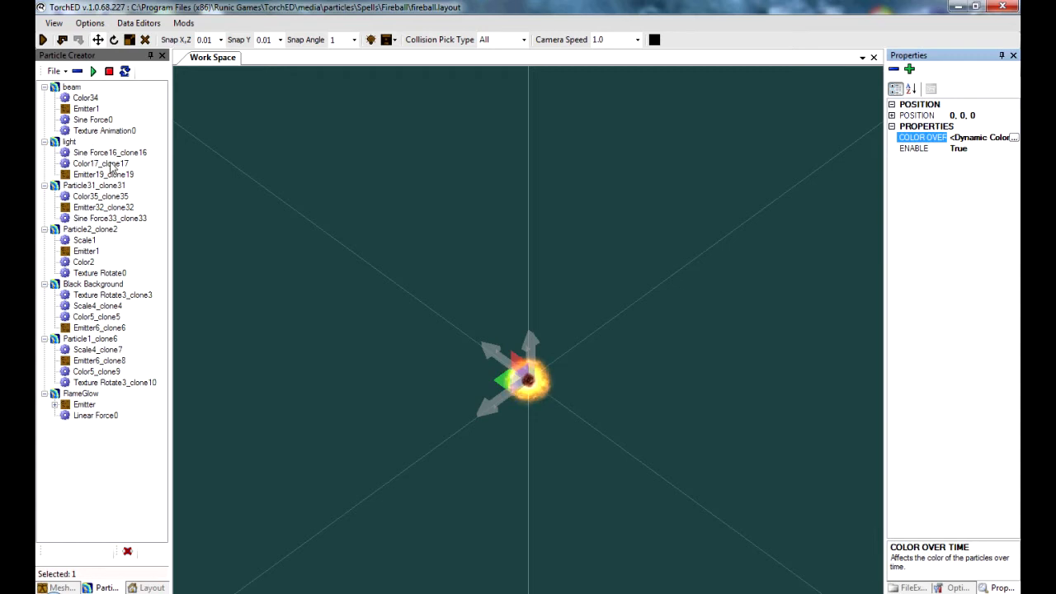
Set the light group's Color17_clone17 gradient colour to light cyan and apply it
click(101, 163)
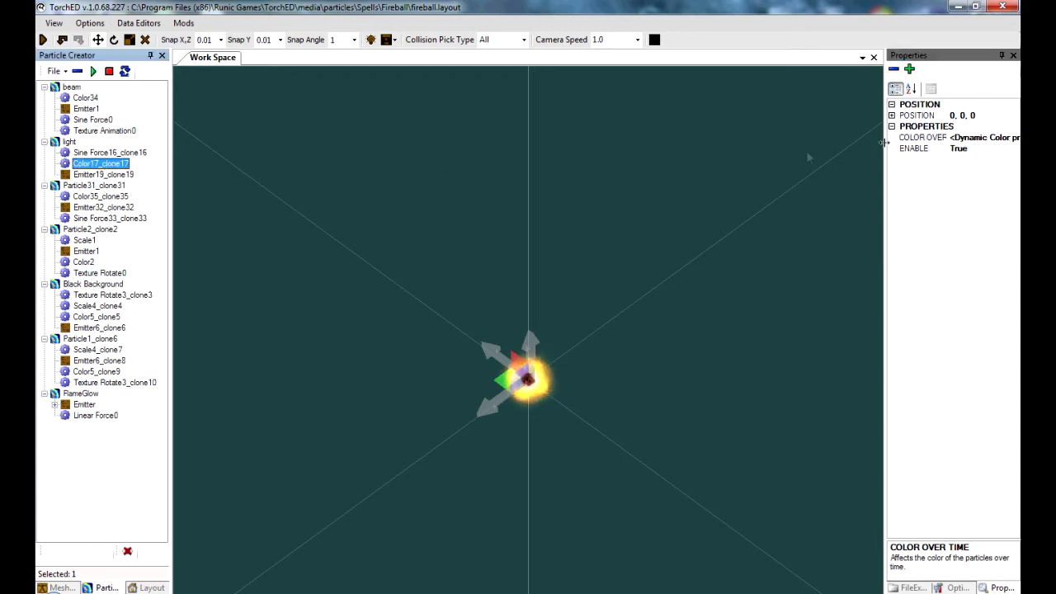
double_click(102, 163)
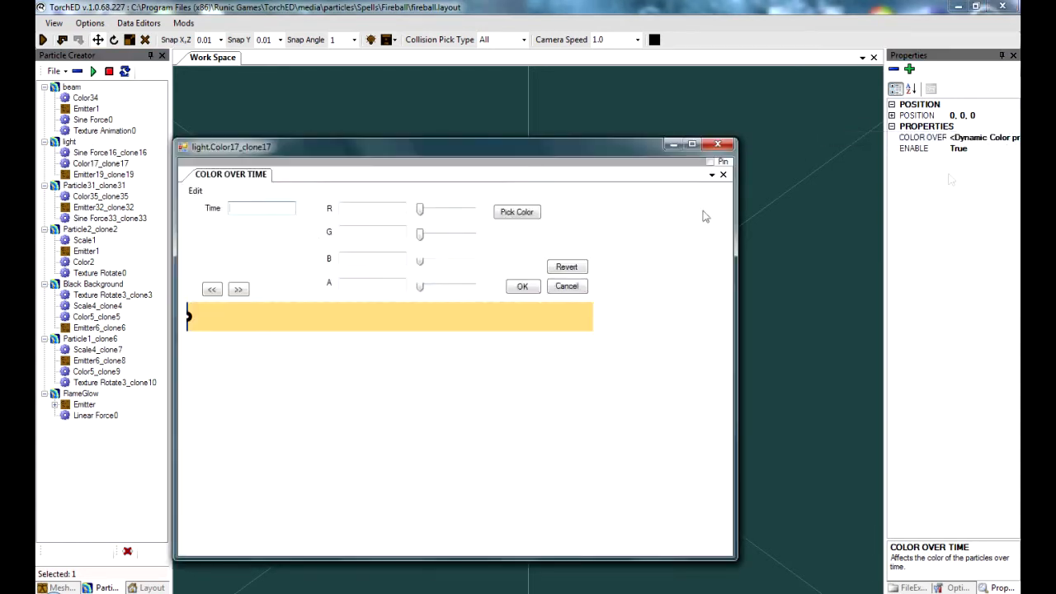
click(516, 211)
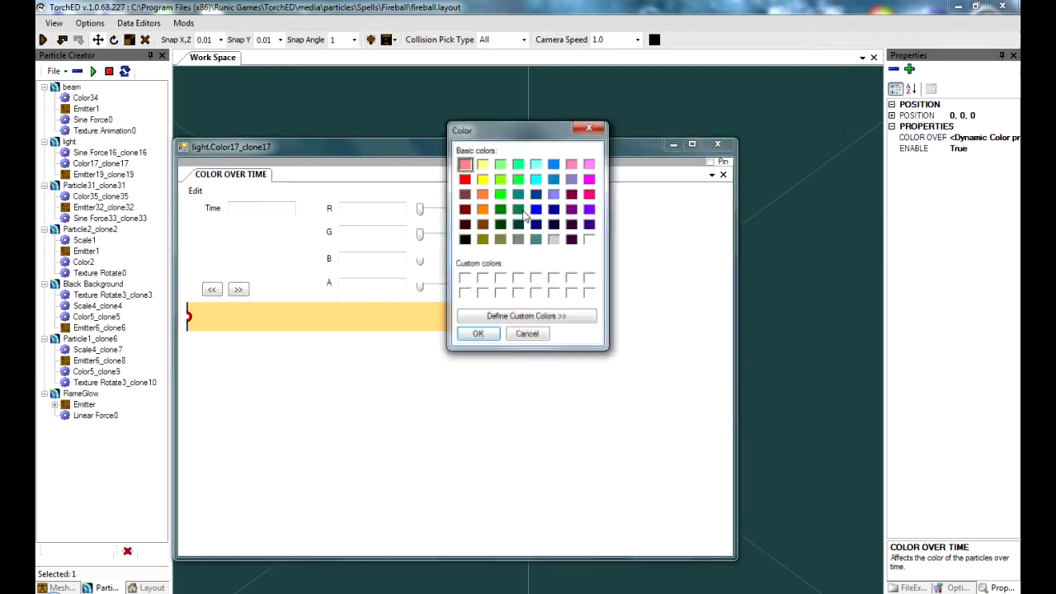
click(478, 333)
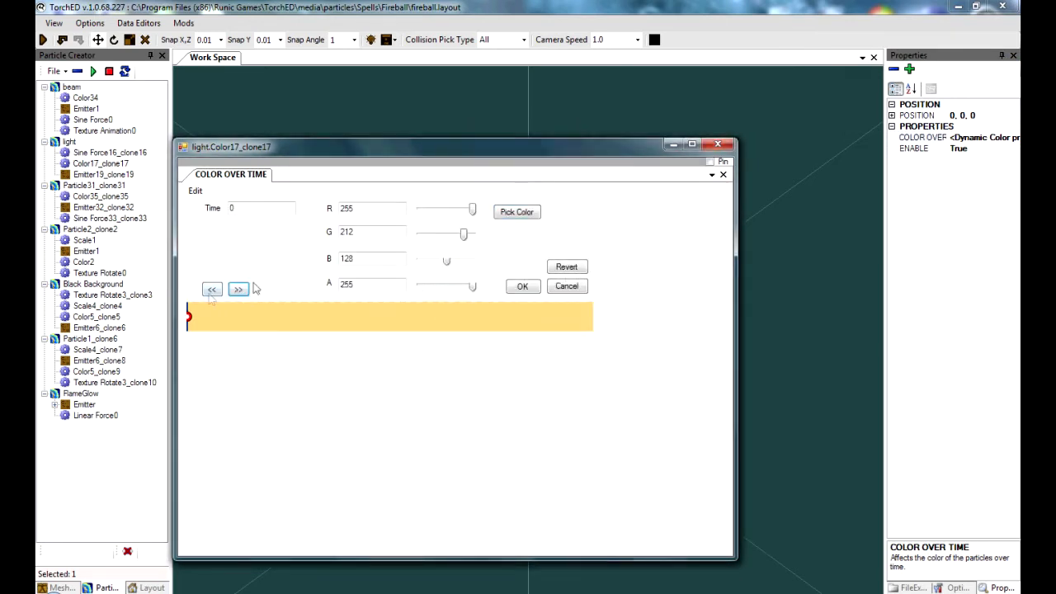
click(516, 212)
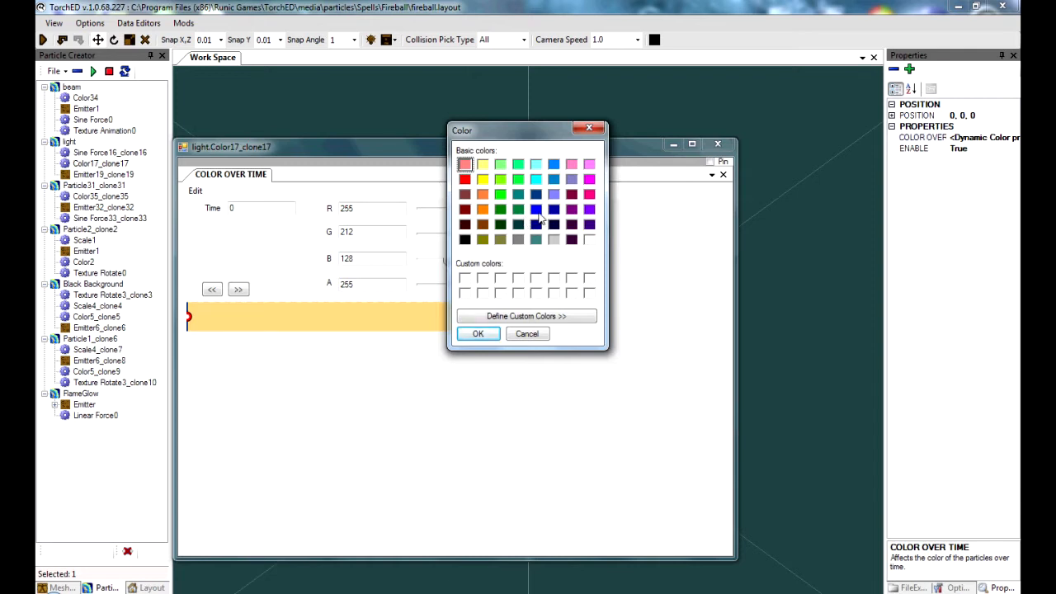
mouse_move(542, 213)
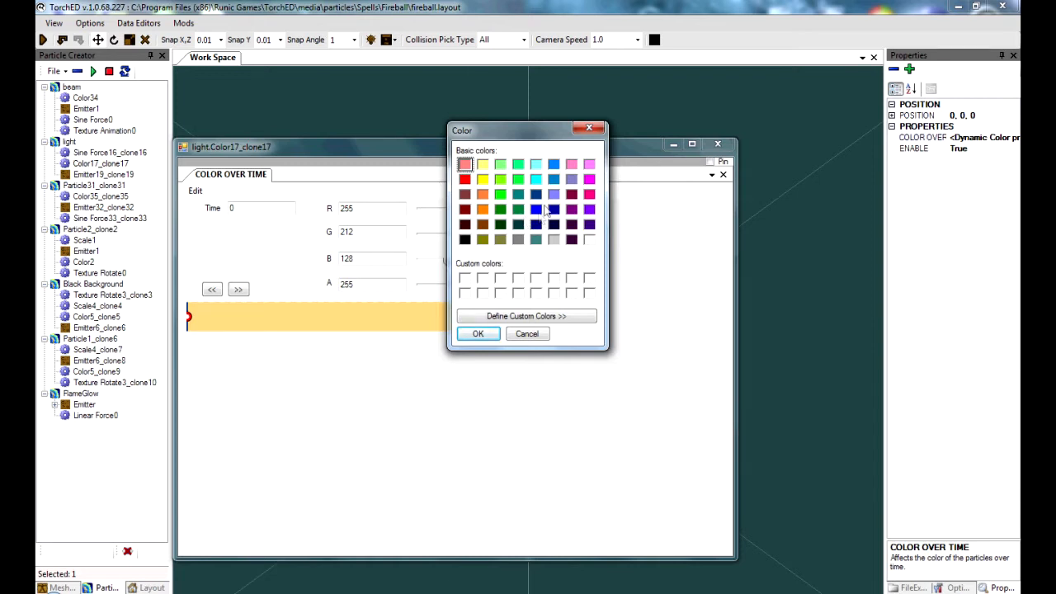
click(536, 163)
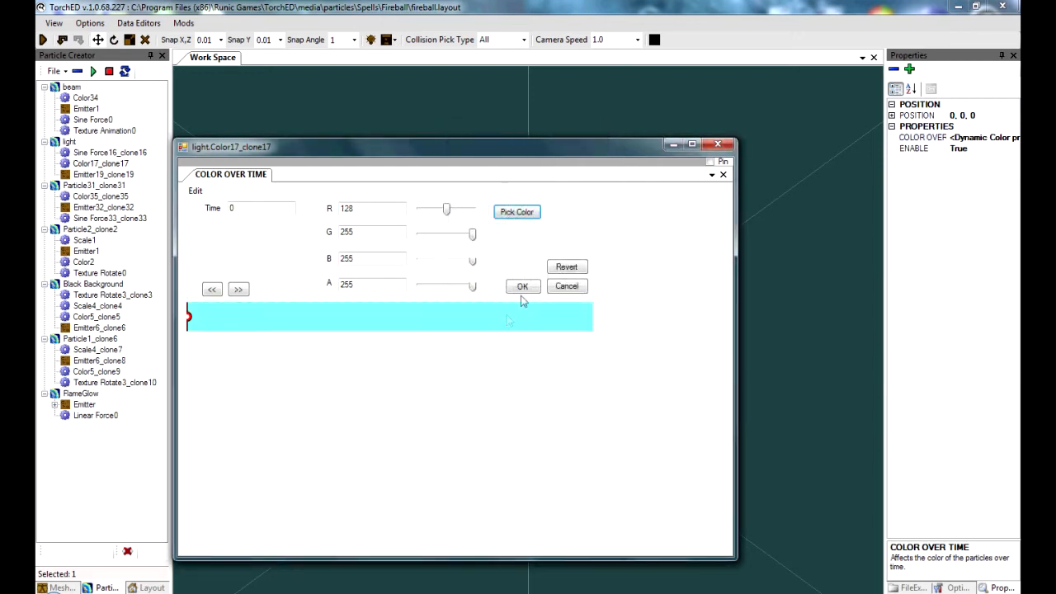
click(521, 285)
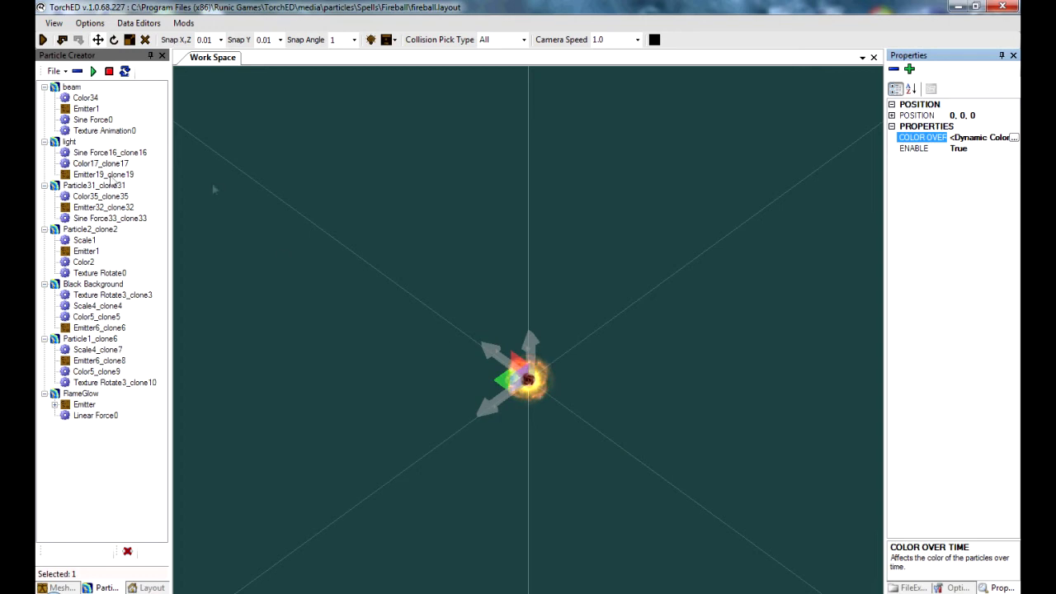
In Particle31's Color35 gradient, set the first key to dark teal after undoing a misplaced change
click(92, 71)
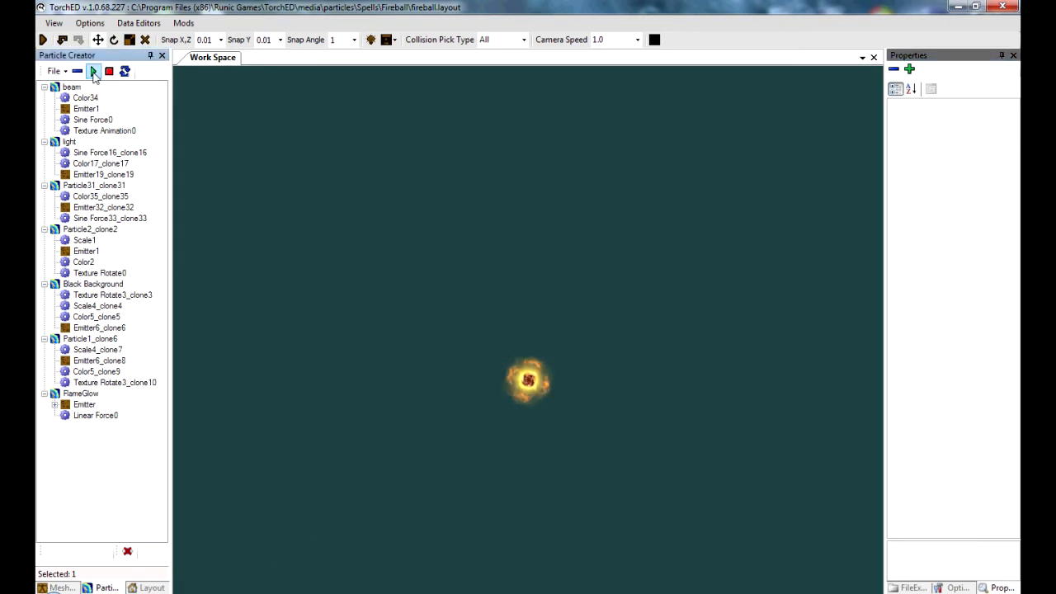
mouse_move(93, 71)
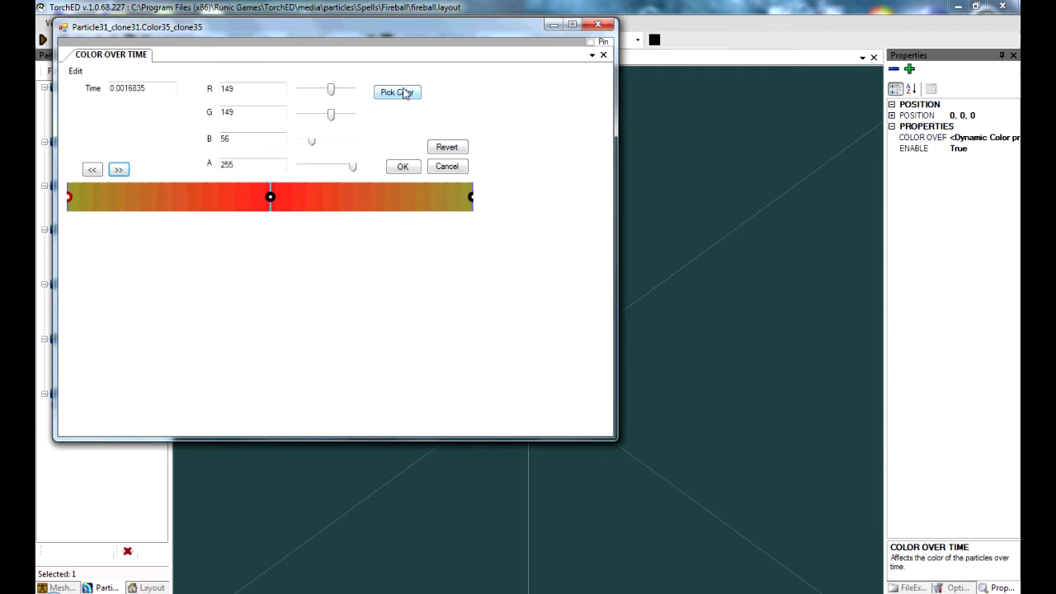
click(396, 92)
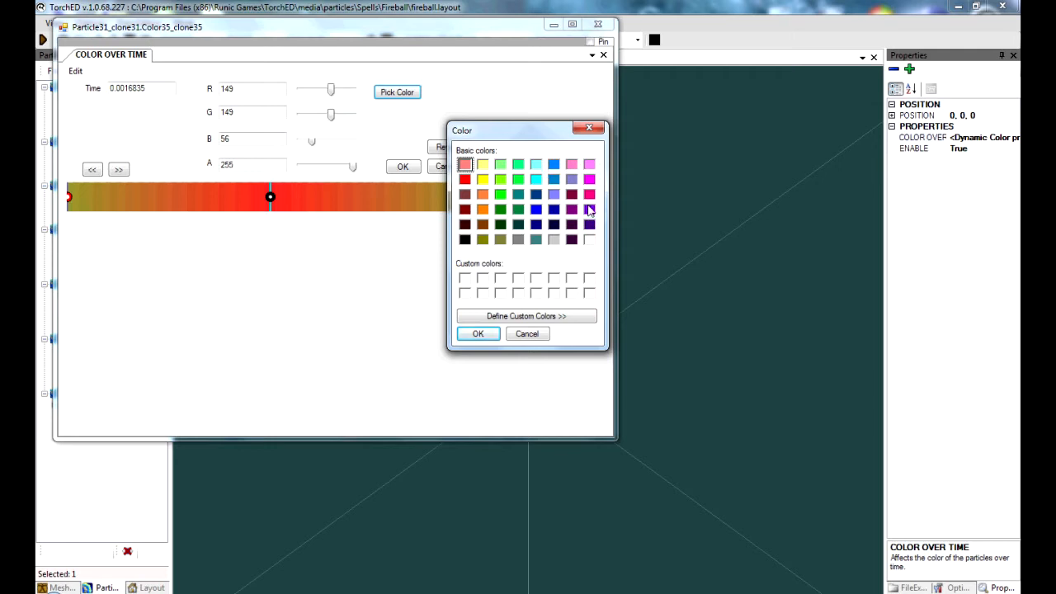
click(552, 178)
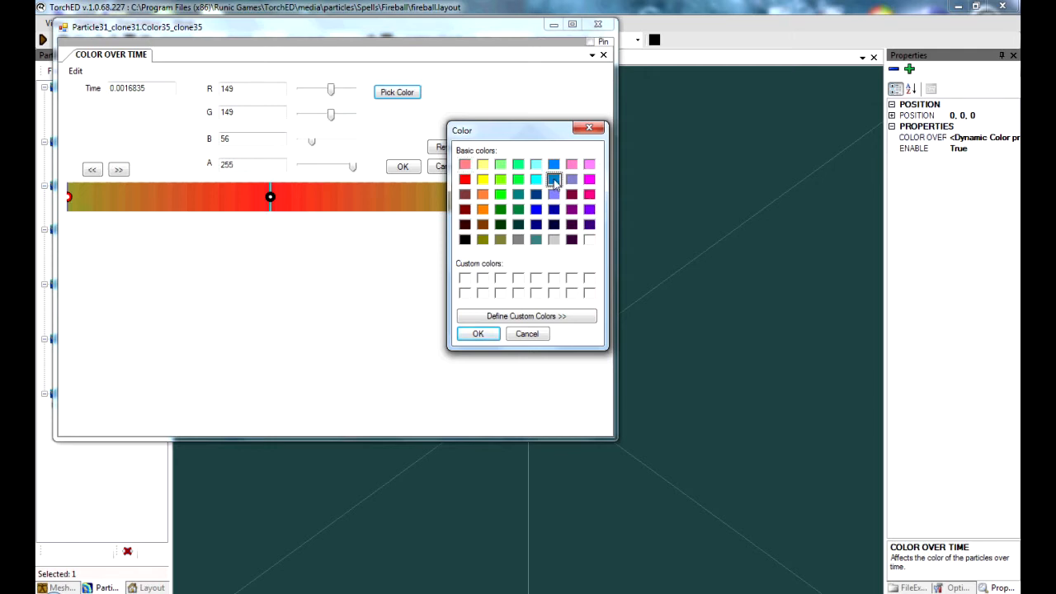
click(518, 194)
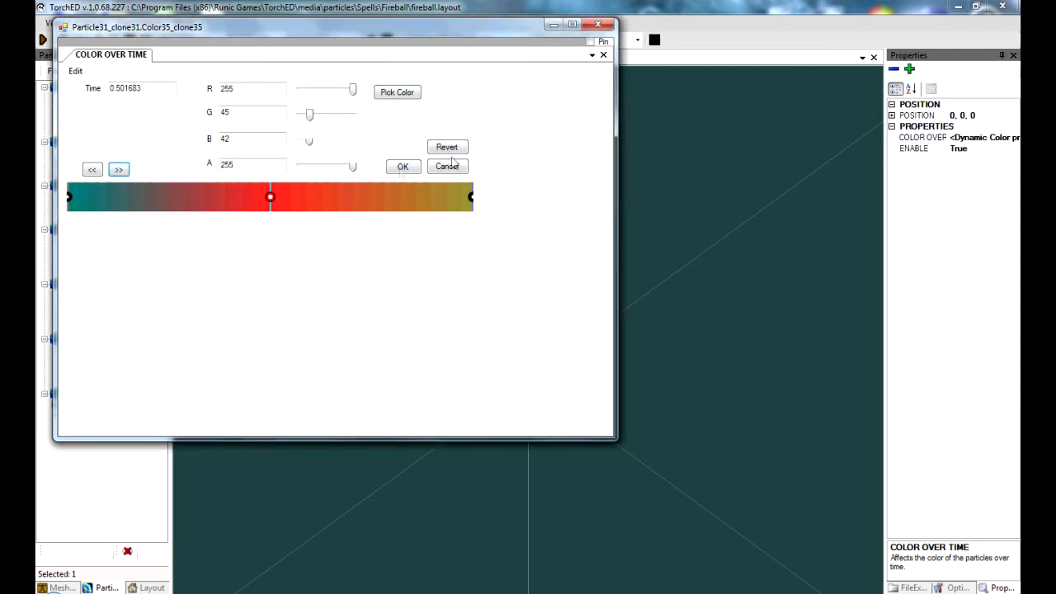
click(118, 169)
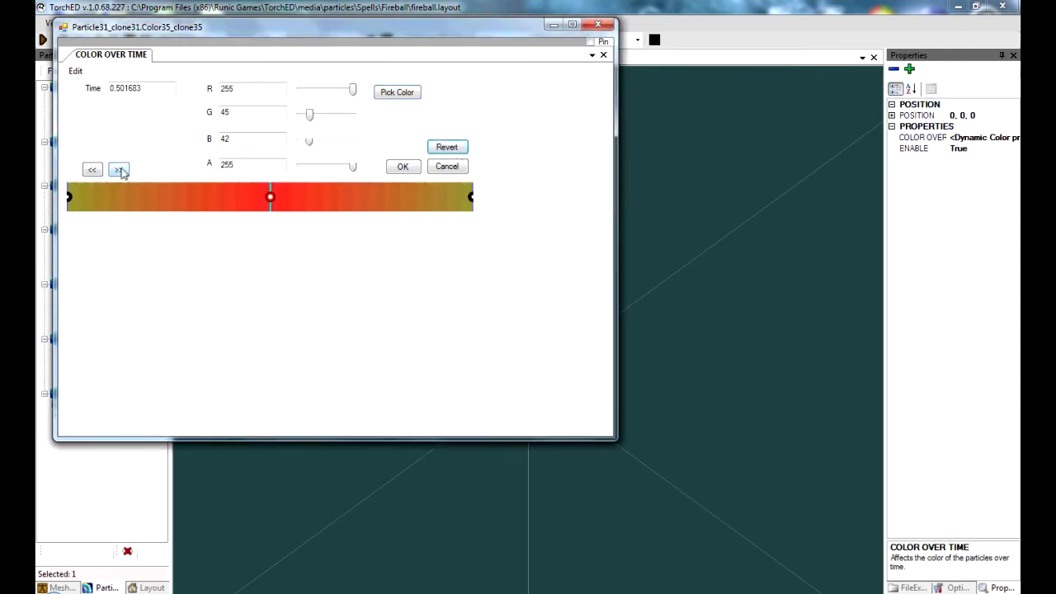
click(396, 92)
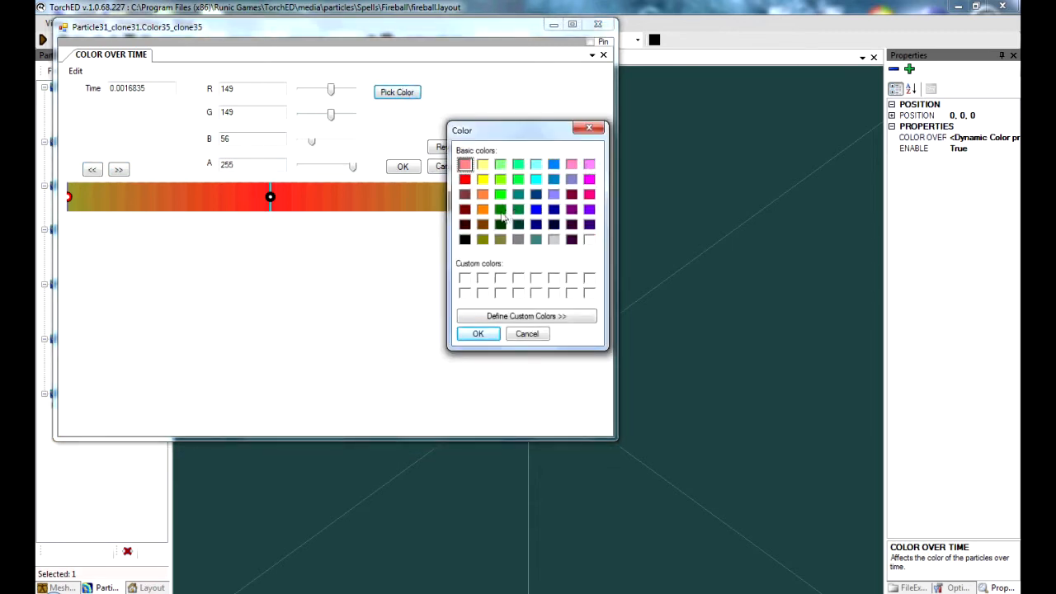
click(518, 194)
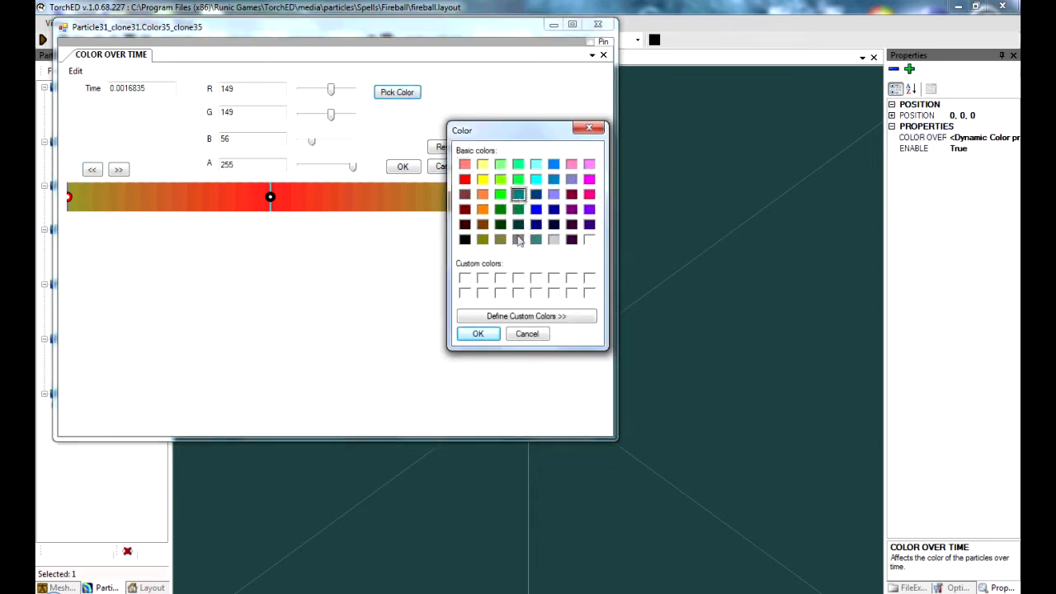
click(478, 333)
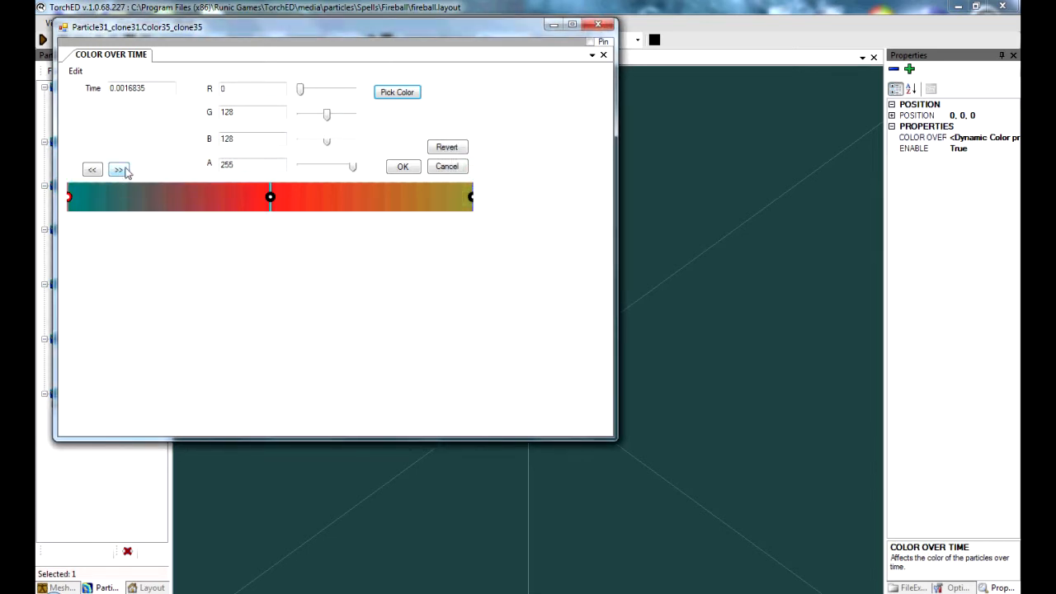
Set the last key to teal and apply the recoloured blue gradient
click(396, 93)
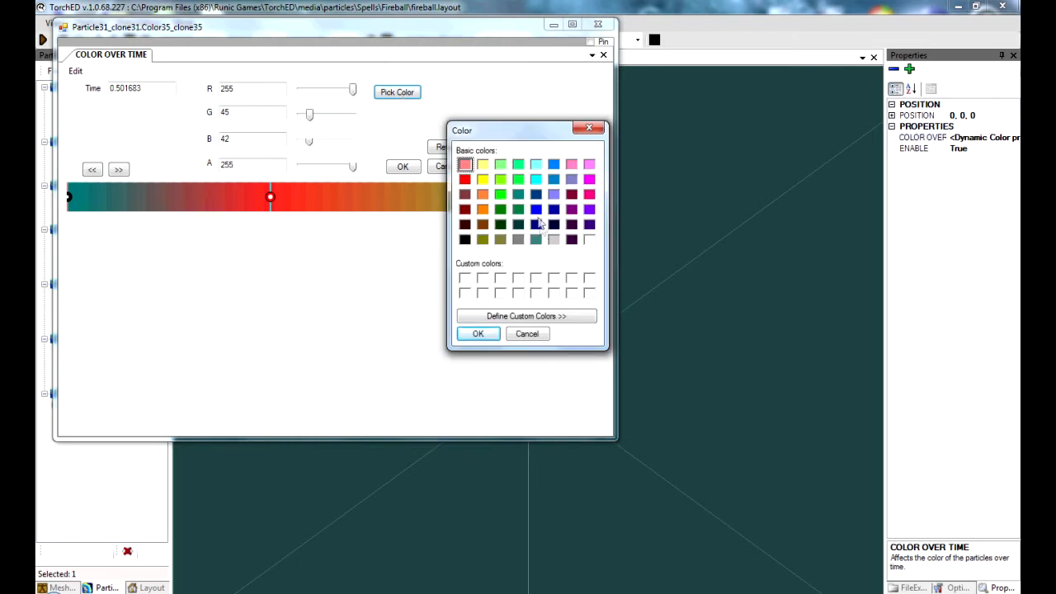
mouse_move(538, 228)
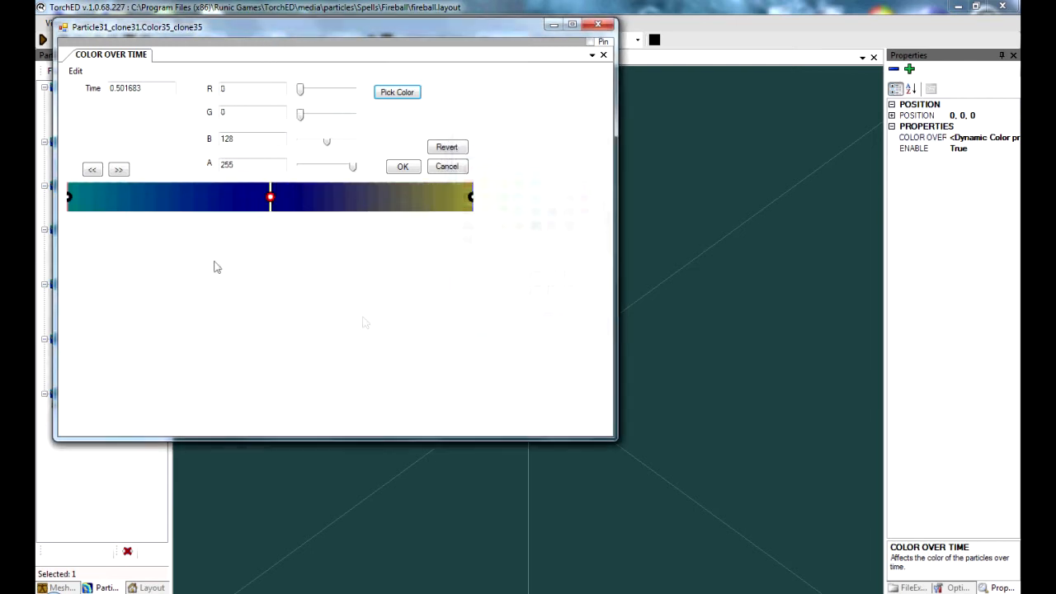
mouse_move(217, 262)
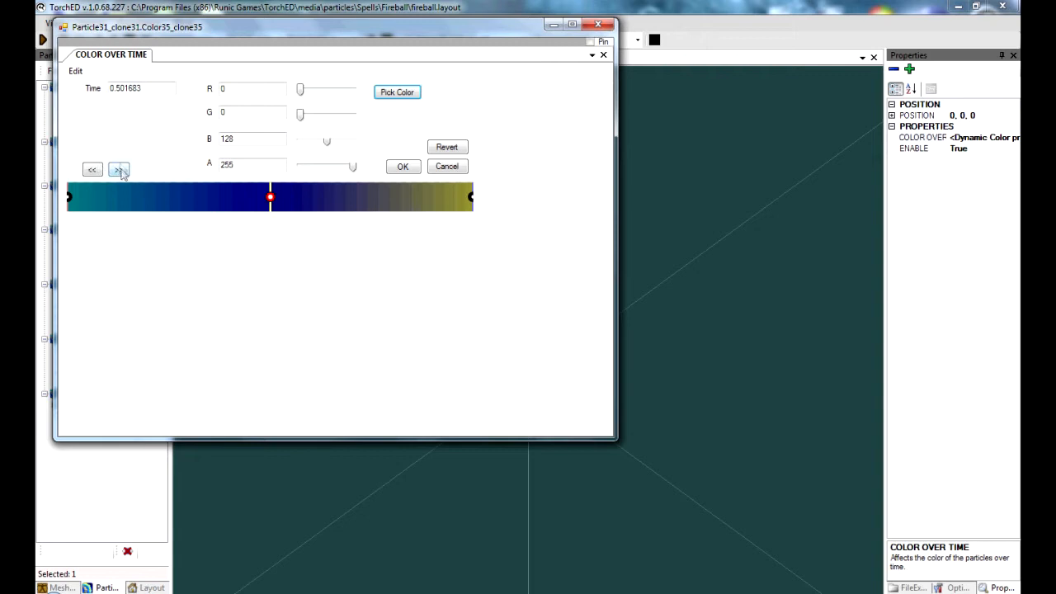
click(396, 92)
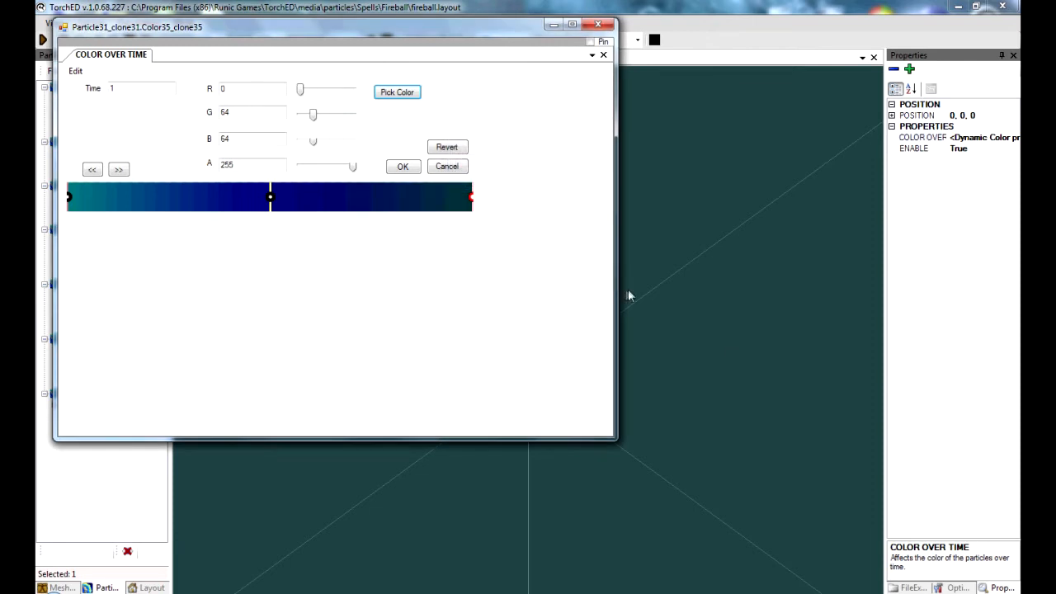
click(396, 93)
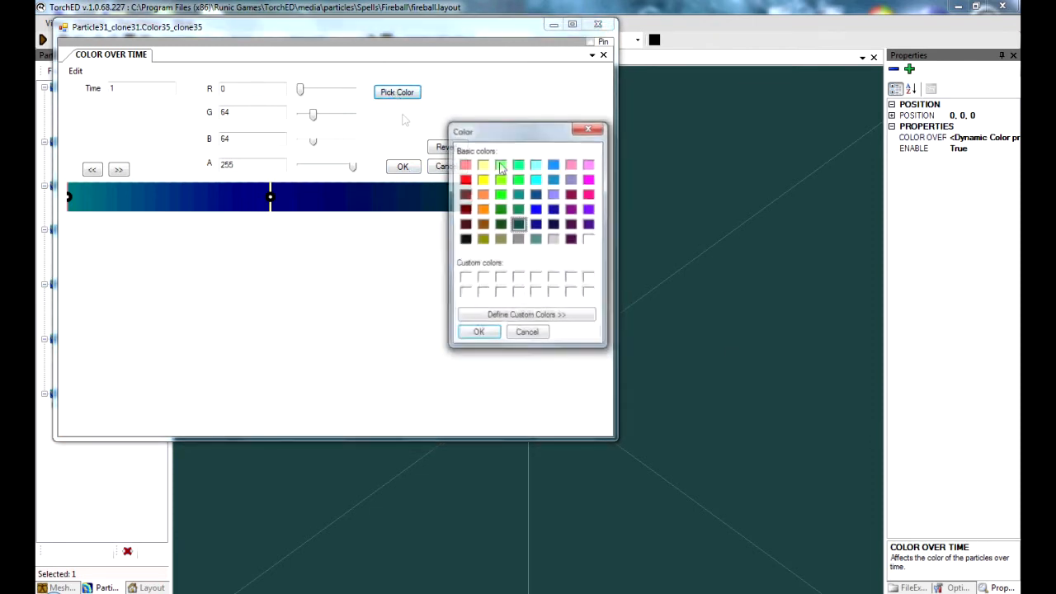
click(478, 330)
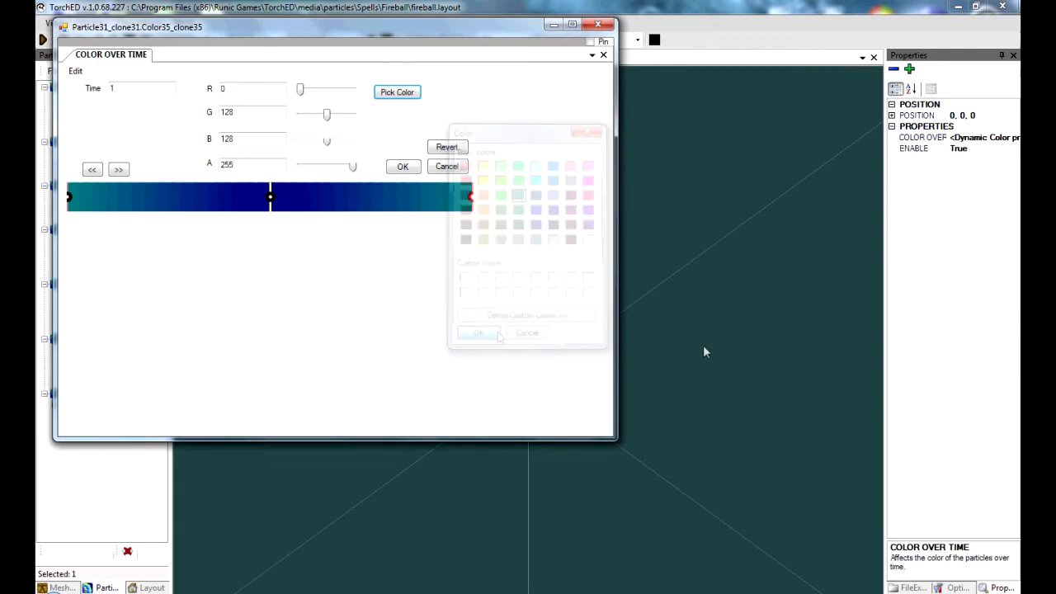
click(479, 334)
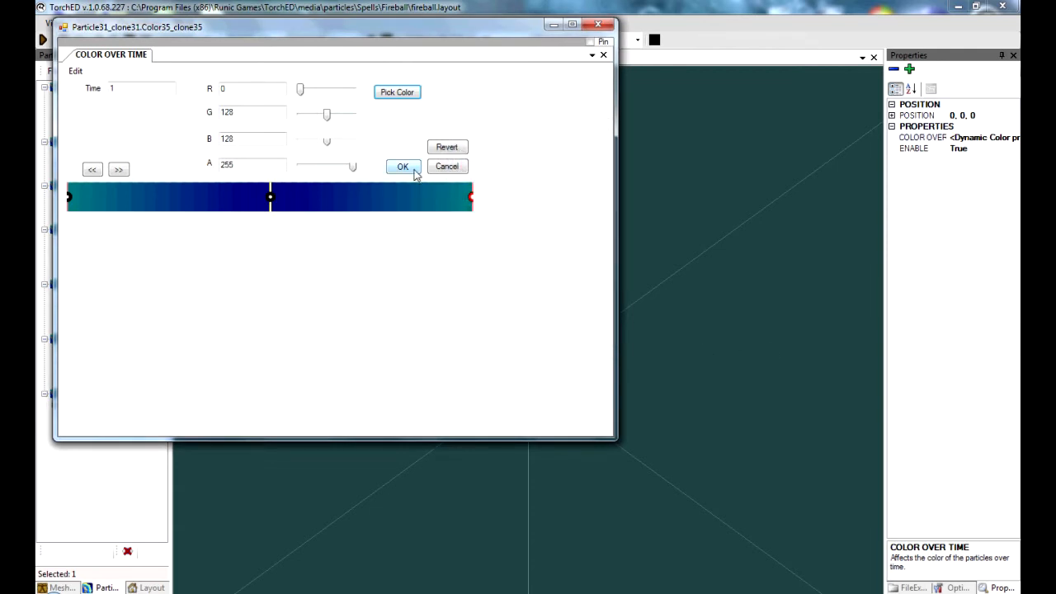
click(402, 165)
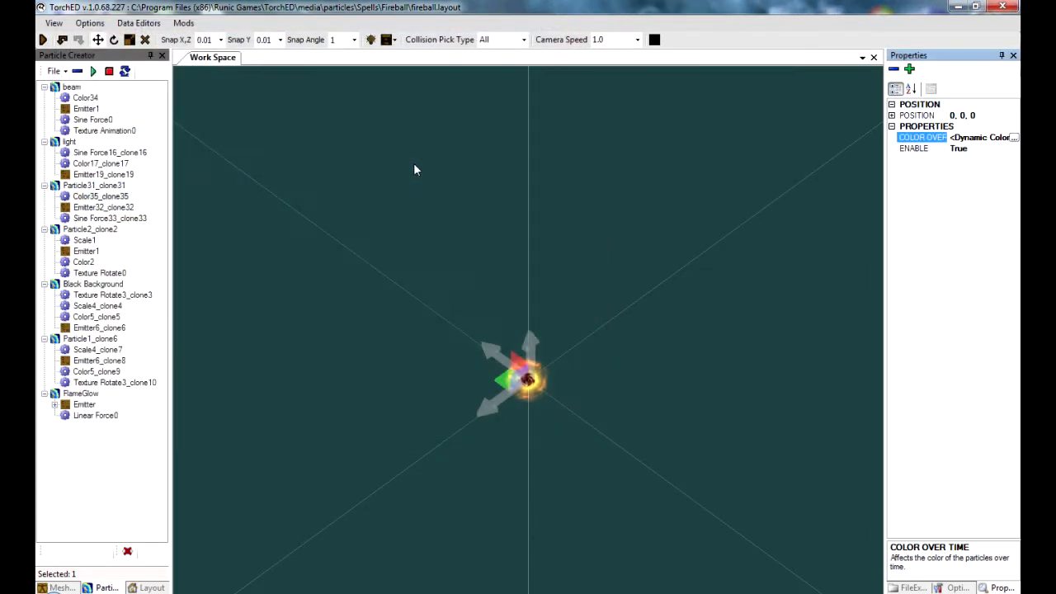
Set Particle2_clone2's Color2 gradient colour to blue
click(82, 261)
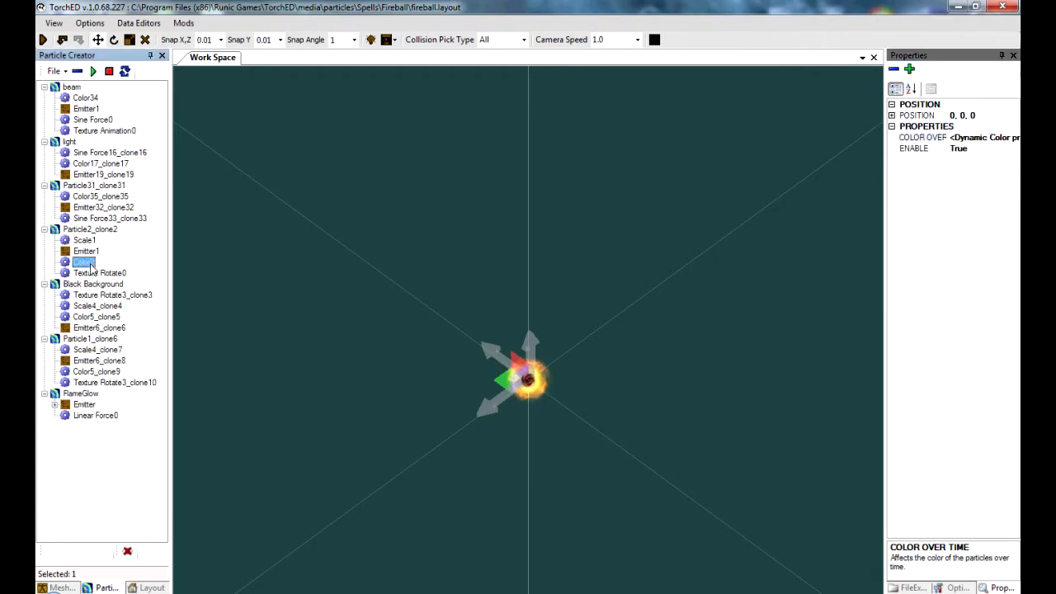
double_click(82, 260)
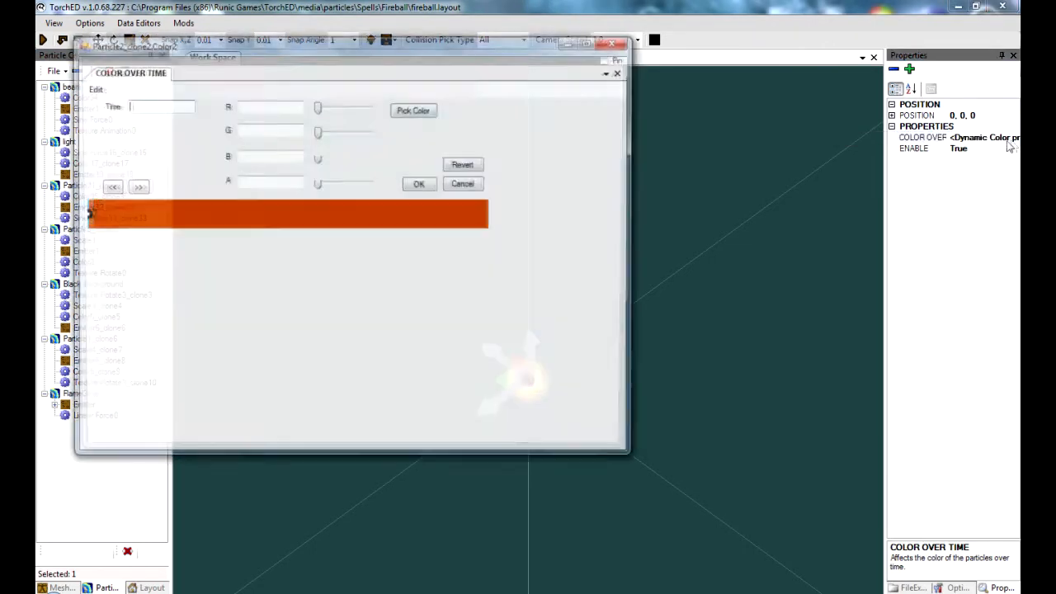
click(137, 187)
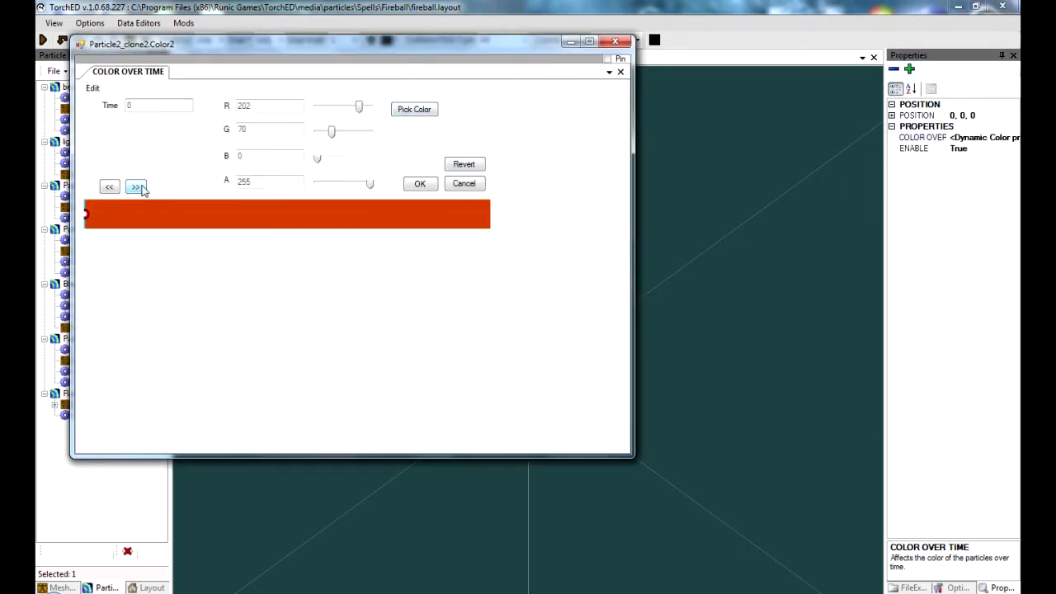
click(414, 108)
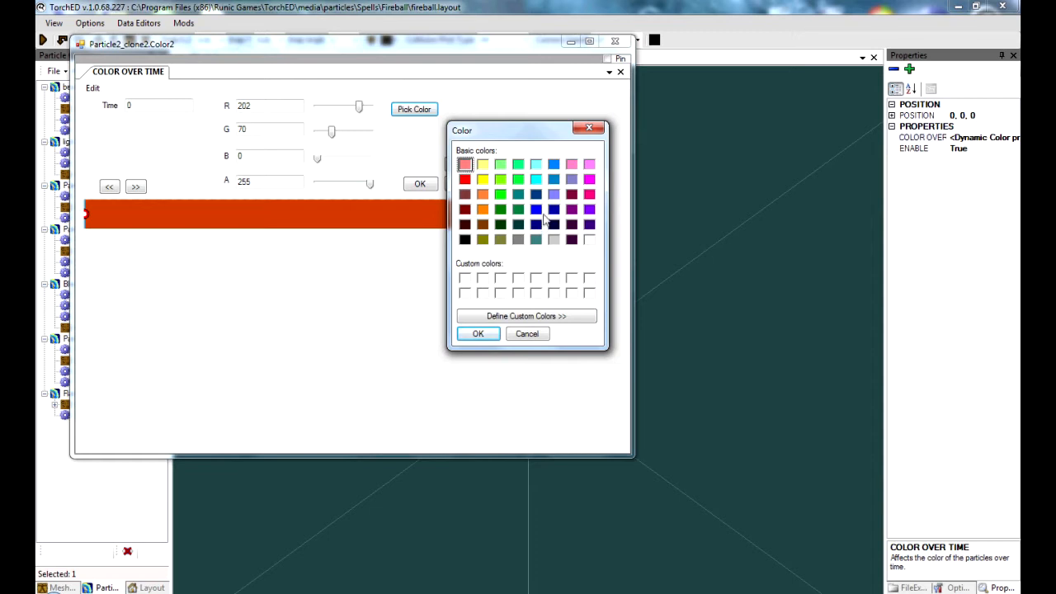
click(536, 194)
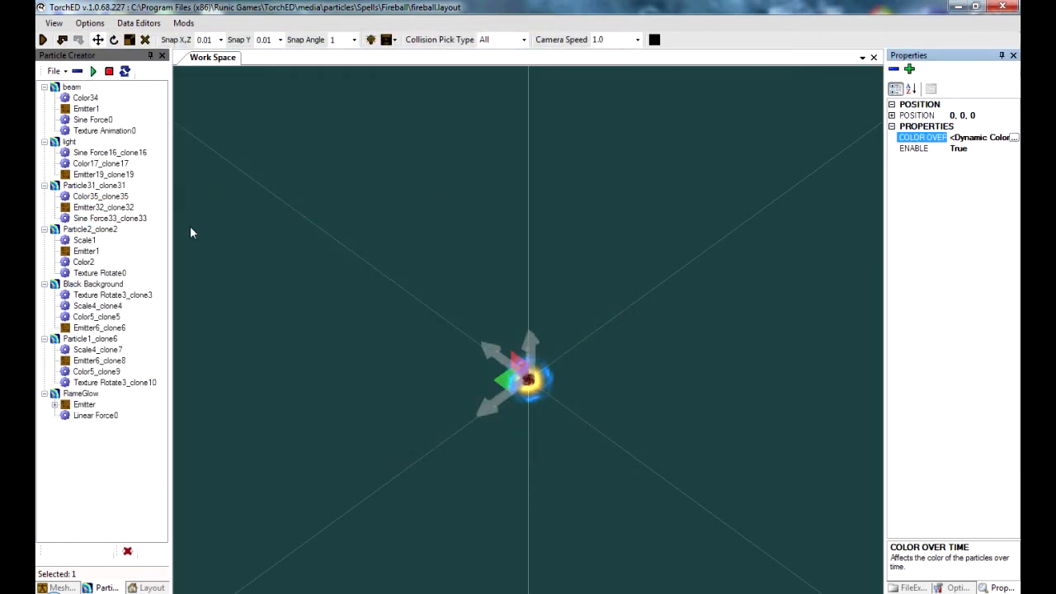
Set a key of Black Background's Color5_clone5 gradient to light cyan and apply it
click(95, 317)
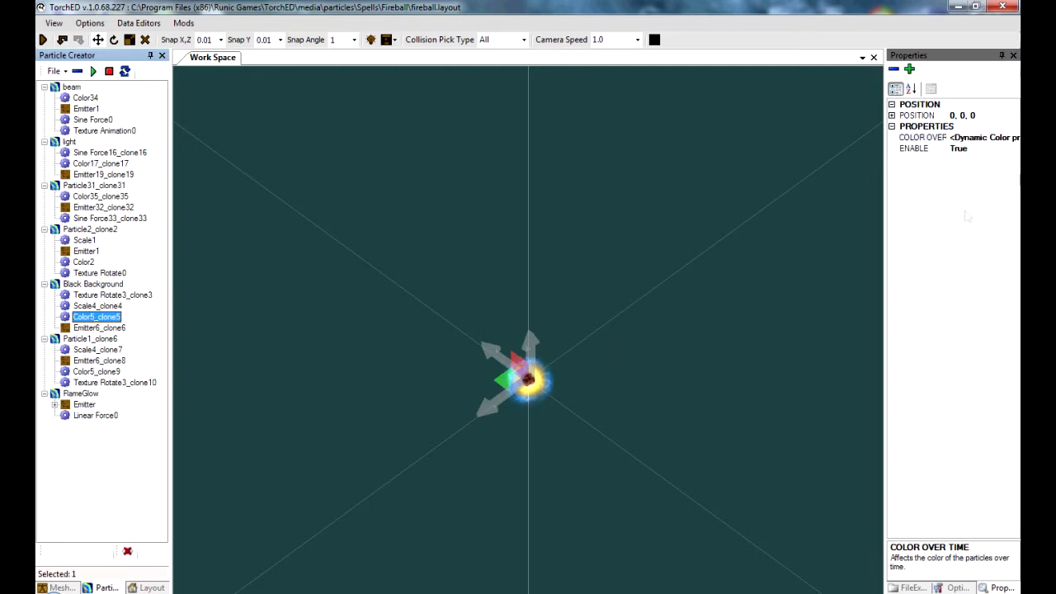
click(920, 137)
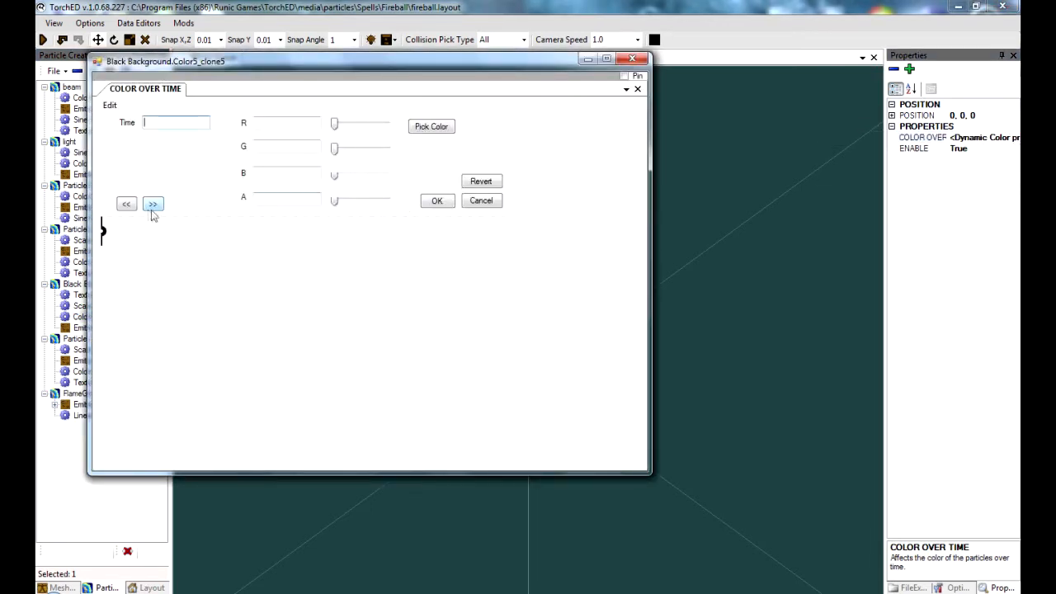
click(152, 204)
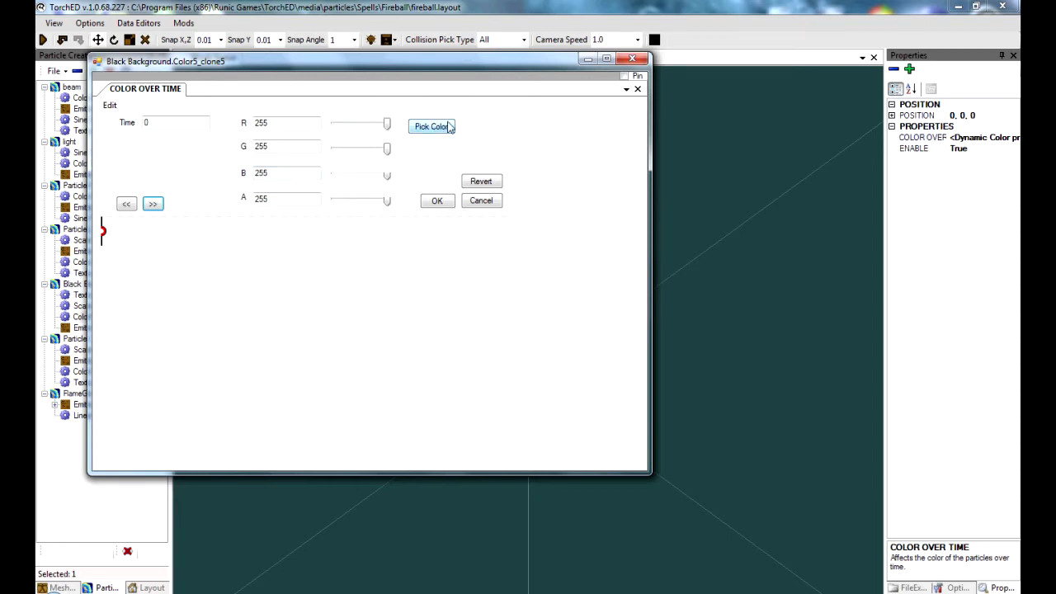
click(432, 125)
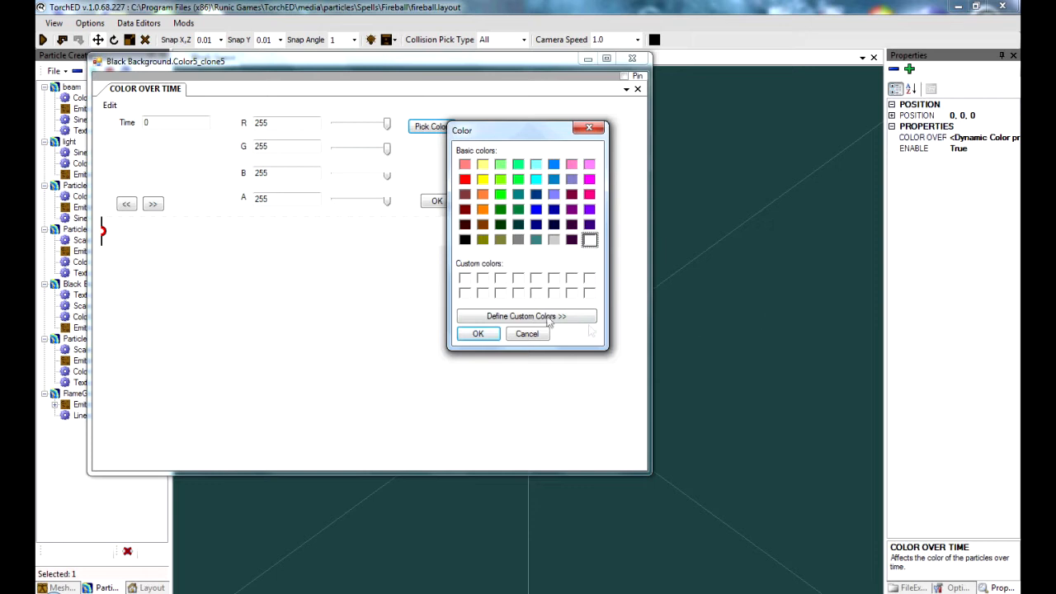
click(534, 164)
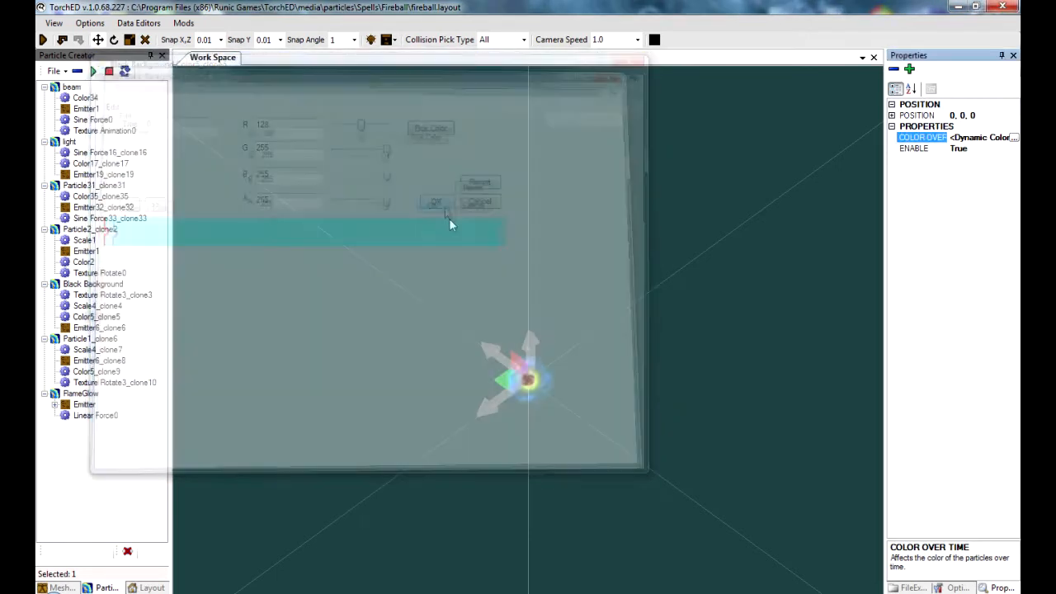
click(435, 201)
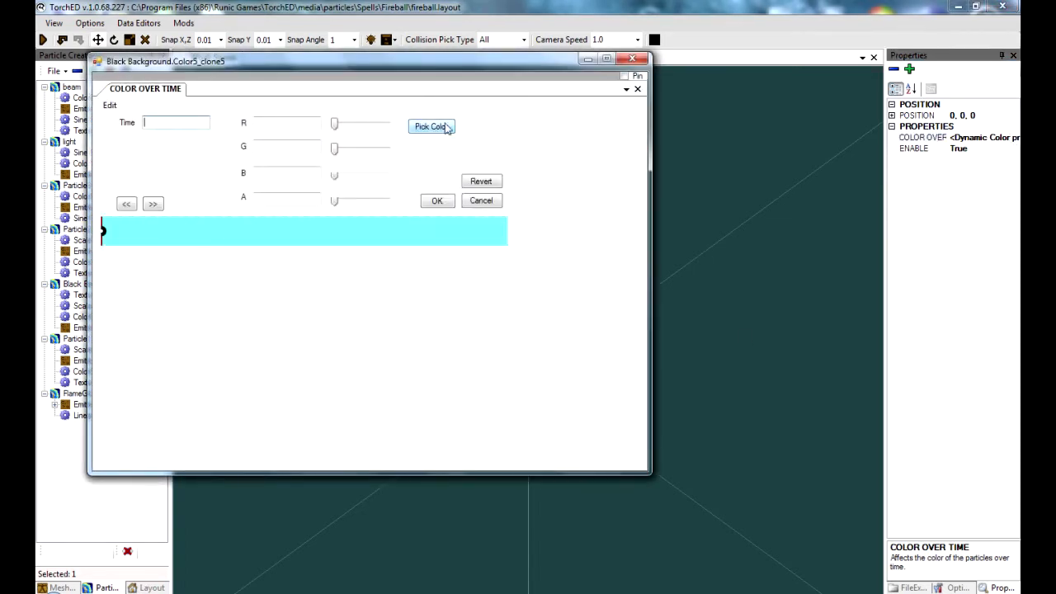
Change that key to blue instead and apply it to the Black Background particles
click(432, 125)
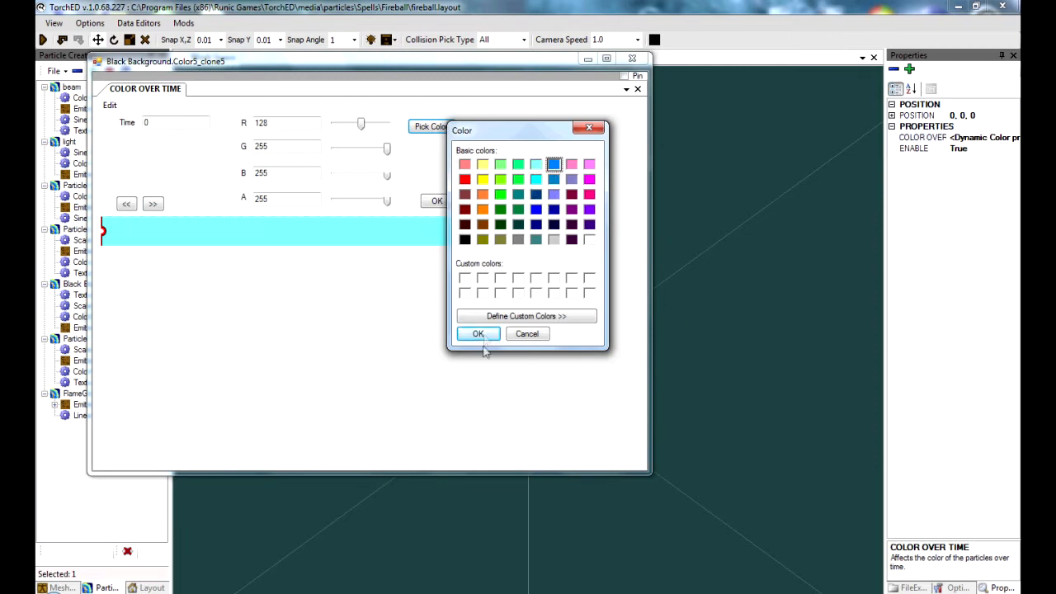
click(479, 333)
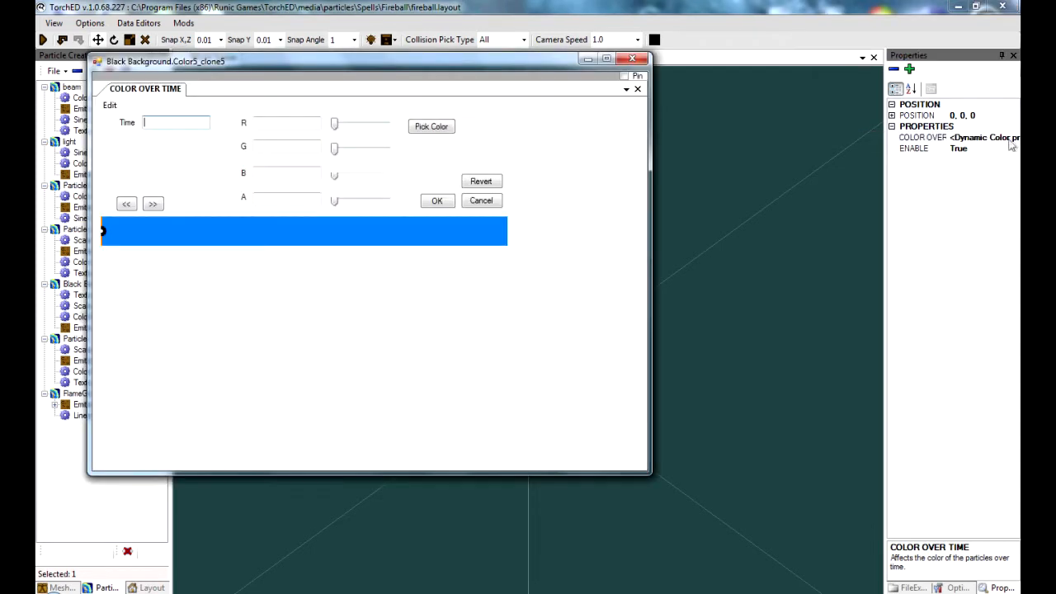
click(430, 125)
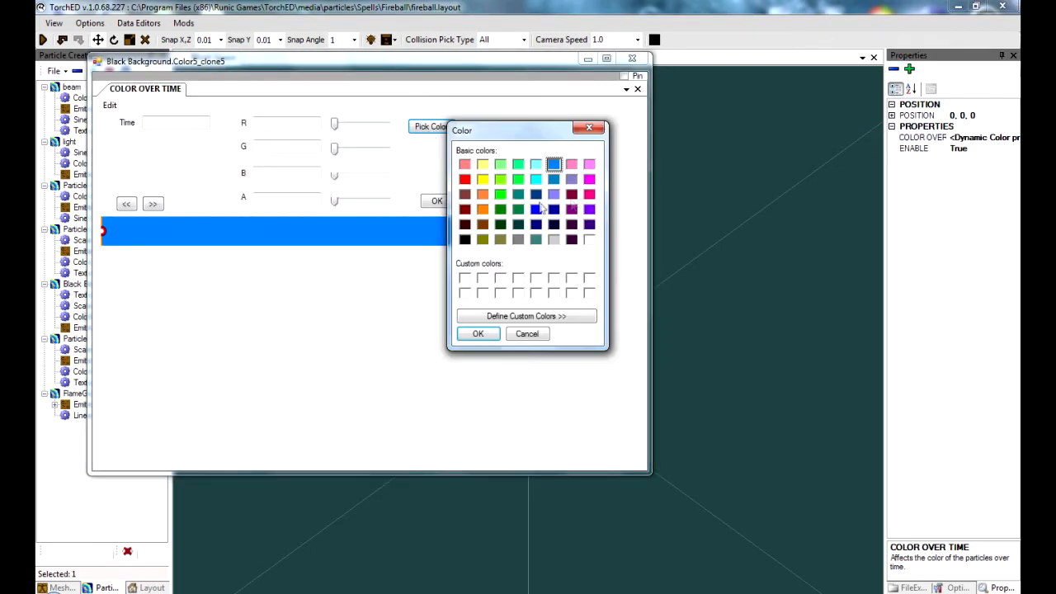
mouse_move(537, 217)
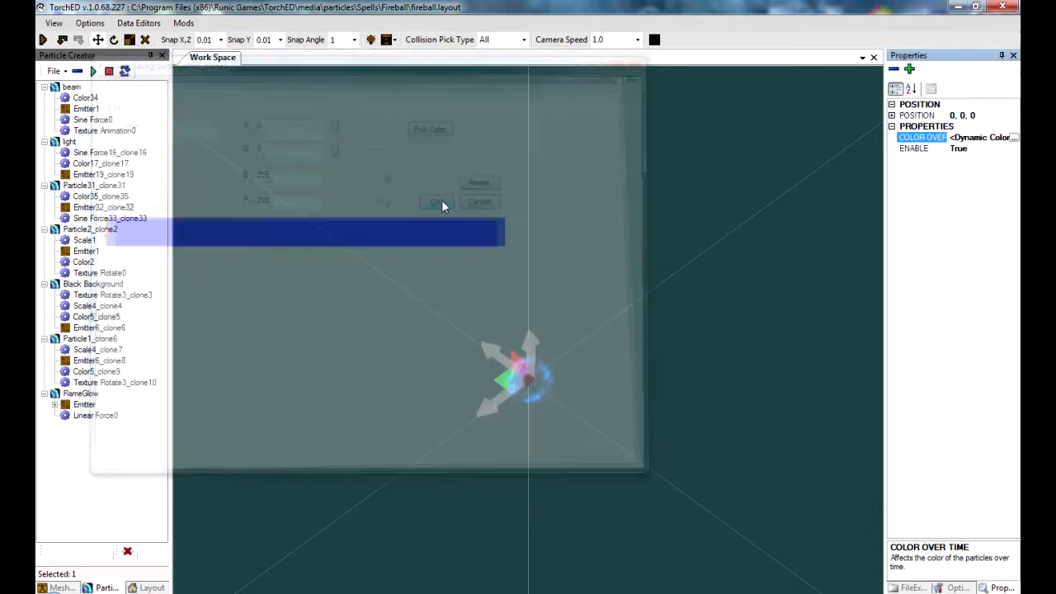
click(436, 202)
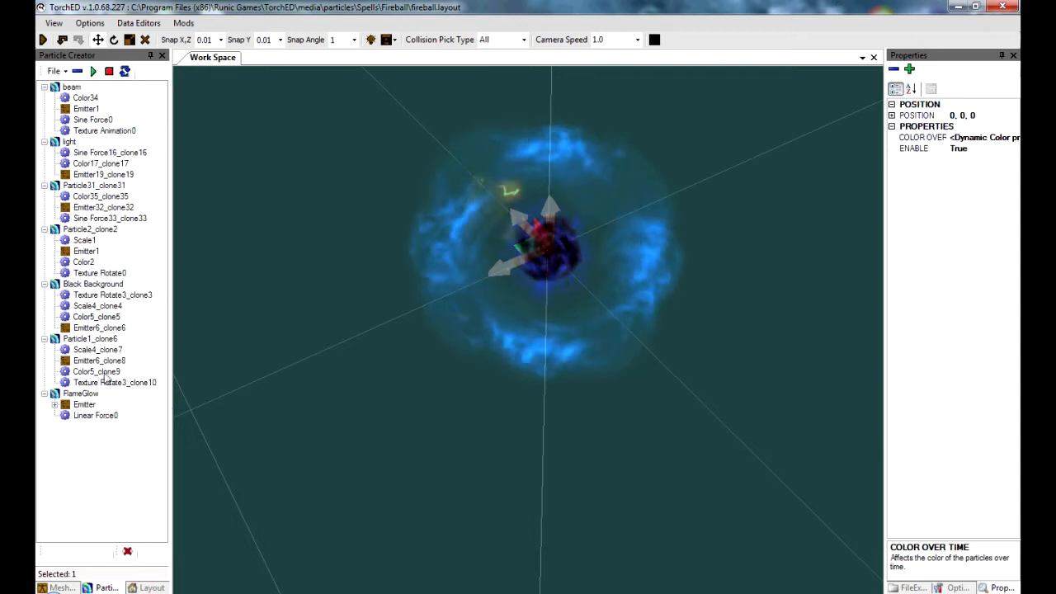
Set Particle1_clone6's Color5_clone9 gradient colour to dark purple and apply it
click(920, 136)
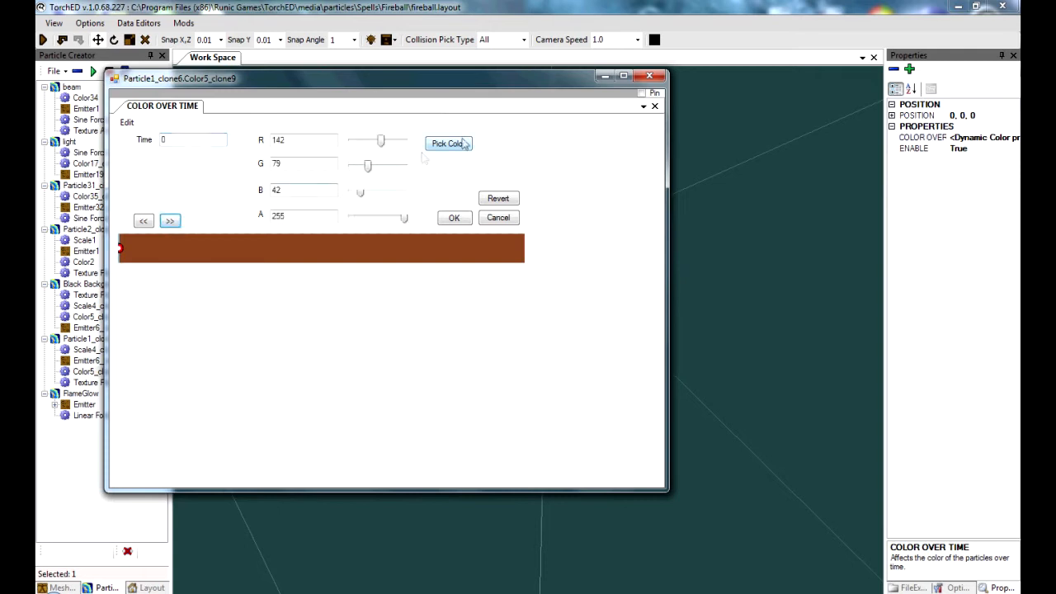
click(448, 142)
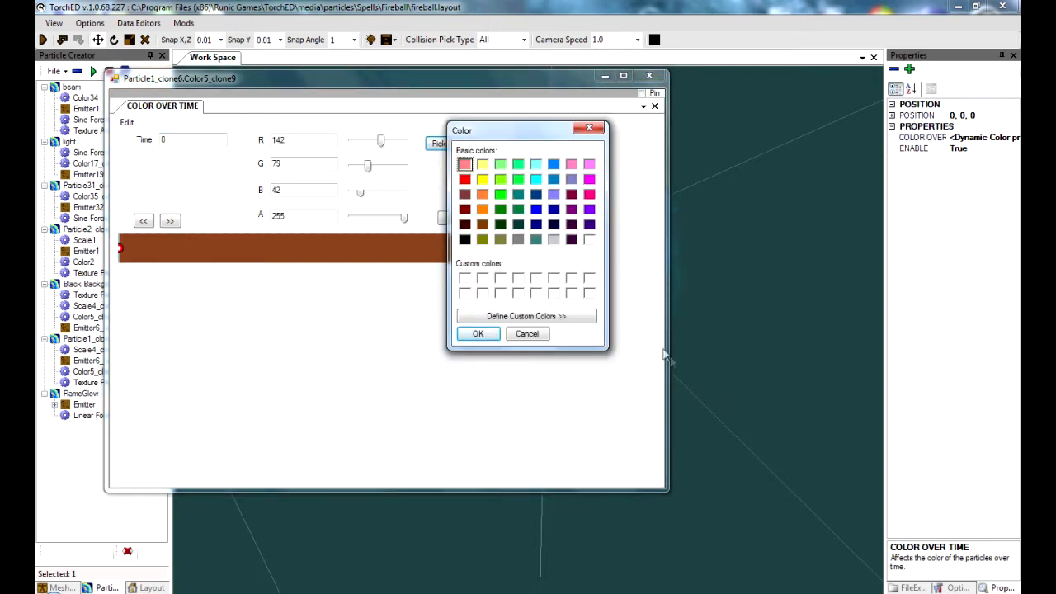
mouse_move(591, 231)
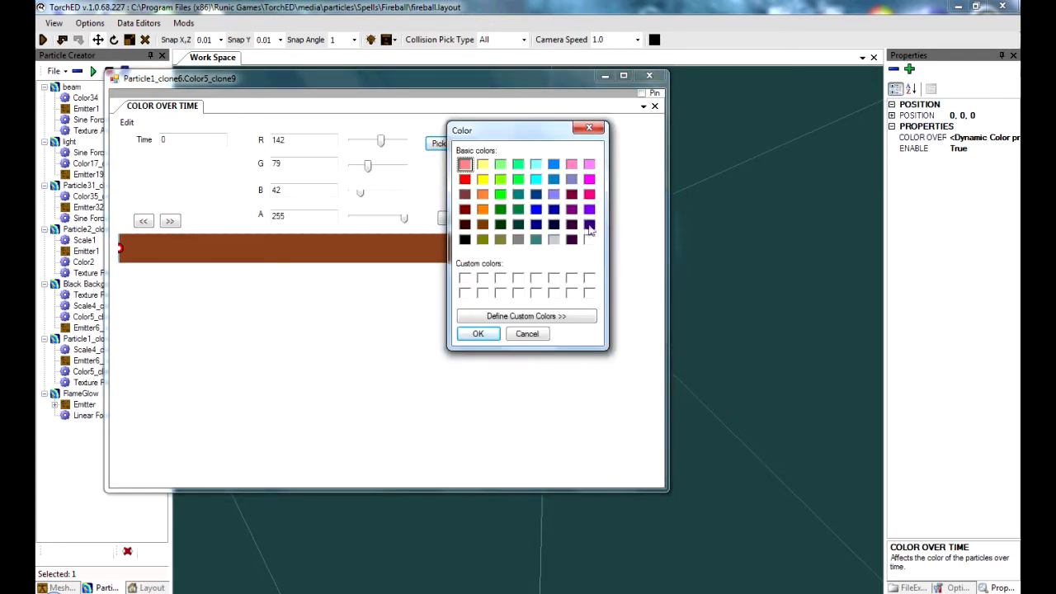
click(478, 334)
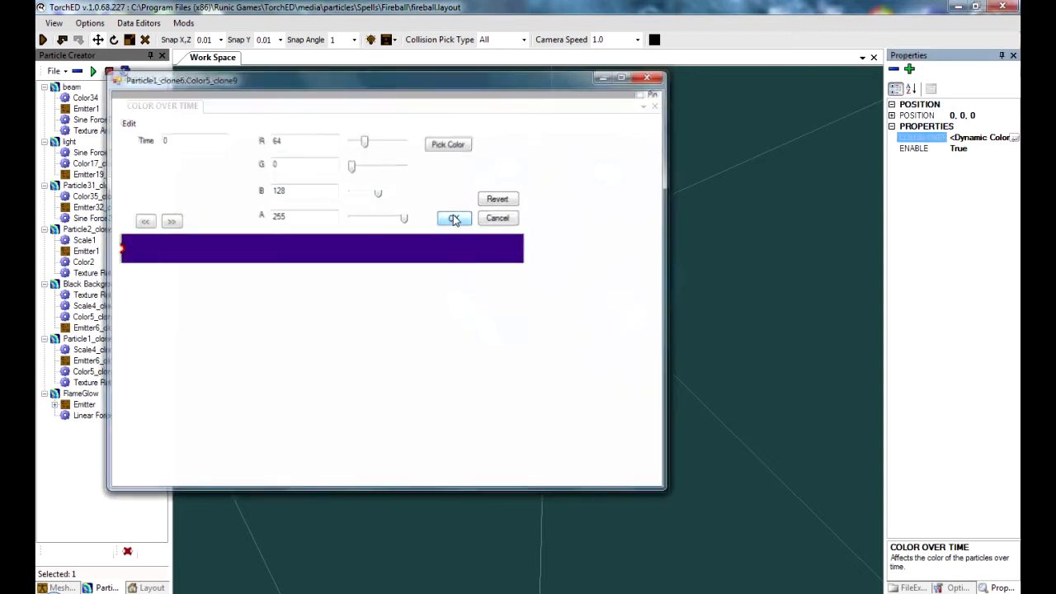
click(455, 218)
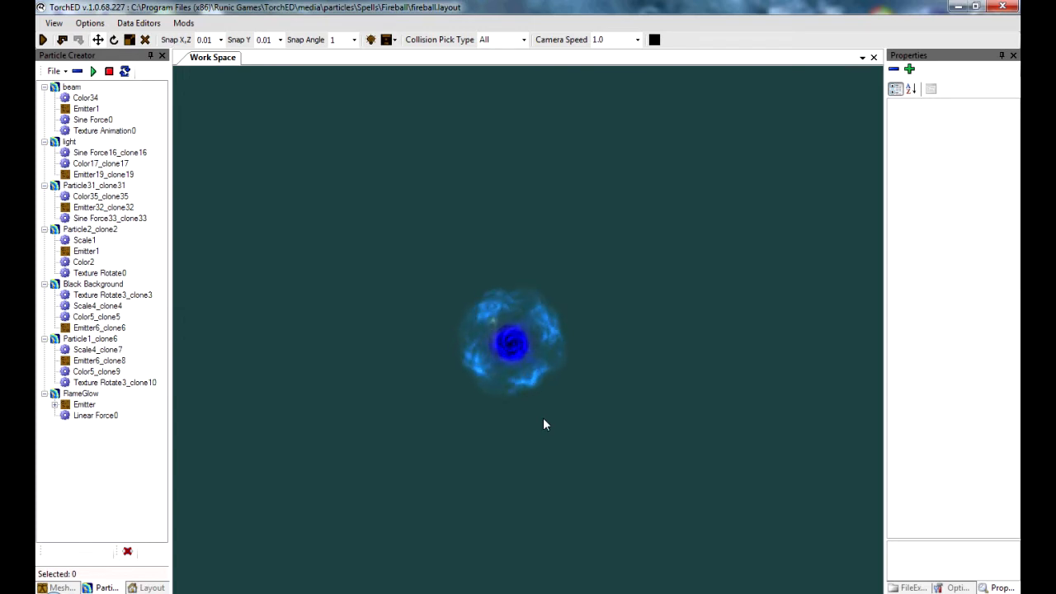
Start Save As, browse into Mods\EmberFreak\media and create a particles folder there
click(54, 71)
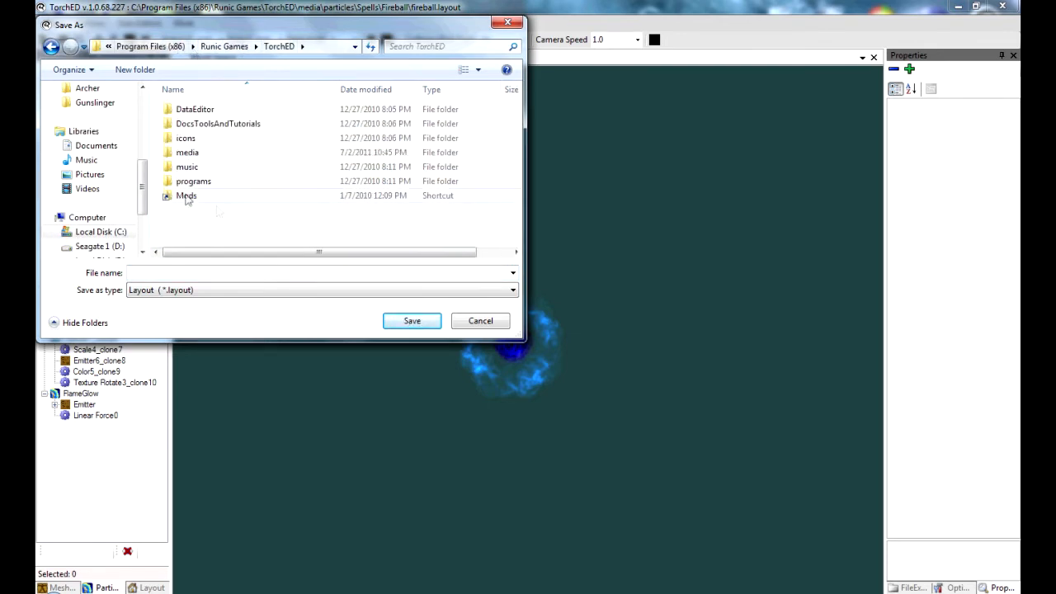
double_click(185, 195)
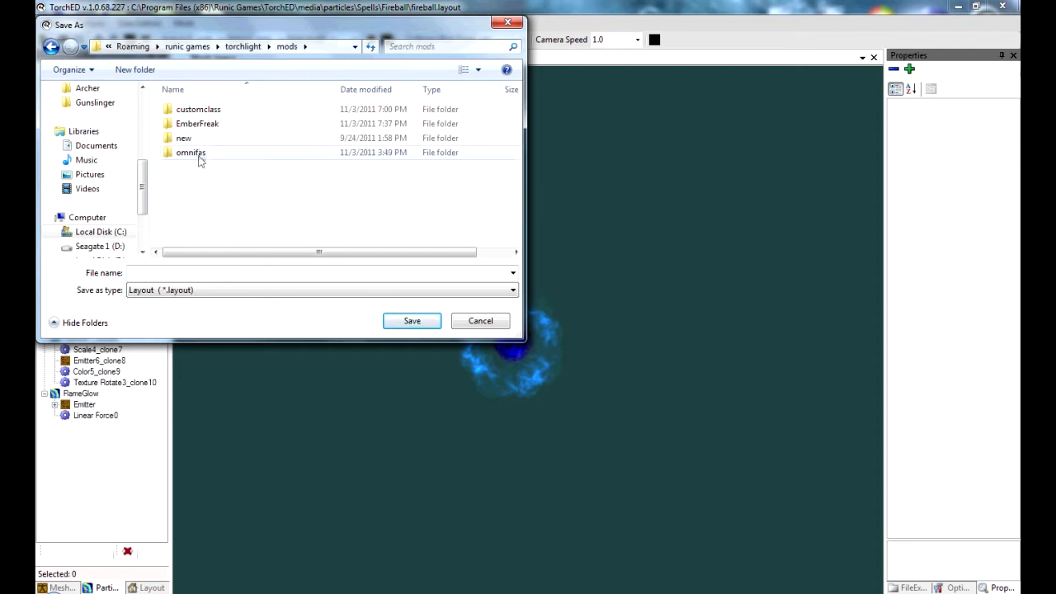
mouse_move(204, 131)
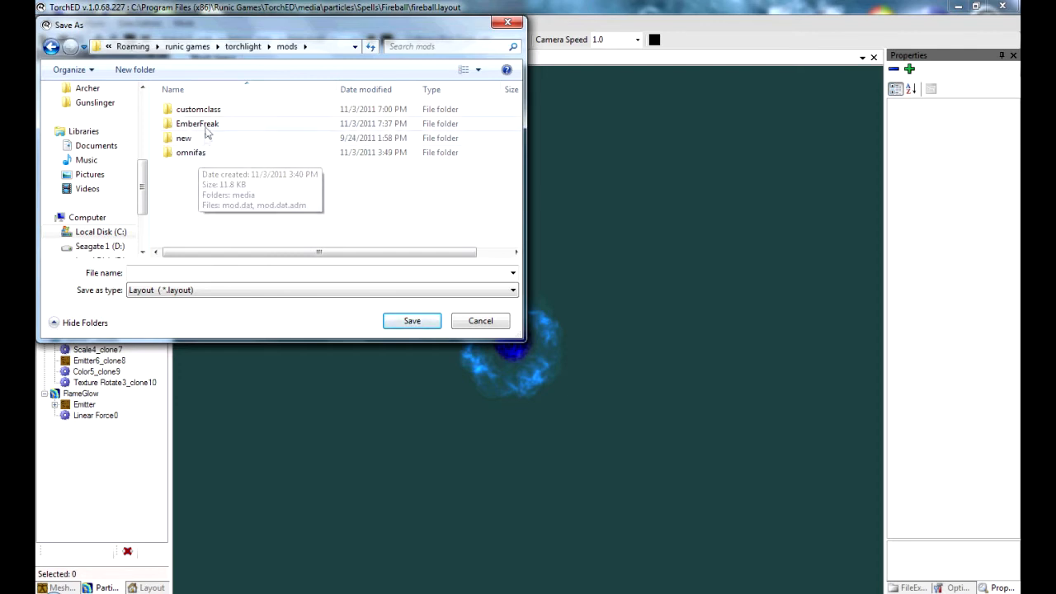
click(198, 122)
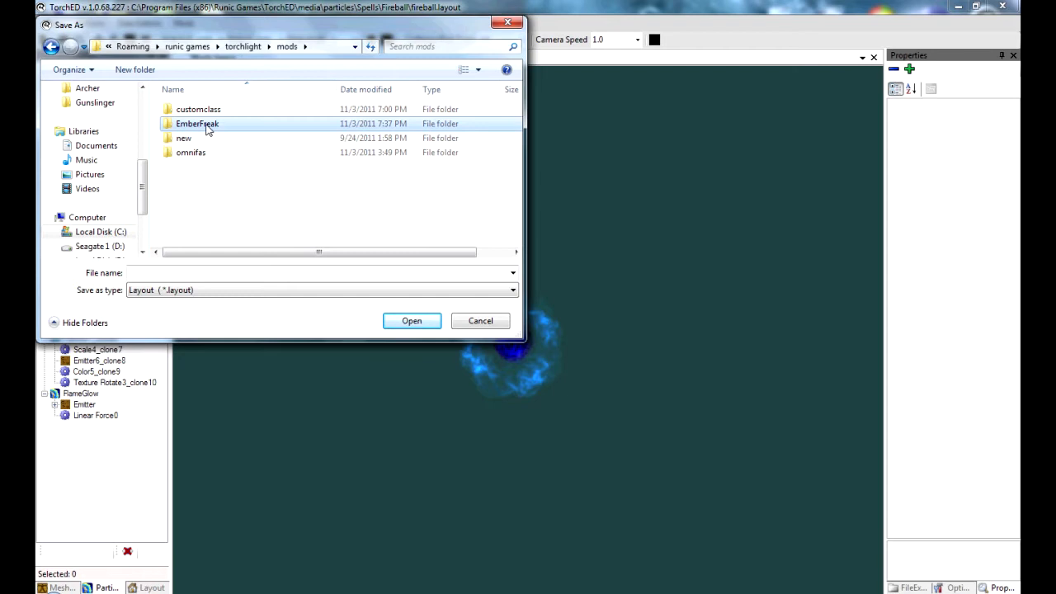
double_click(198, 122)
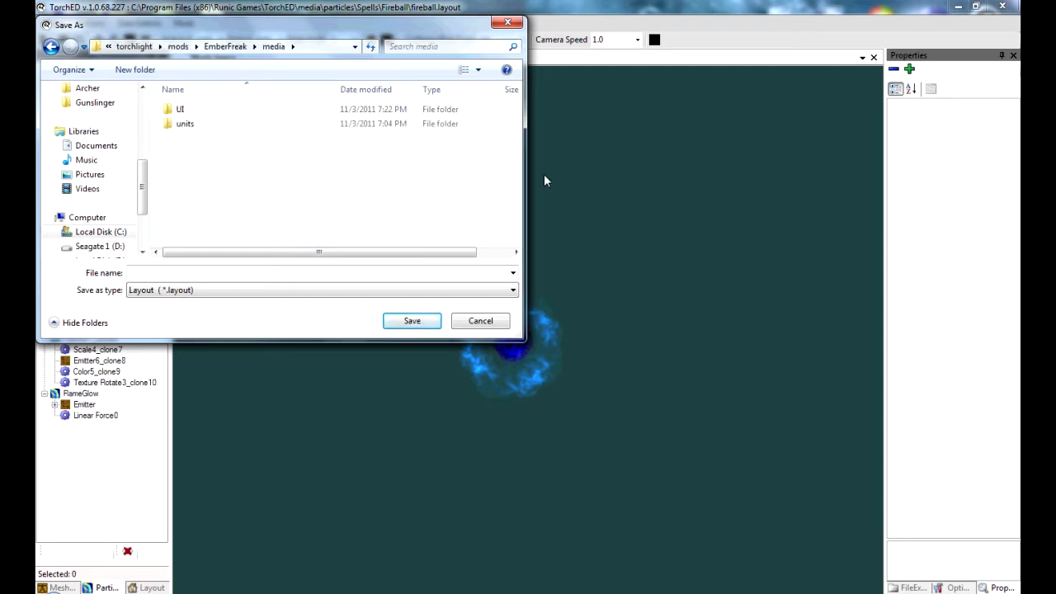
mouse_move(552, 174)
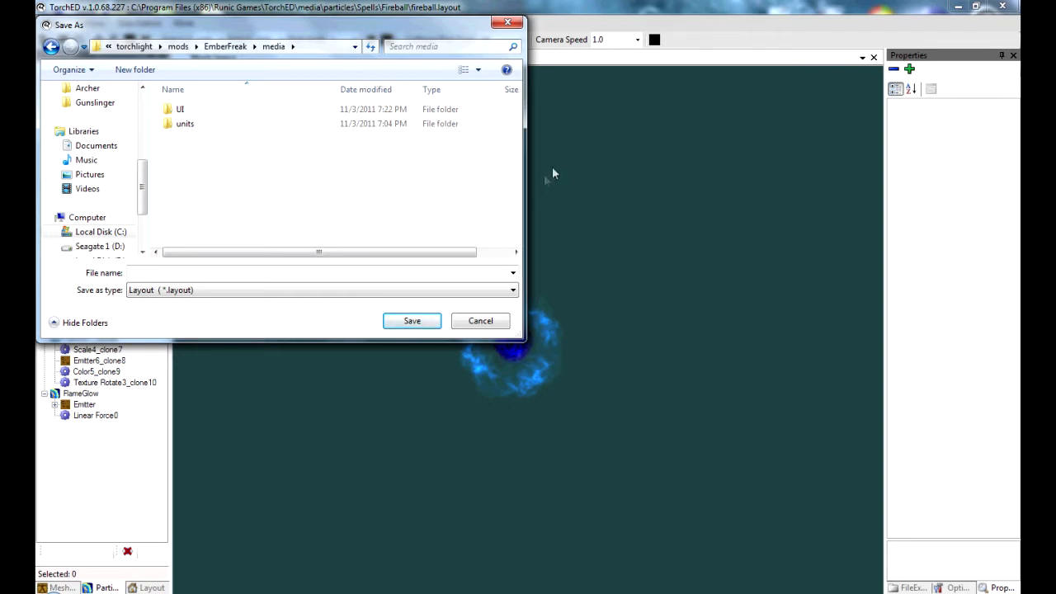
mouse_move(383, 214)
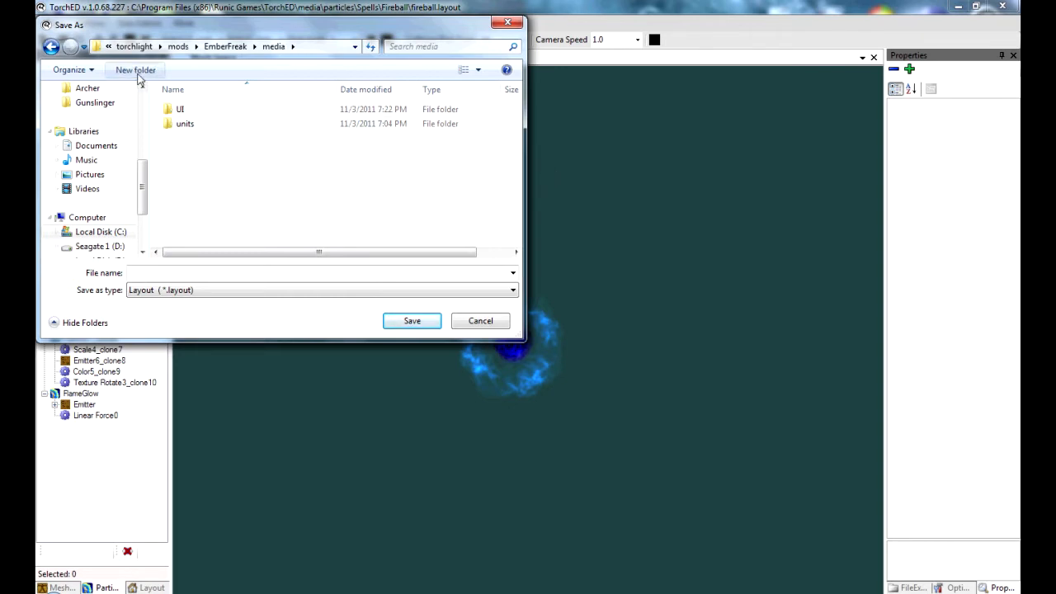
click(136, 69)
text(particles)
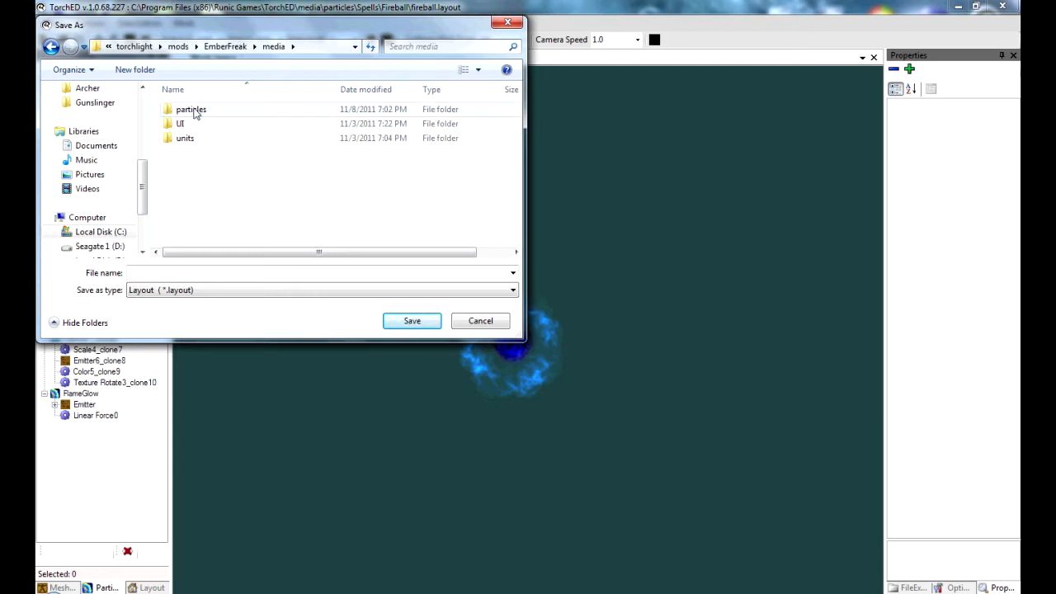
Inside particles, create a PlayerSkills folder and go into it
double_click(191, 109)
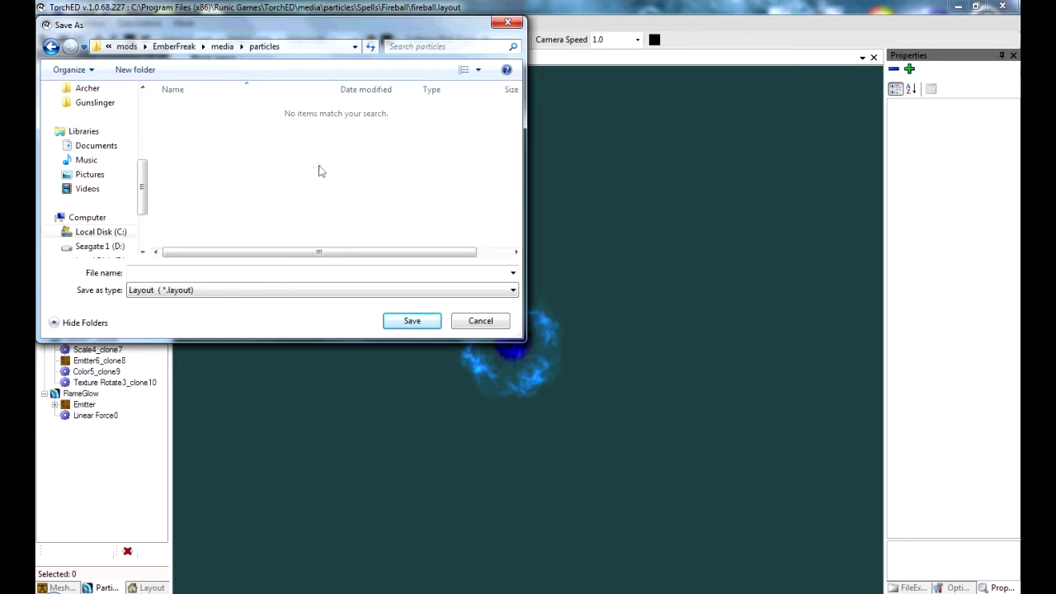
mouse_move(135, 70)
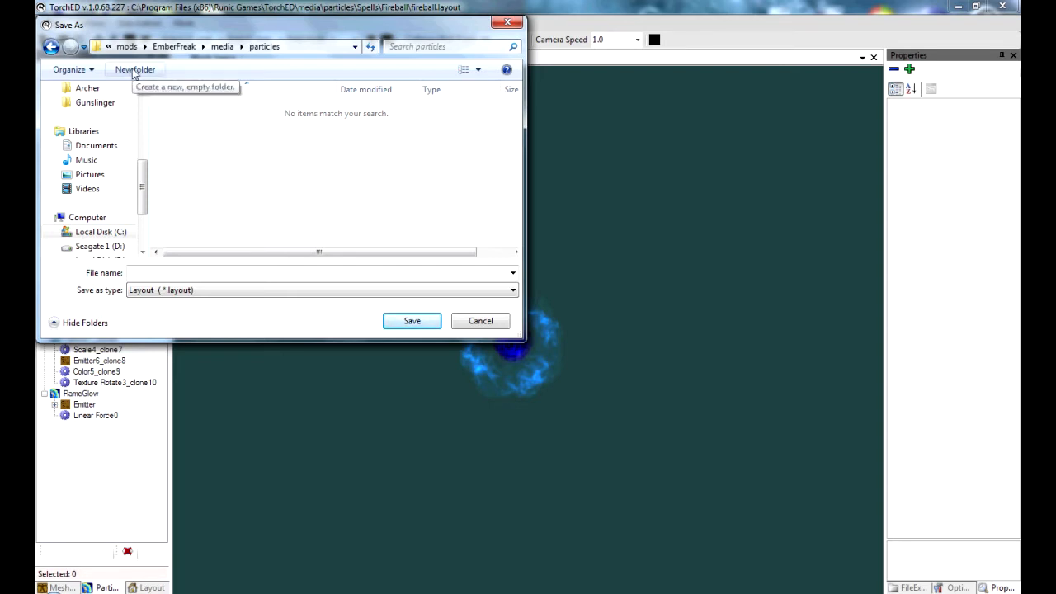
click(135, 69)
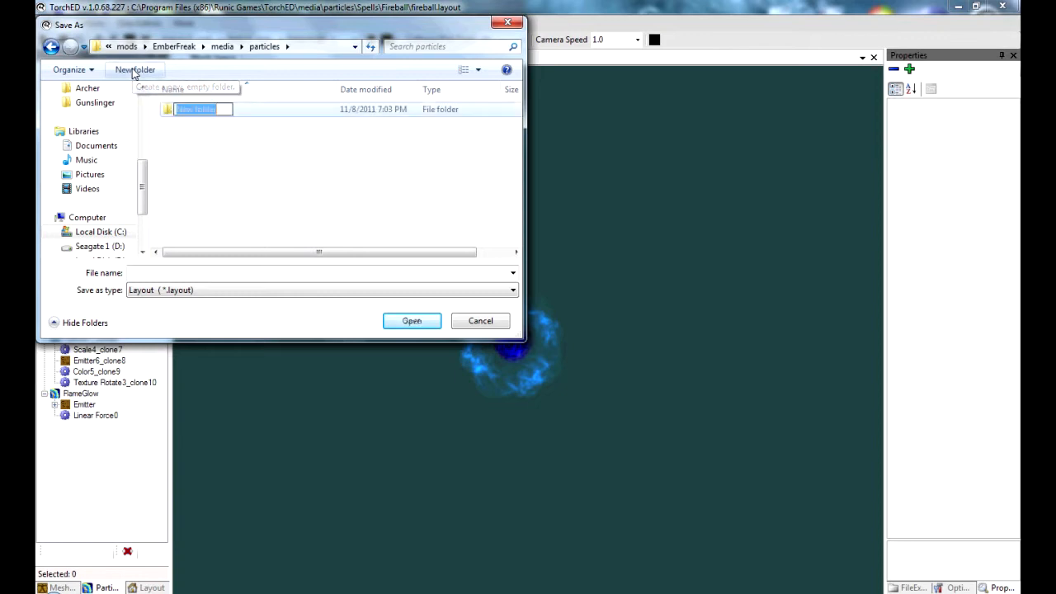
text(Pi)
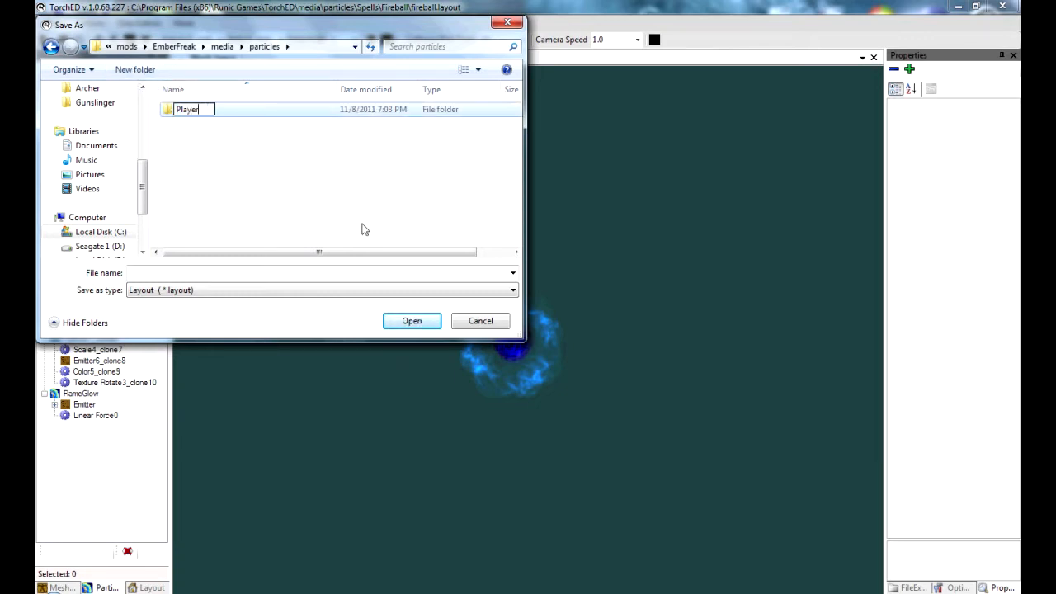
text(Skill)
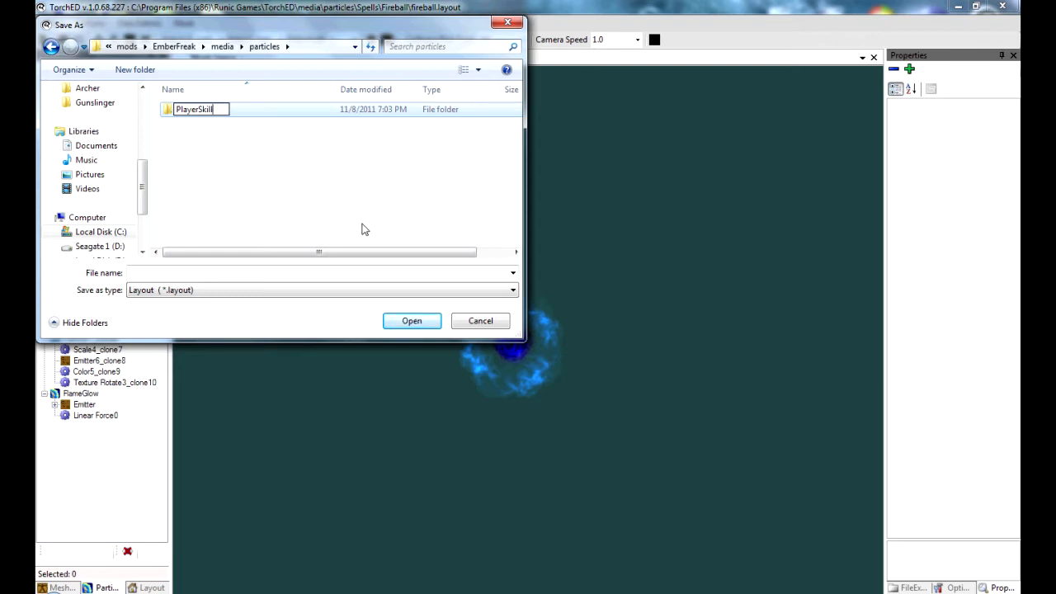
text(s)
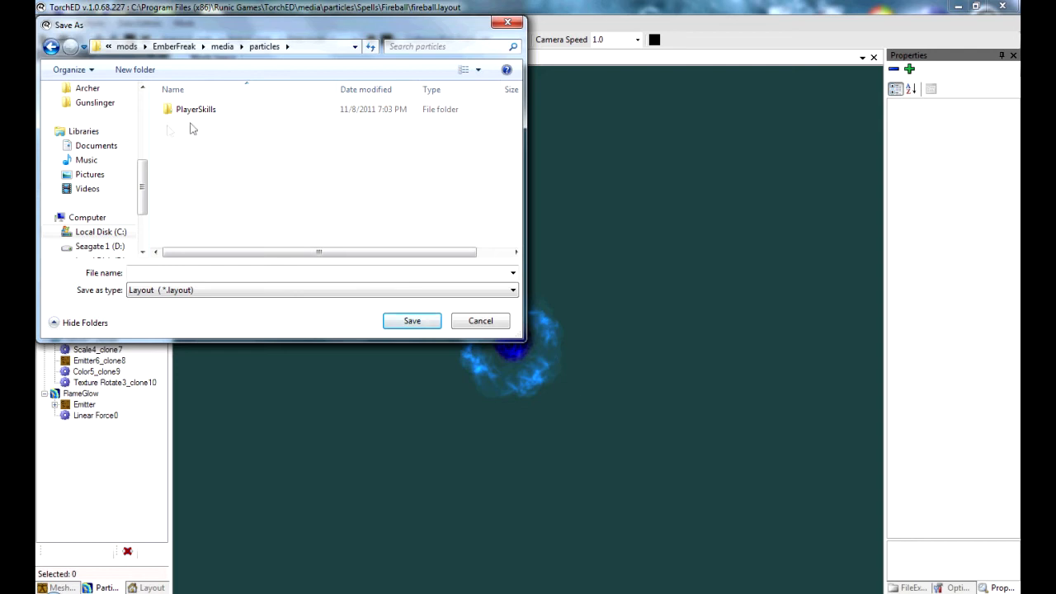
double_click(194, 109)
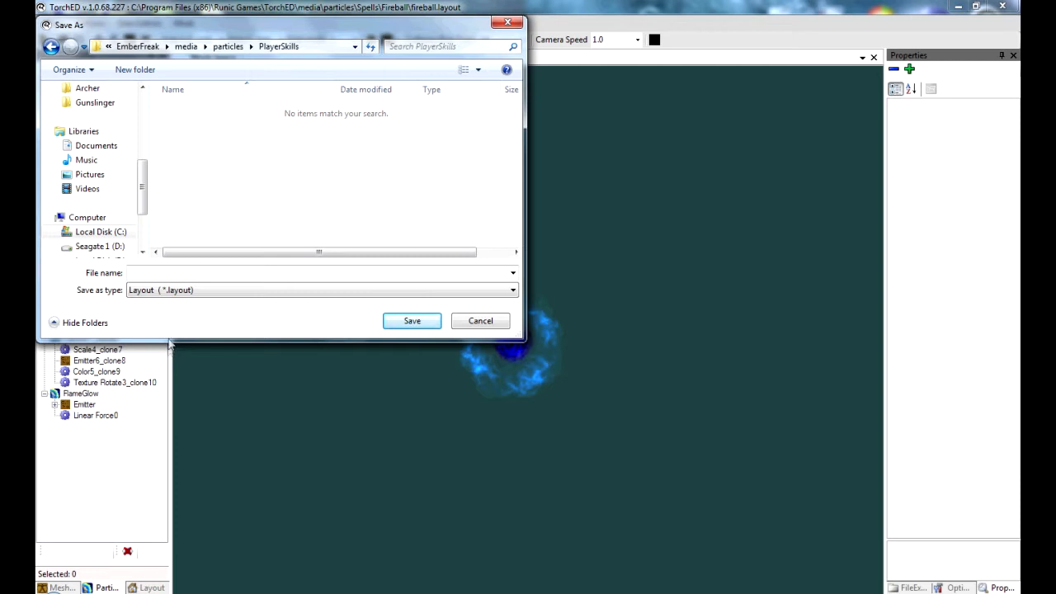
Create a blueball folder and save the layout there as blueball
click(134, 69)
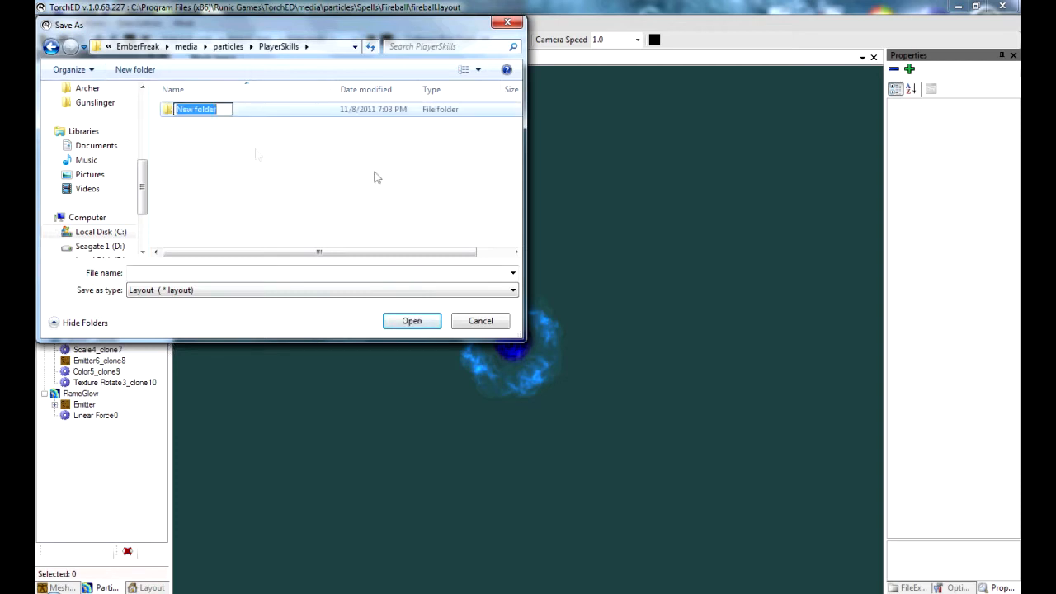
mouse_move(428, 175)
text(blueb)
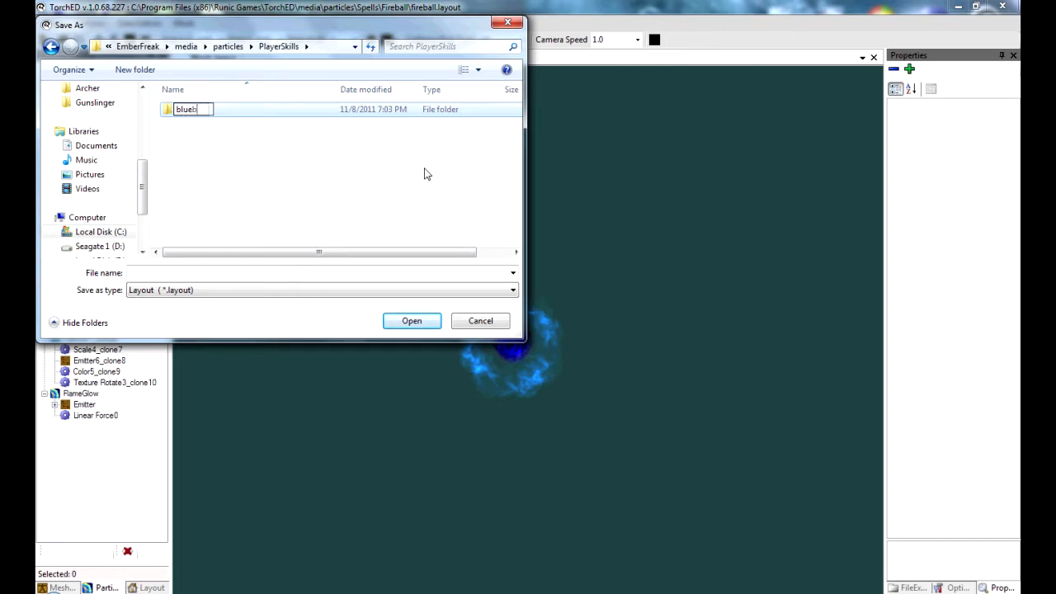
text(all)
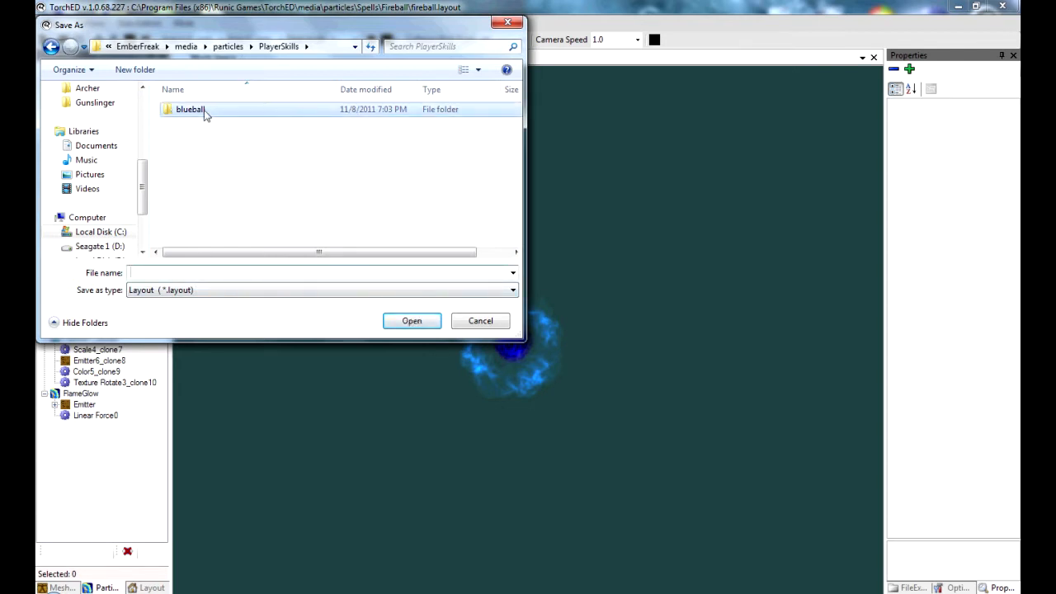
double_click(191, 109)
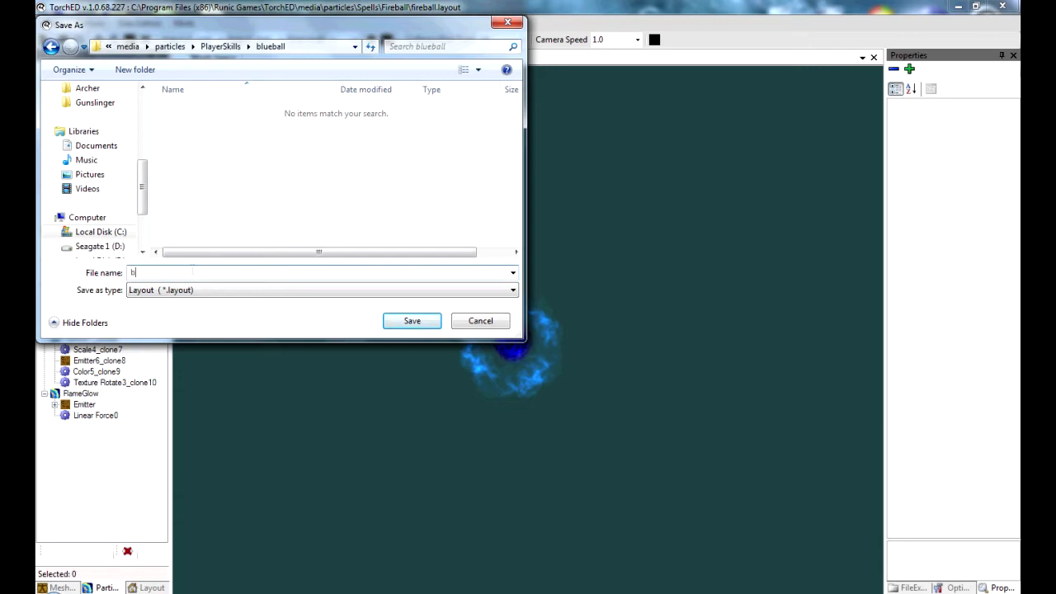
text(lueball)
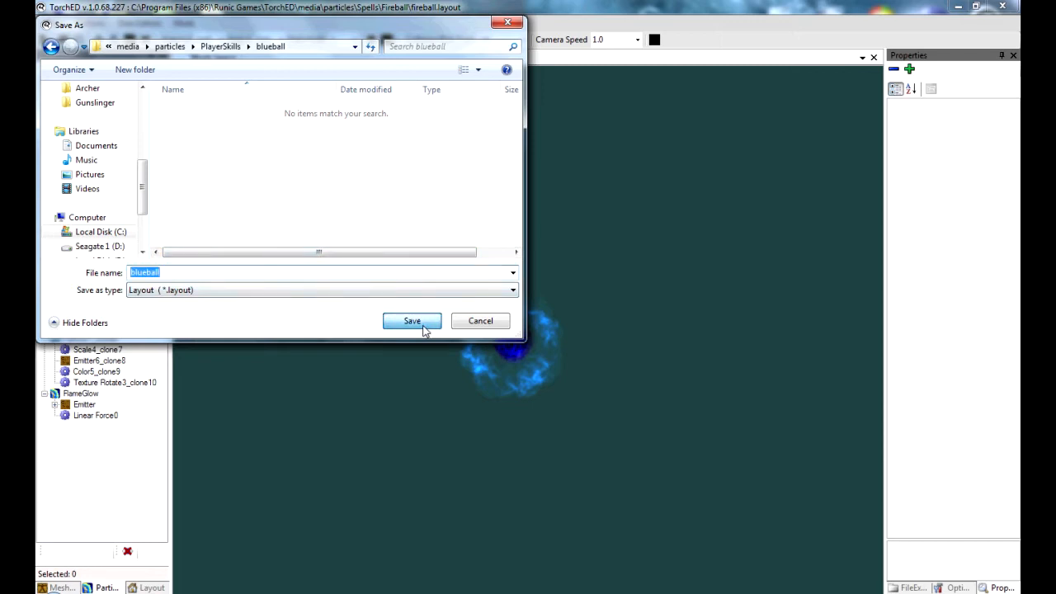
click(413, 320)
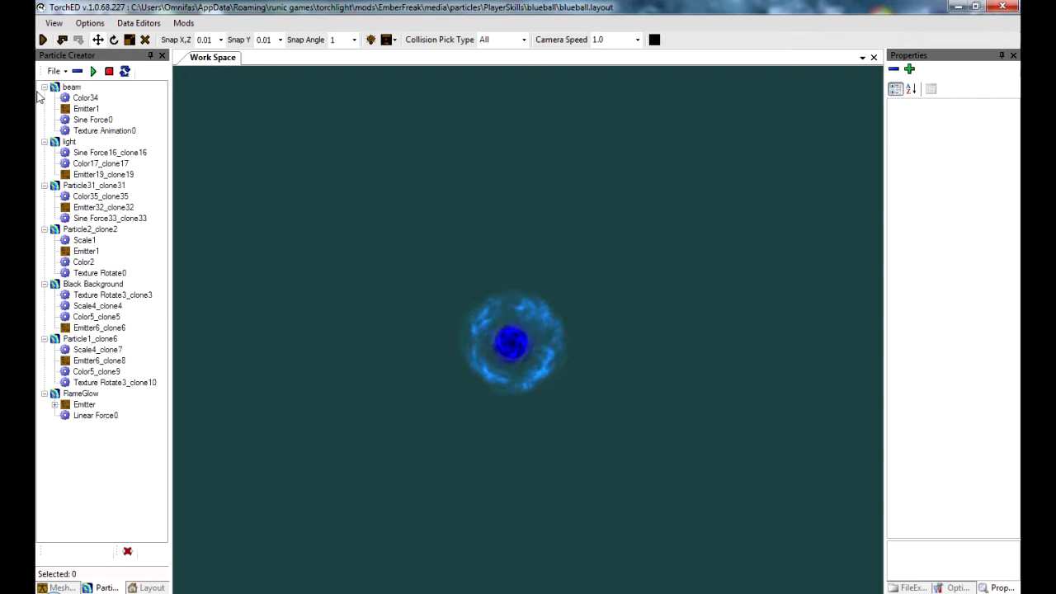
Load the Fireball spell's die.layout from the Spells/Fireball particles folder
click(52, 71)
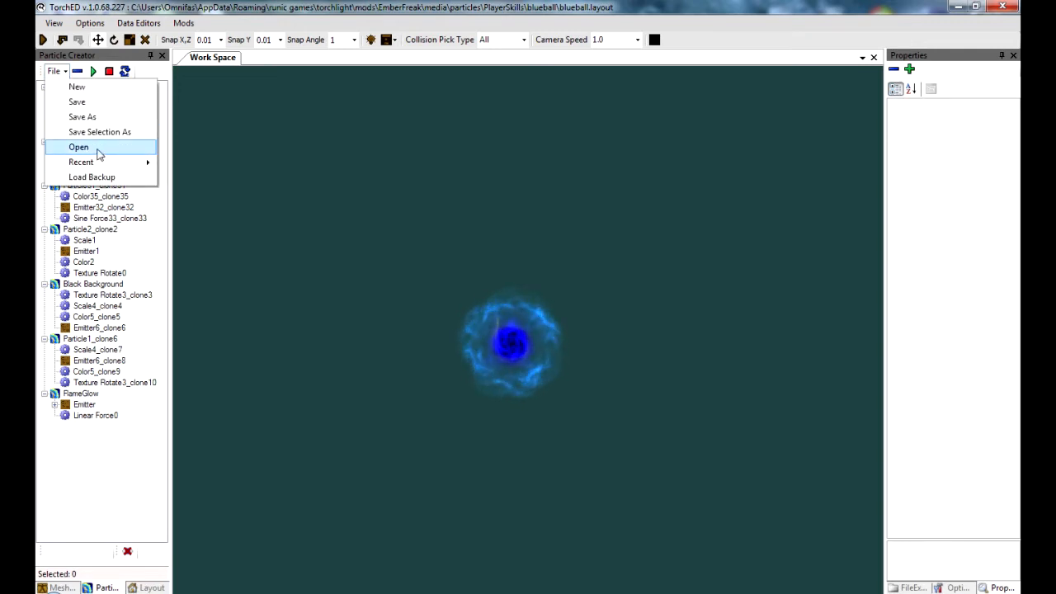
click(79, 145)
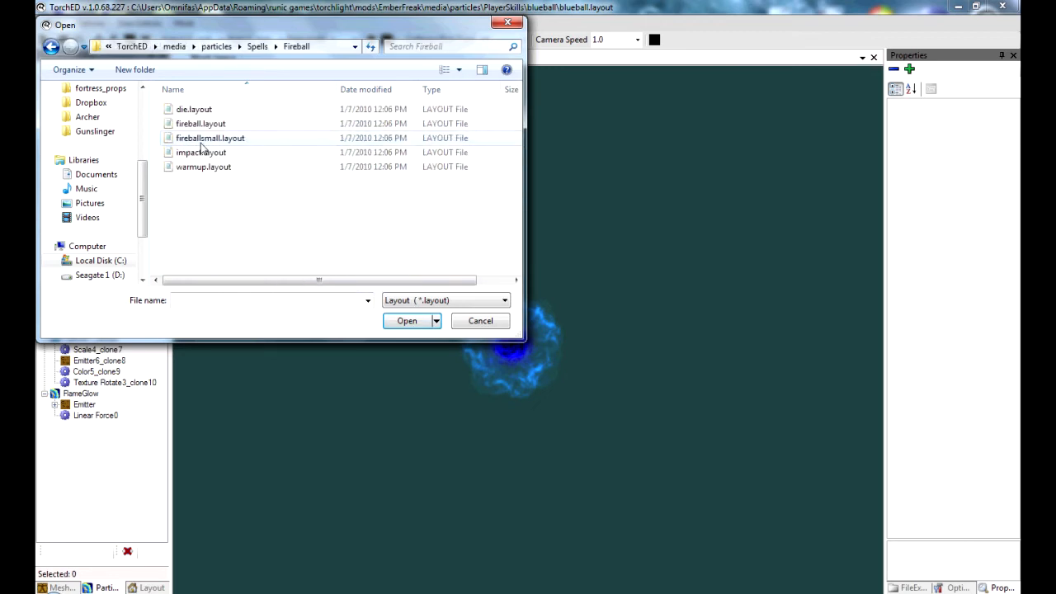
click(195, 109)
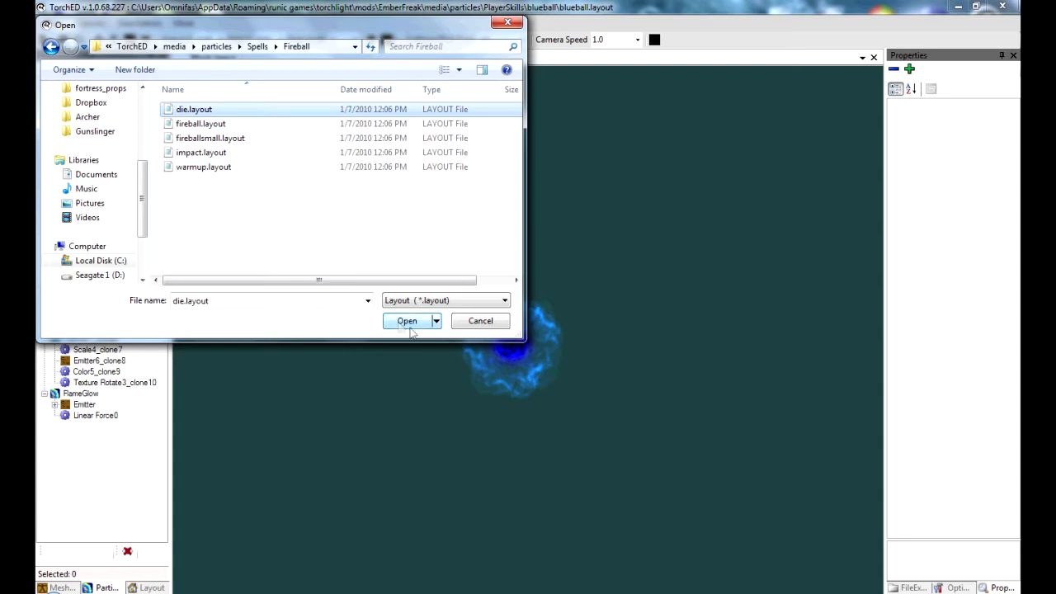
click(406, 320)
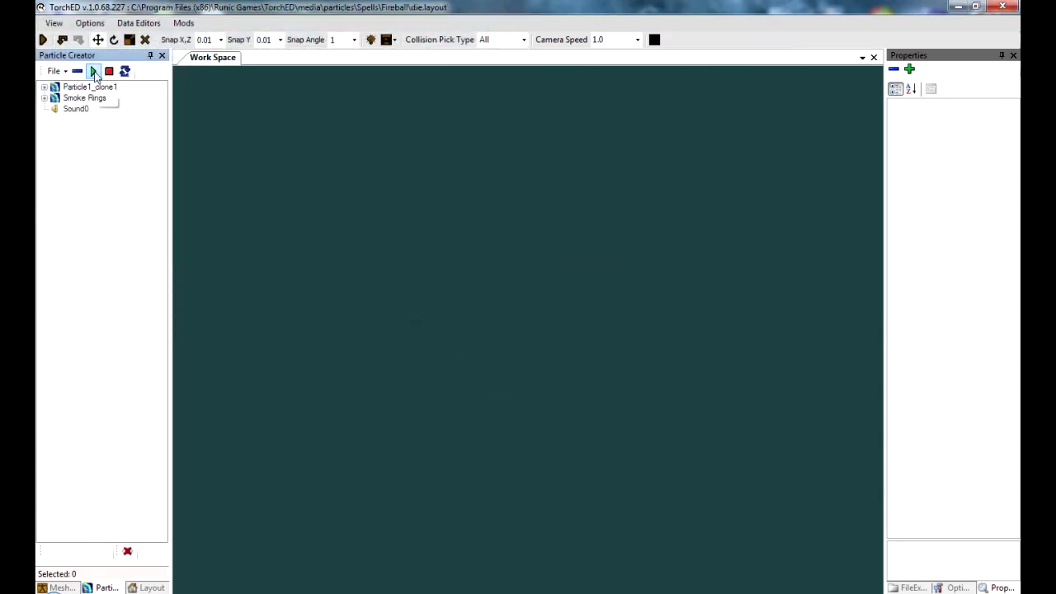
Preview the fireball die effect, then expand Particle1_clone1 to reveal its components
click(92, 71)
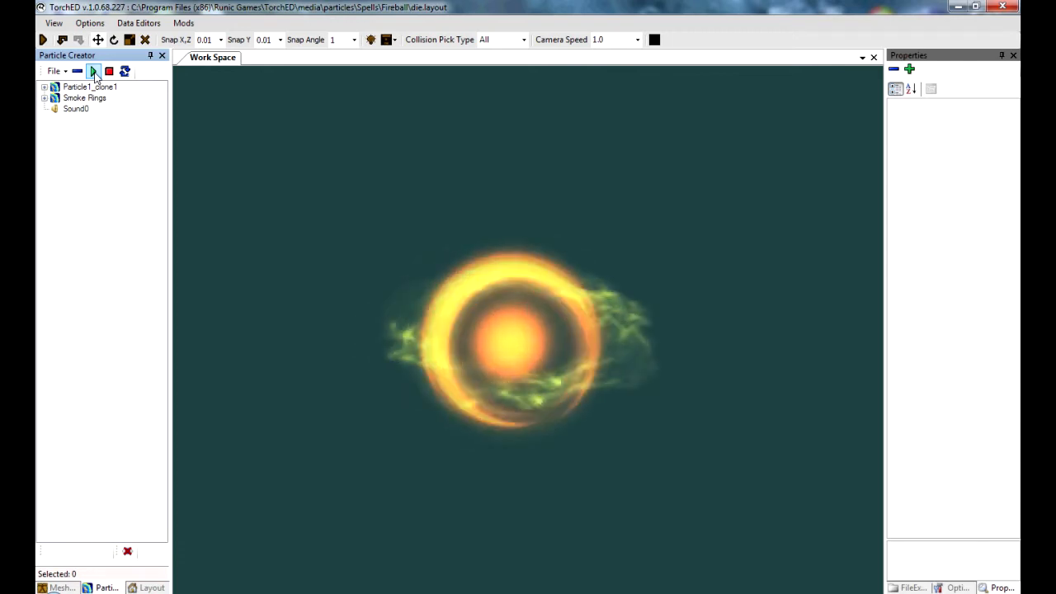
click(109, 71)
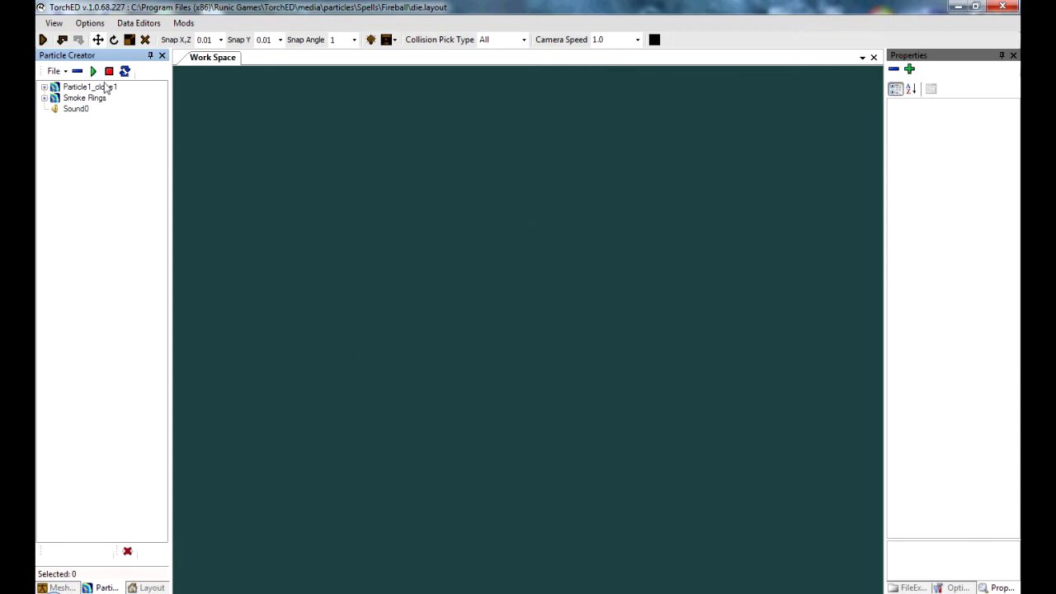
click(93, 71)
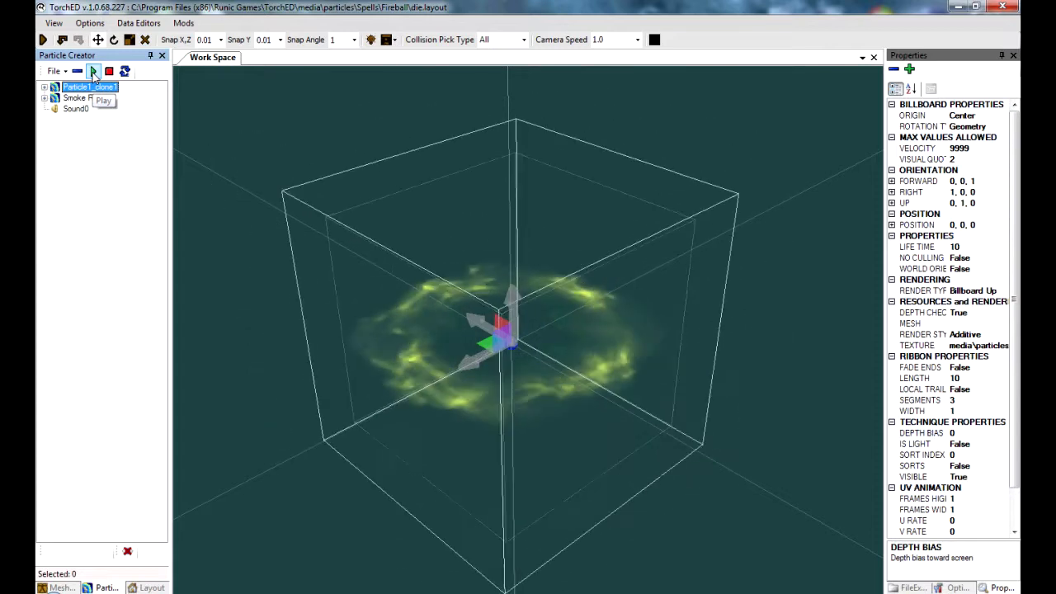
click(109, 71)
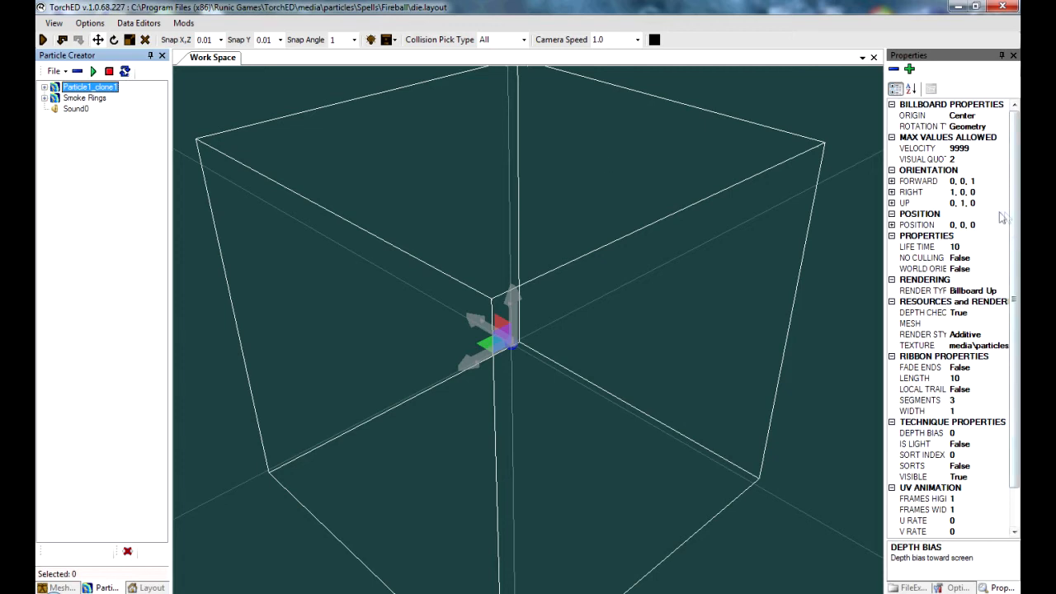
click(43, 85)
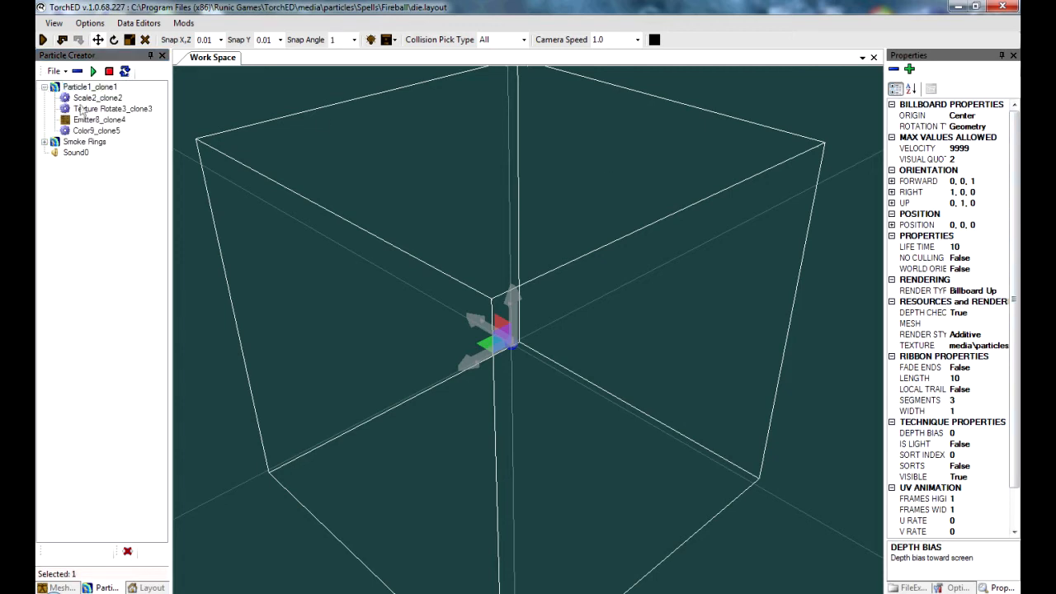
Set the first Color9_clone5 gradient keys of Particle1_clone1 to dark purple and blue
click(96, 130)
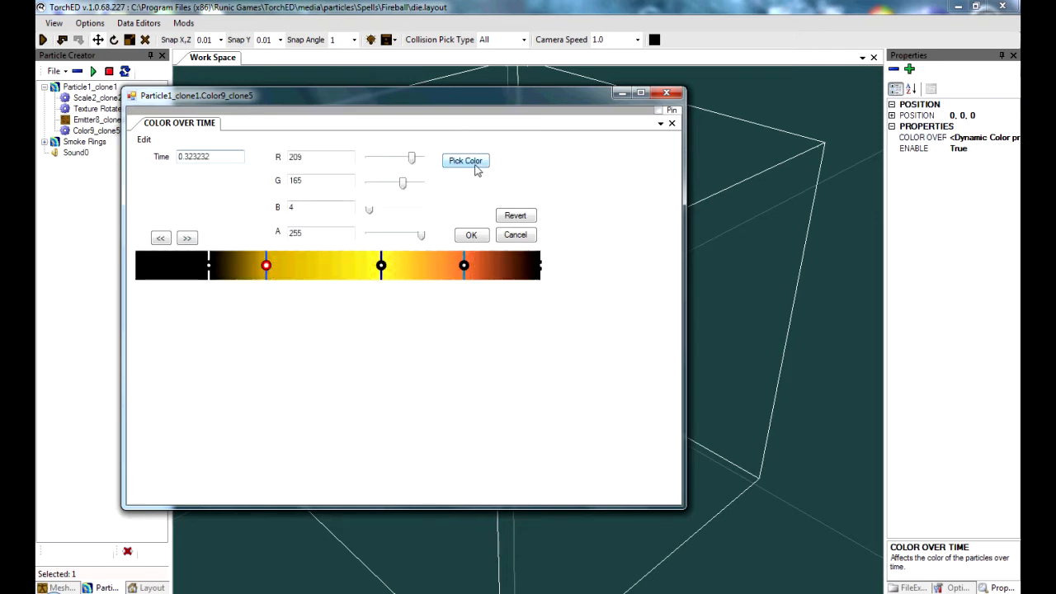
click(465, 160)
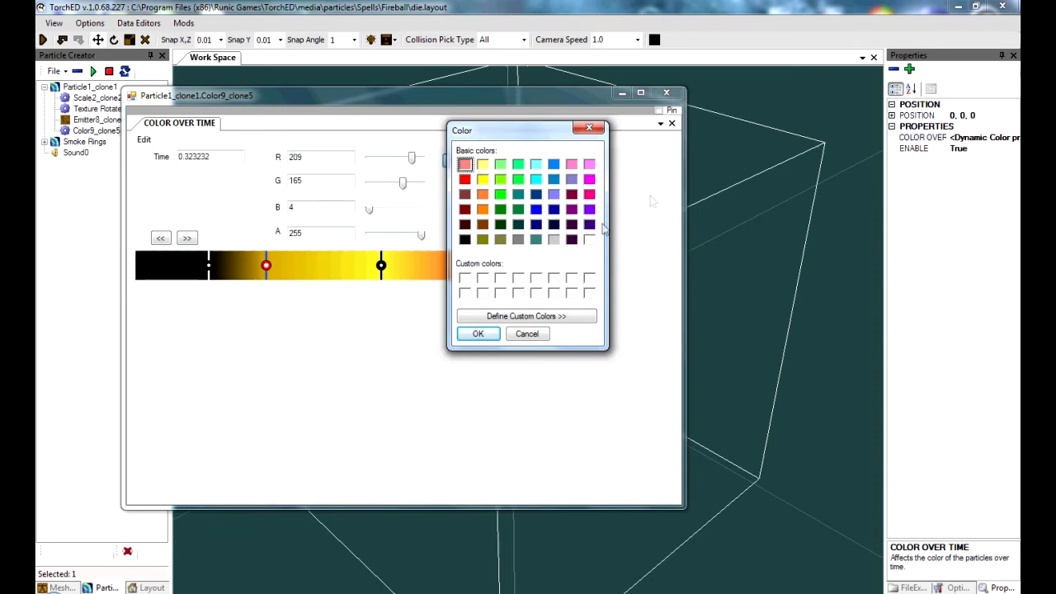
mouse_move(574, 228)
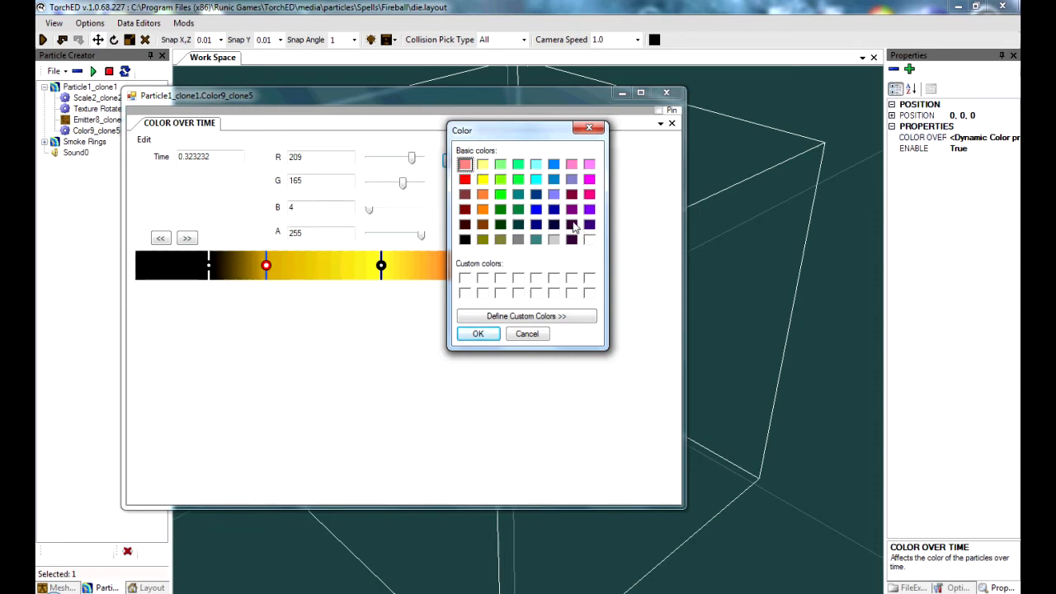
mouse_move(577, 235)
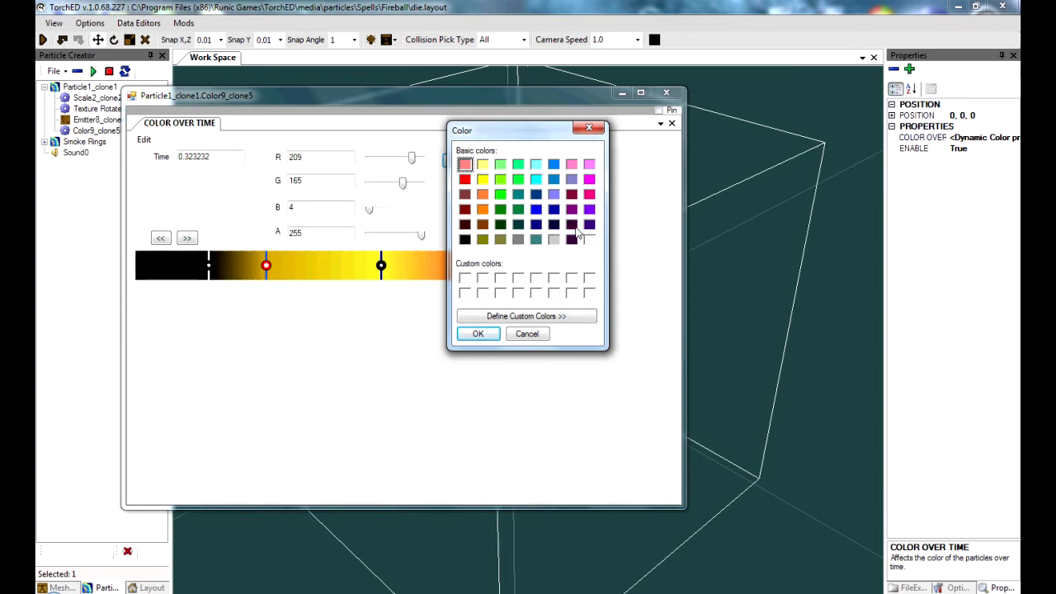
click(478, 333)
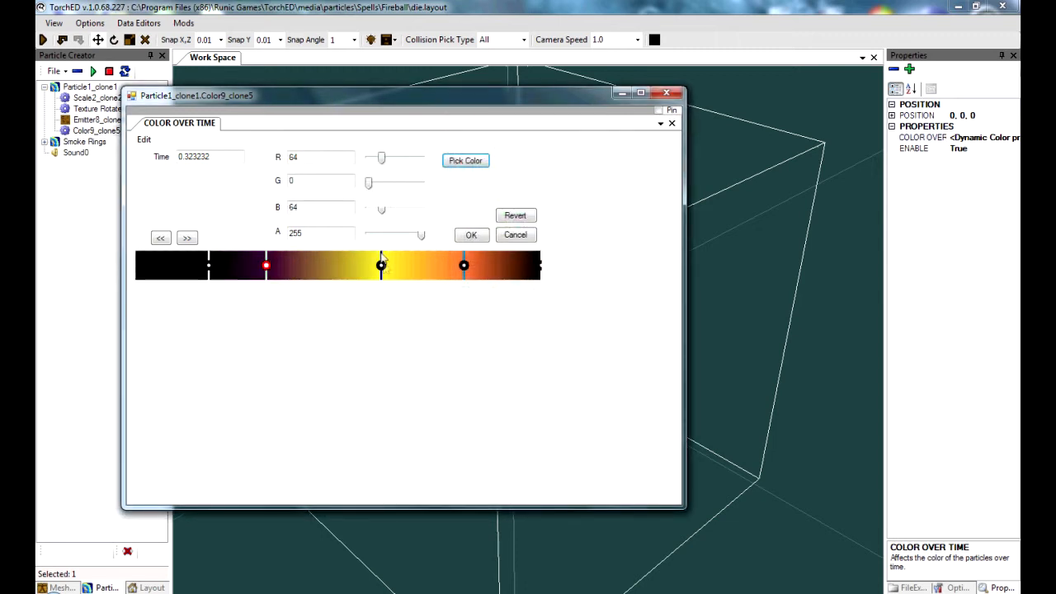
click(465, 160)
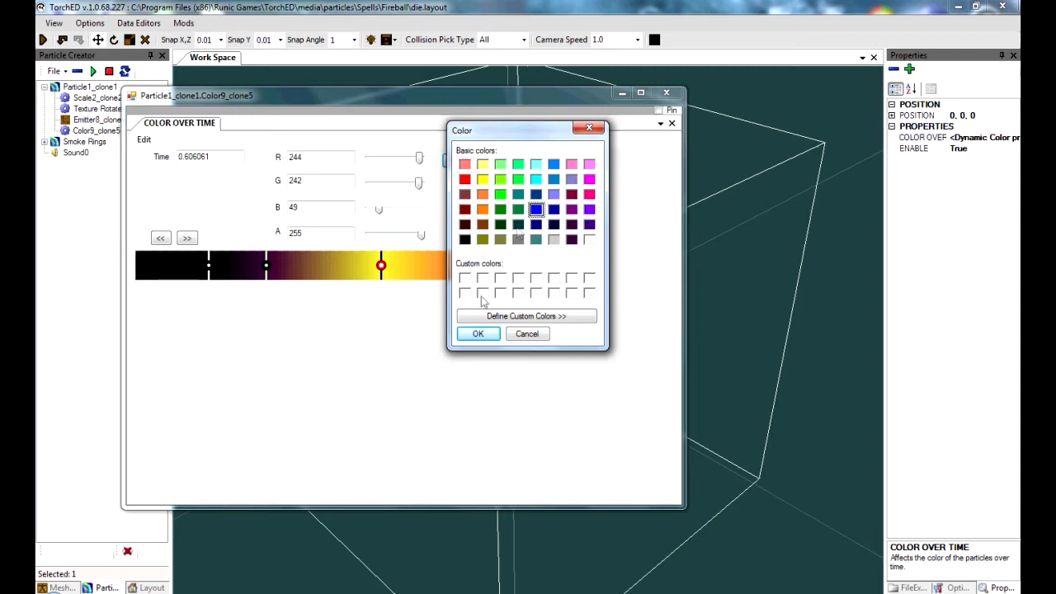
click(479, 333)
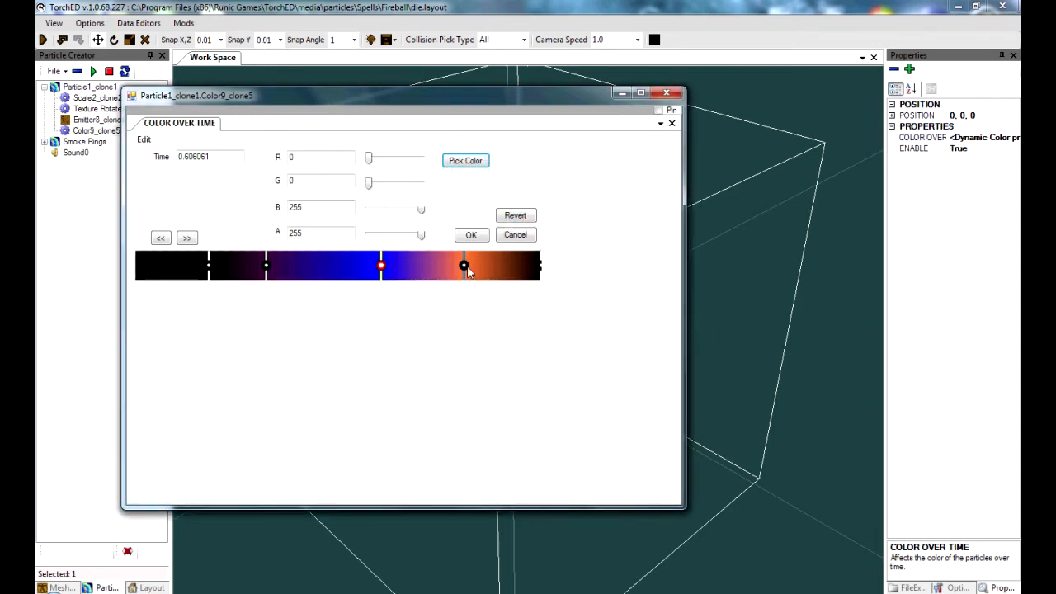
Set the last coloured key to cyan, apply the gradient and preview the recoloured particle
click(462, 264)
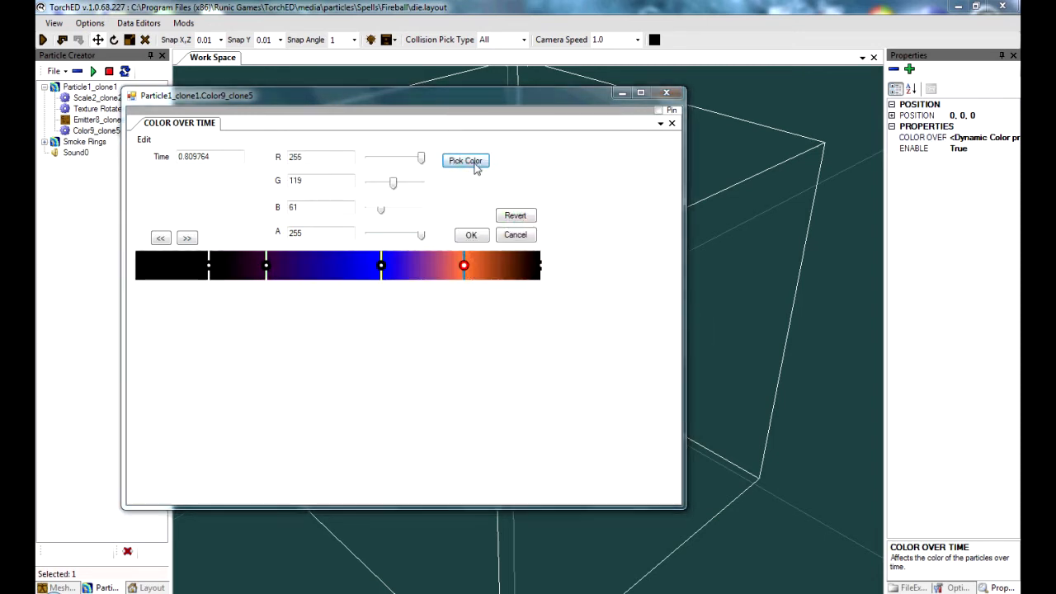
click(465, 160)
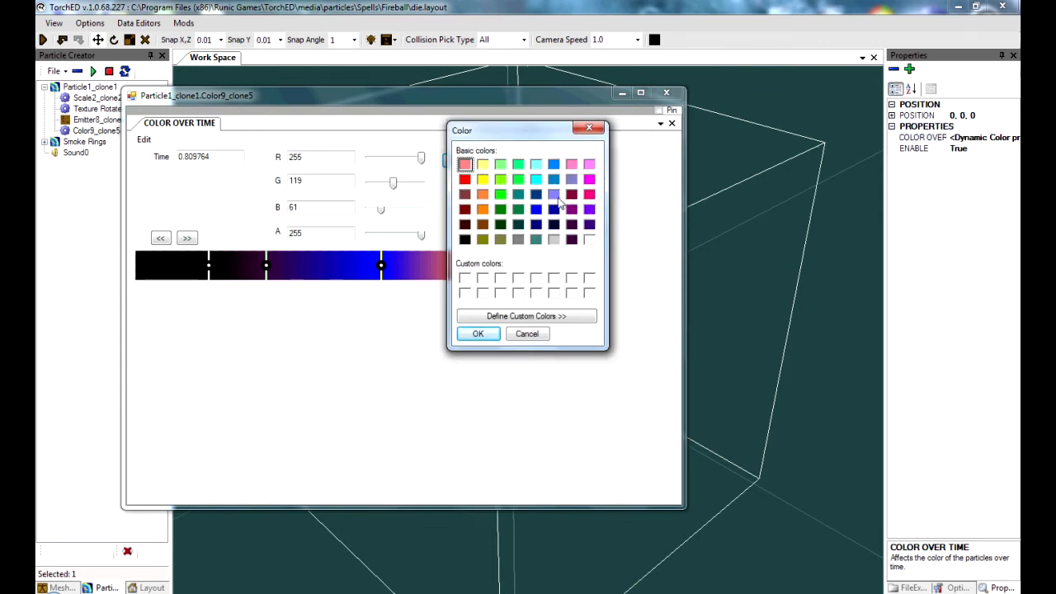
click(554, 194)
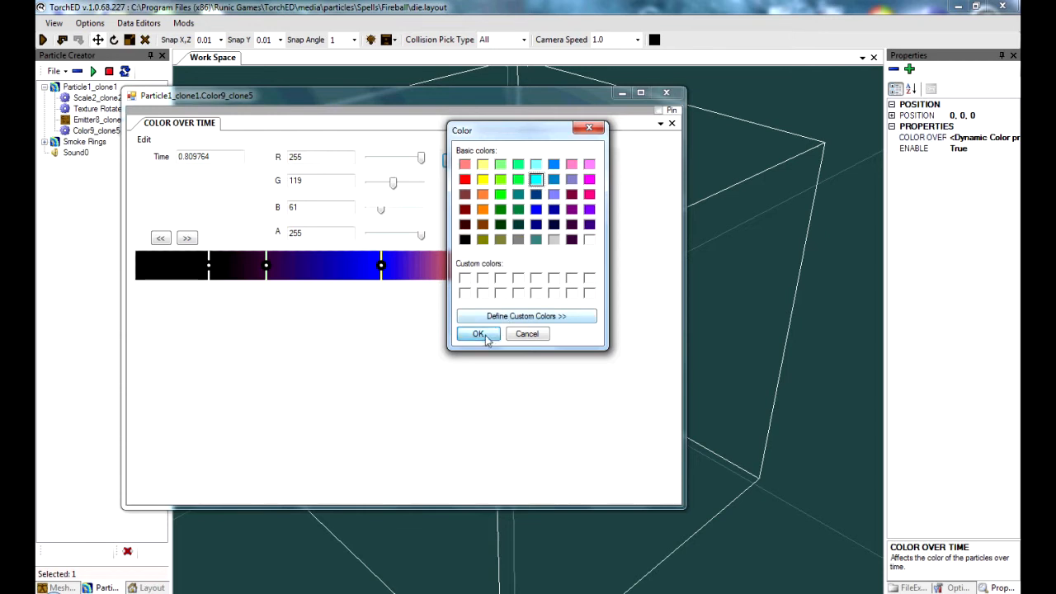
click(479, 333)
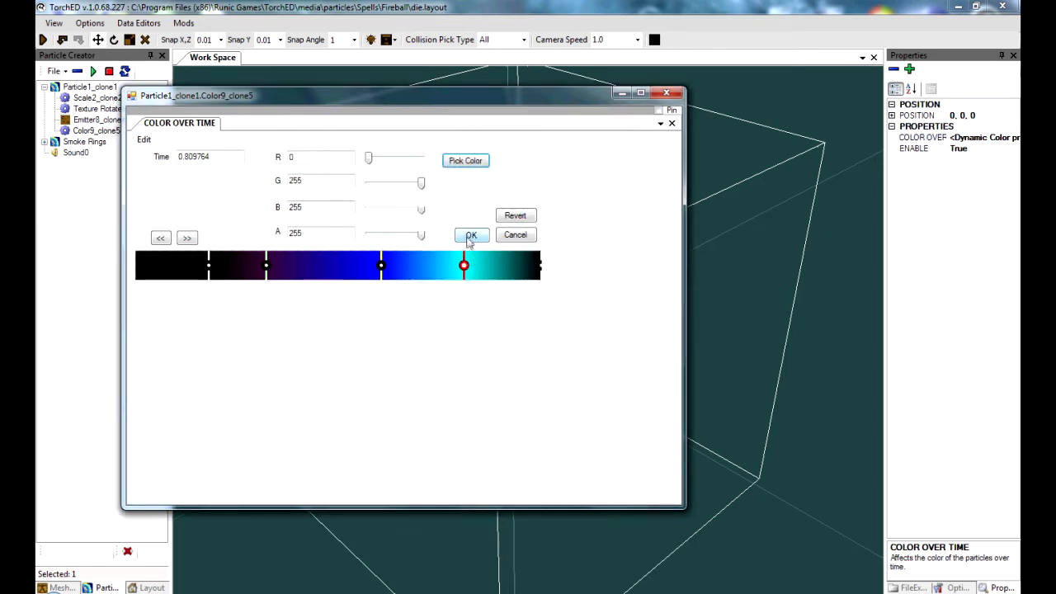
click(470, 234)
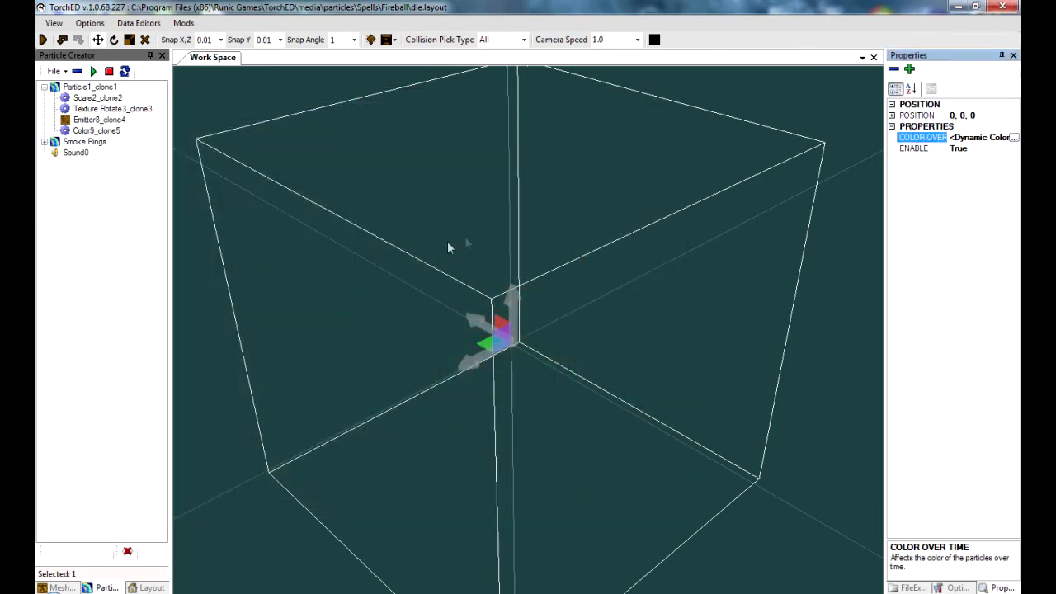
click(93, 71)
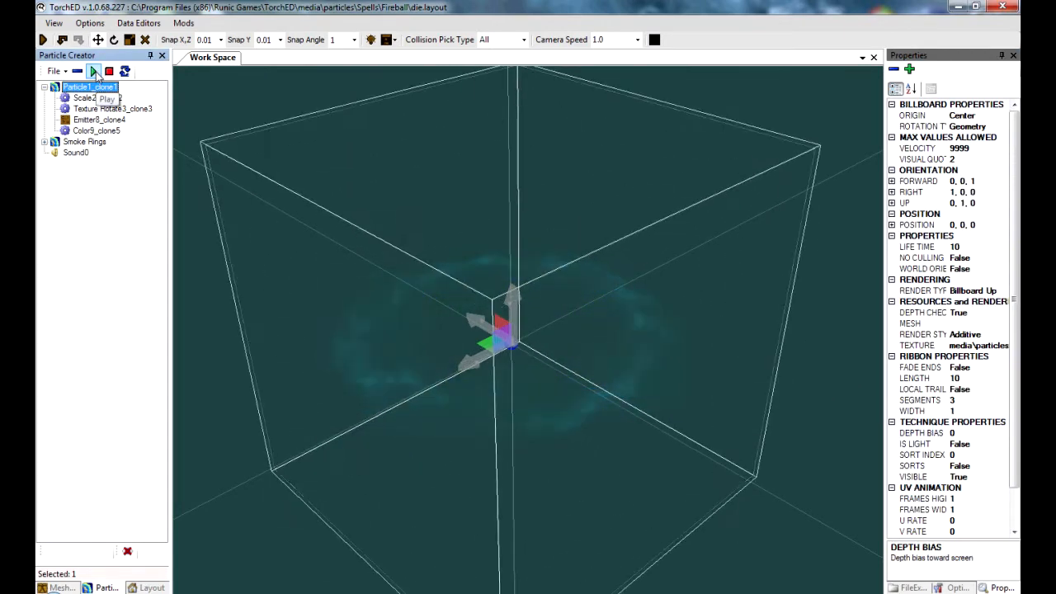
click(93, 71)
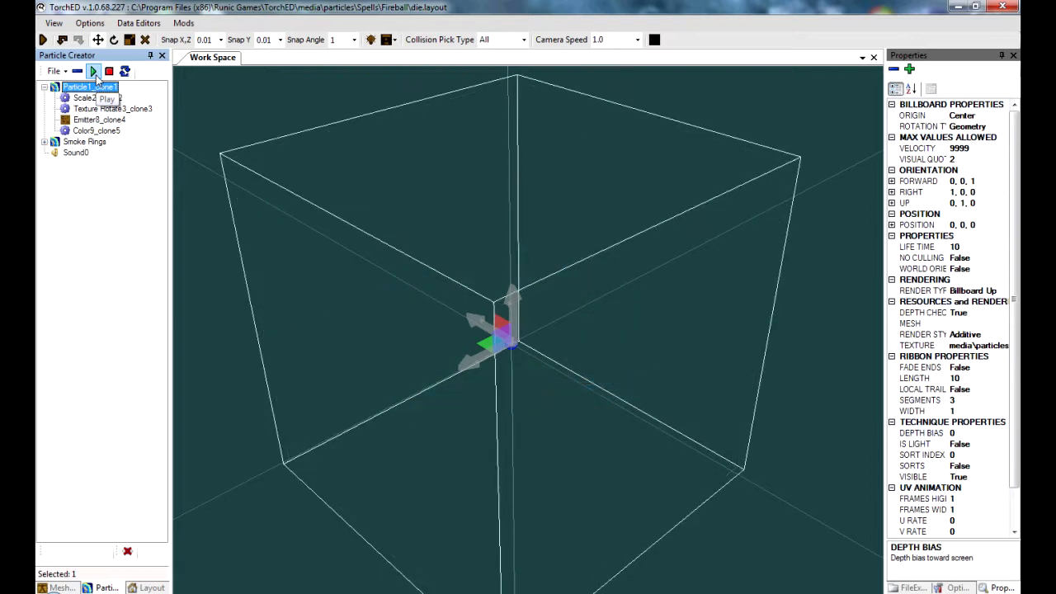
click(93, 71)
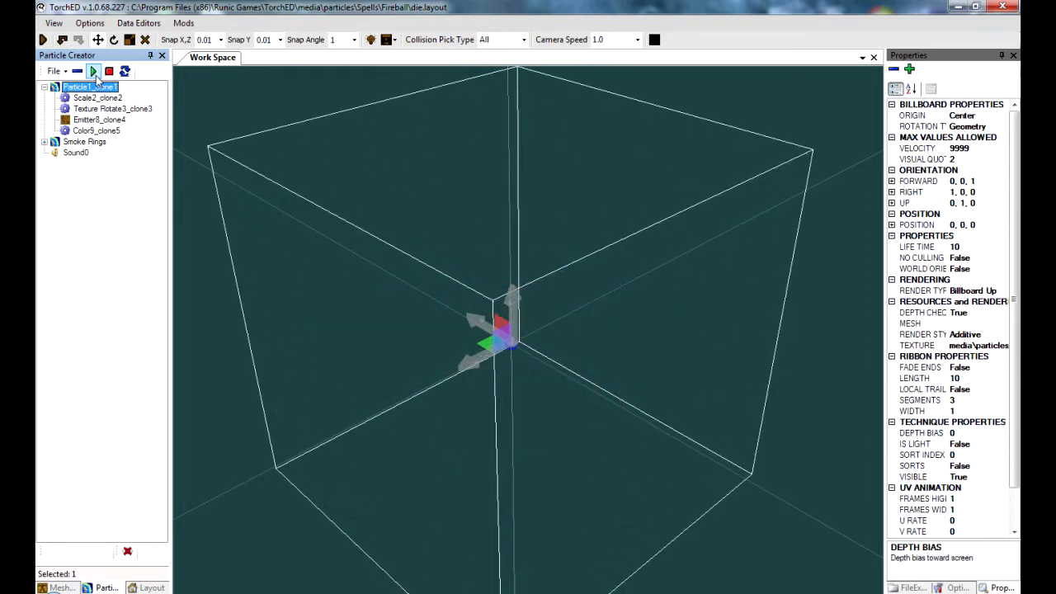
click(84, 142)
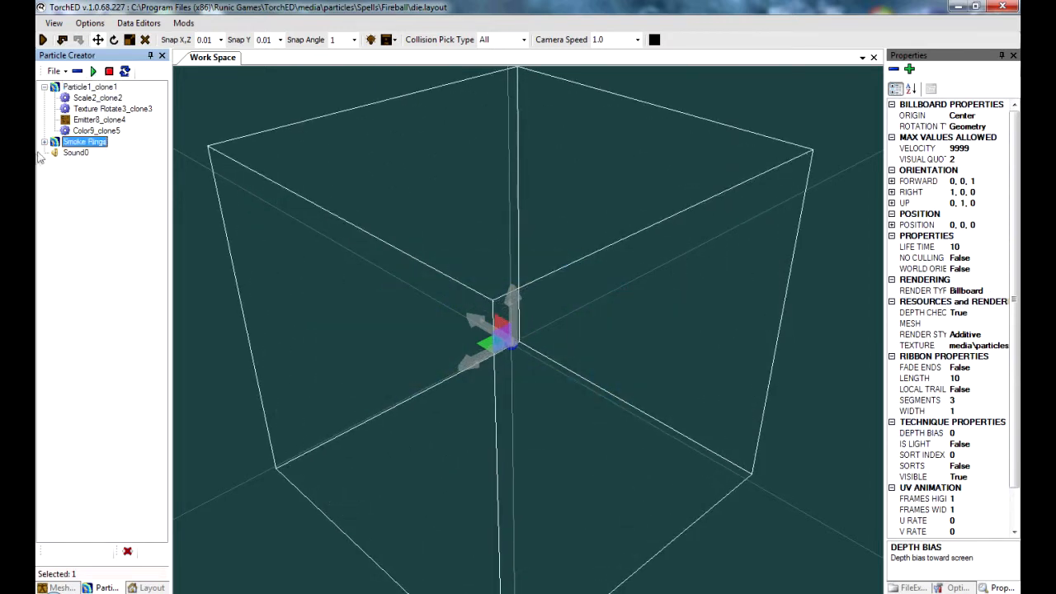
Expand and preview the Smoke Rings system, then bring up its Color9_clone24 gradient
click(45, 142)
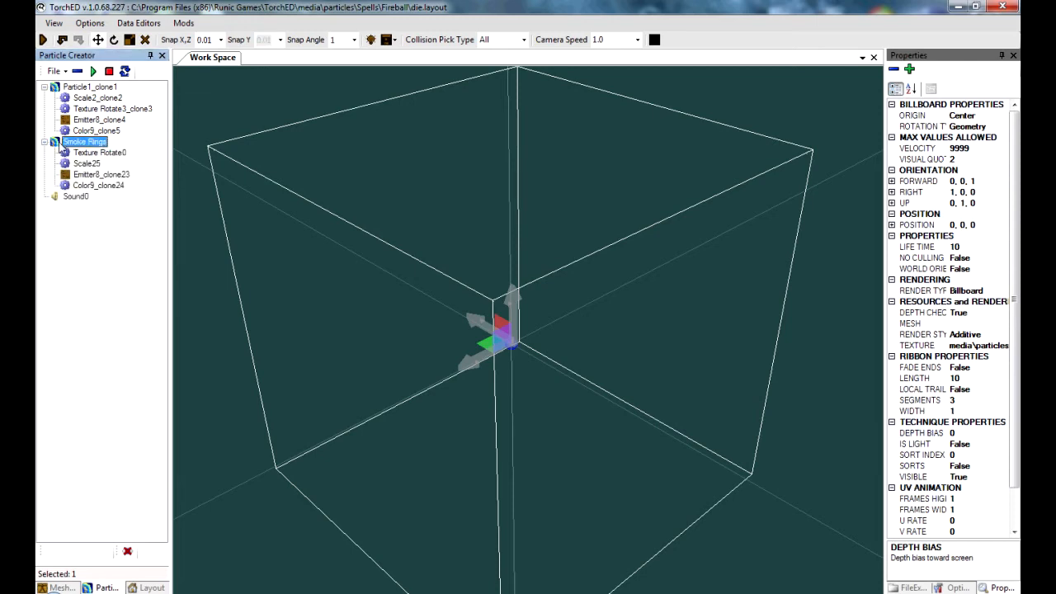
click(92, 71)
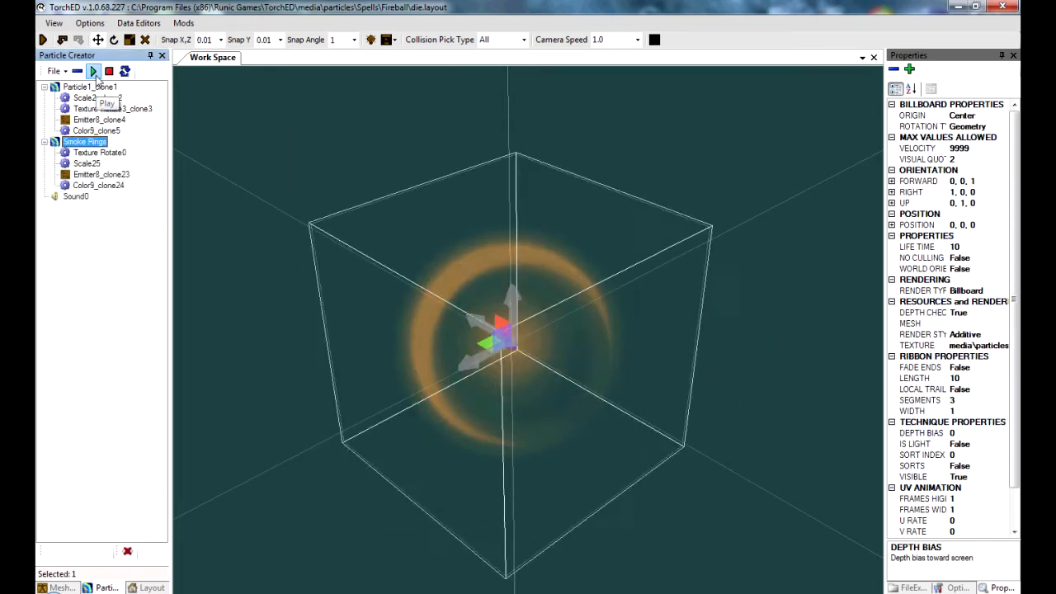
click(92, 70)
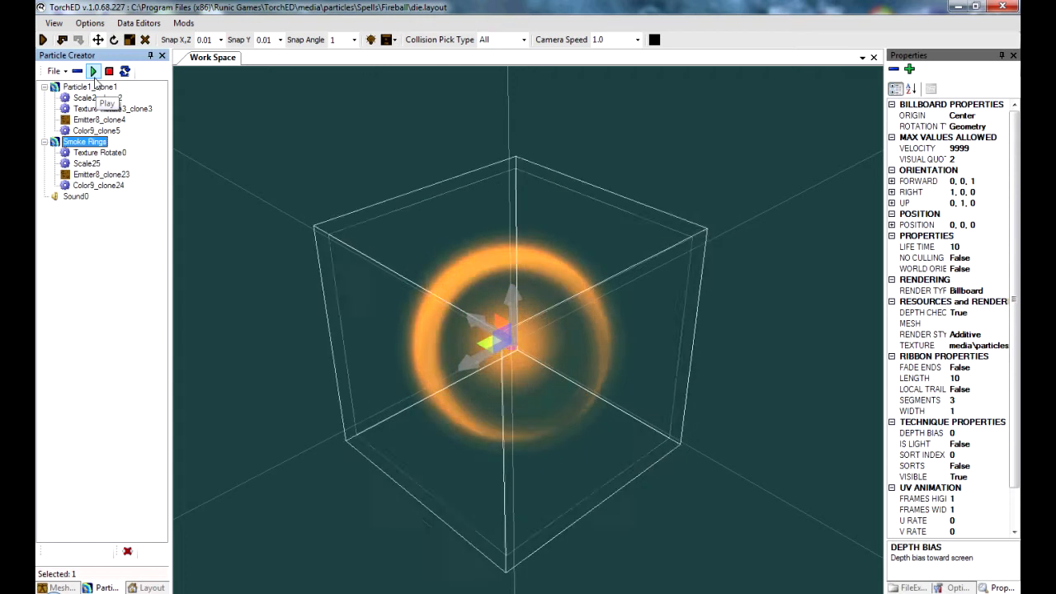
click(99, 185)
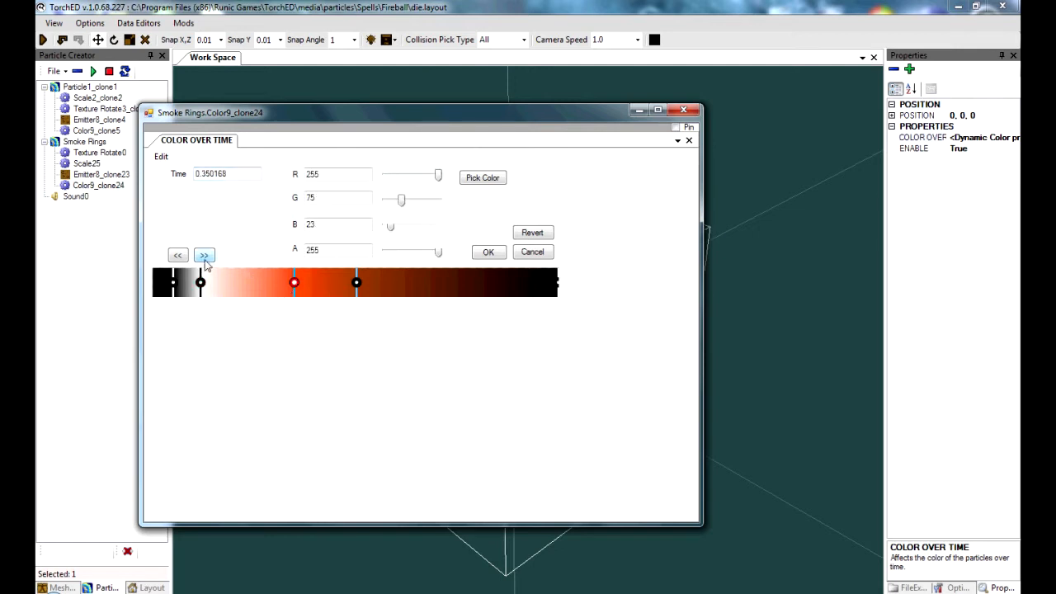
Replace the orange Smoke Rings gradient keys with blue and preview the blue ring glow
click(482, 178)
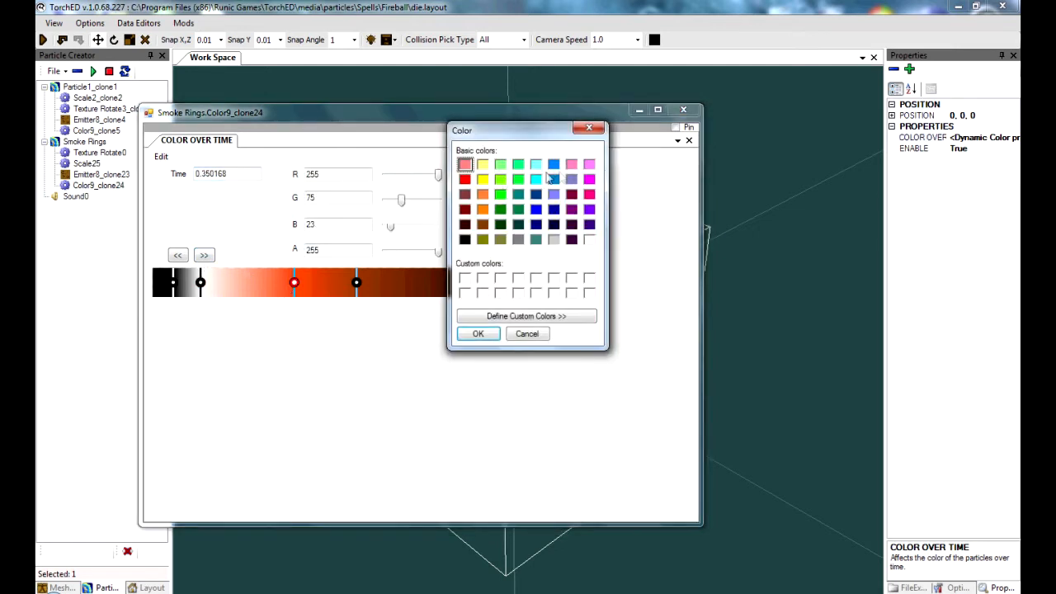
click(534, 208)
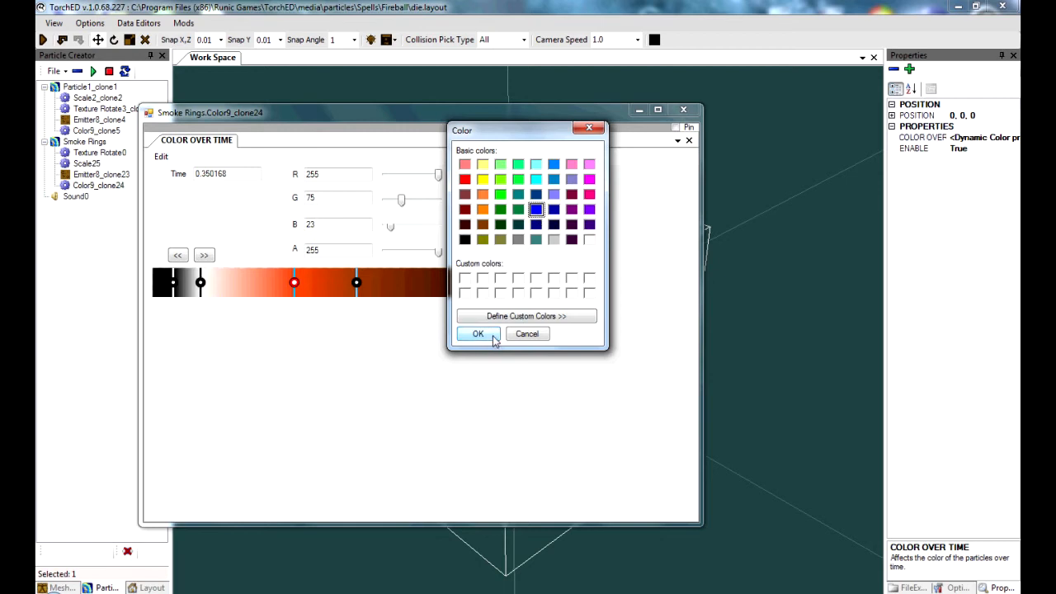
click(478, 333)
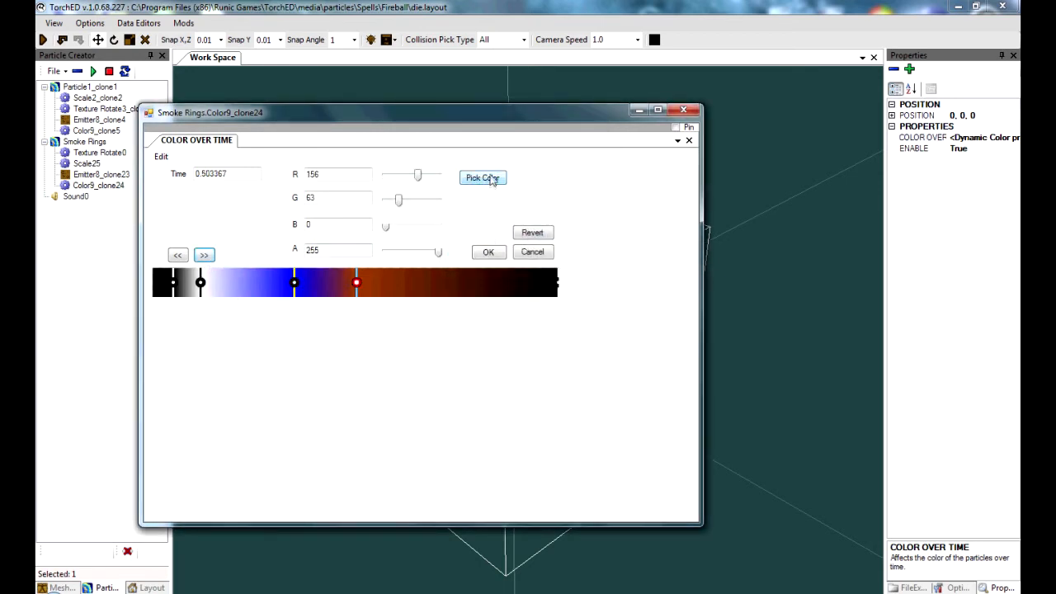
click(482, 178)
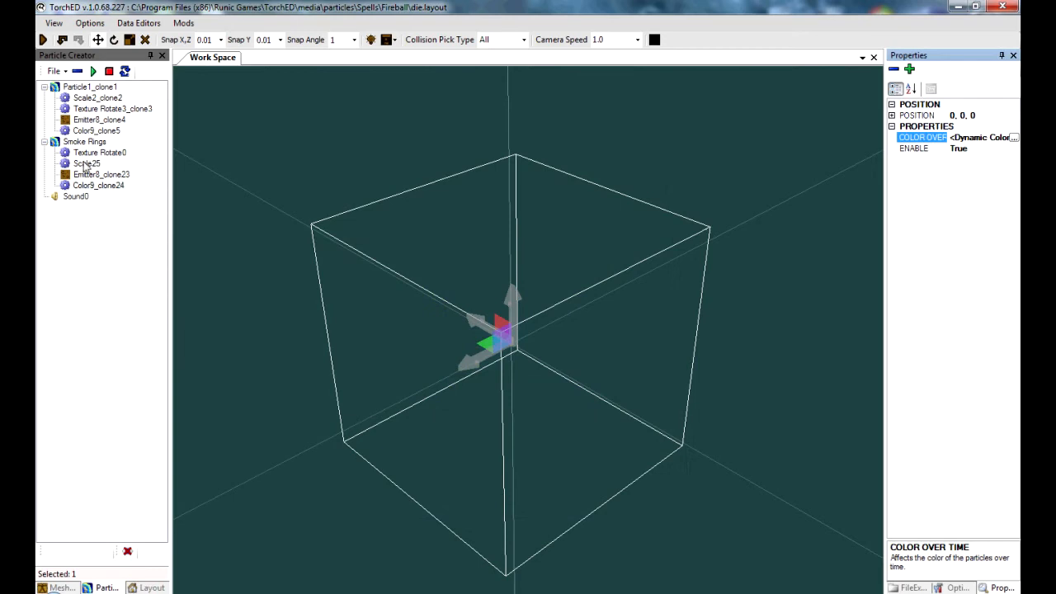
click(84, 141)
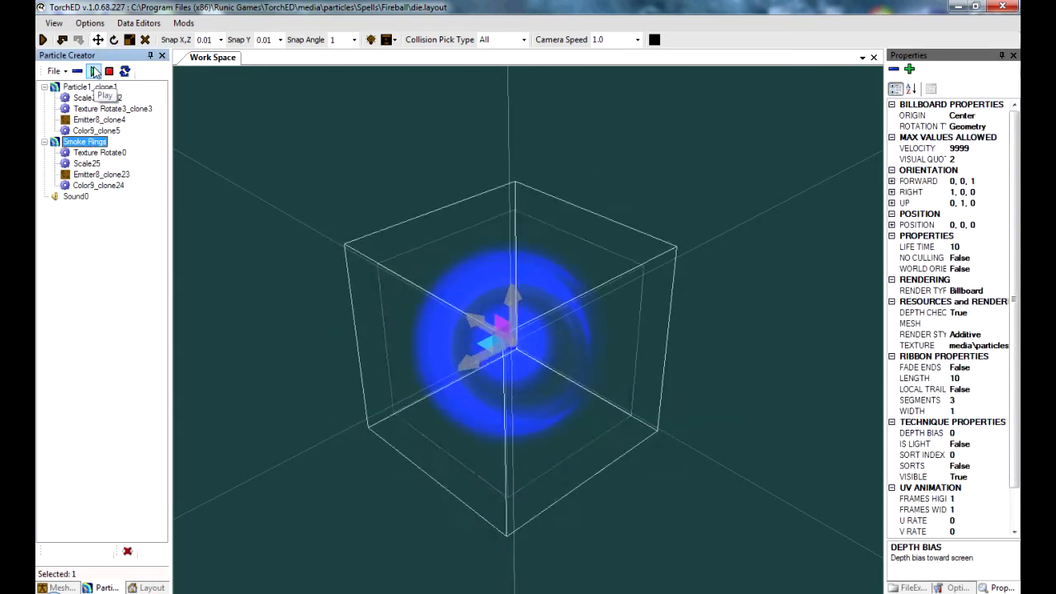
click(98, 185)
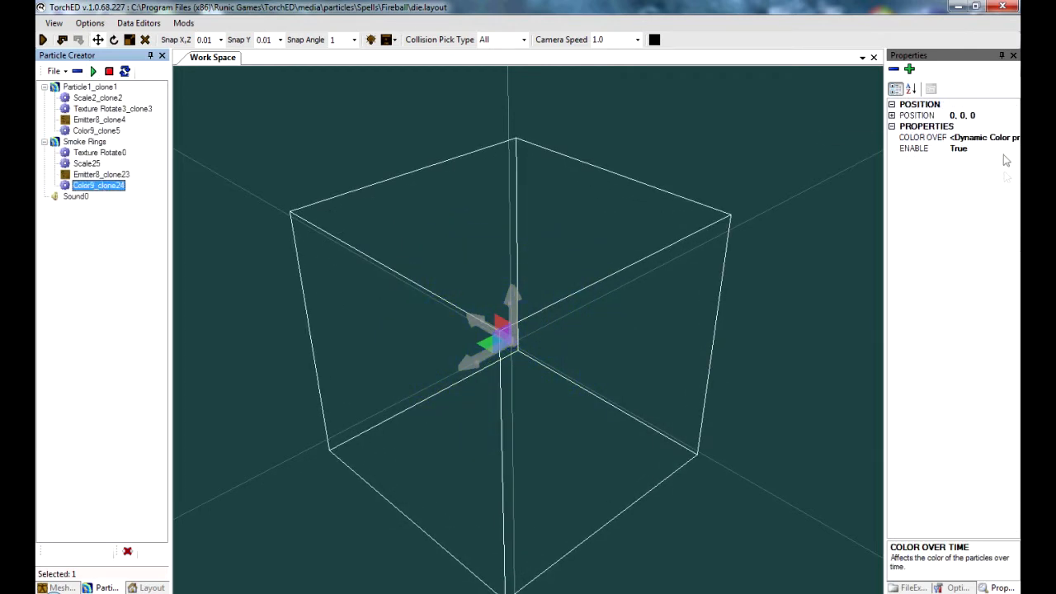
Tint the early Smoke Rings gradient key light cyan, apply it and preview the result
double_click(99, 185)
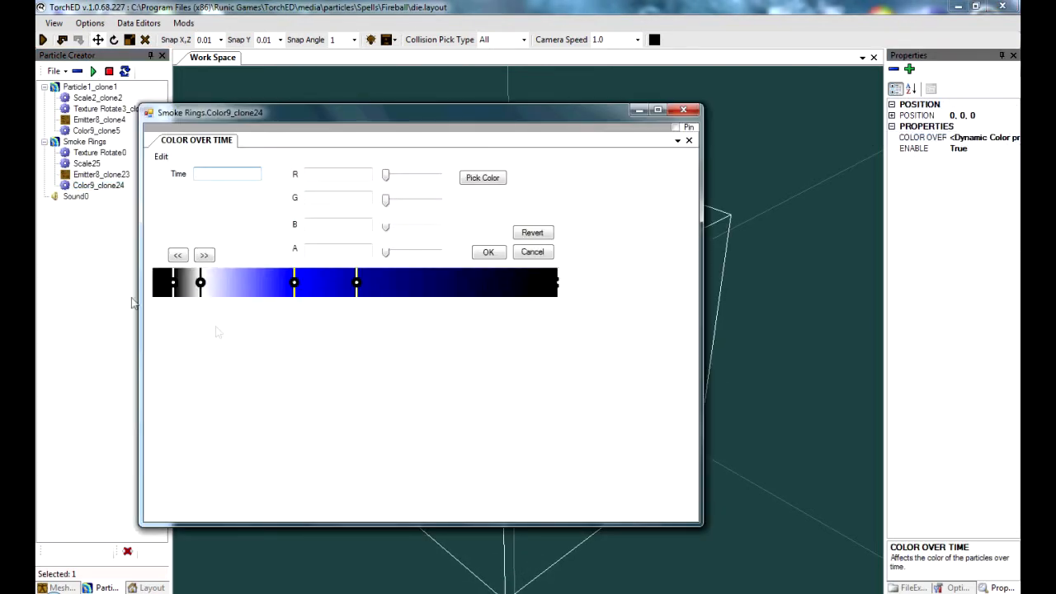
click(199, 283)
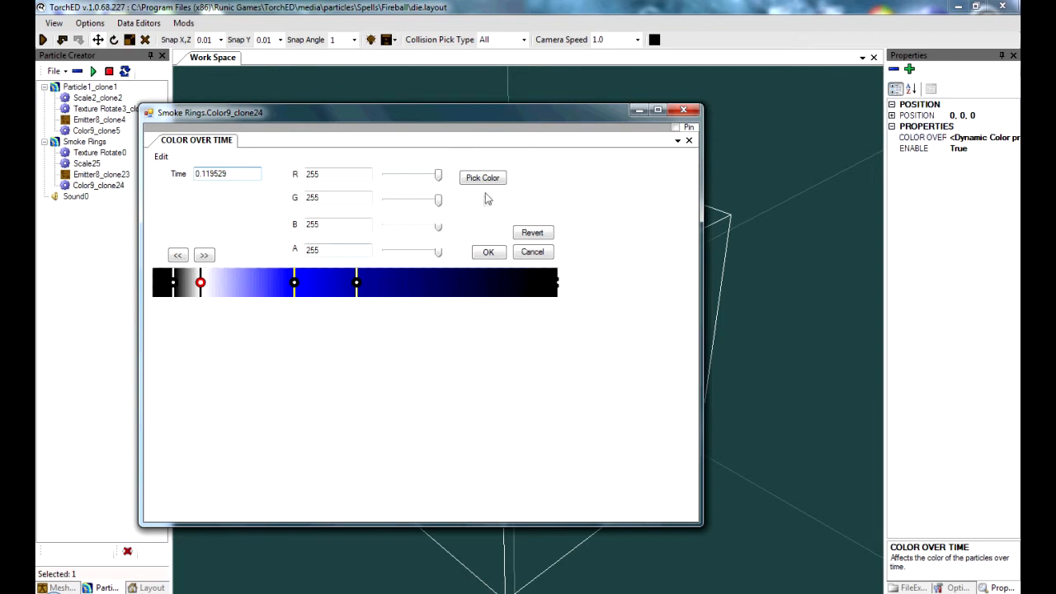
click(481, 178)
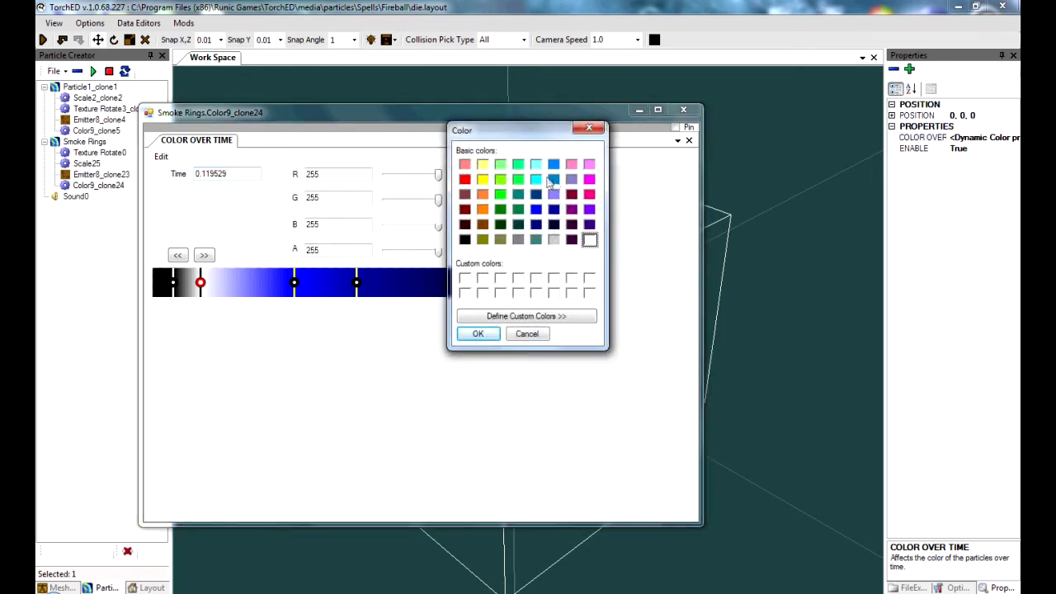
click(478, 333)
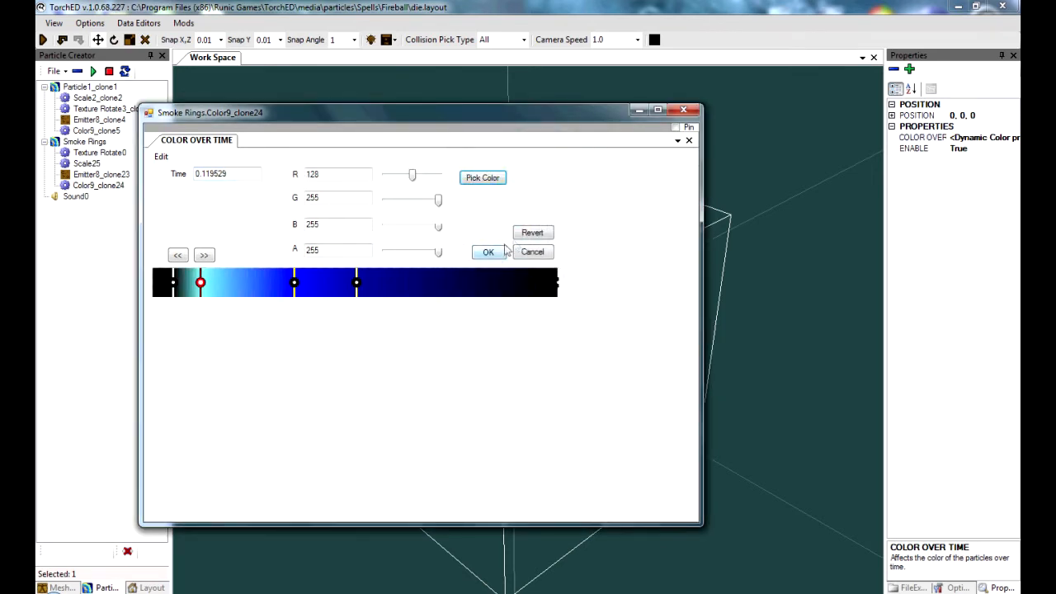
click(488, 250)
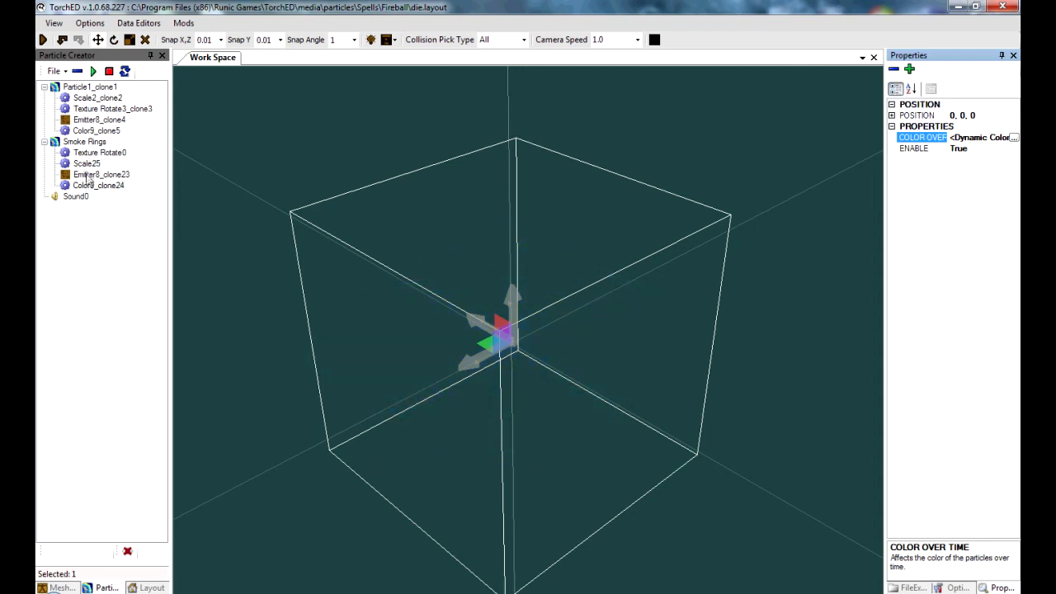
click(93, 70)
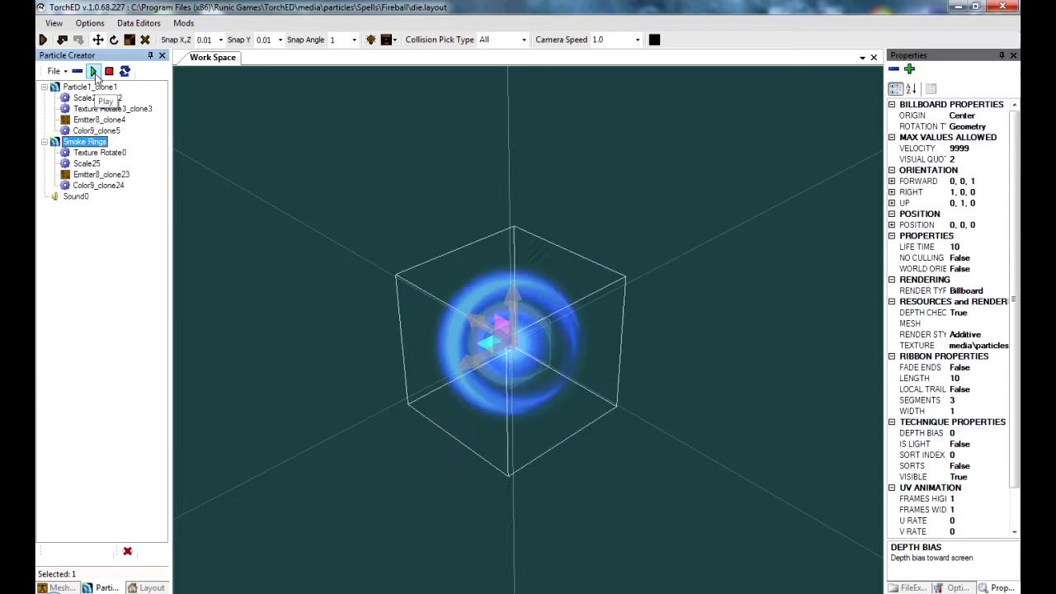
Deepen the early key to blue, apply the gradient and check the blue-cyan ring effect
click(92, 71)
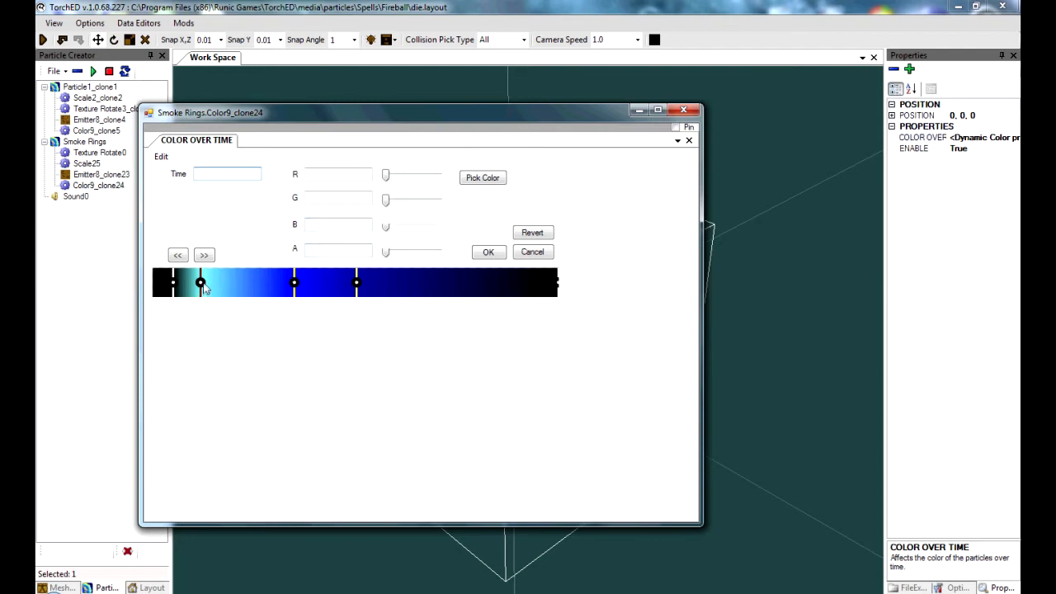
click(481, 179)
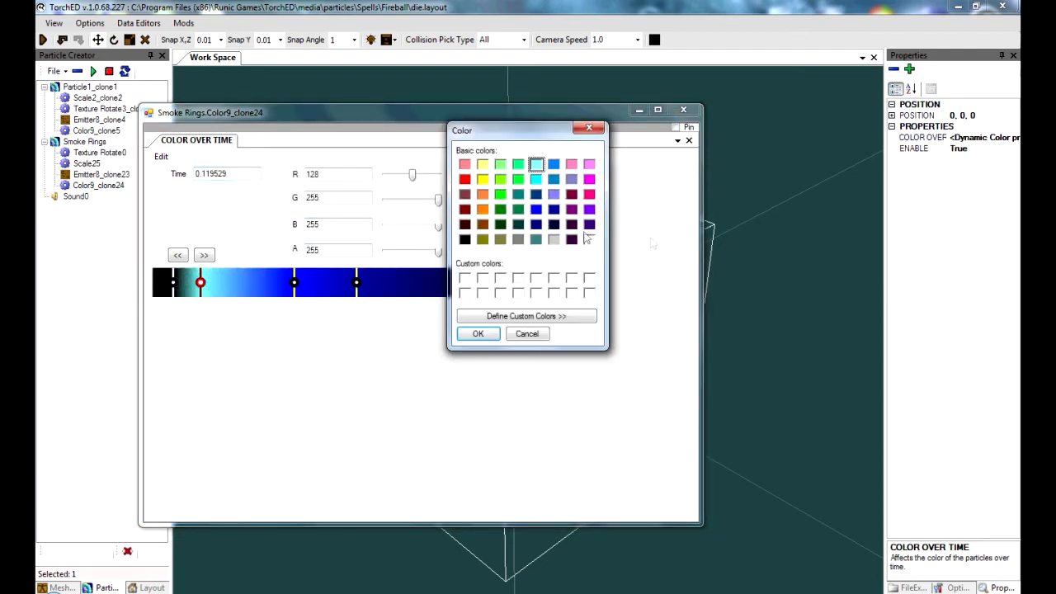
click(535, 225)
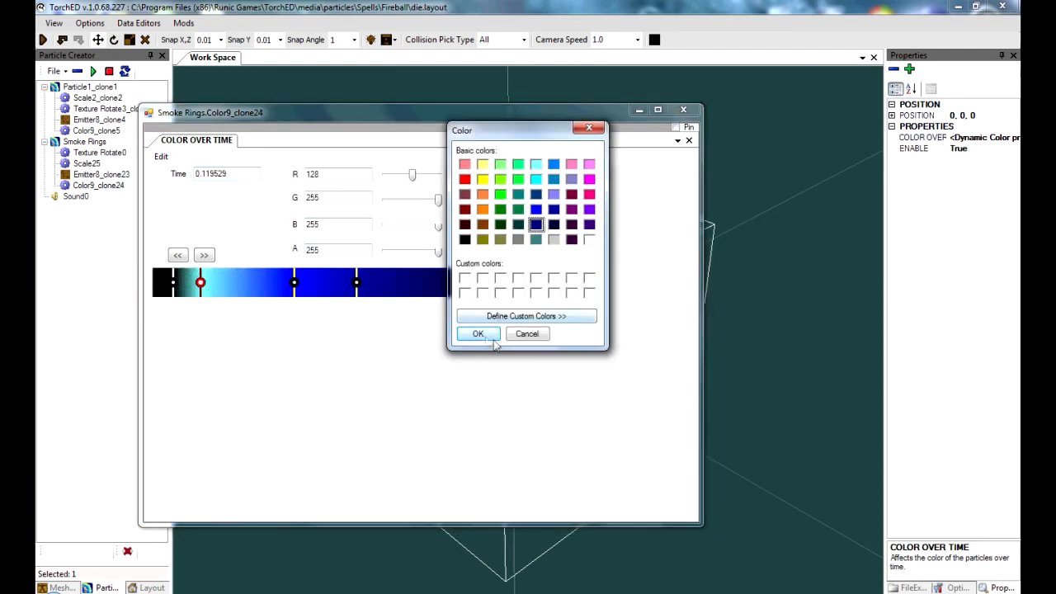
click(478, 333)
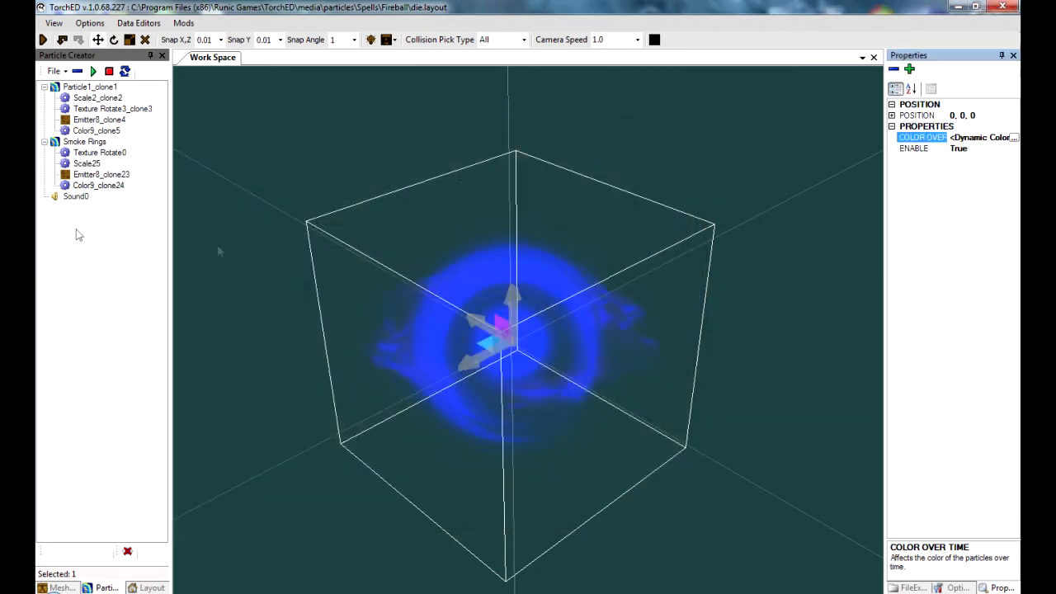
click(84, 142)
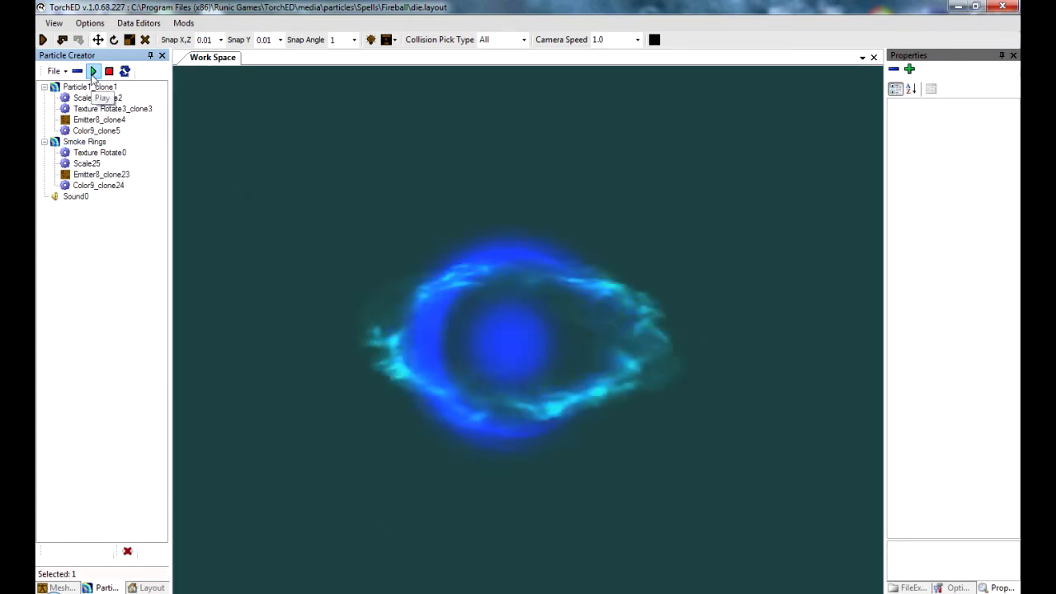
click(93, 71)
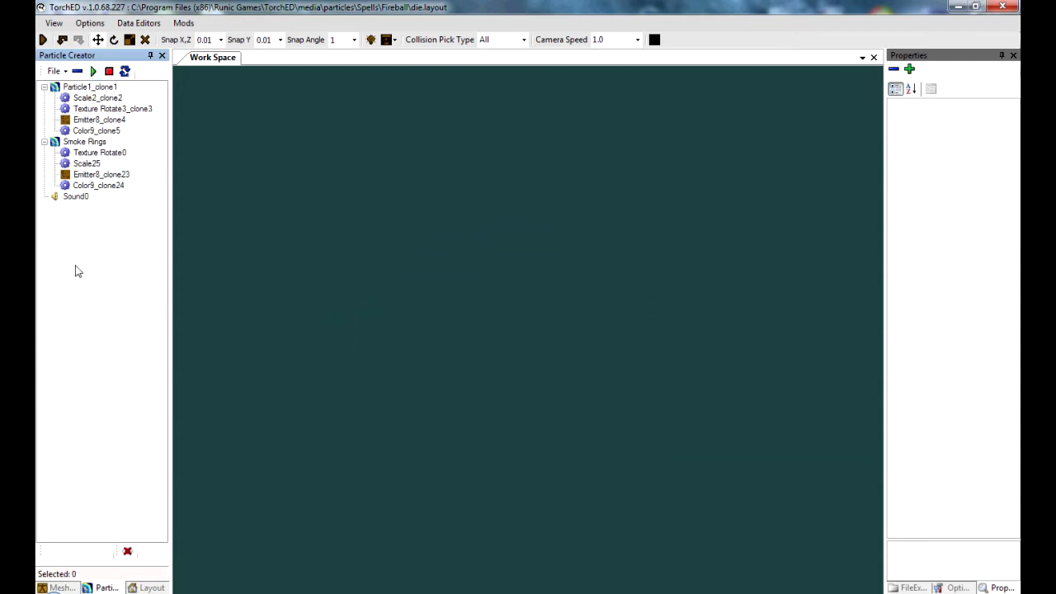
Save the layout as die.layout in mods\EmberFreak\media\particles\PlayerSkills\blueball
click(54, 71)
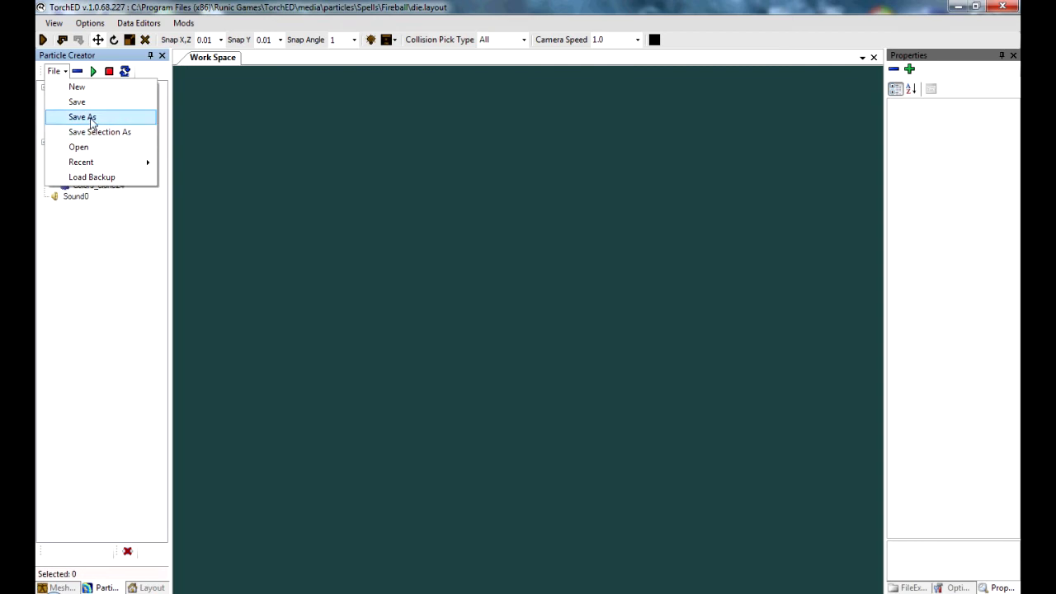
click(82, 116)
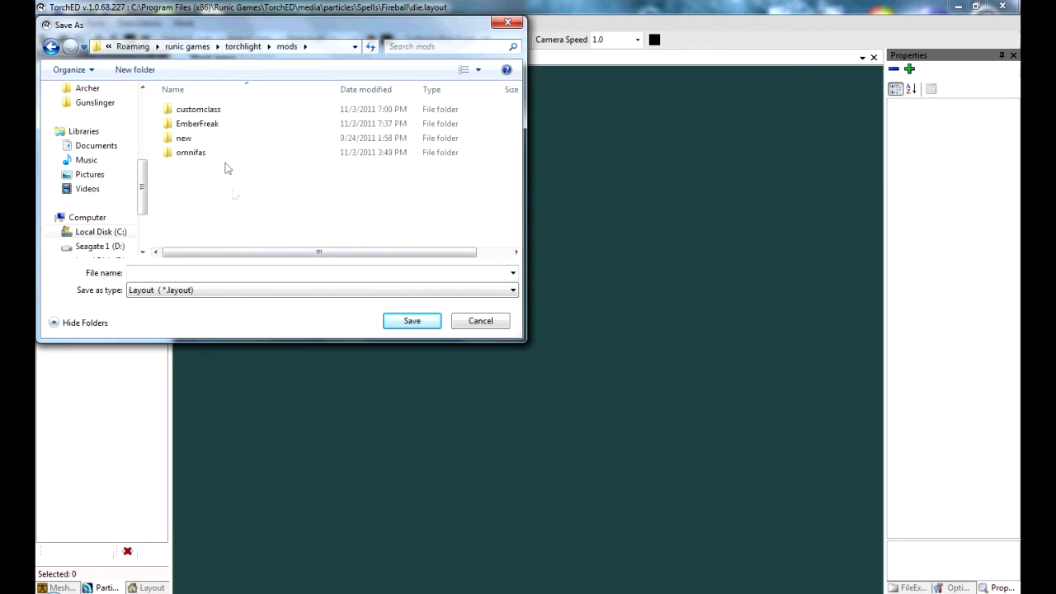
double_click(198, 122)
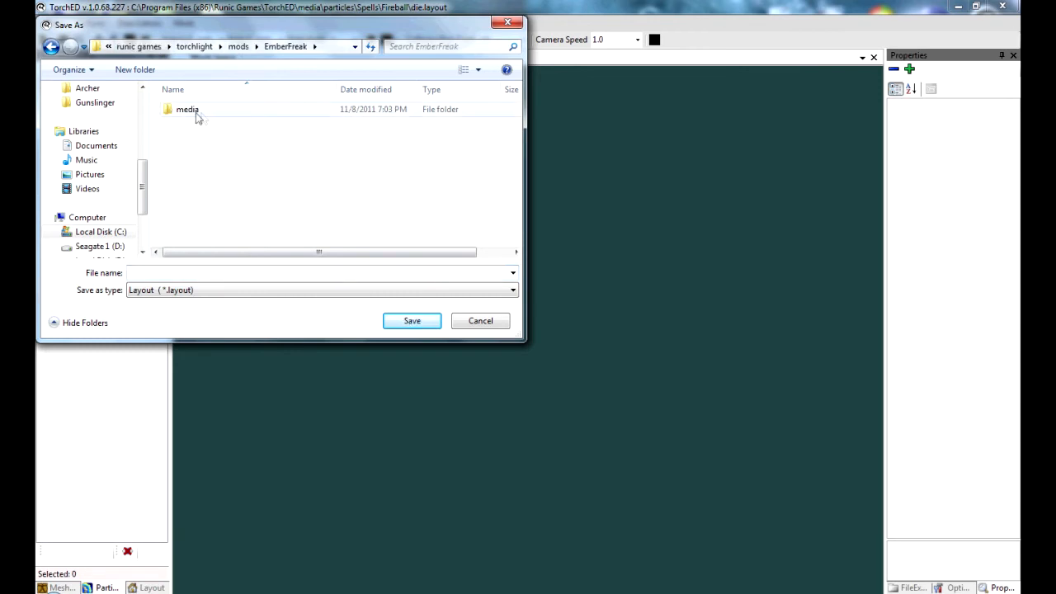
double_click(188, 109)
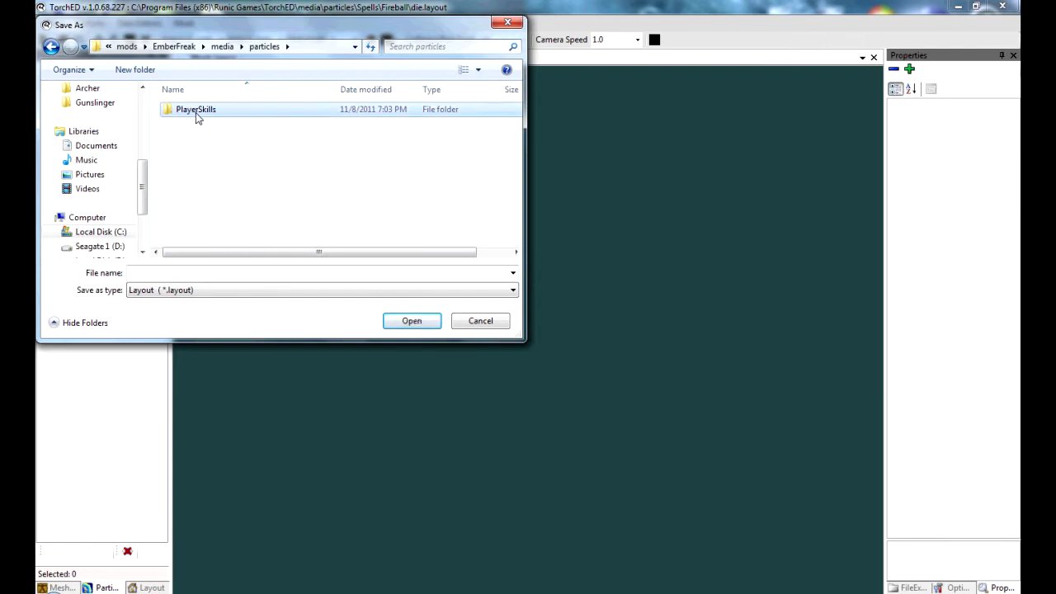
double_click(195, 109)
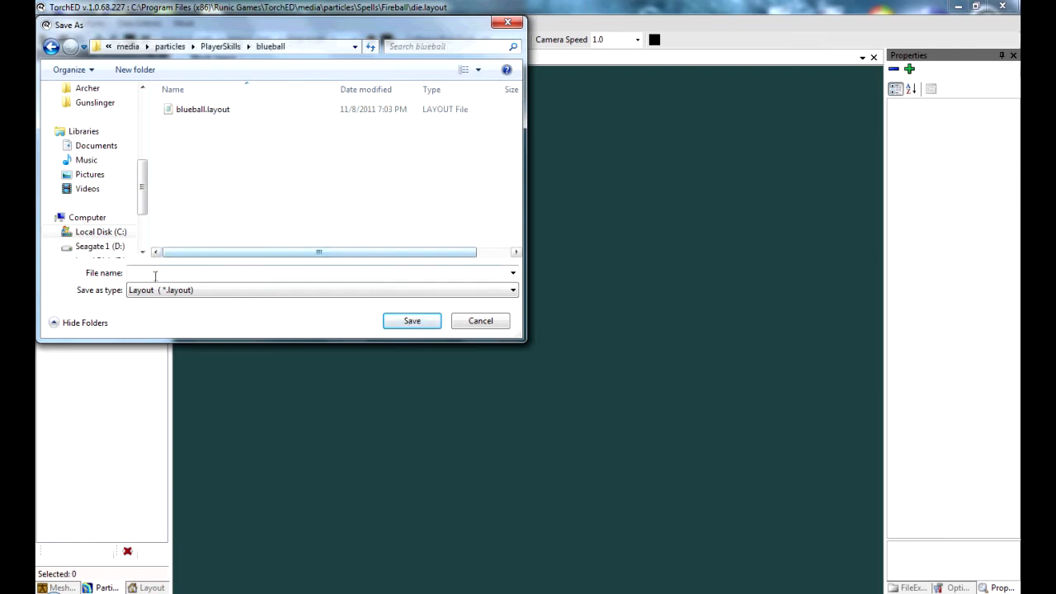
text(die)
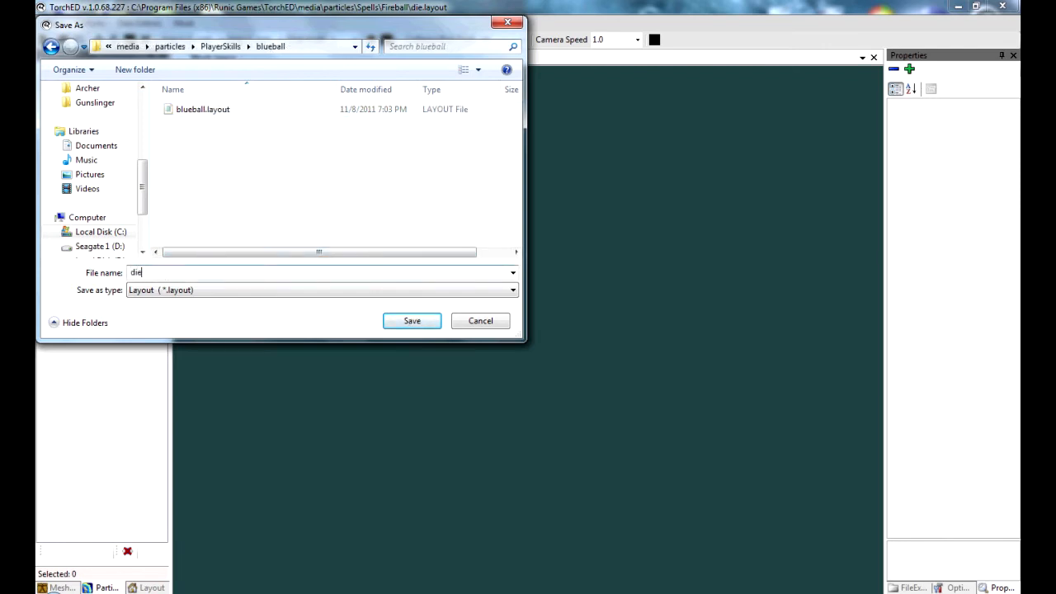
mouse_move(413, 320)
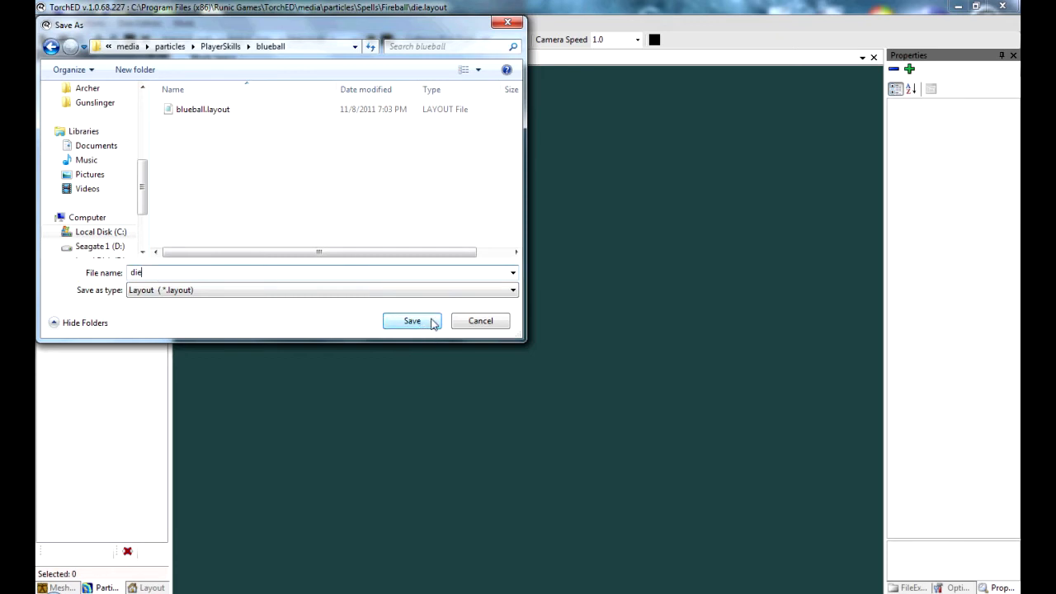
click(412, 320)
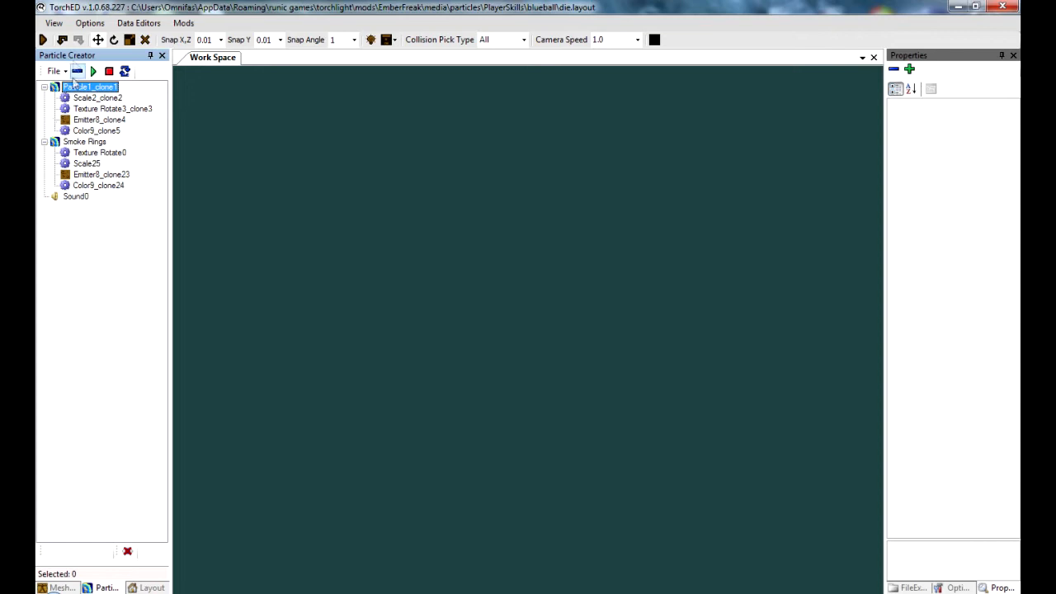
Load the stock impact.layout from TorchED\media\particles\Spells\Fireball
click(53, 71)
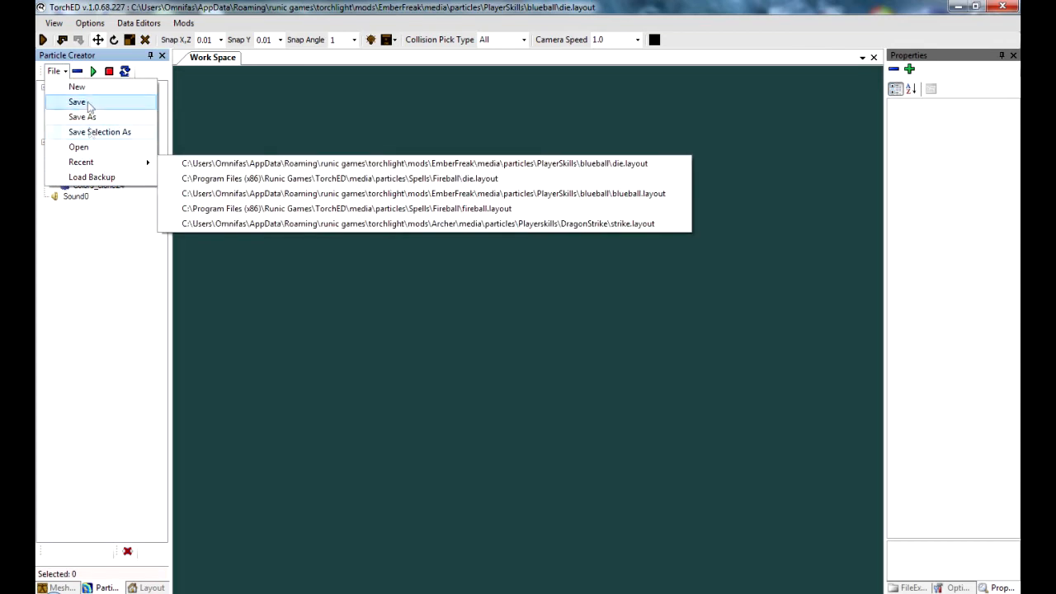
click(80, 147)
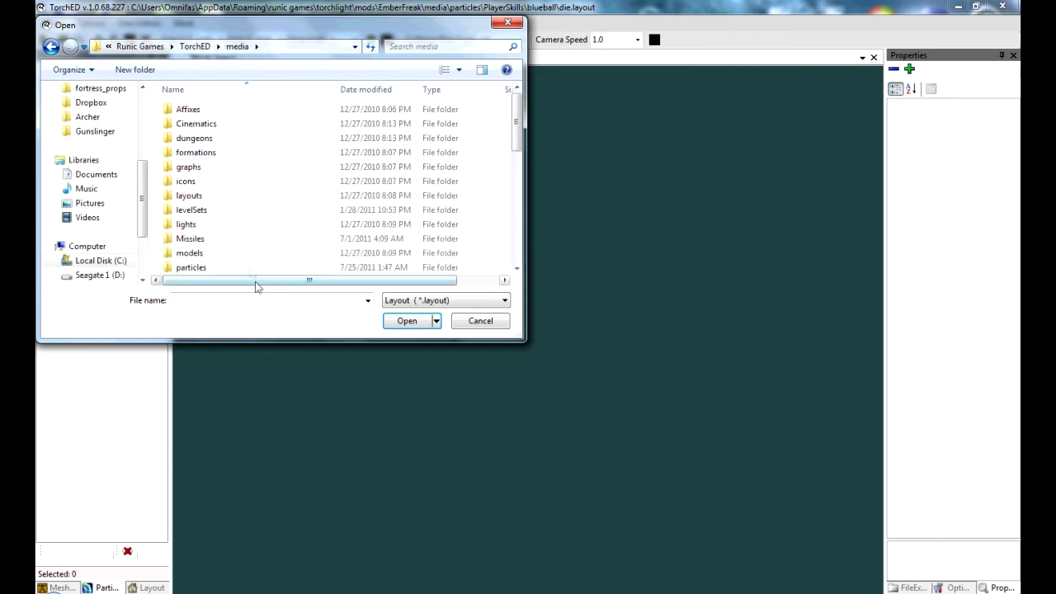
double_click(192, 268)
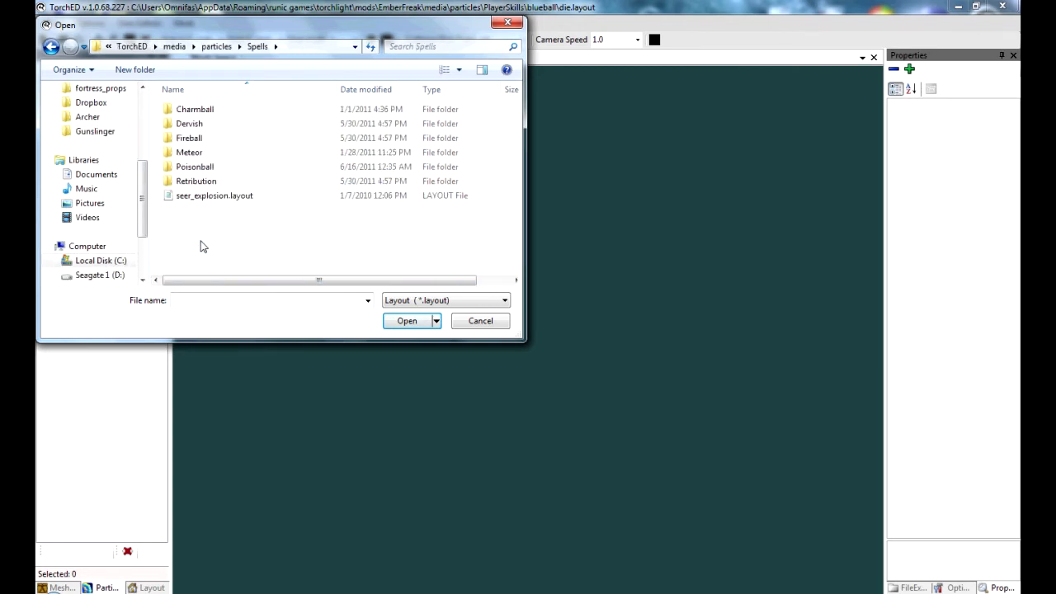
double_click(188, 139)
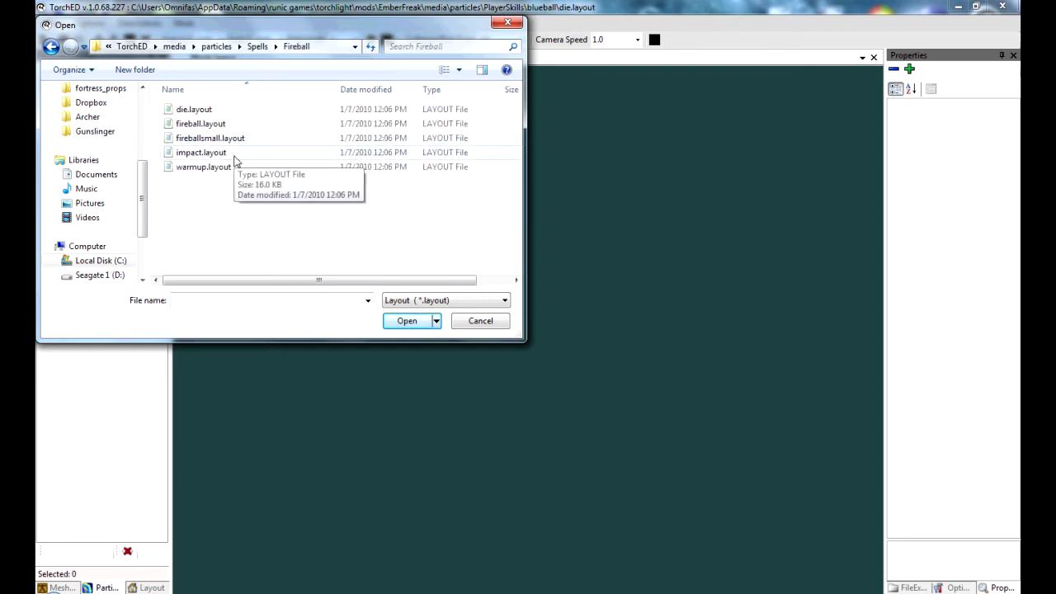
click(201, 152)
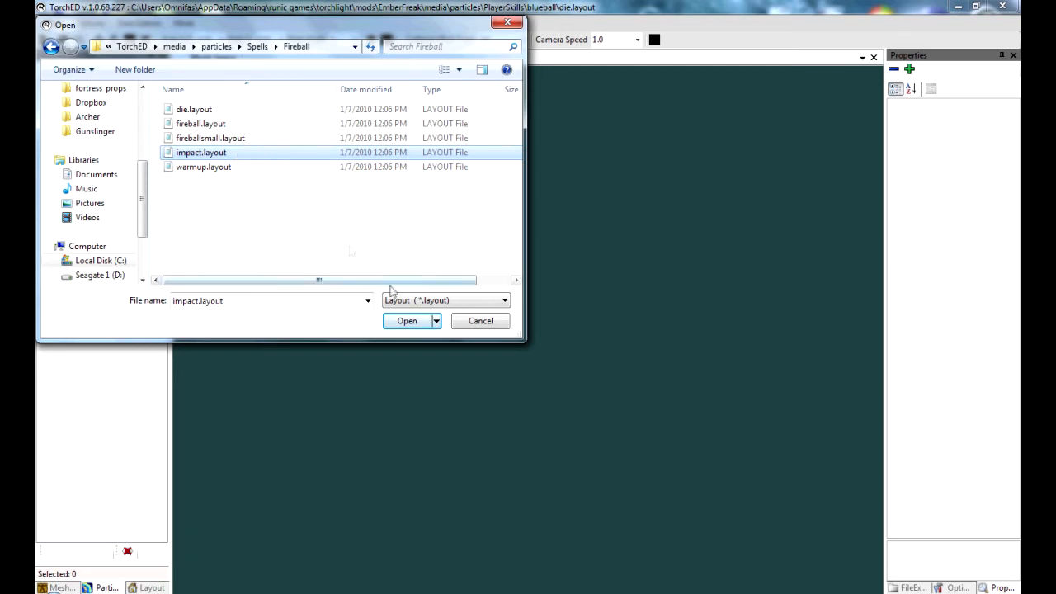
click(405, 320)
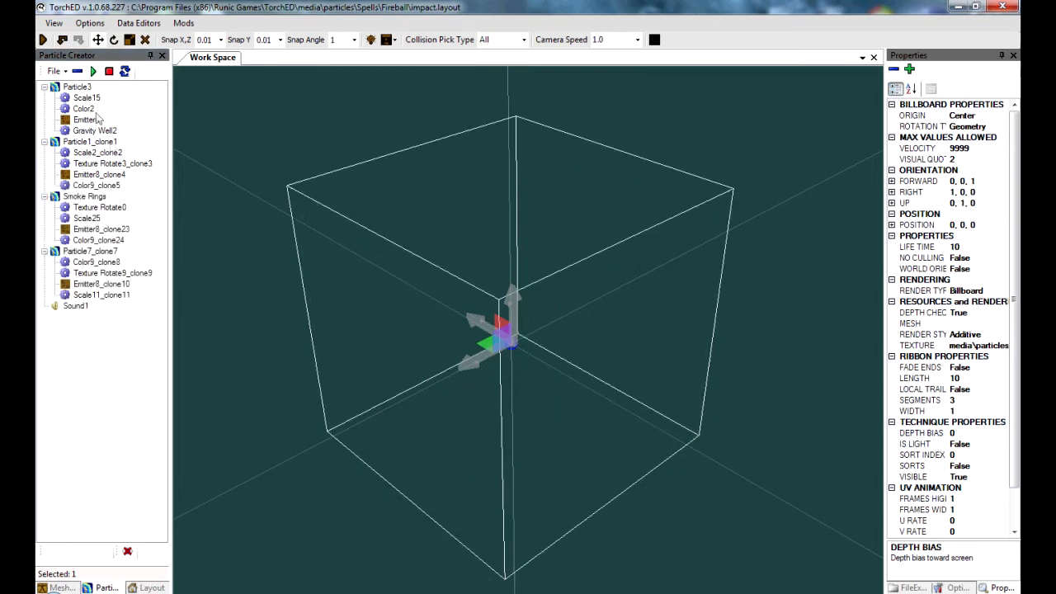
Give Particle3's Color2 gradient a cyan key in place of its red-orange one
click(82, 108)
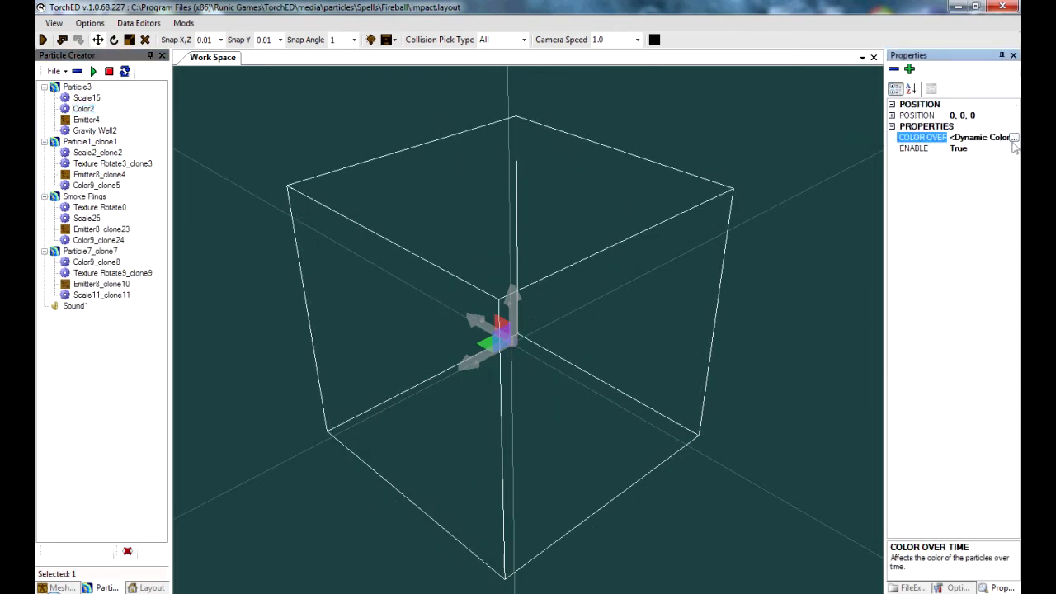
click(1013, 138)
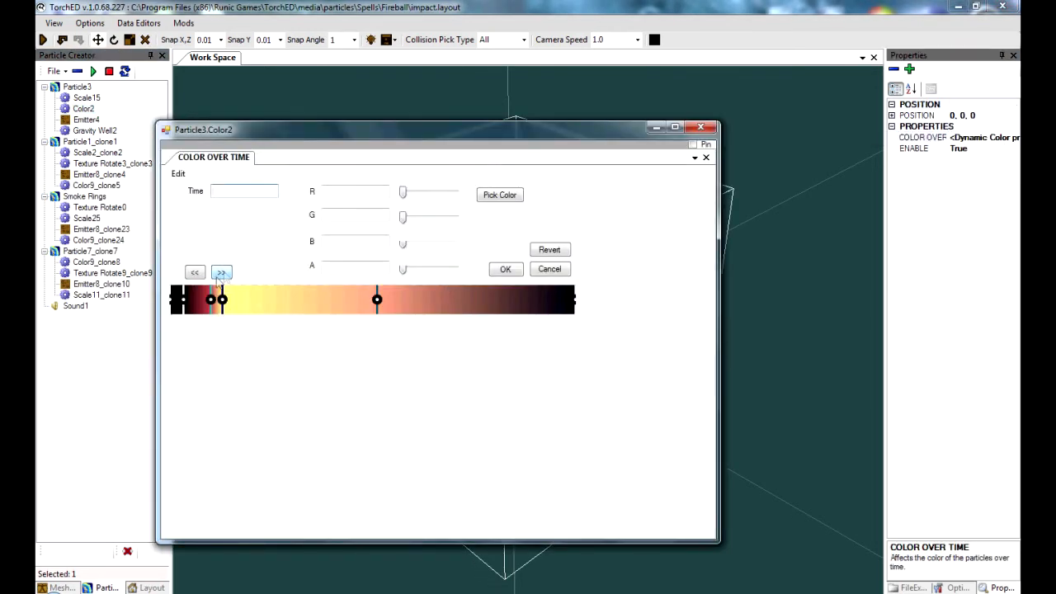
click(499, 195)
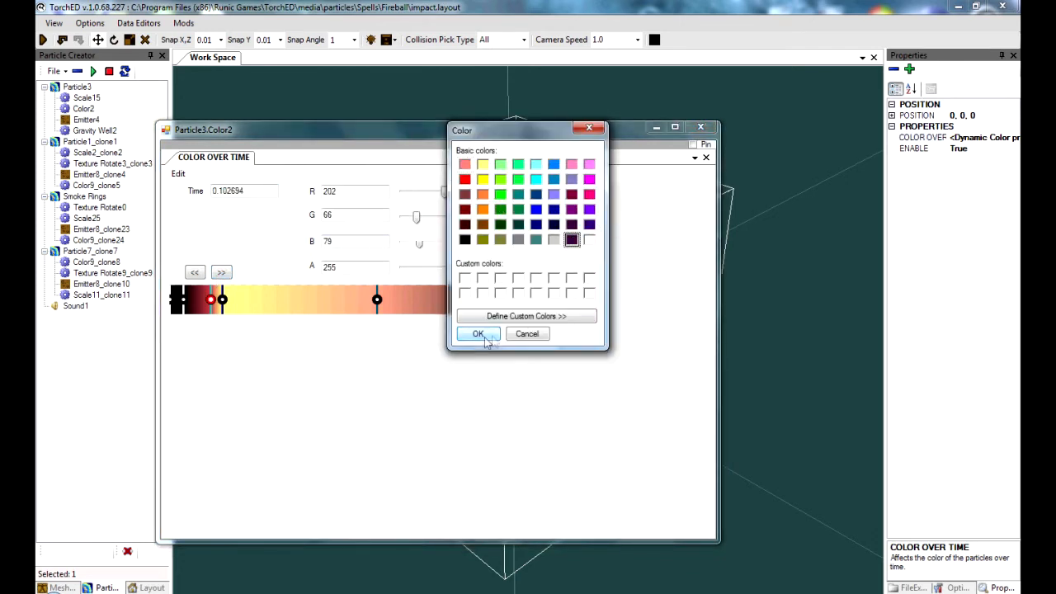
click(501, 178)
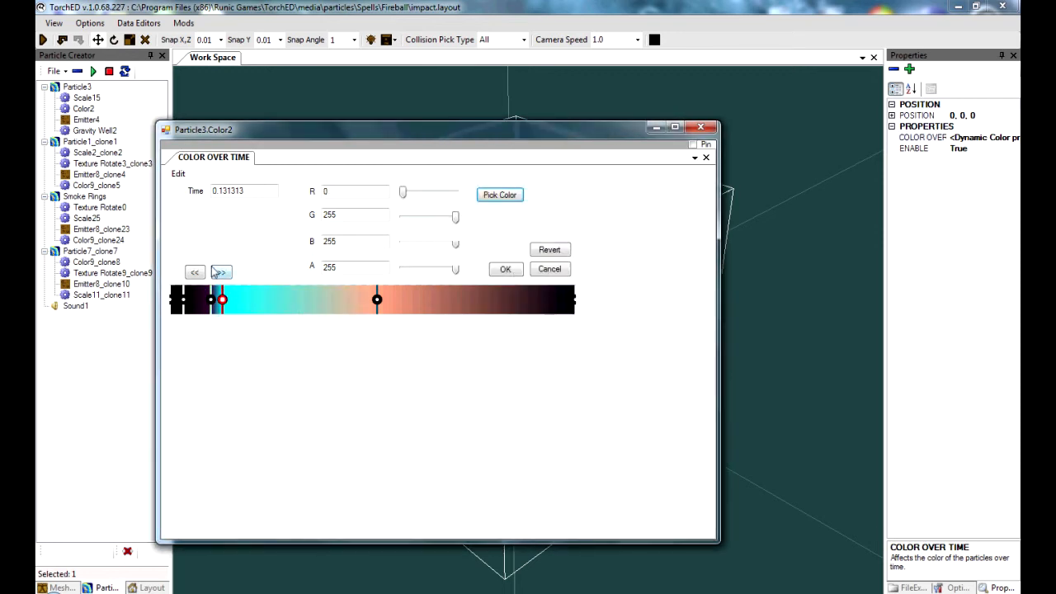
click(498, 194)
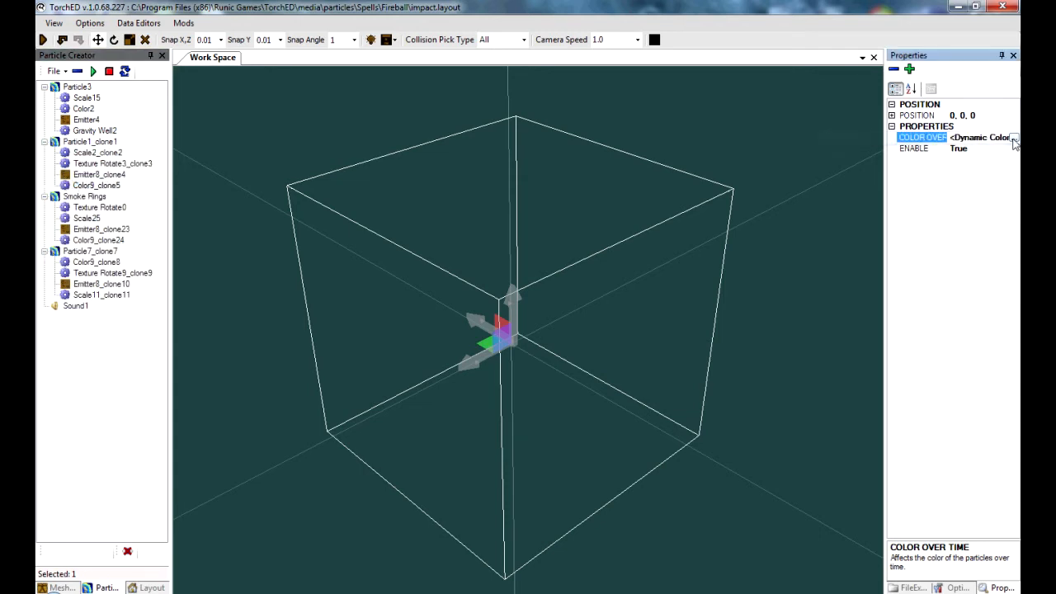
Recolour Particle1_clone1's Color9_clone5 gradient keys from yellow-orange to dark purple and blue
click(1014, 139)
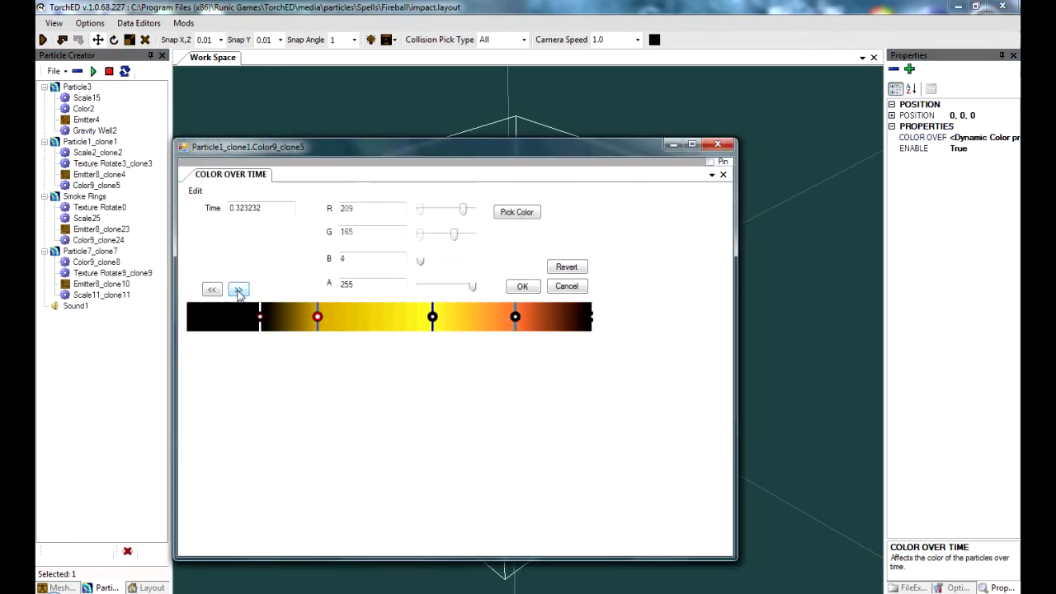
click(516, 211)
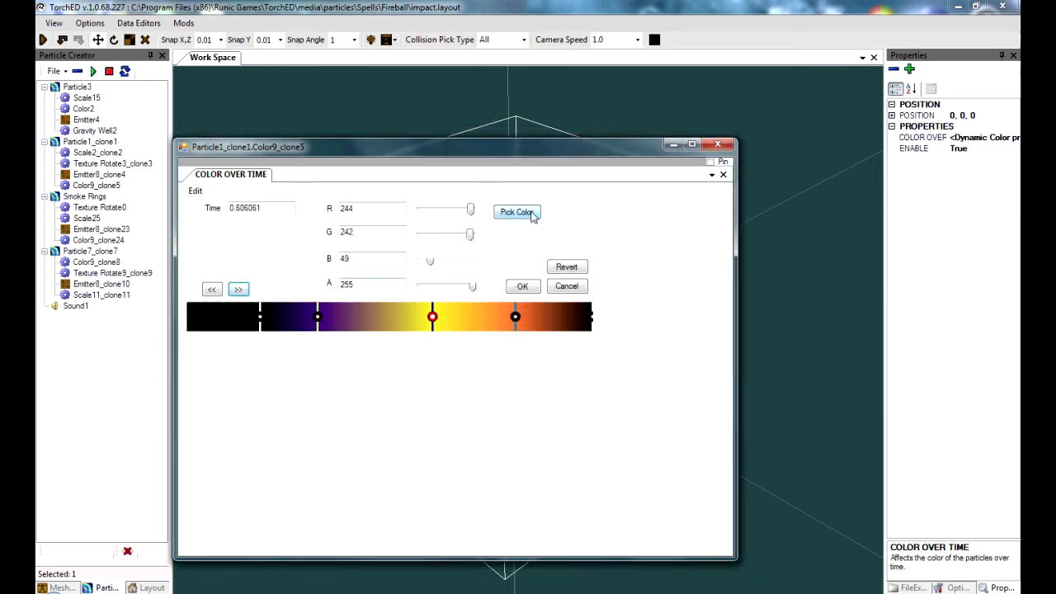
click(516, 211)
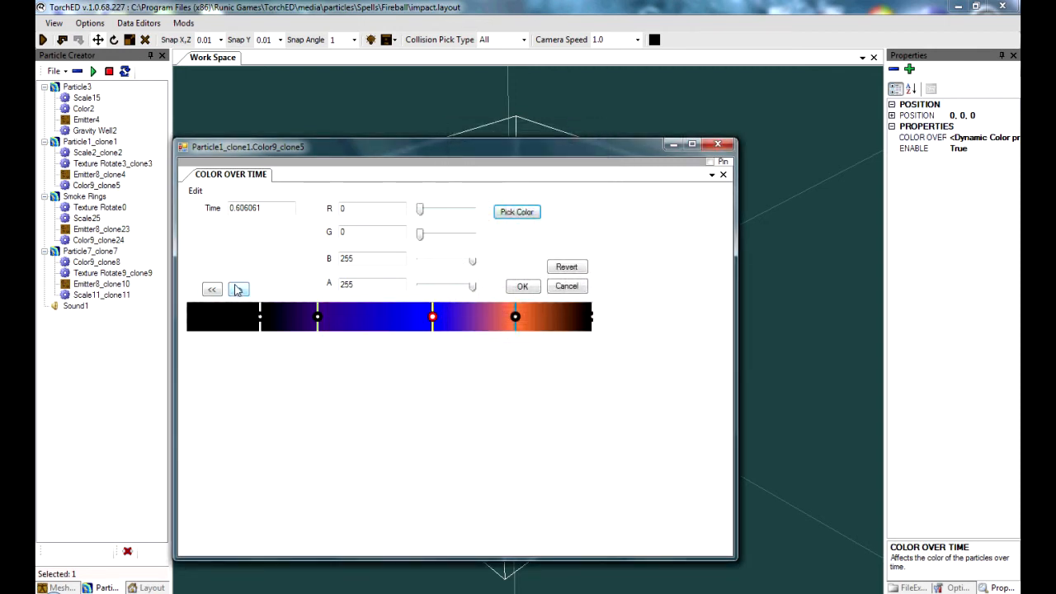
click(517, 212)
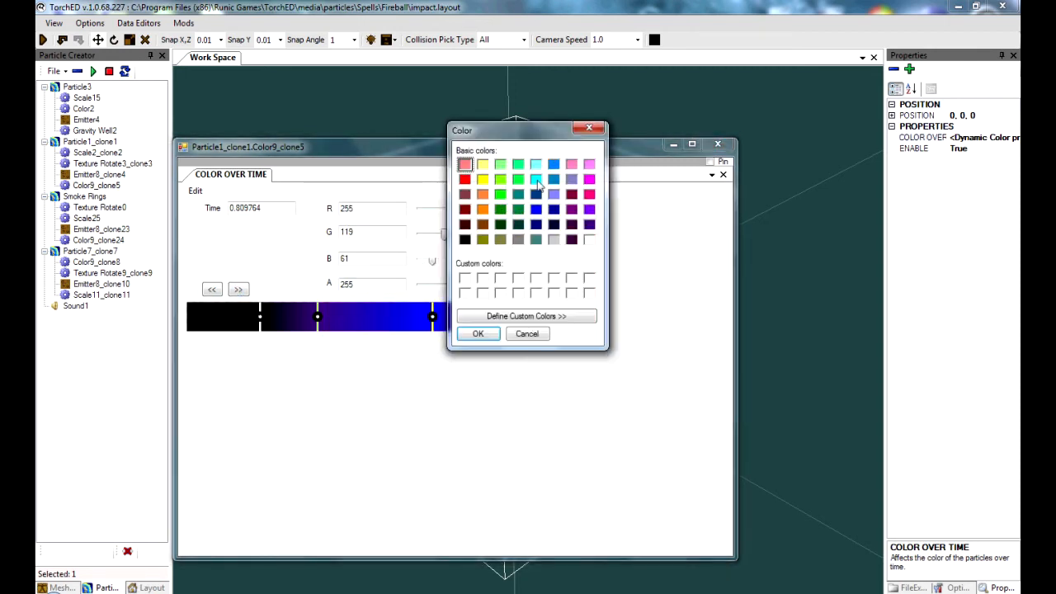
click(478, 333)
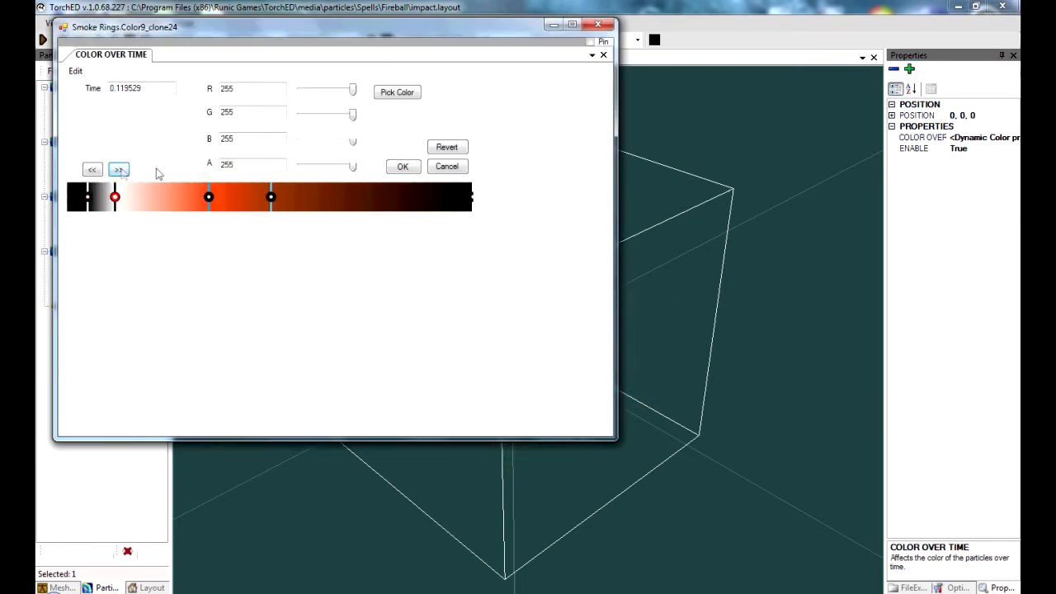
Set the Smoke Rings Color9_clone24 gradient keys to blue, leaving a blue glow in the work space
click(395, 93)
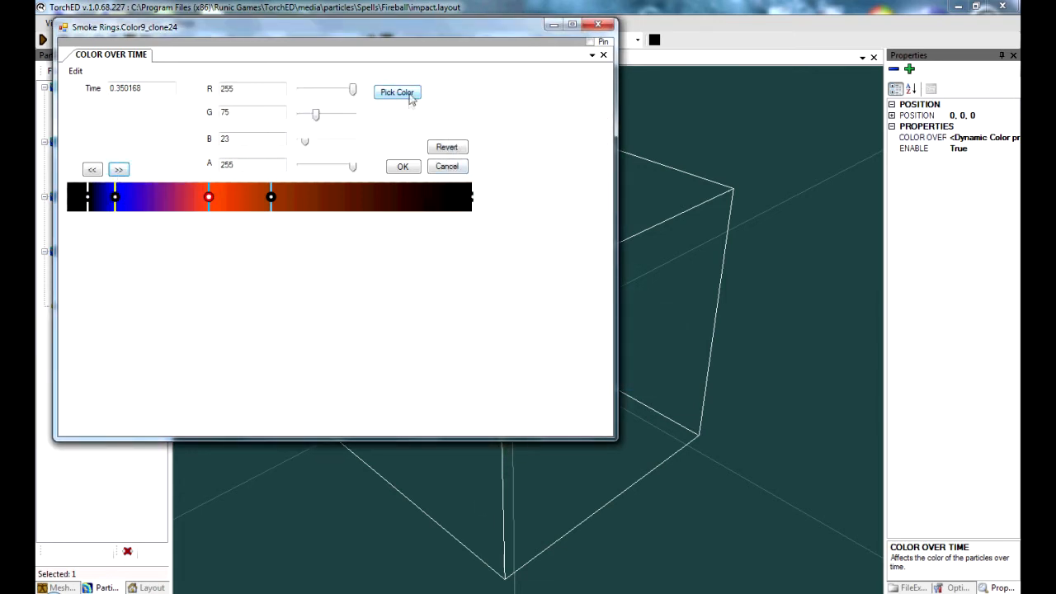
click(396, 92)
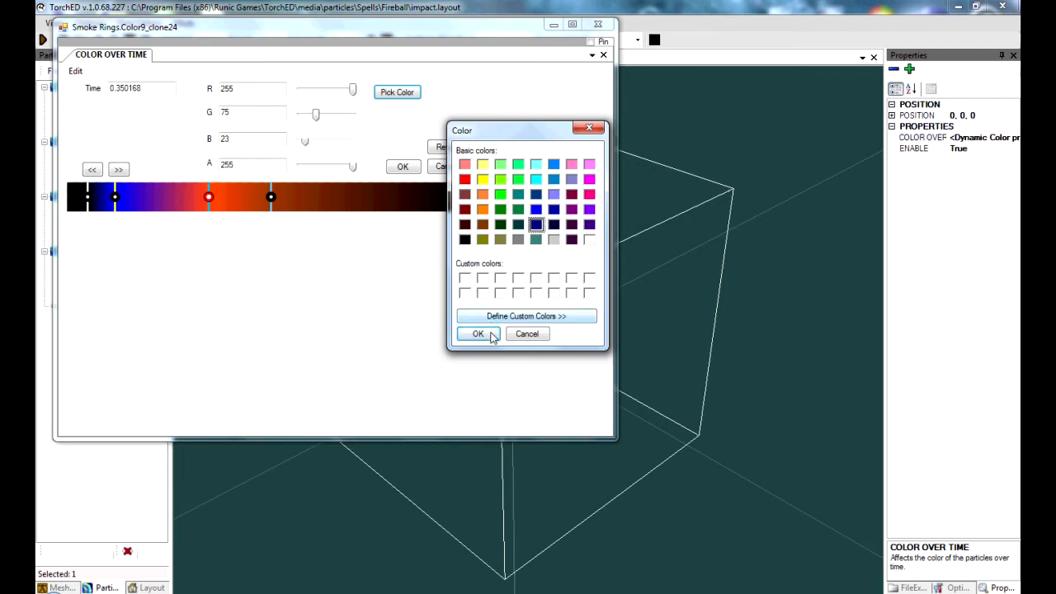
click(478, 333)
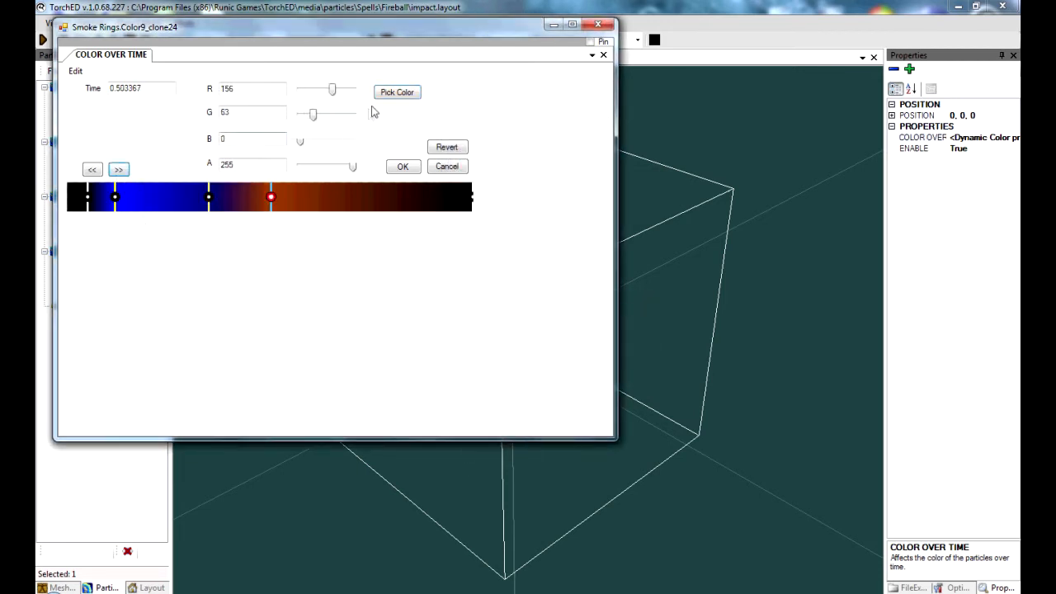
click(396, 92)
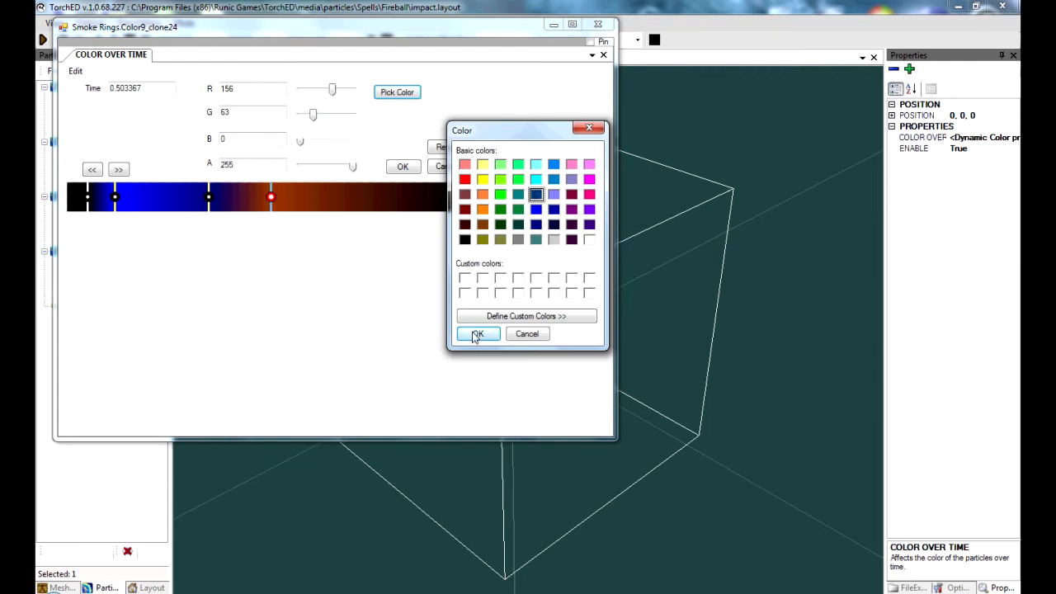
click(478, 333)
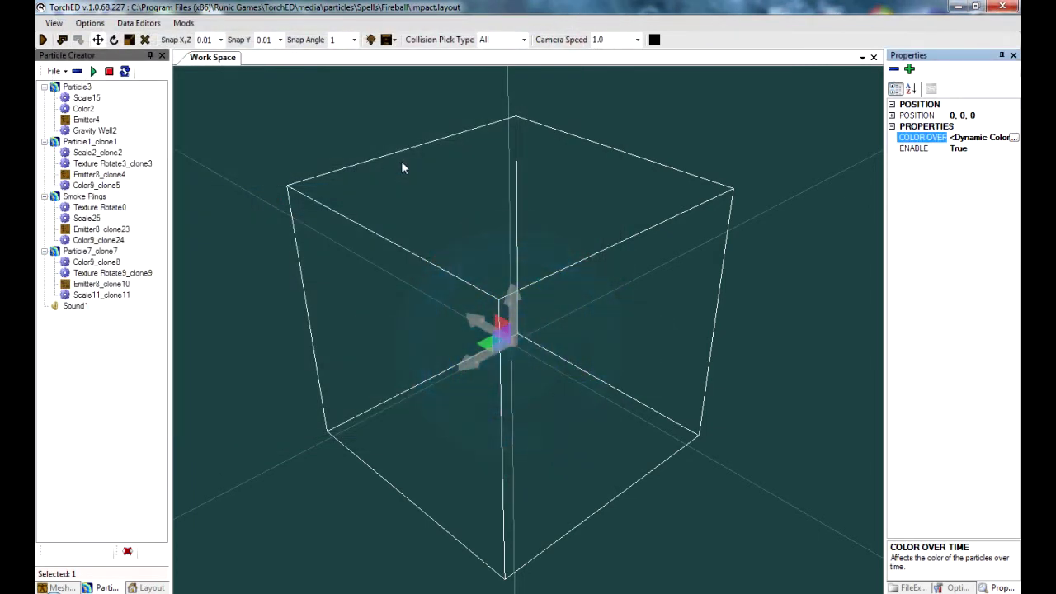
click(96, 260)
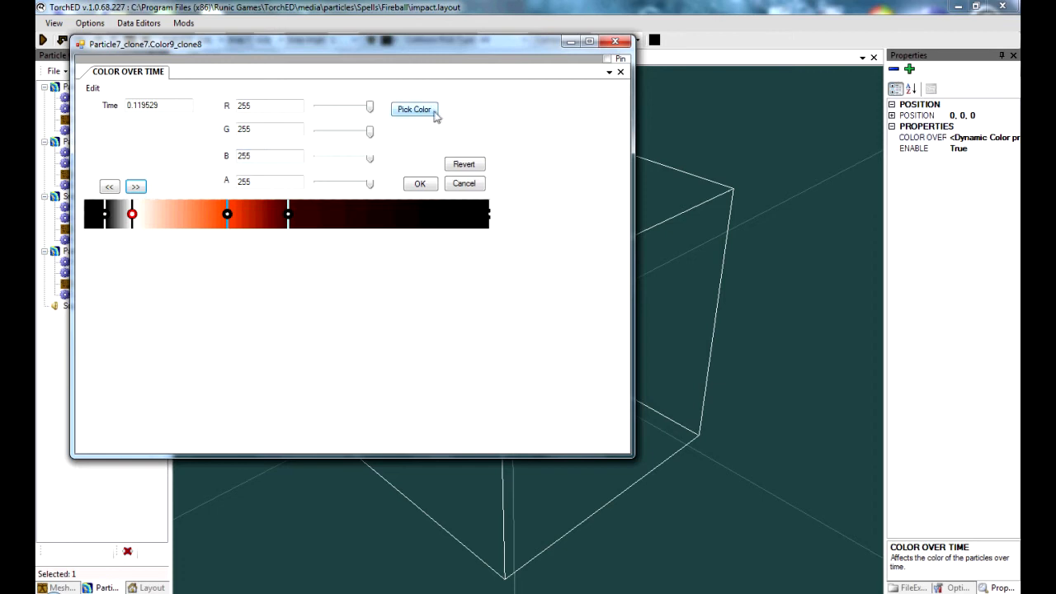
Make Particle7_clone7's Color9_clone8 gradient run light blue to deep blue and apply it
click(412, 109)
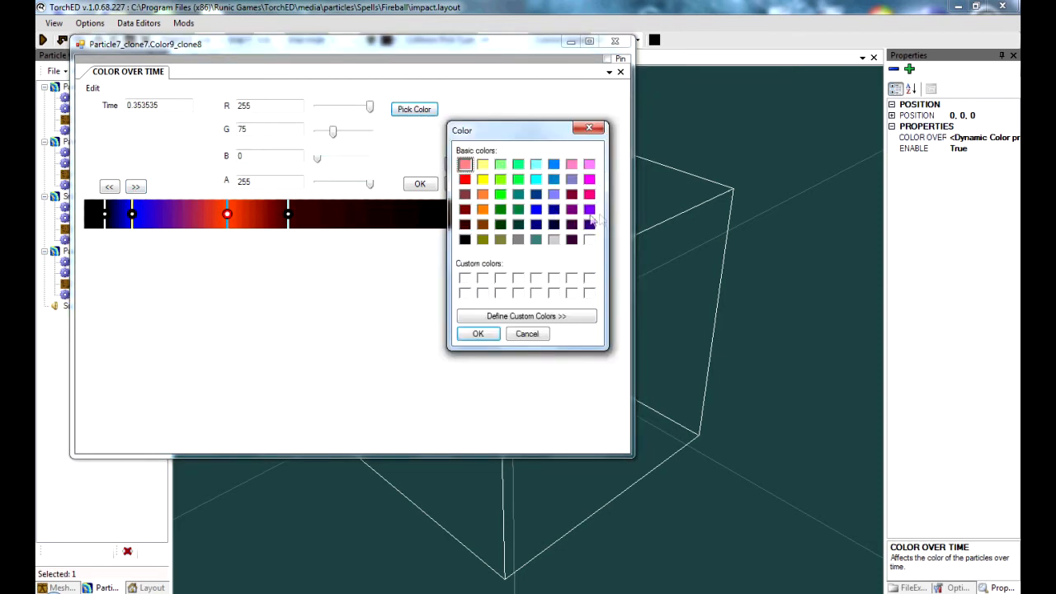
click(536, 194)
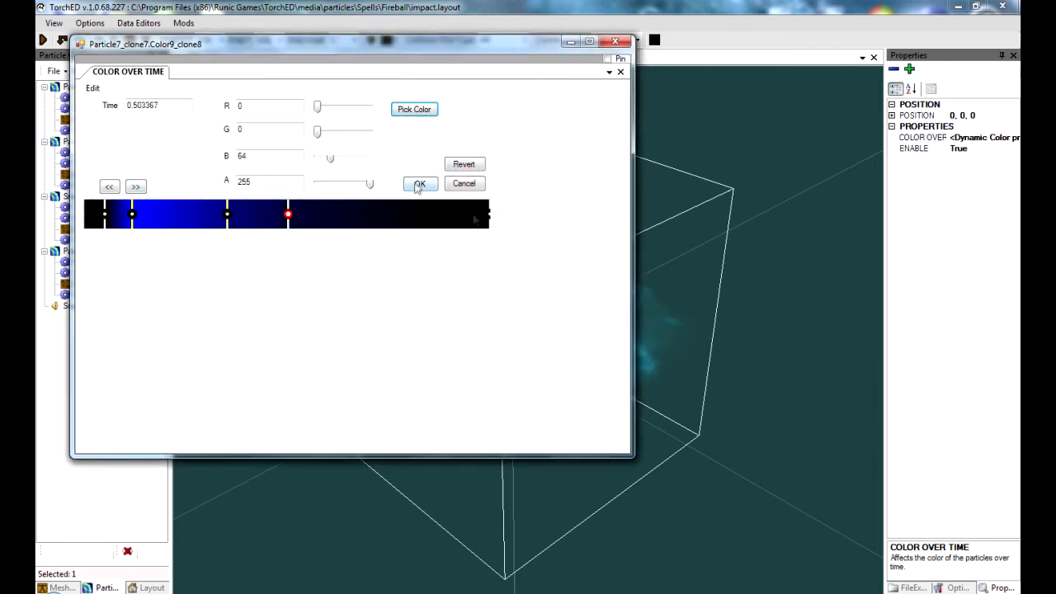
click(419, 183)
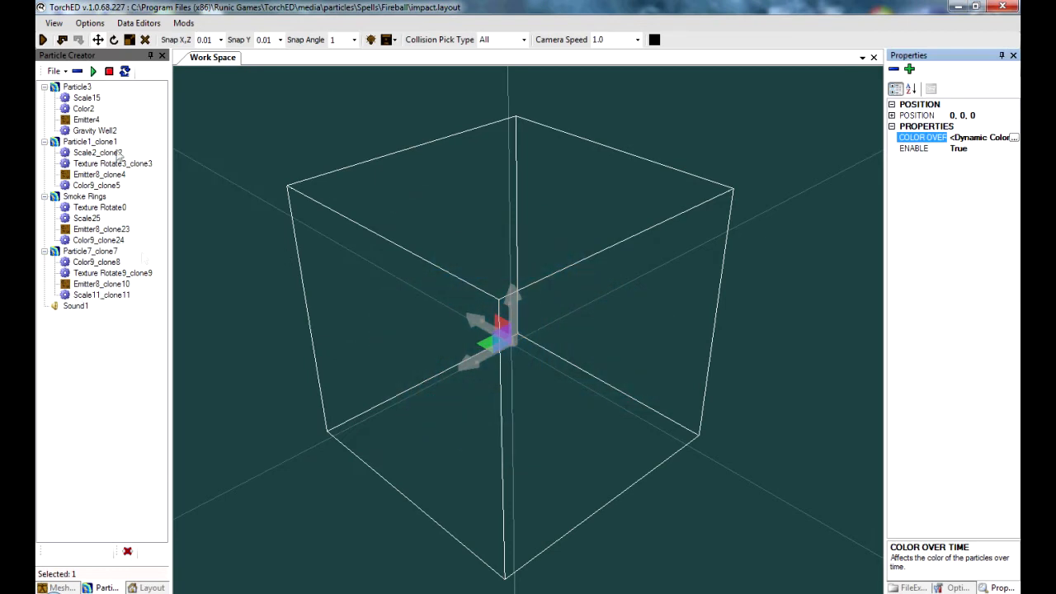
Preview the Particle3, Particle1_clone1 and Smoke Rings emitters of the impact effect one by one
click(76, 86)
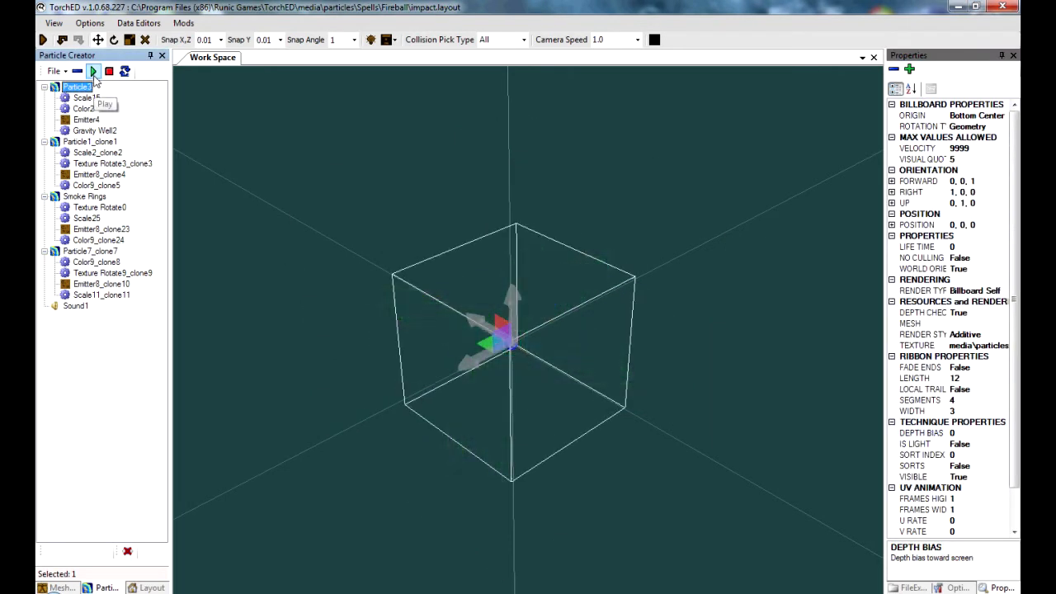
click(92, 70)
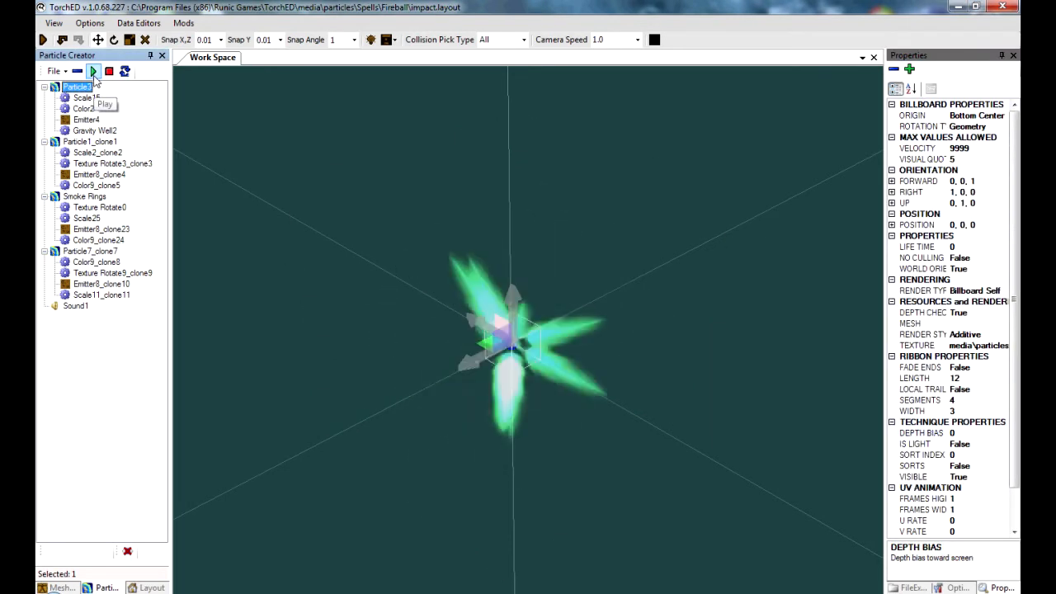
click(95, 152)
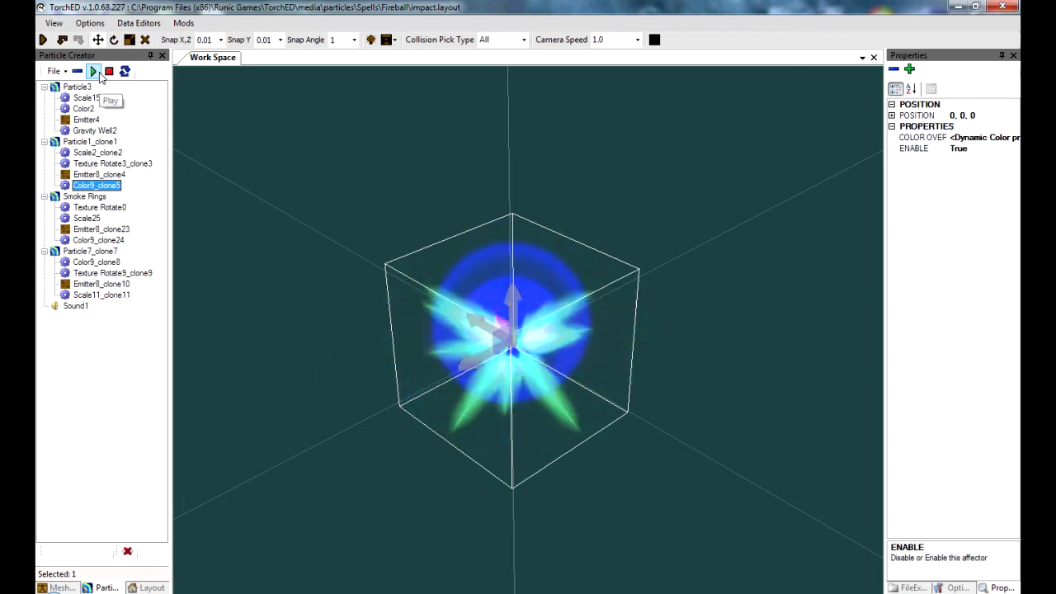
click(91, 142)
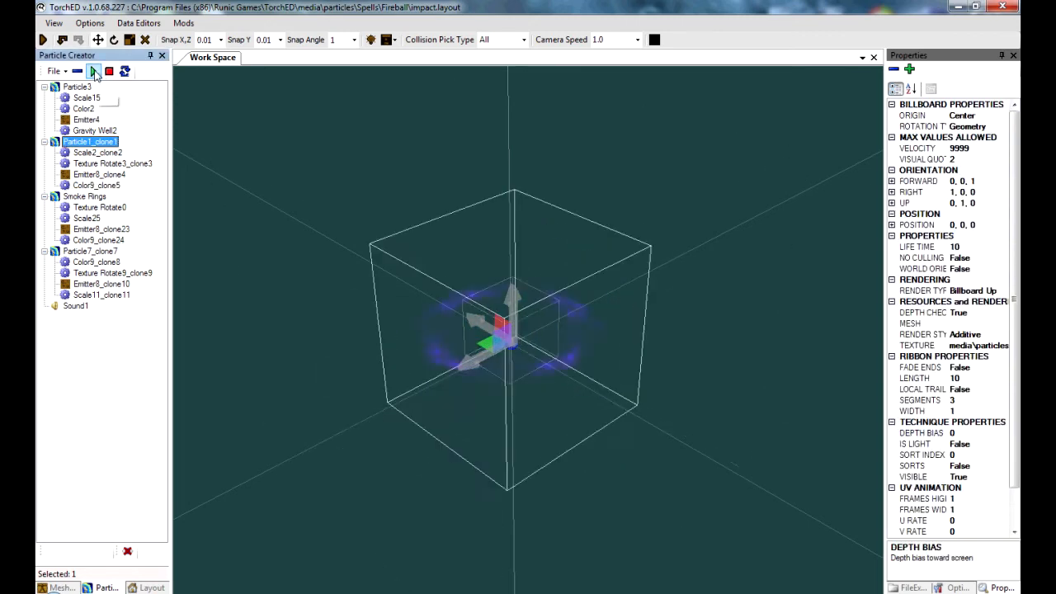
click(93, 71)
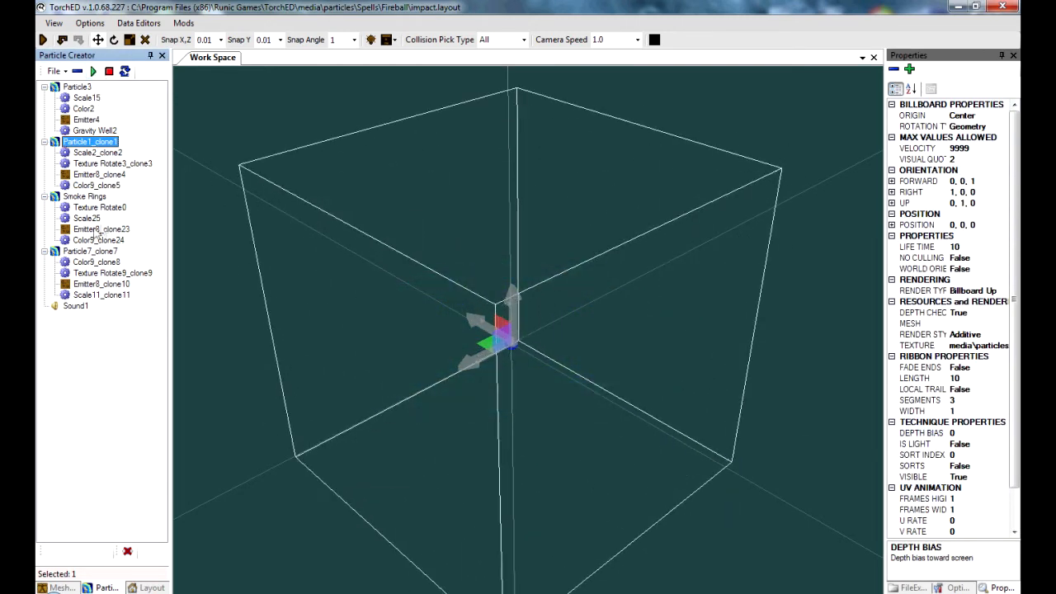
click(85, 196)
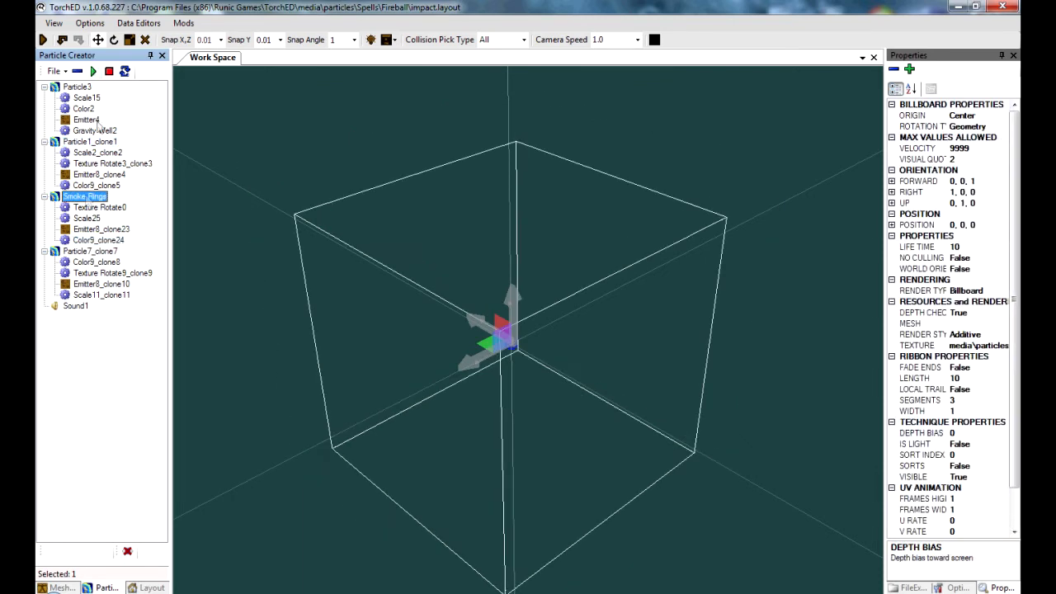
click(93, 71)
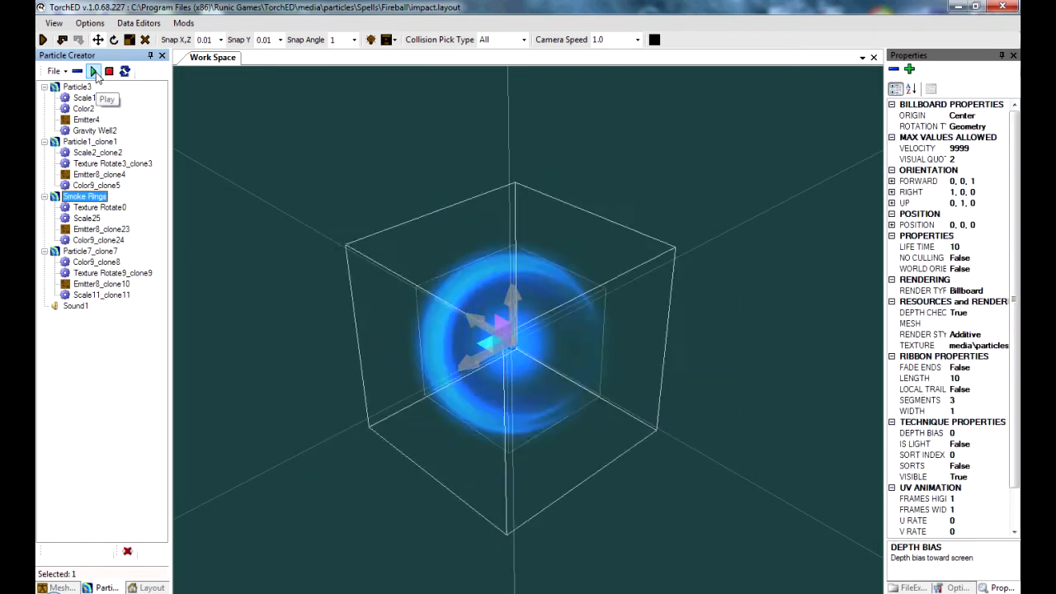
click(92, 71)
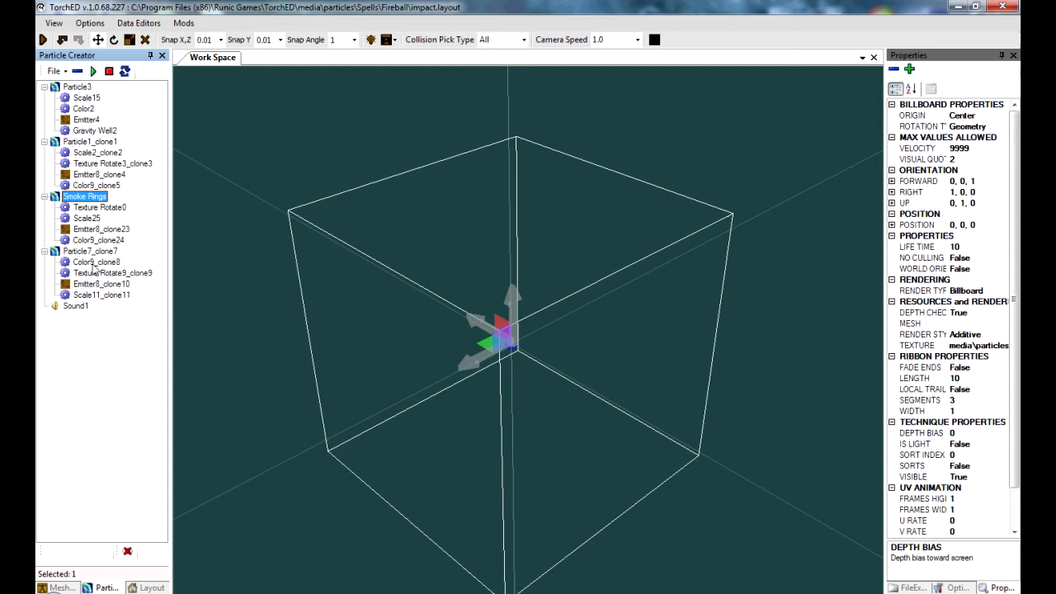
click(92, 71)
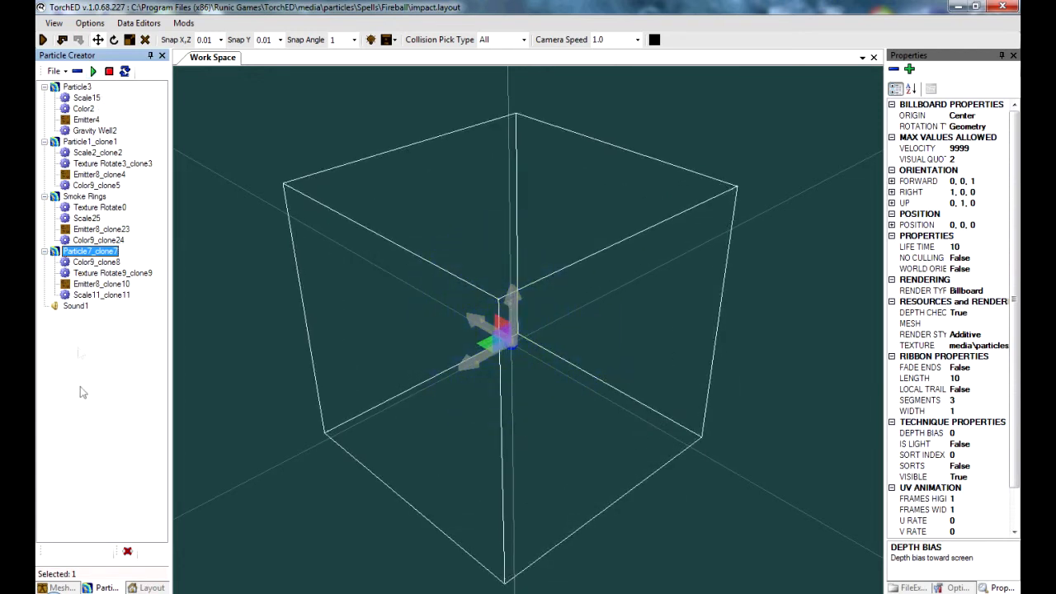
Recolour a key of Particle3's Color2 colour-over-time gradient to a blue shade
click(92, 70)
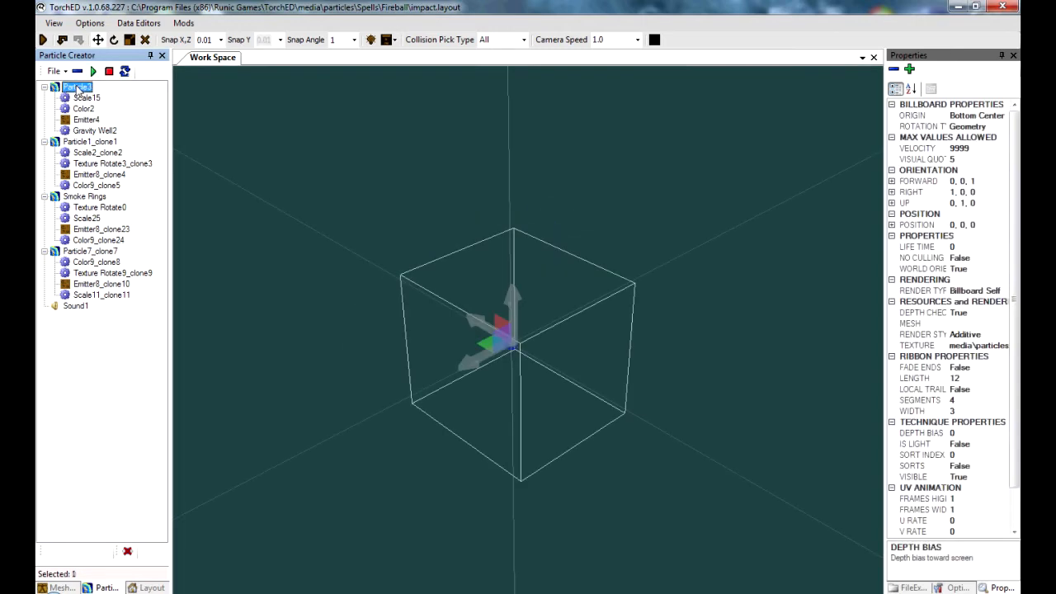
click(82, 109)
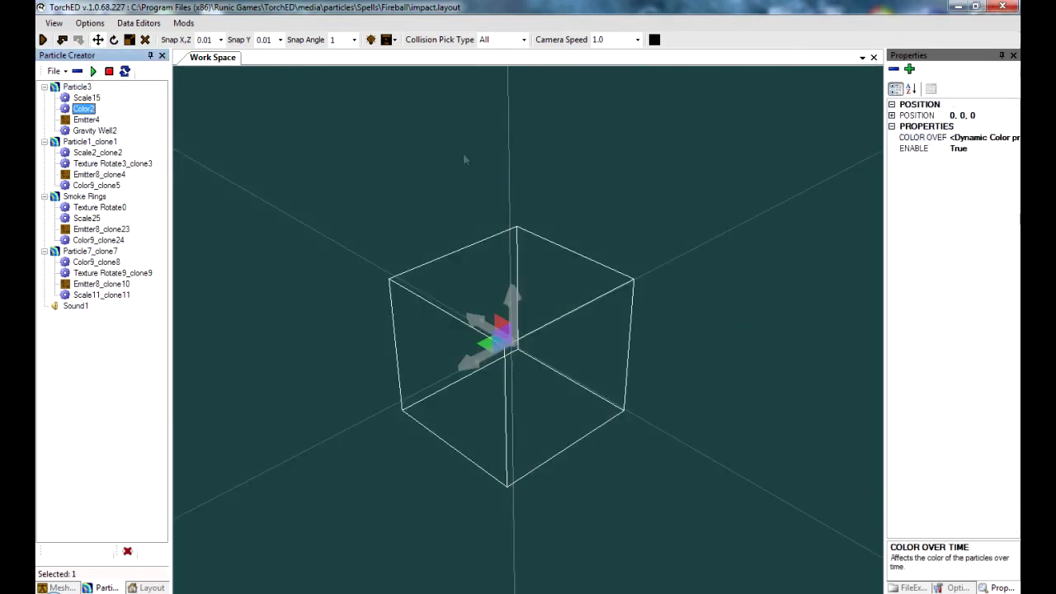
click(922, 137)
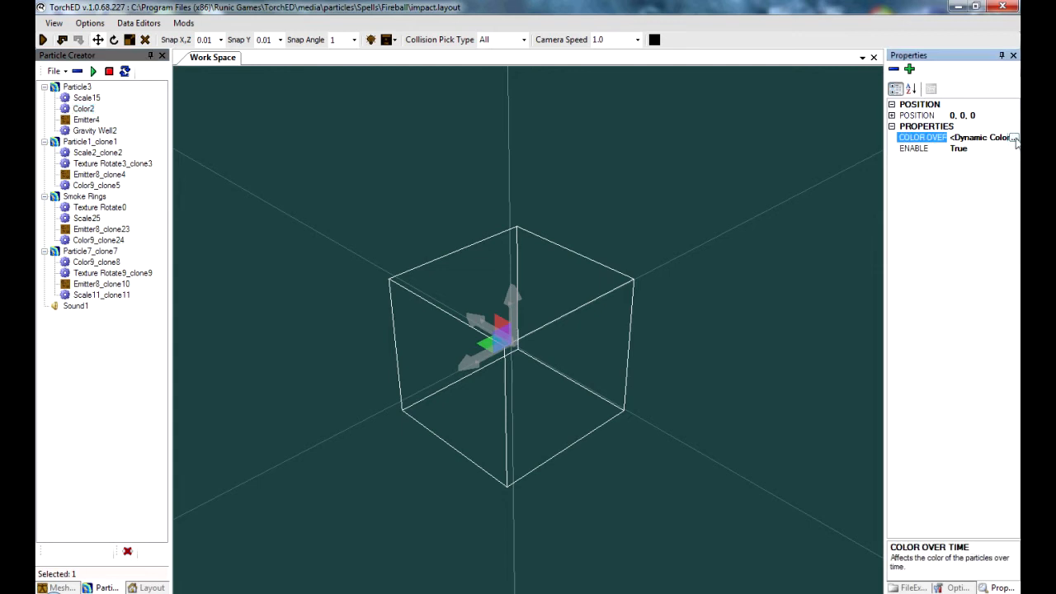
click(1014, 139)
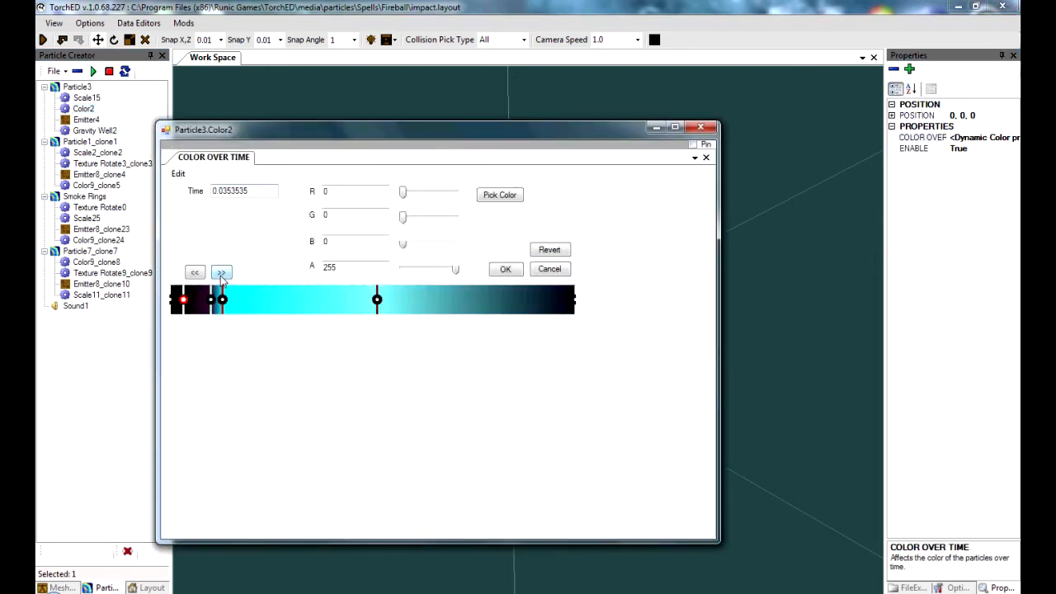
click(498, 195)
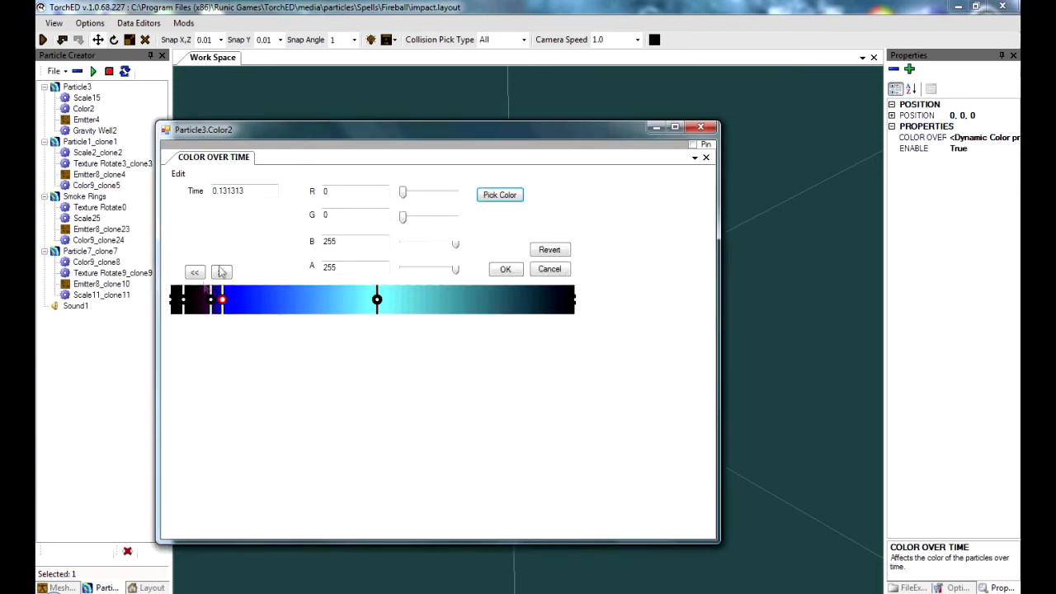
click(498, 195)
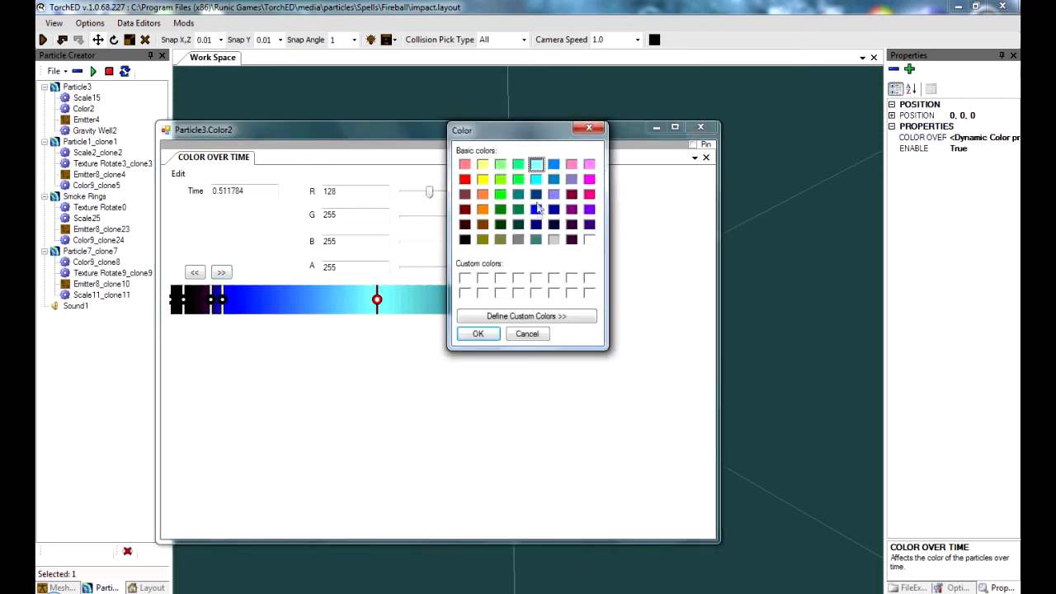
click(536, 207)
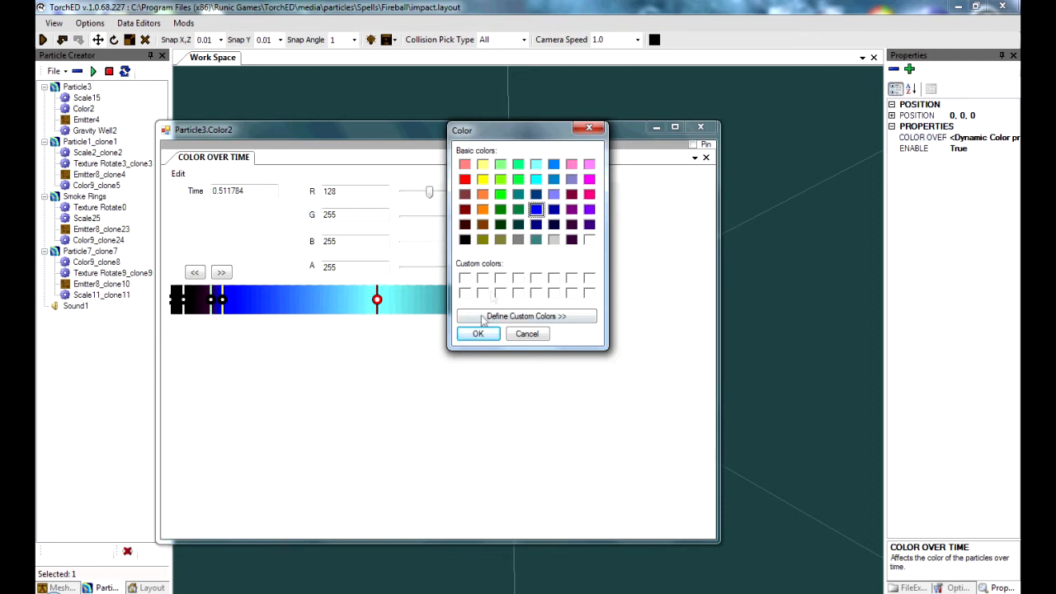
click(478, 333)
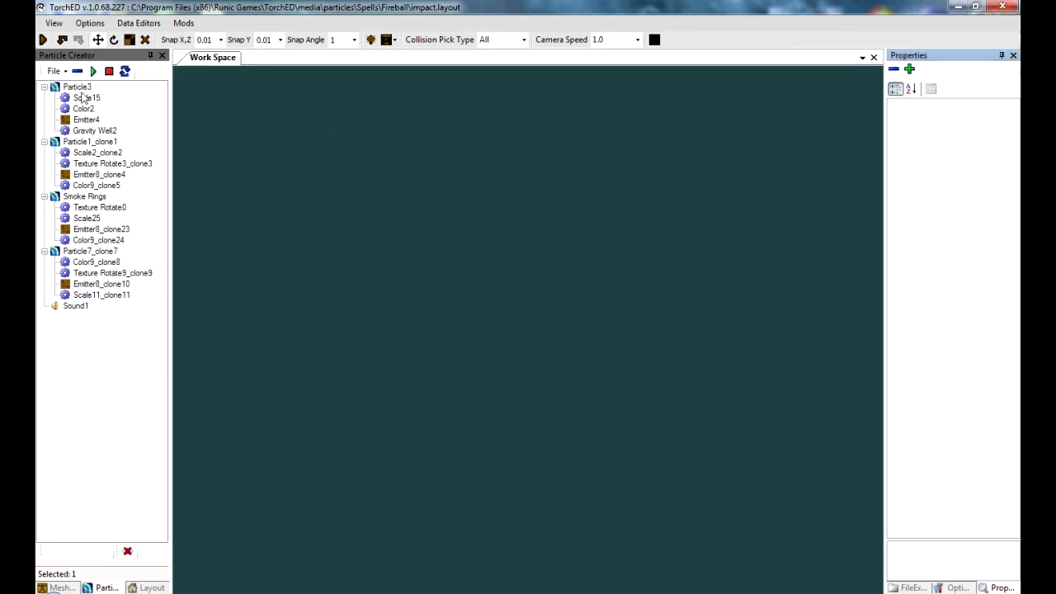
Replay the impact effect from Particle3 to confirm its particles burst in blue
click(76, 85)
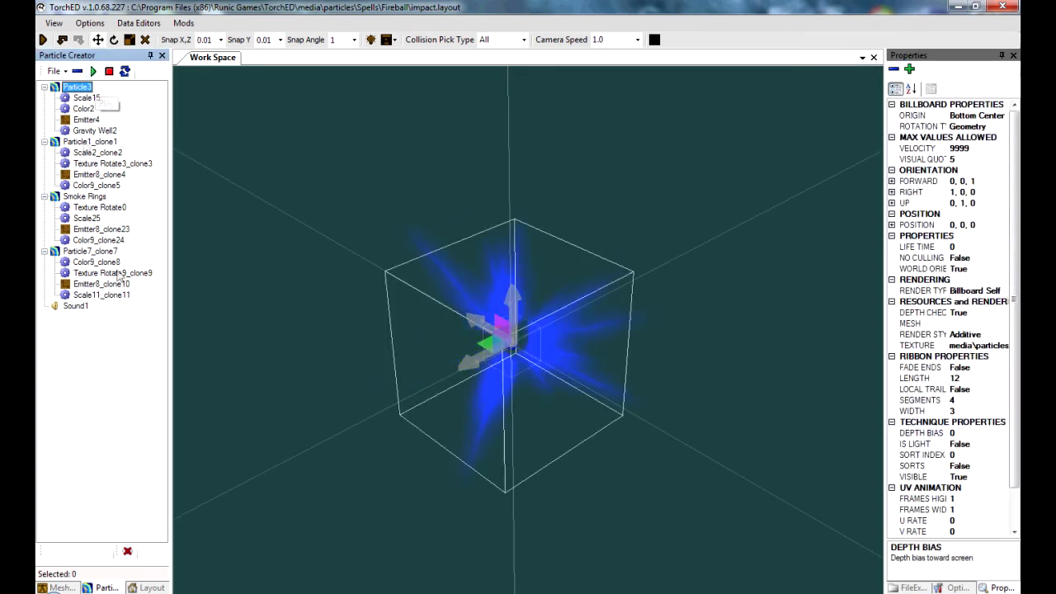
click(93, 71)
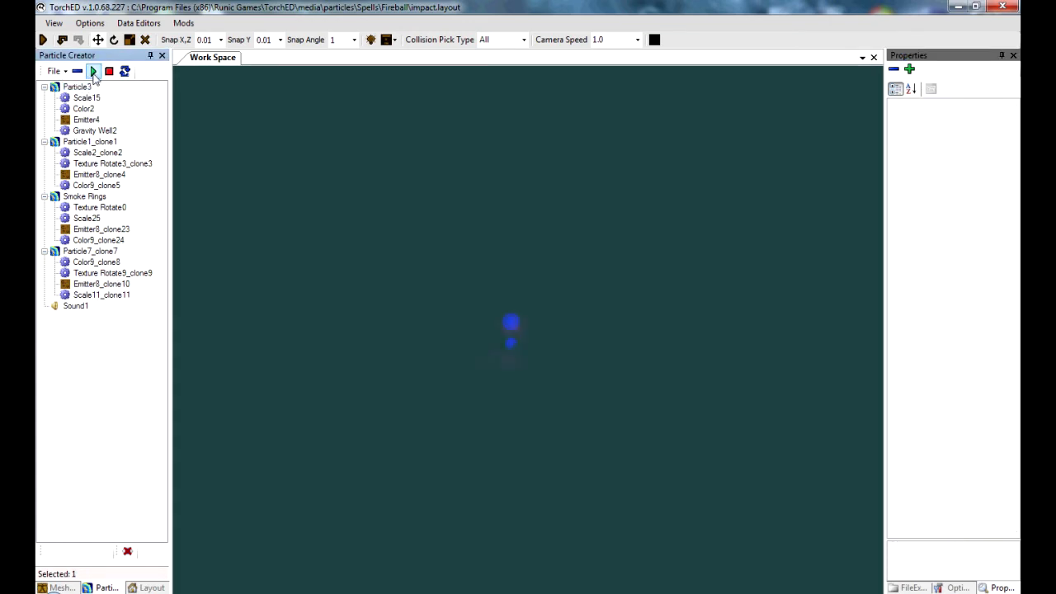
click(93, 71)
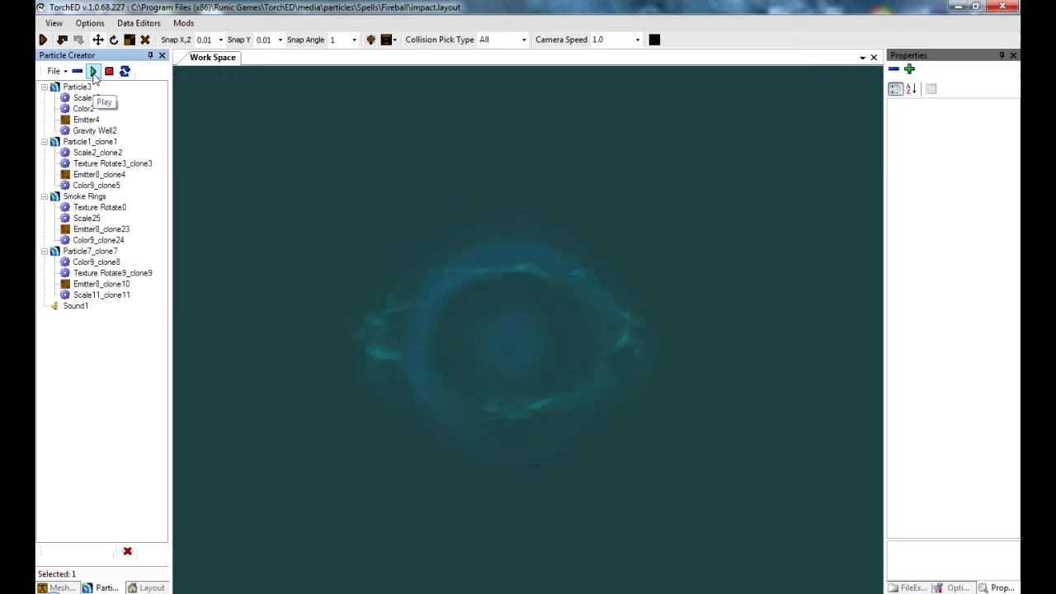
click(109, 71)
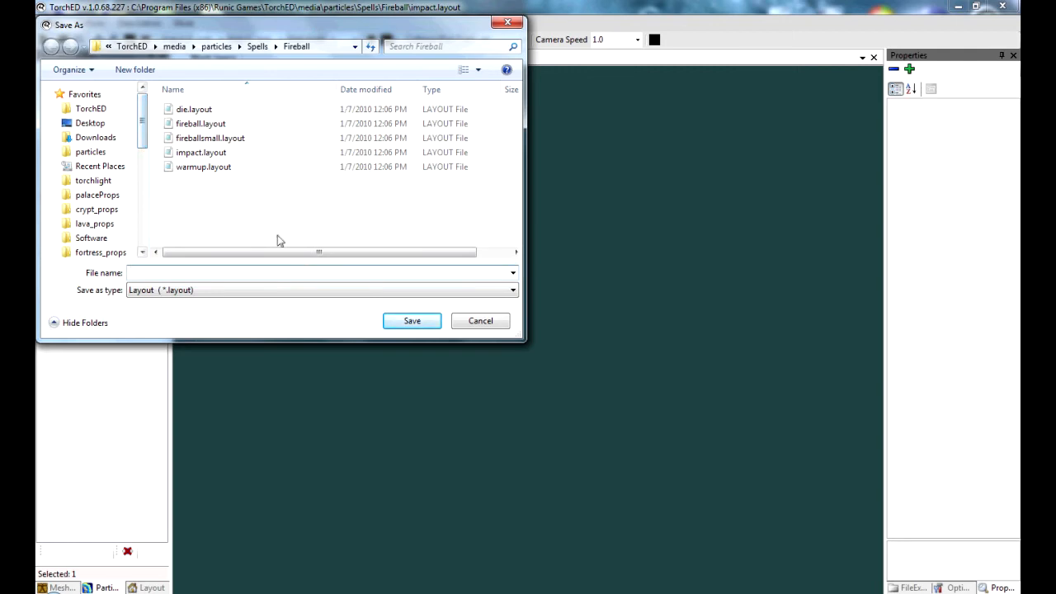
Save the layout as impact.layout in mods\EmberFreak\media\particles\PlayerSkills\blueball
click(89, 109)
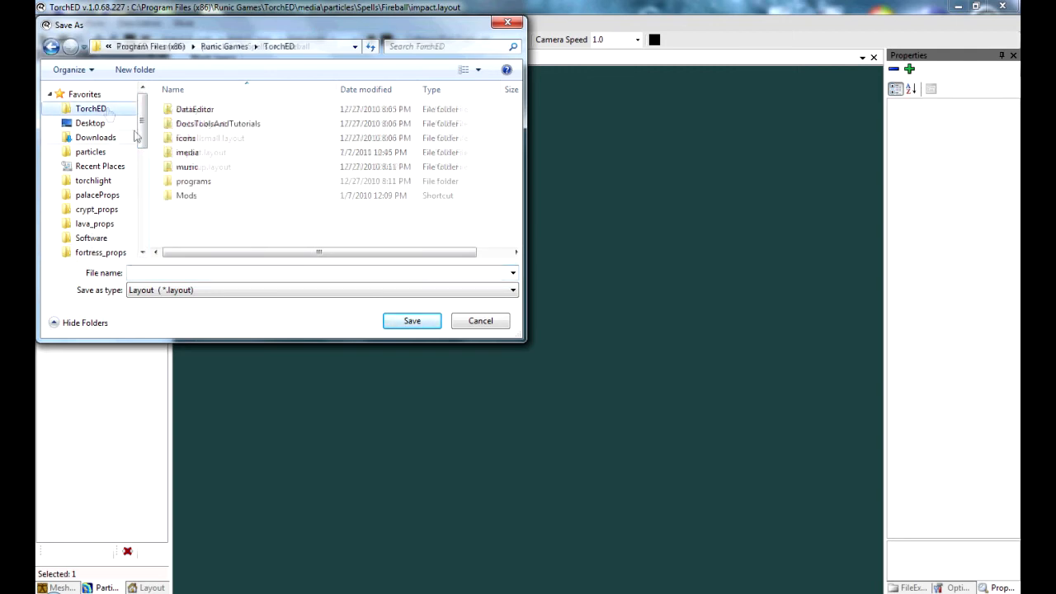
double_click(185, 194)
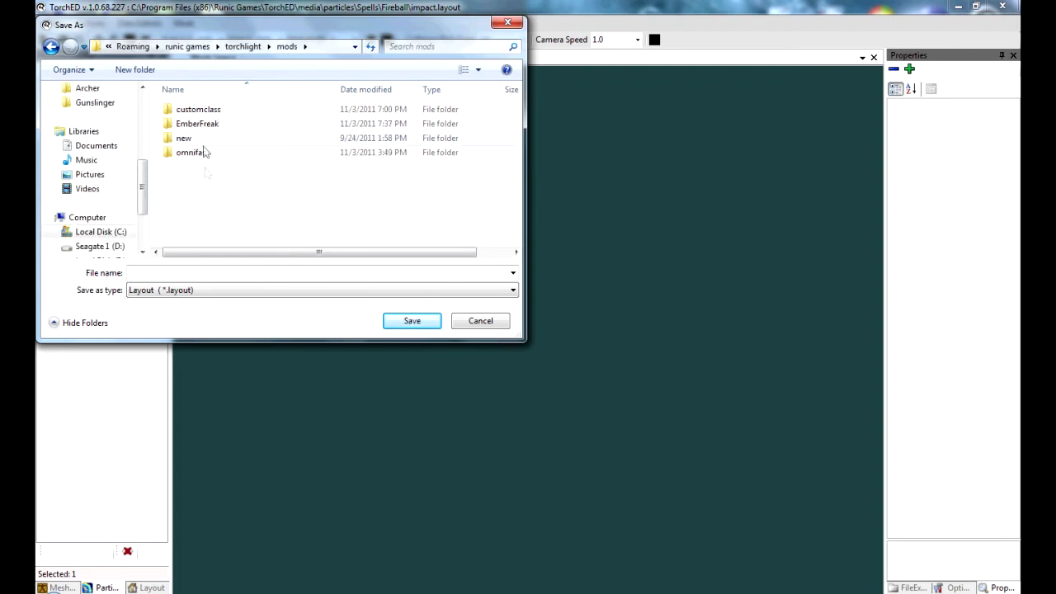
double_click(198, 122)
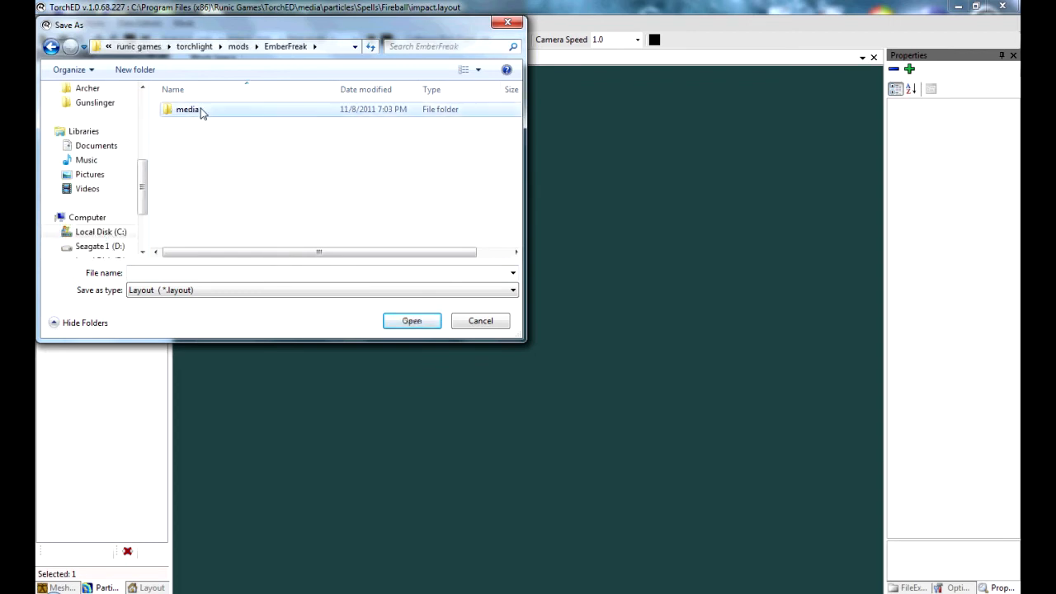
double_click(188, 109)
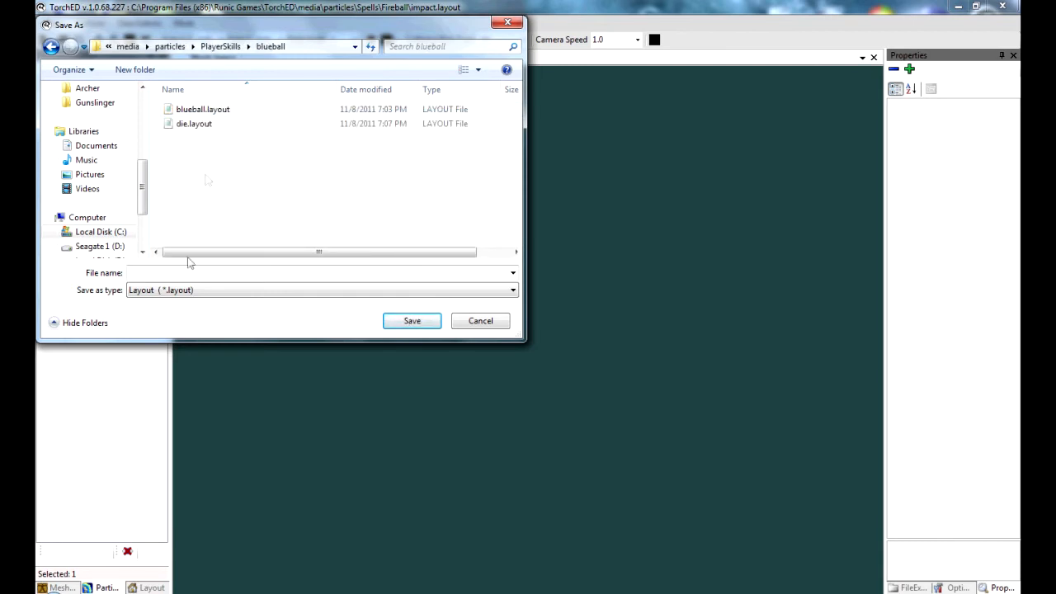
text(impact)
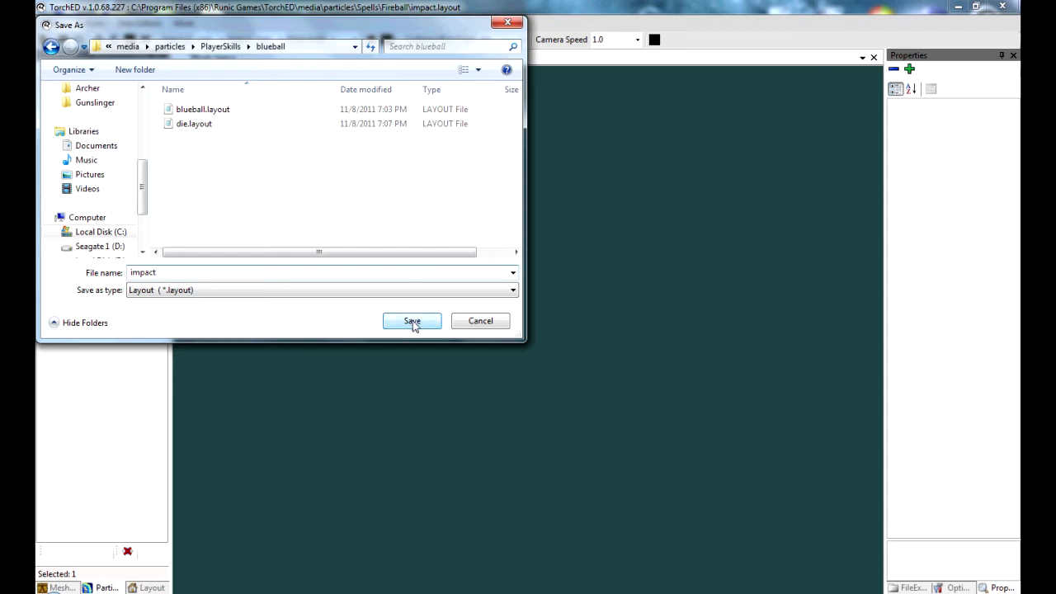
click(413, 320)
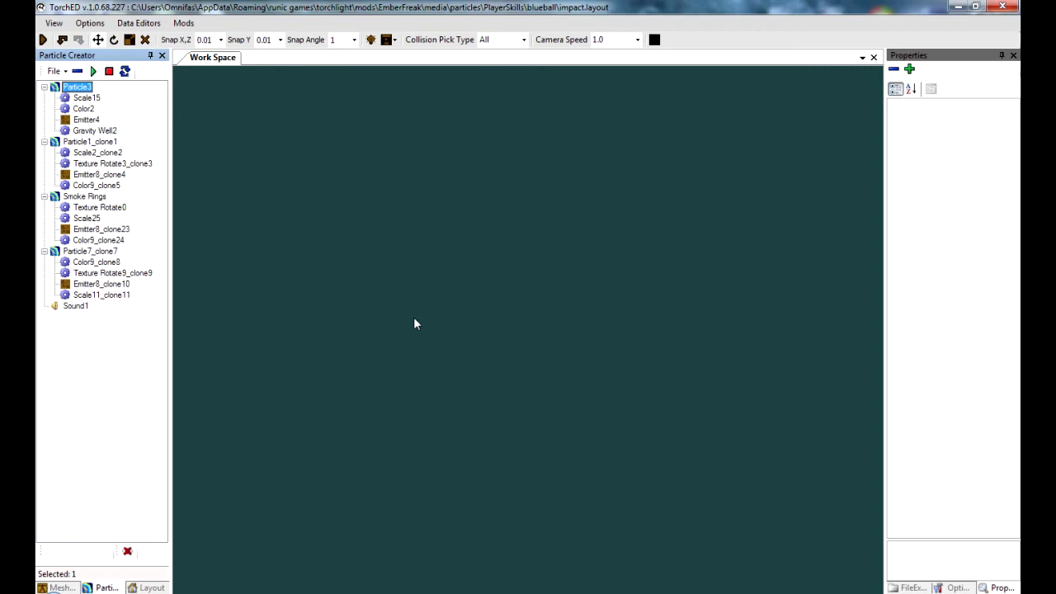
Load the stock warmup.layout from TorchED\media\particles\Spells\Fireball
click(54, 71)
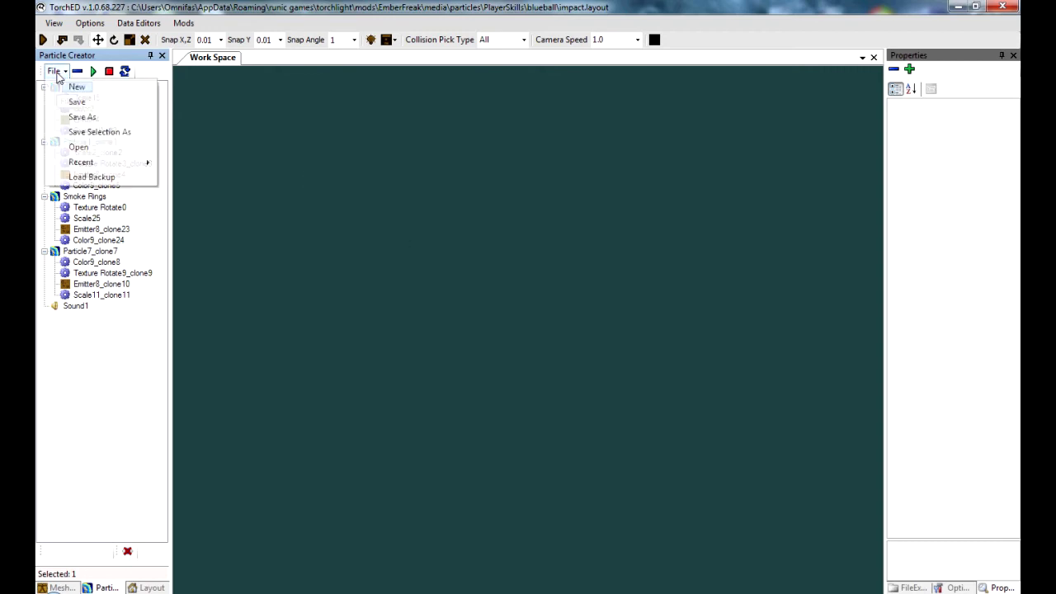
click(80, 147)
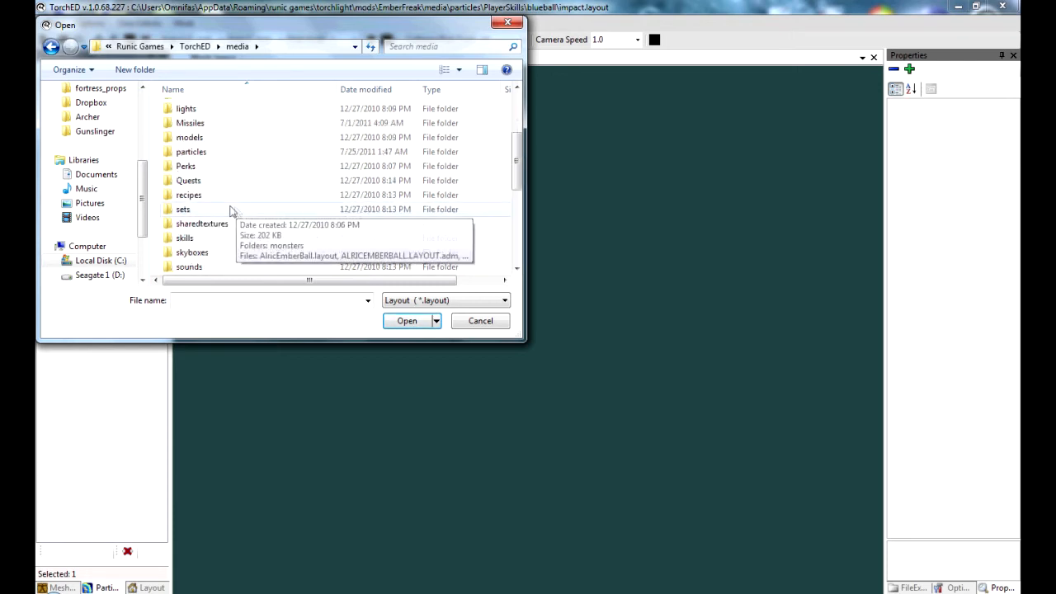
double_click(191, 152)
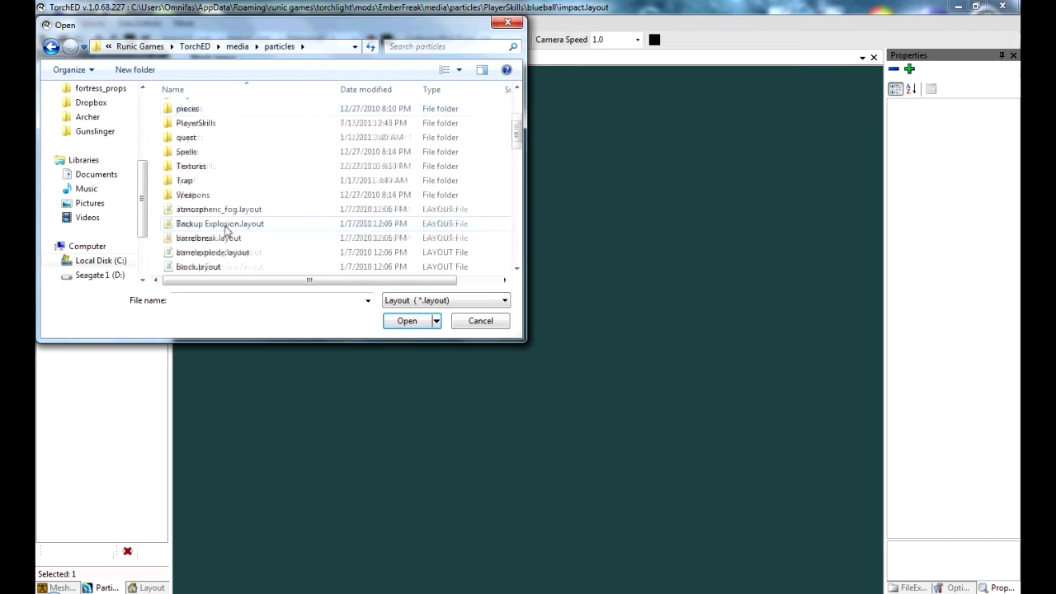
double_click(186, 152)
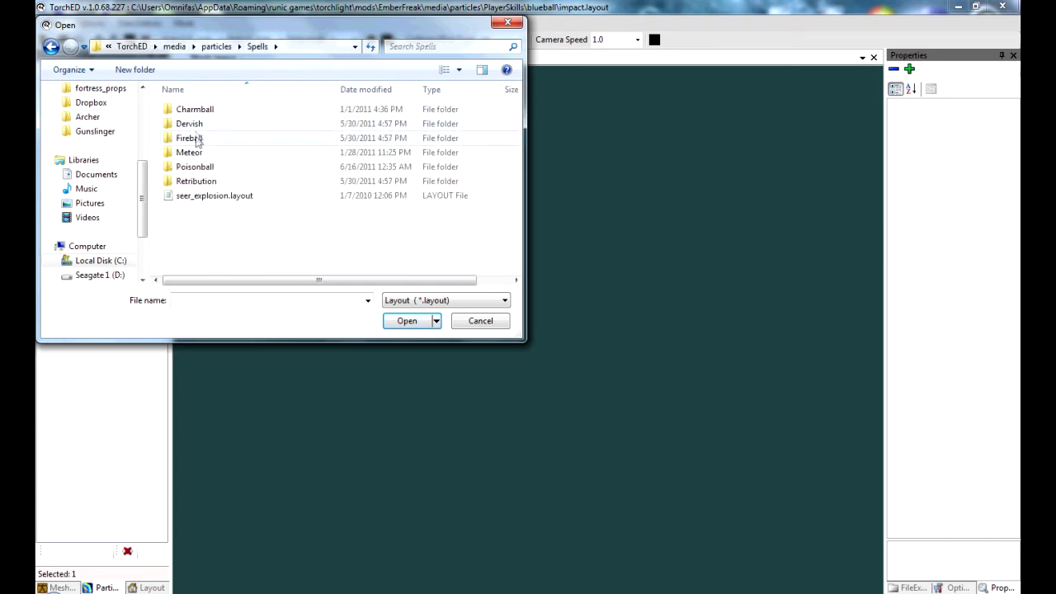
double_click(188, 138)
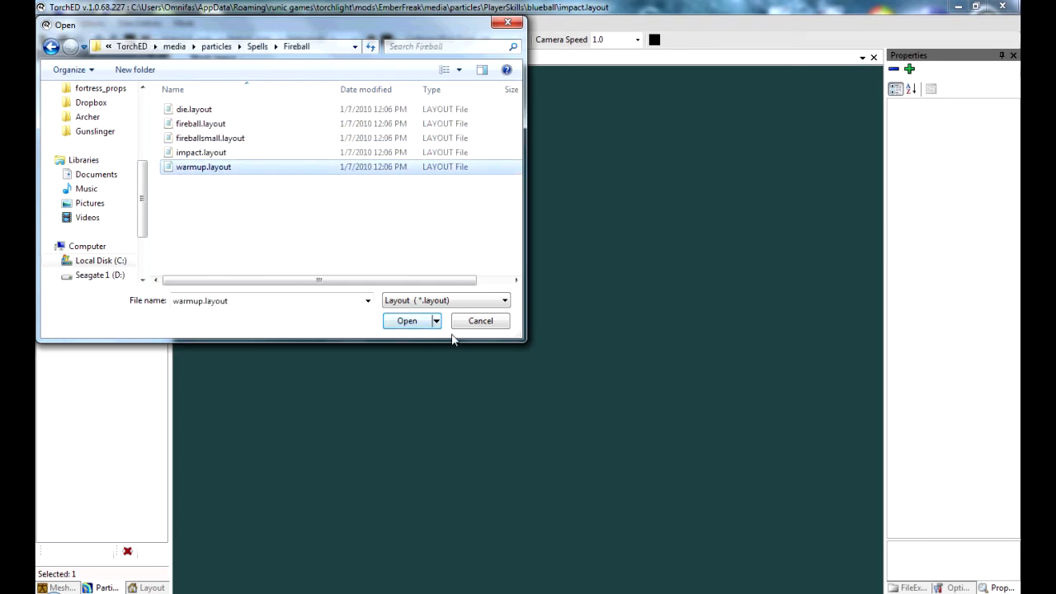
click(406, 320)
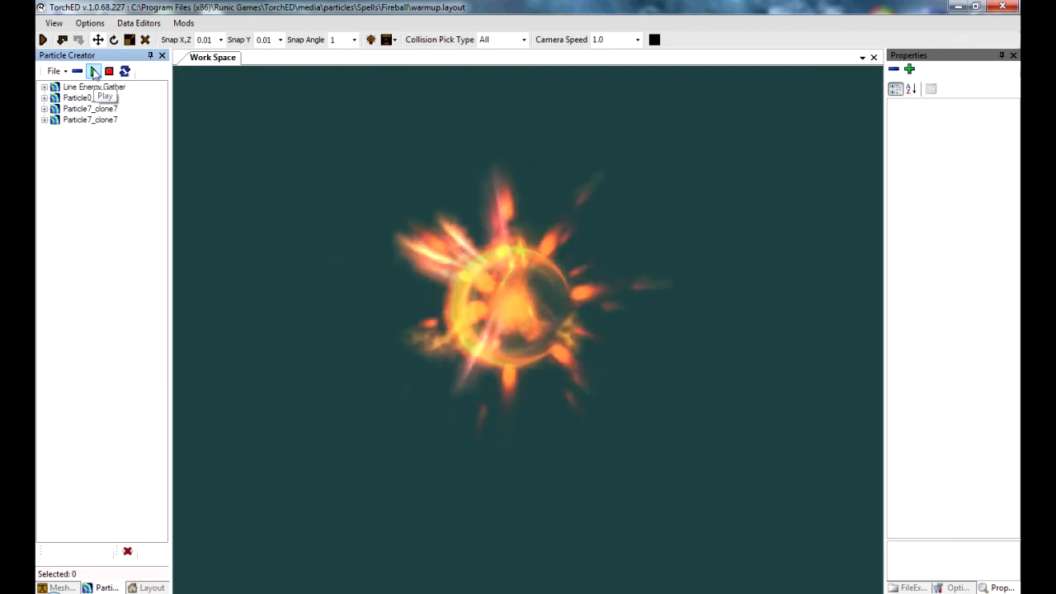
Replay the orange warmup effect a few times, then show Line Energy Gather's billboard properties
click(92, 69)
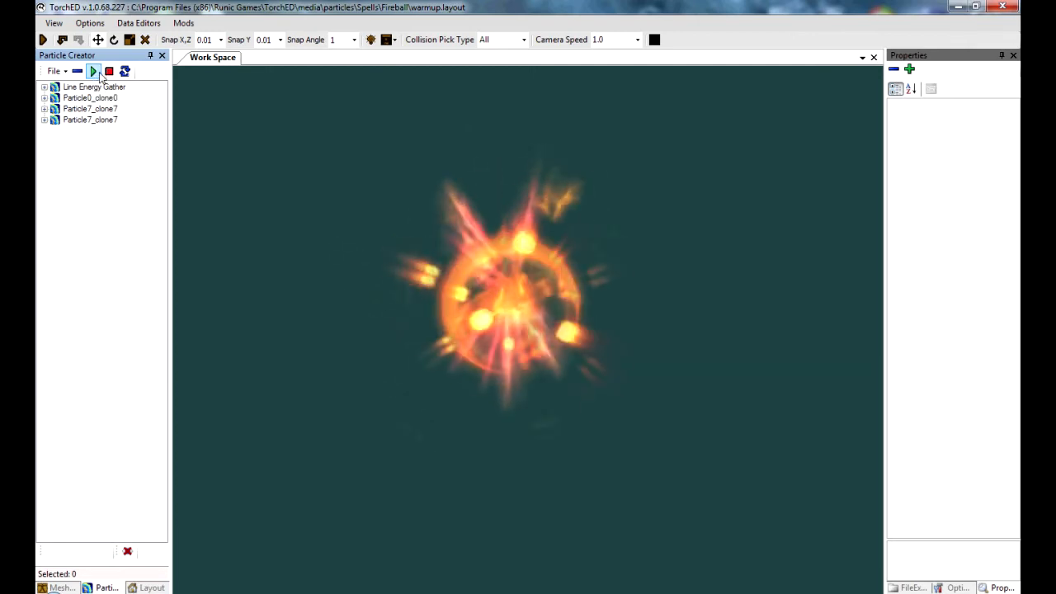
click(109, 70)
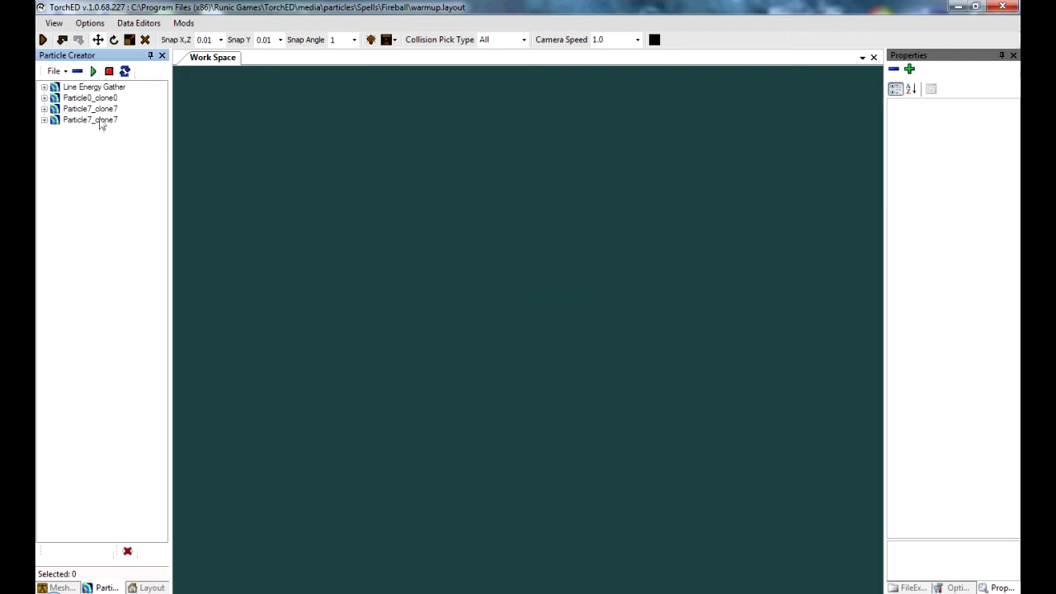
click(89, 118)
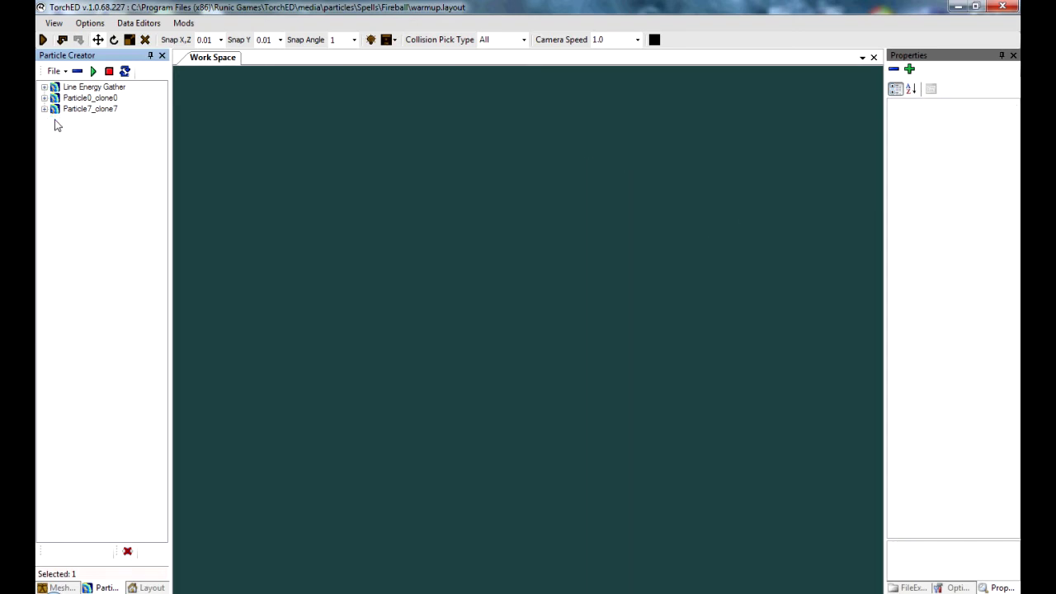
click(92, 71)
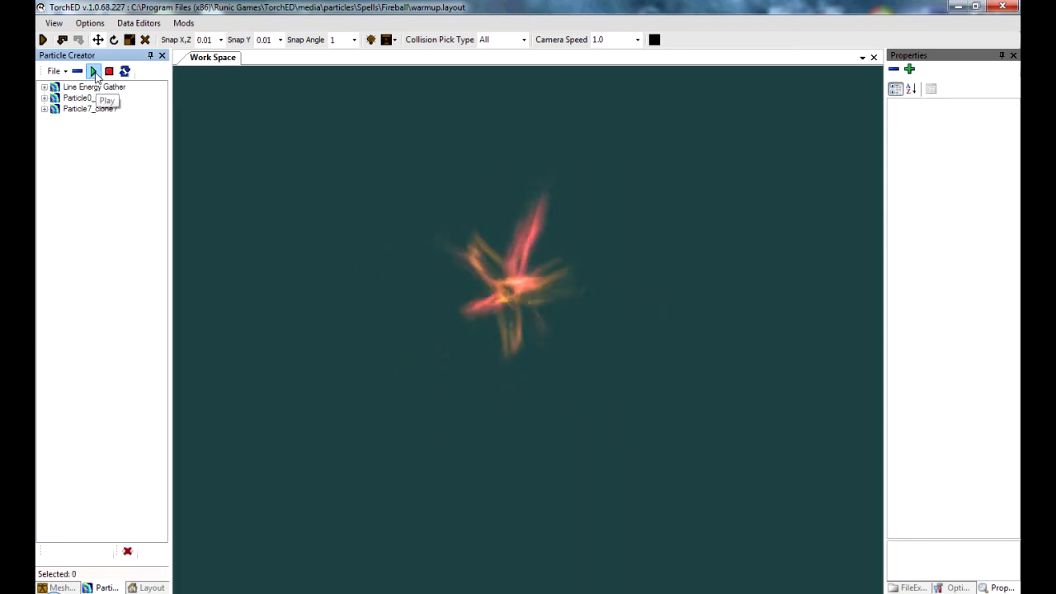
click(109, 70)
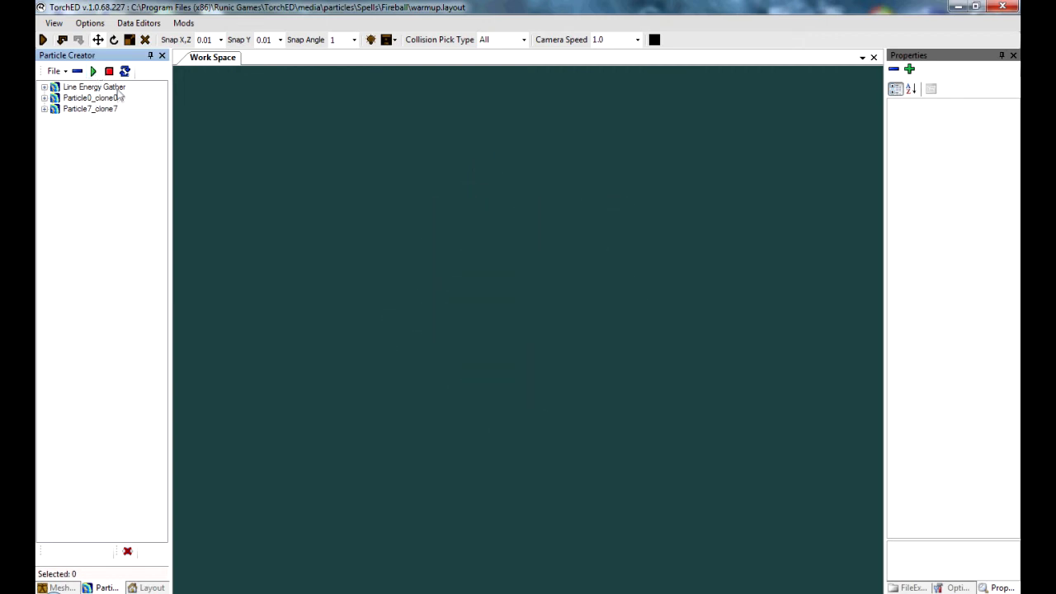
click(94, 86)
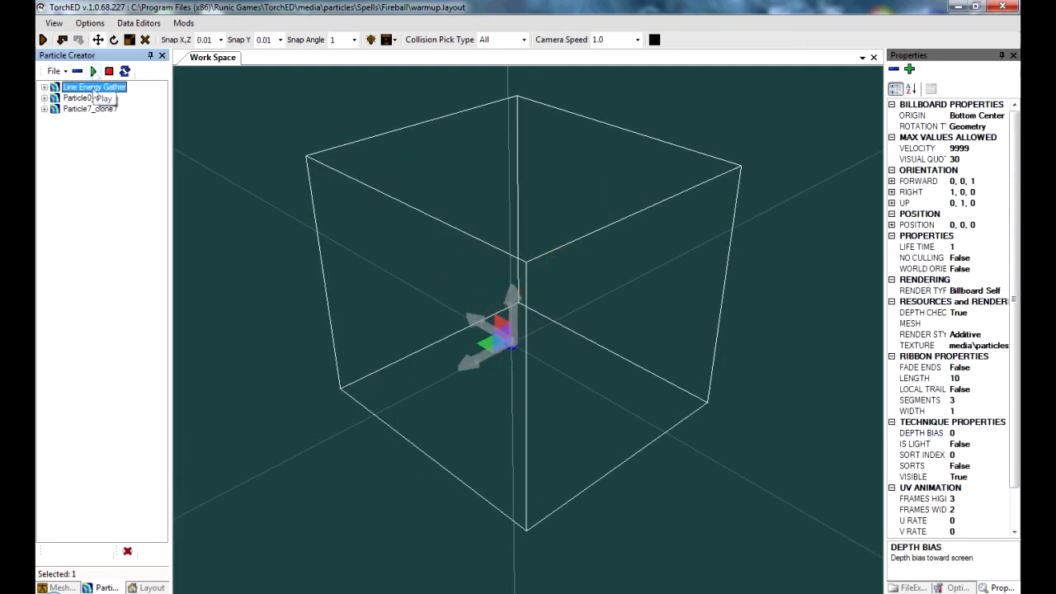
Compare Particle7_clone7 with Line Energy Gather, expand the parts and reach Color4_clone9's colour gradient
click(76, 97)
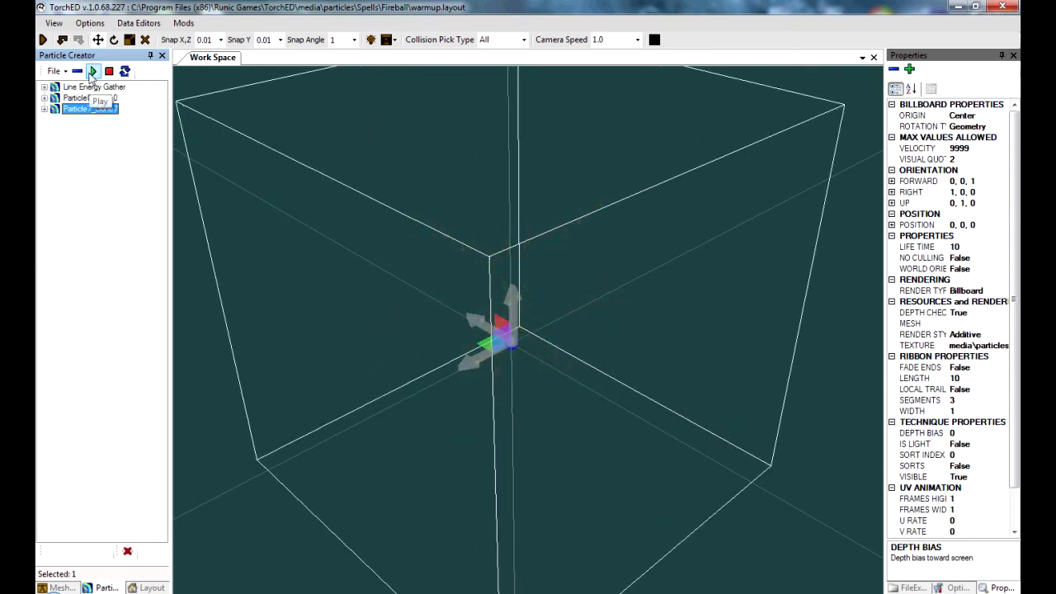
click(94, 86)
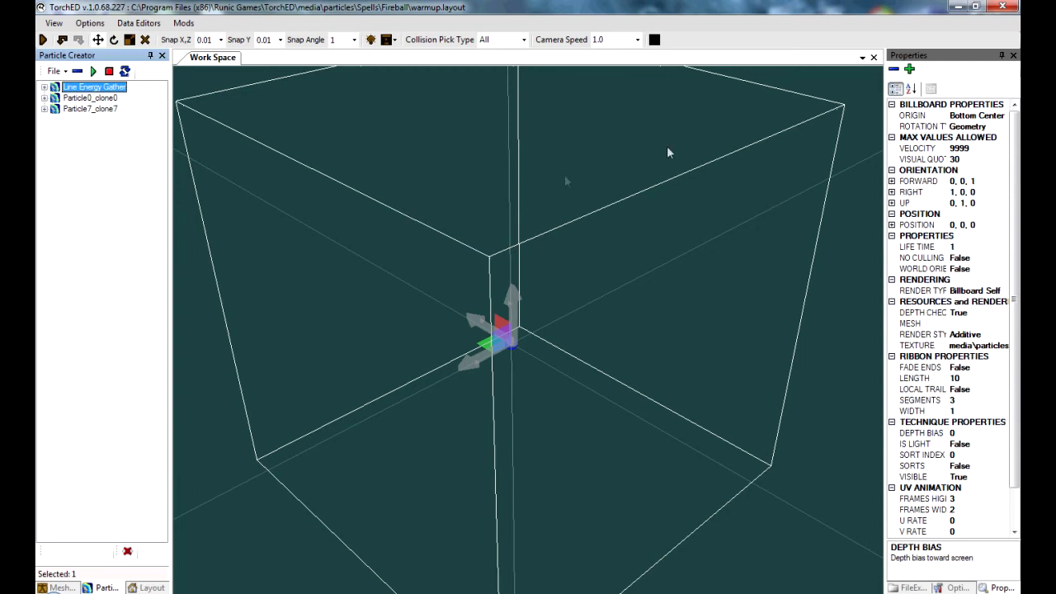
click(44, 86)
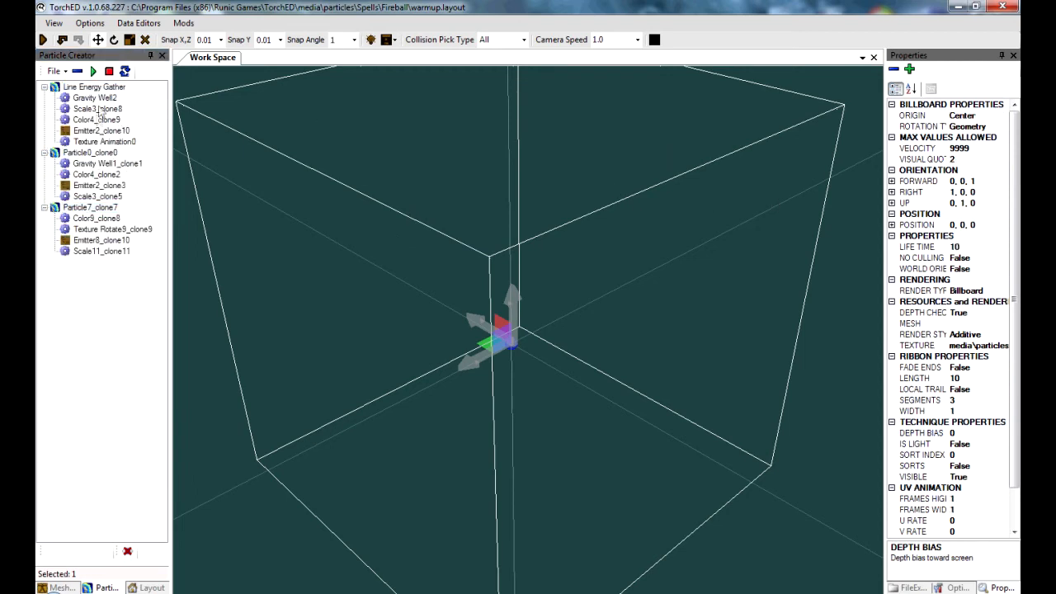
click(96, 119)
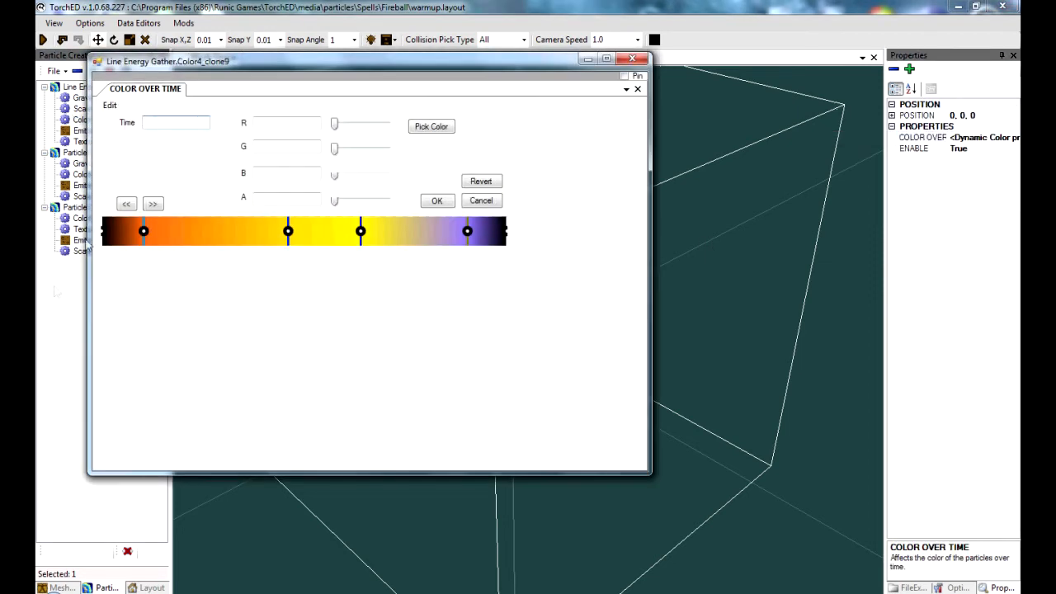
Recolour Line Energy Gather's Color4_clone9 gradient keys through dark blue into lavender and apply it
click(430, 126)
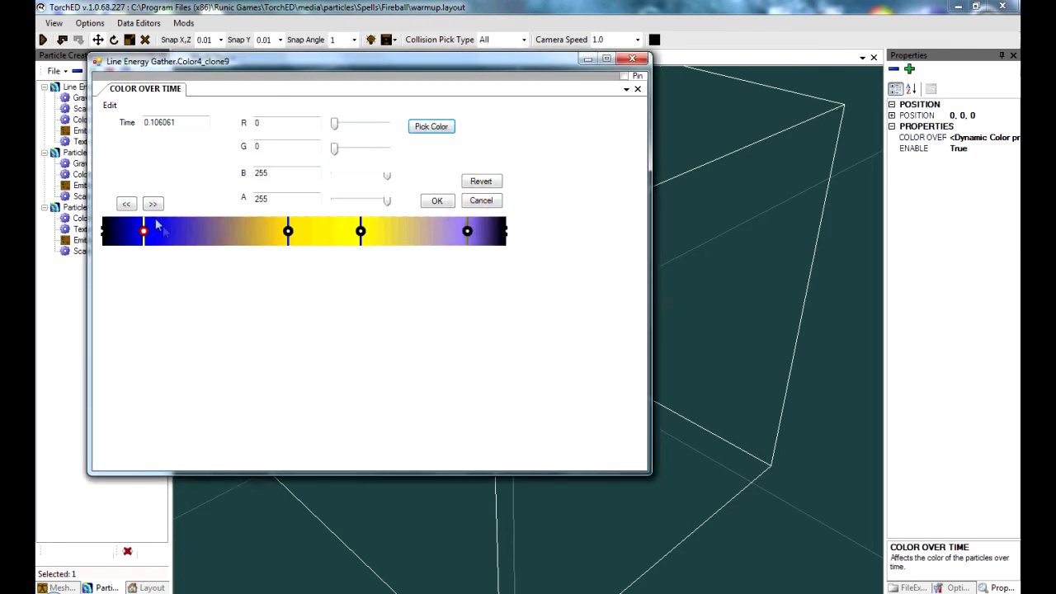
click(430, 126)
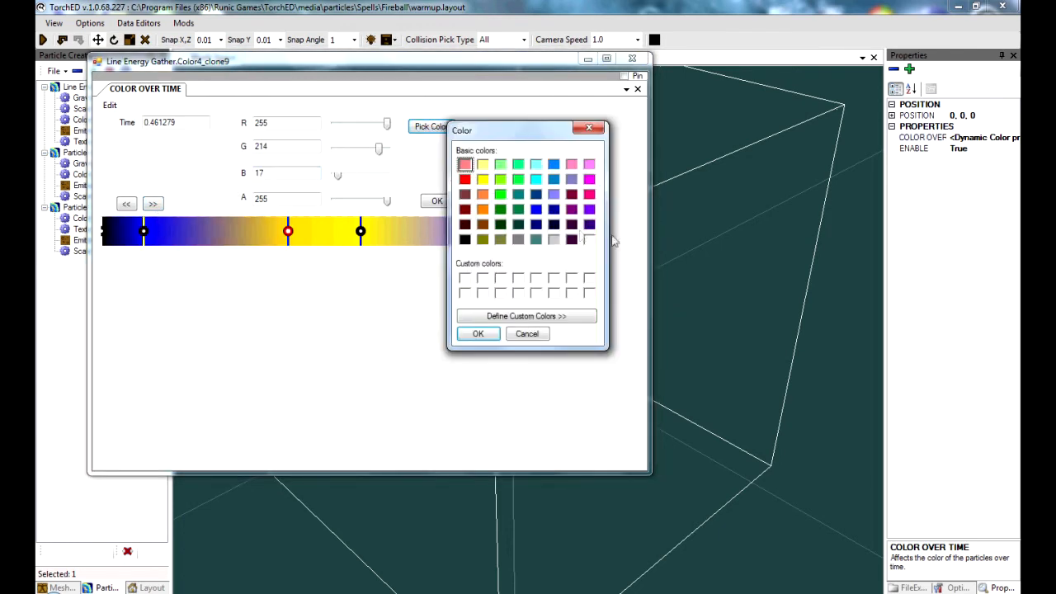
click(536, 225)
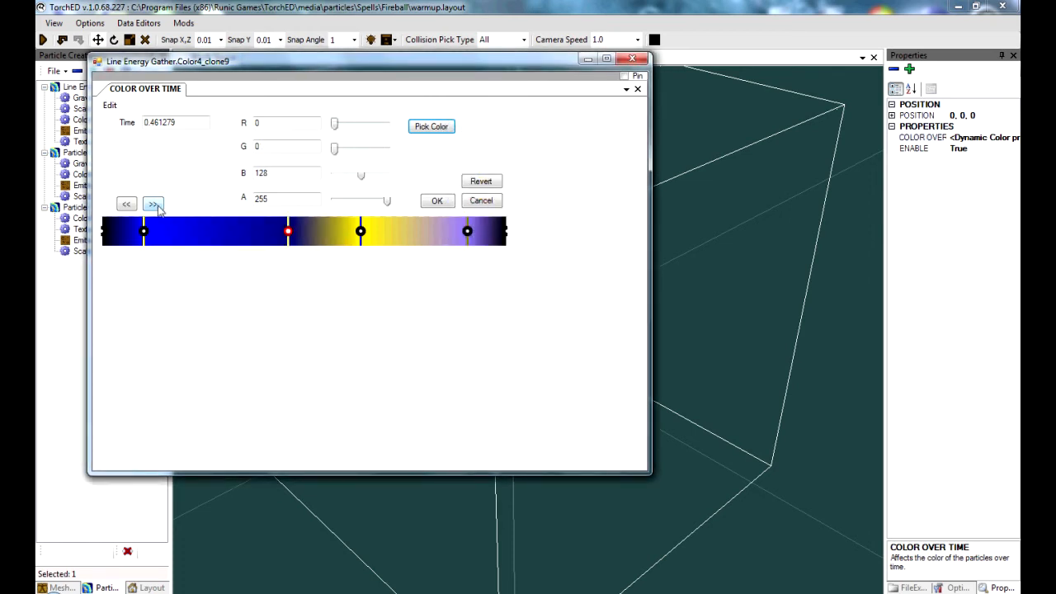
click(429, 125)
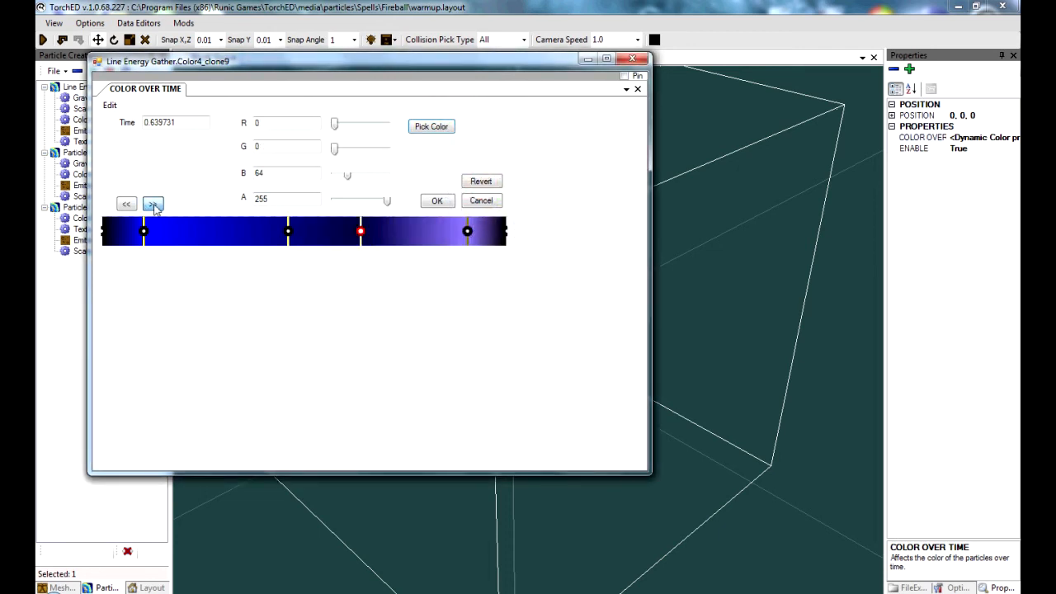
click(431, 125)
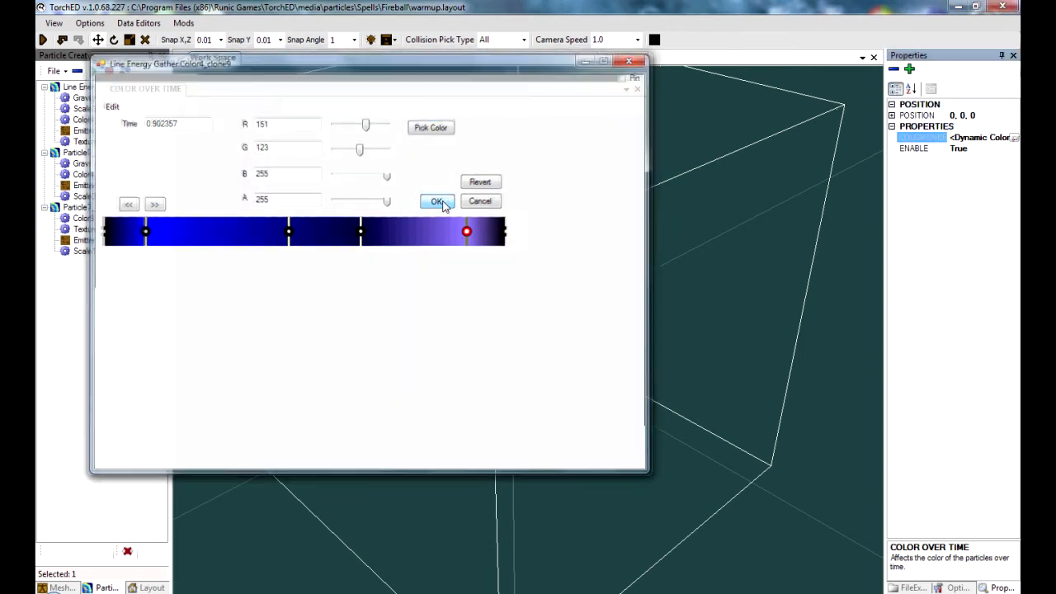
click(437, 201)
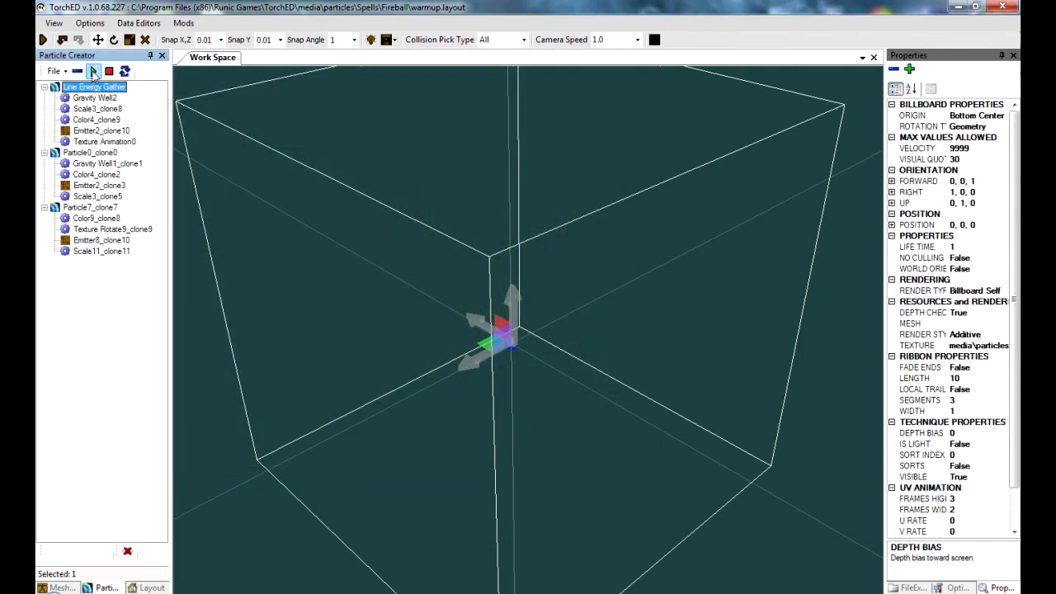
Check Scale3_clone8, then reopen Color4_clone9's colour-over-time gradient editor
click(92, 71)
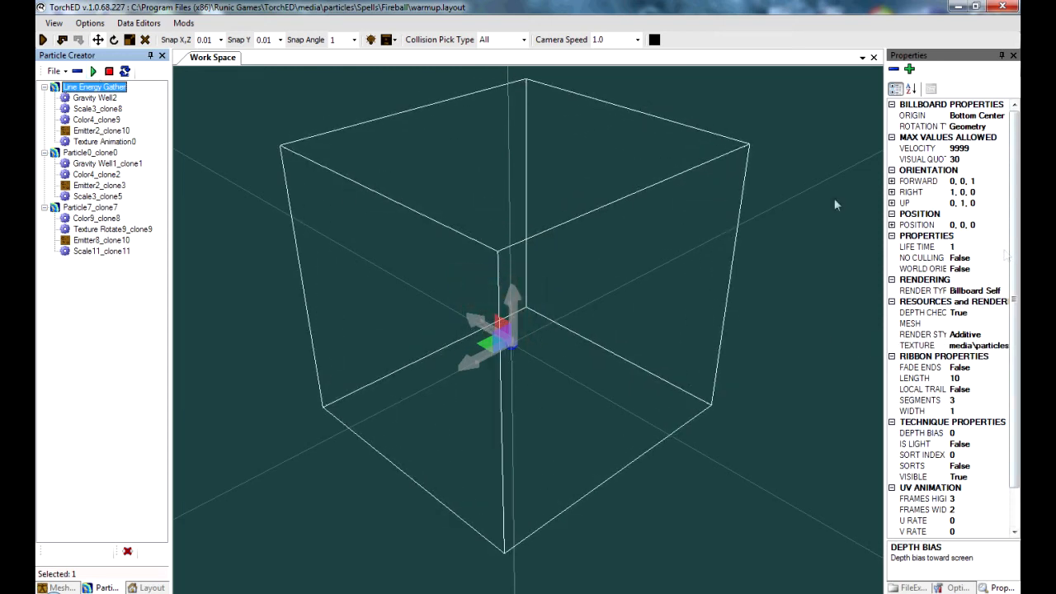
click(97, 108)
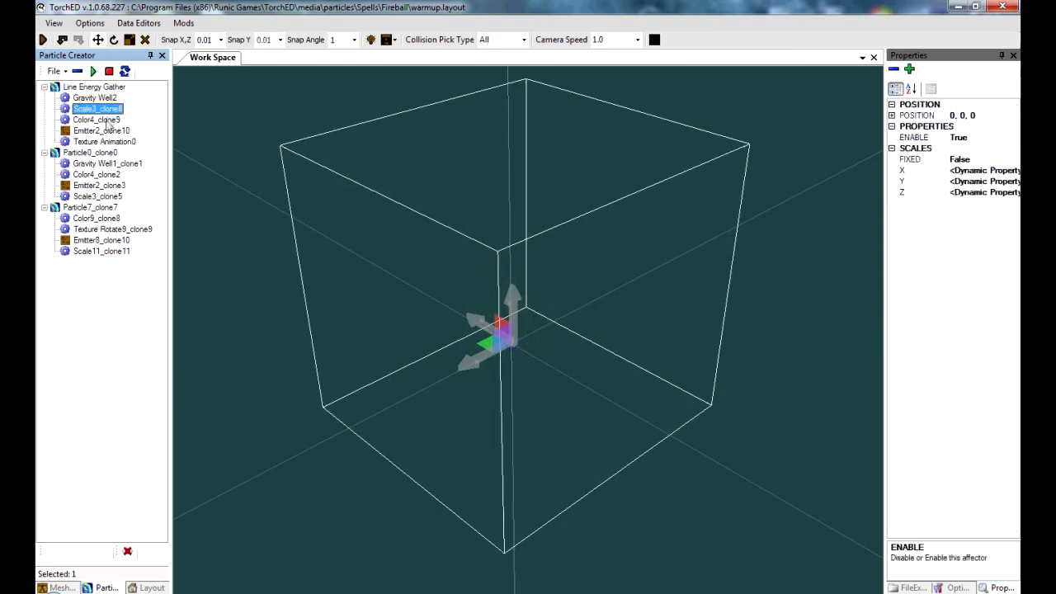
click(95, 119)
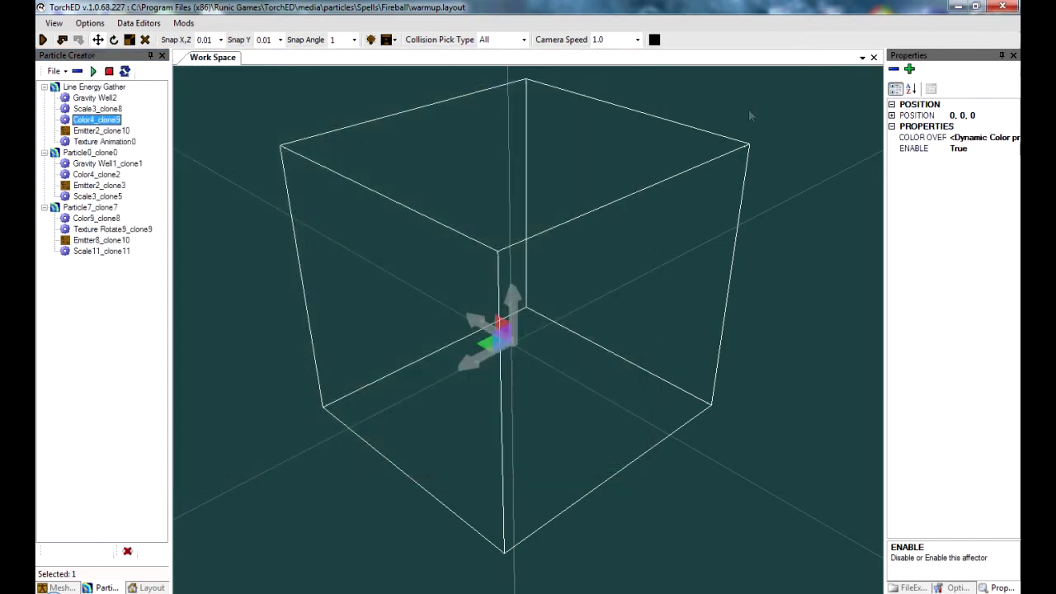
double_click(95, 119)
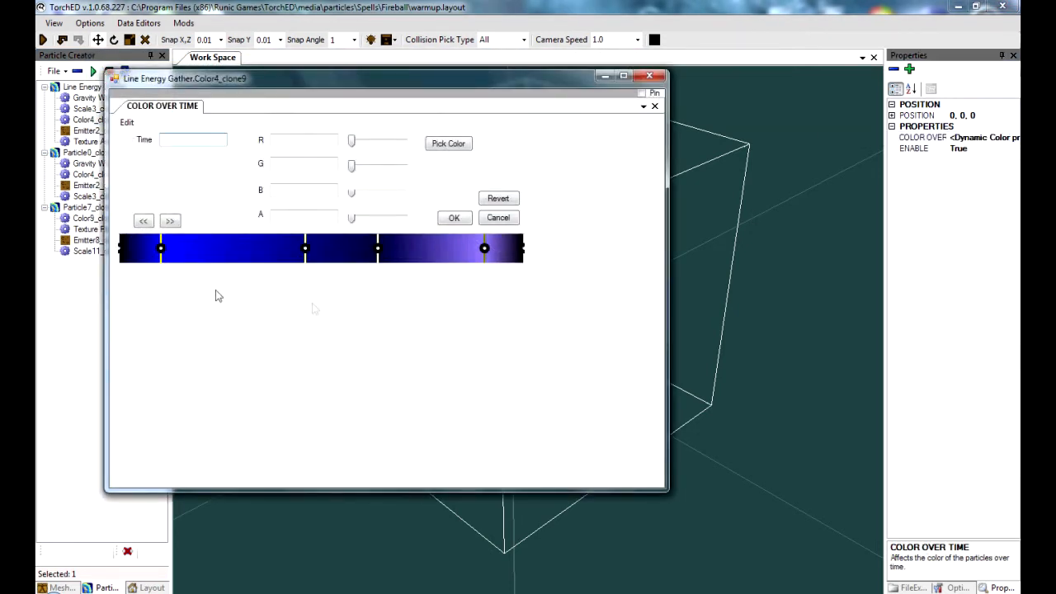
Set an early Color4_clone9 gradient stop to cyan so Line Energy Gather starts cyan and shifts to blue
click(449, 142)
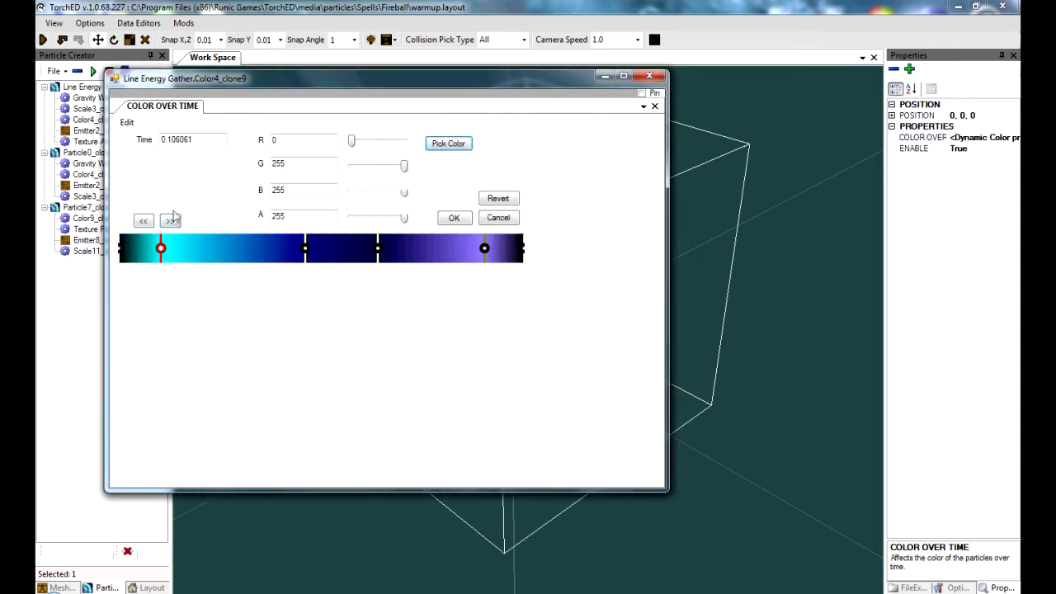
click(449, 142)
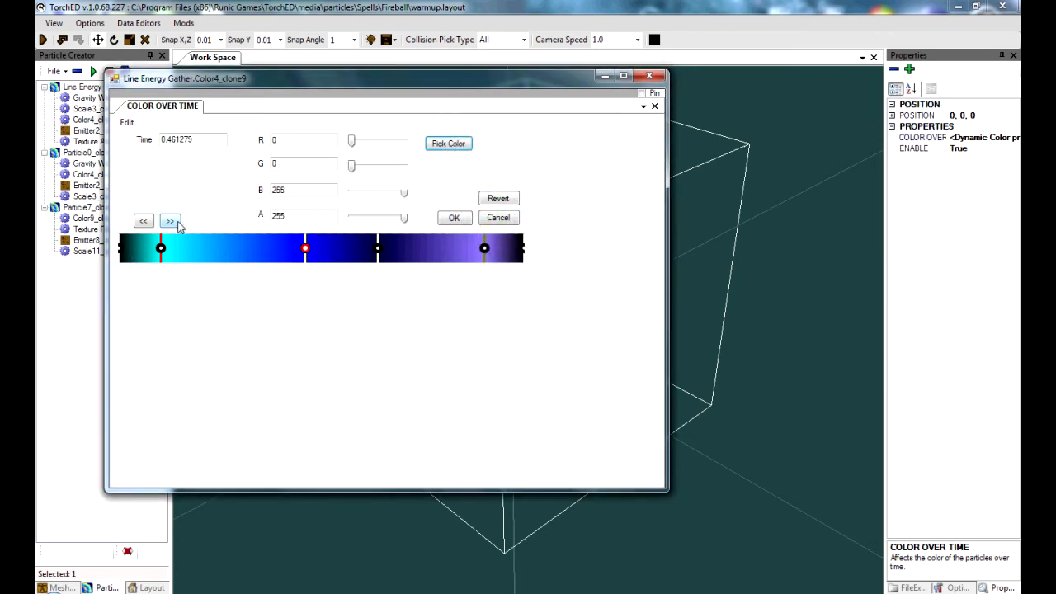
click(449, 142)
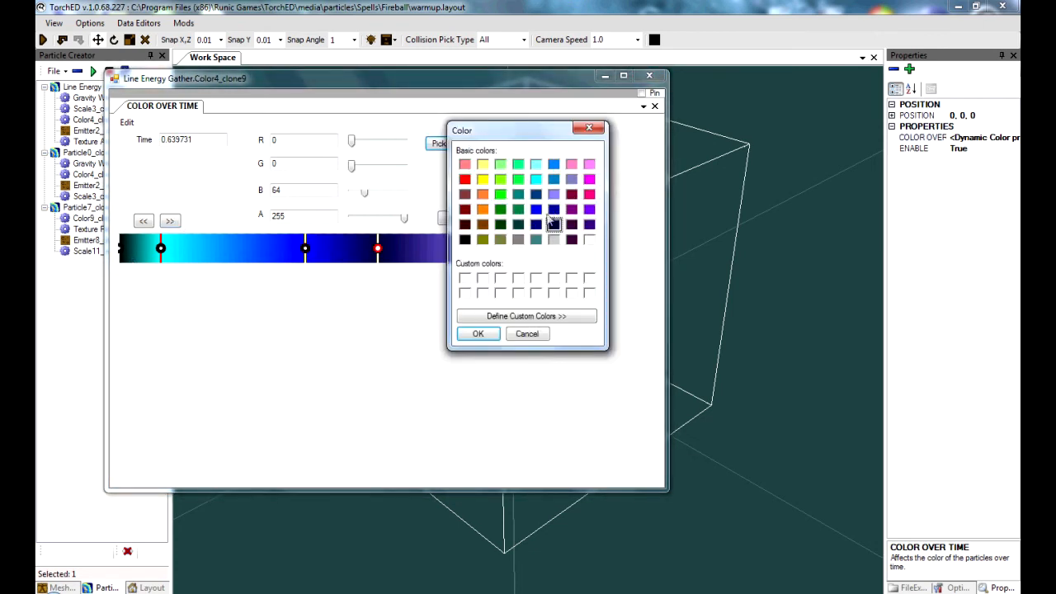
click(555, 164)
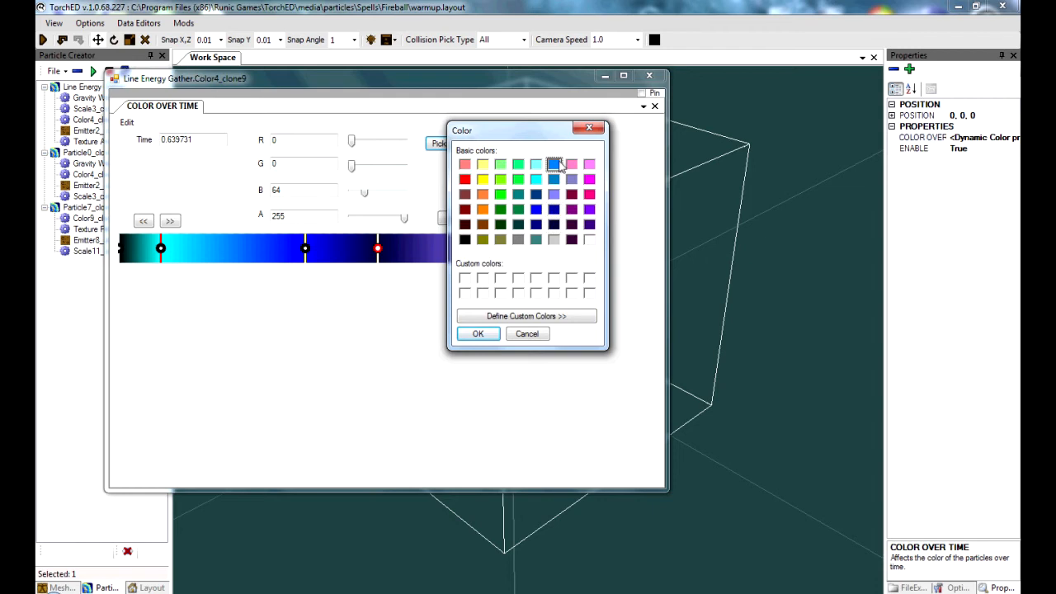
click(478, 333)
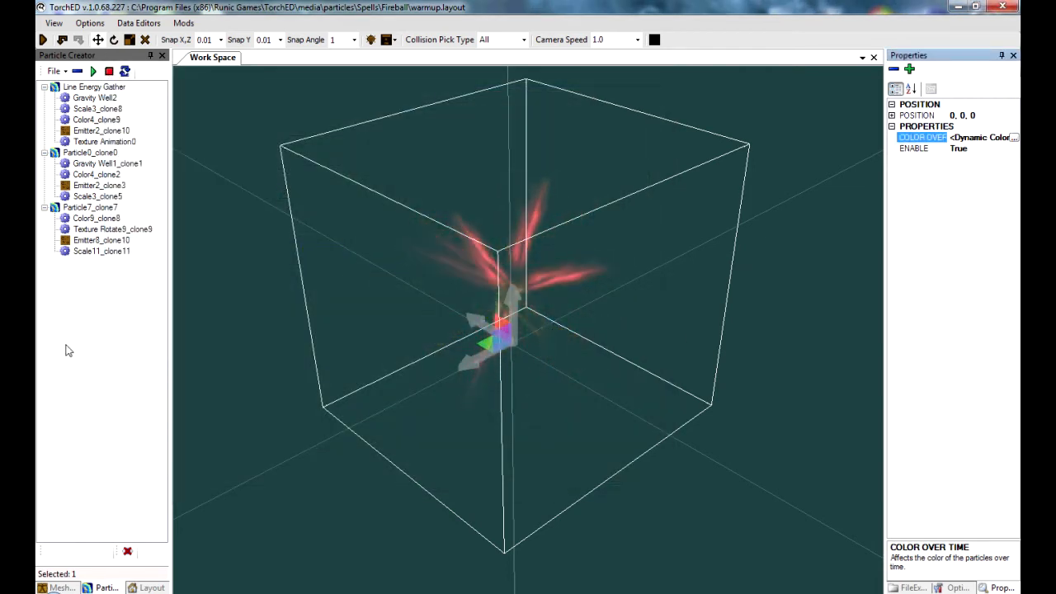
click(94, 85)
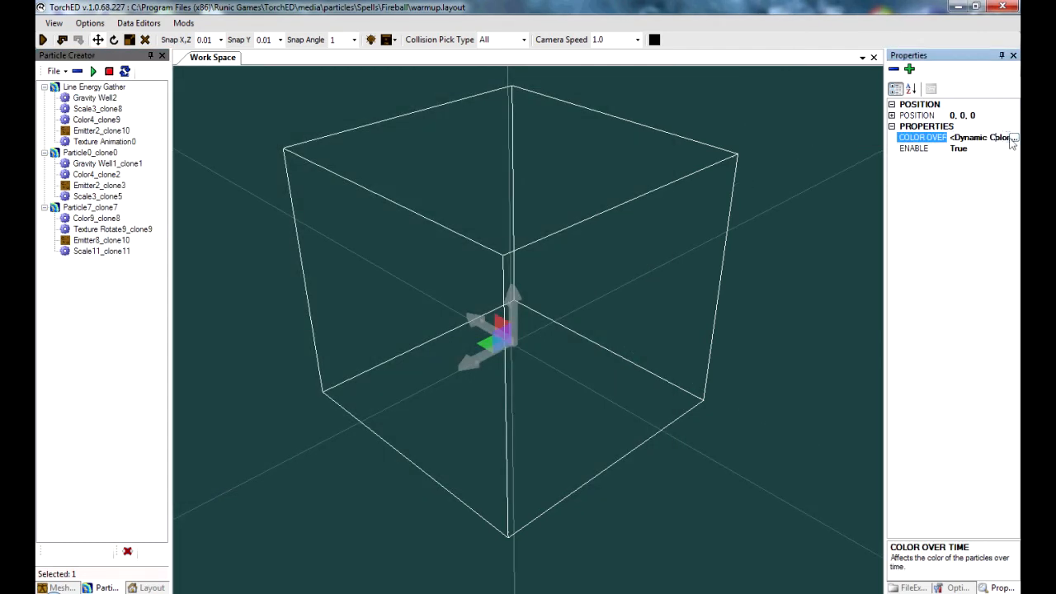
Make Color4_clone9's last gradient stop green, check Gravity Well2 and preview Line Energy Gather
click(1012, 137)
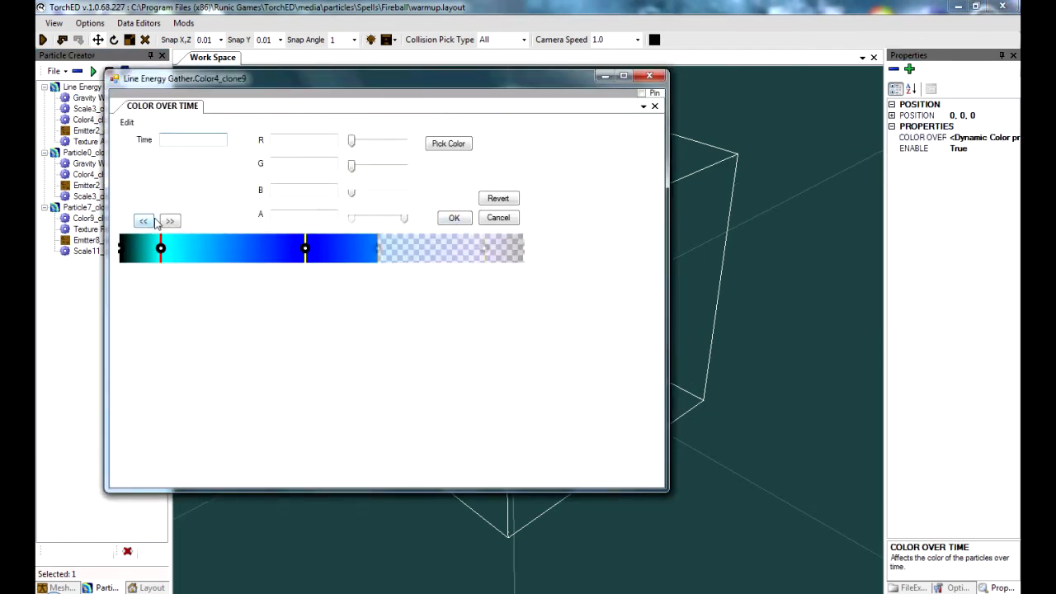
click(448, 142)
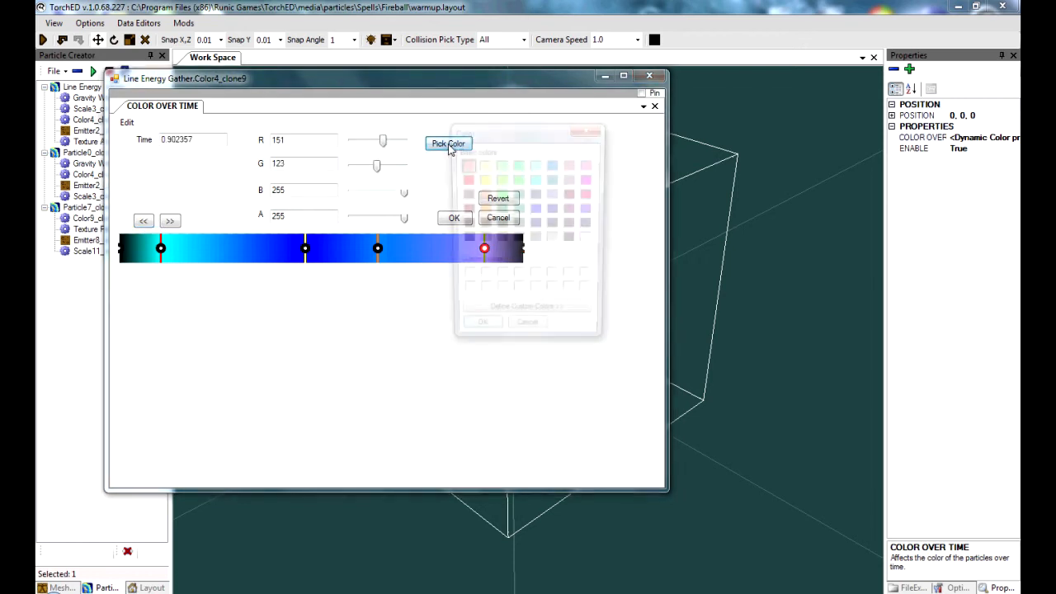
click(449, 141)
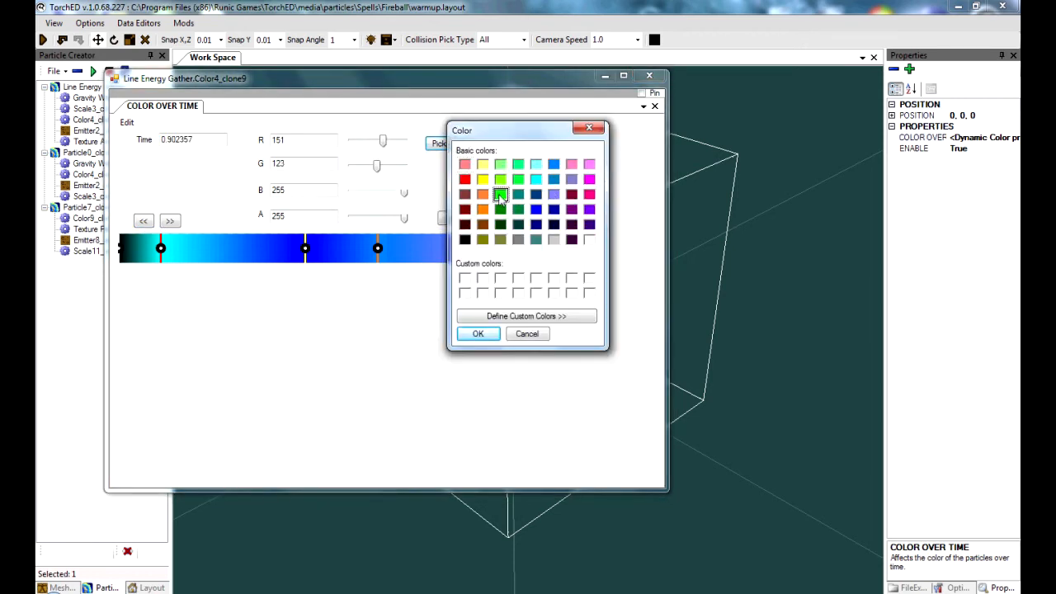
click(478, 334)
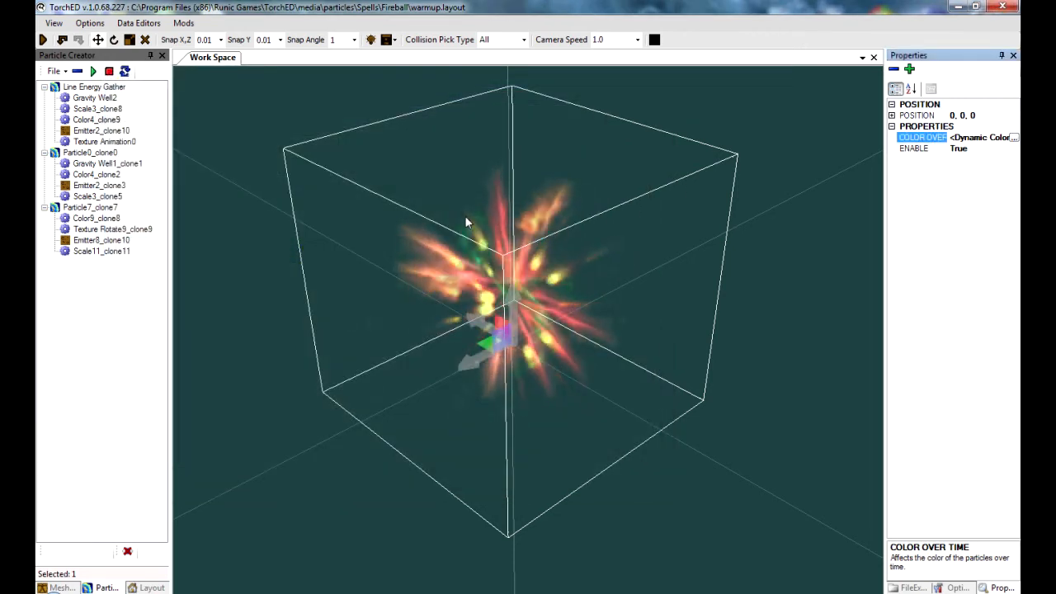
click(96, 98)
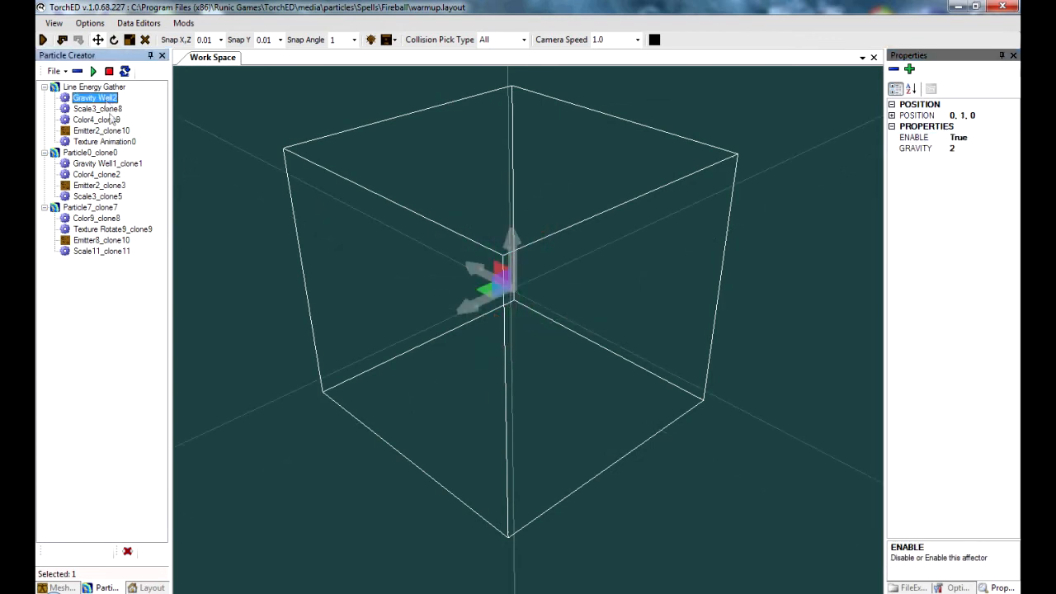
click(94, 85)
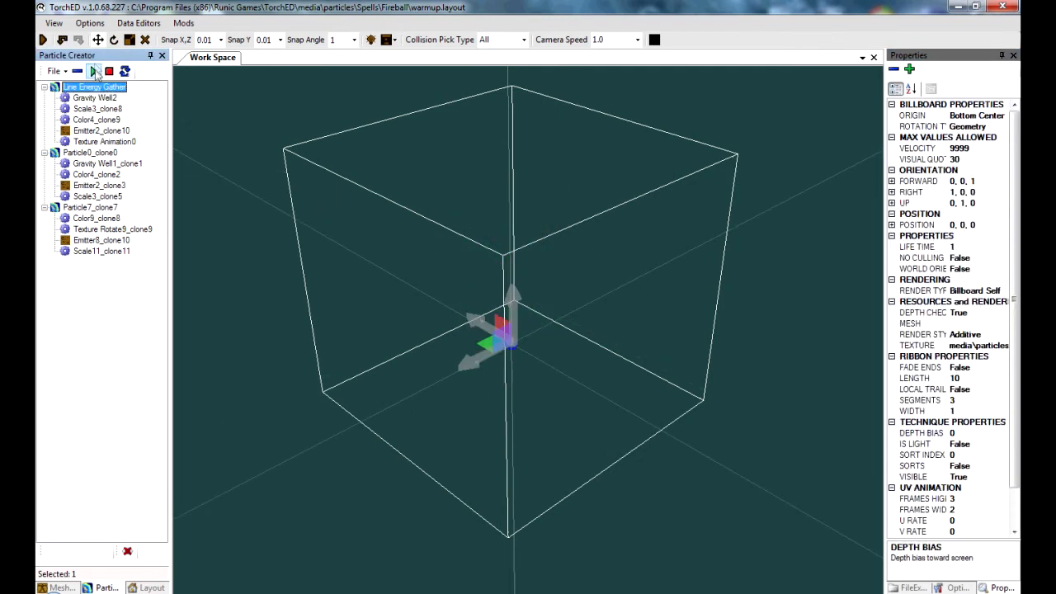
click(92, 71)
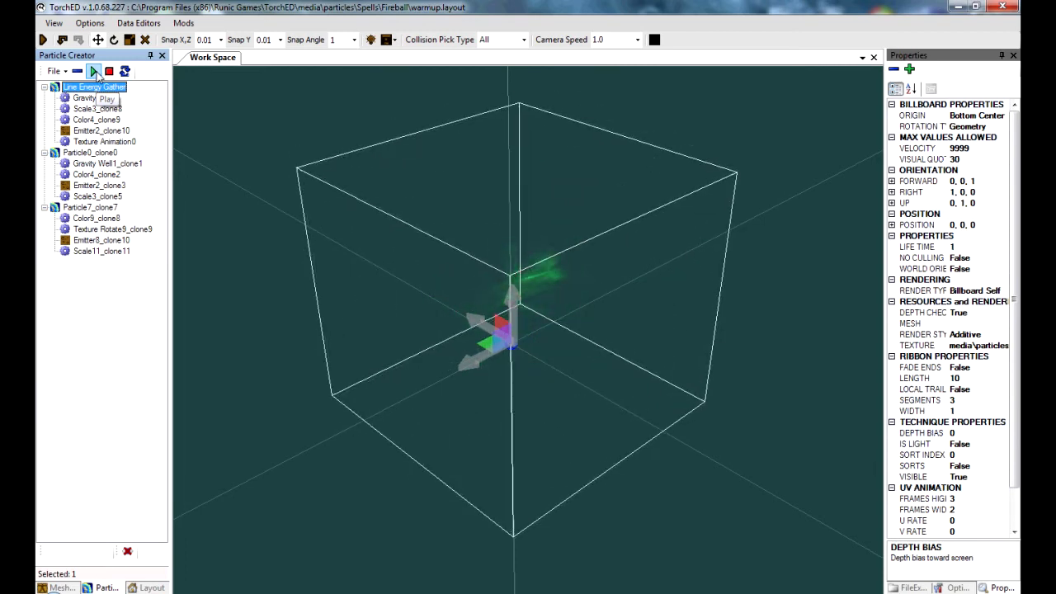
Change that green last stop to blue, then move on to Particle0_clone2's colour affector
click(92, 71)
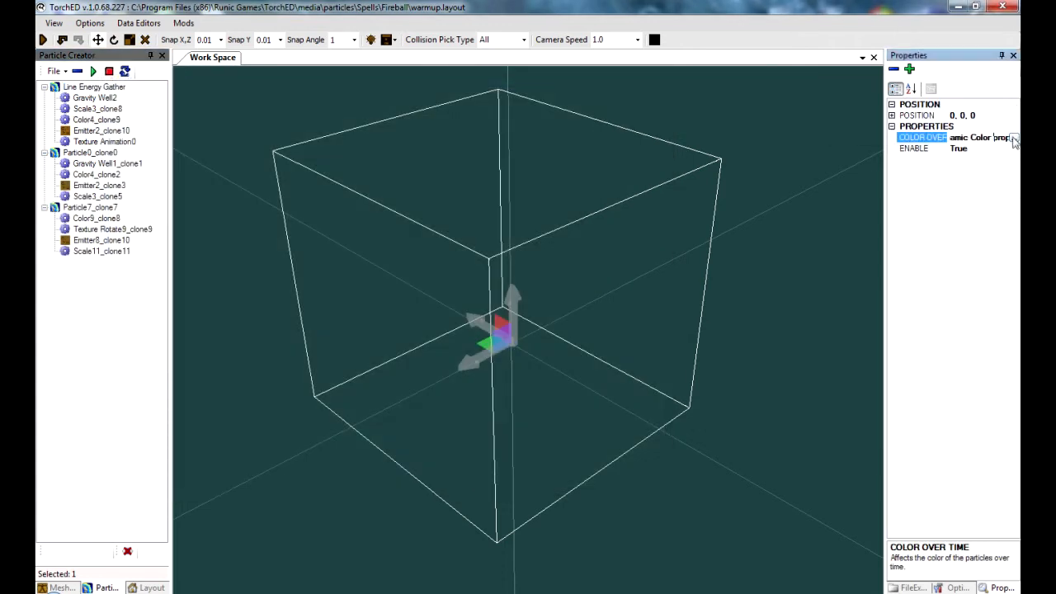
click(1014, 137)
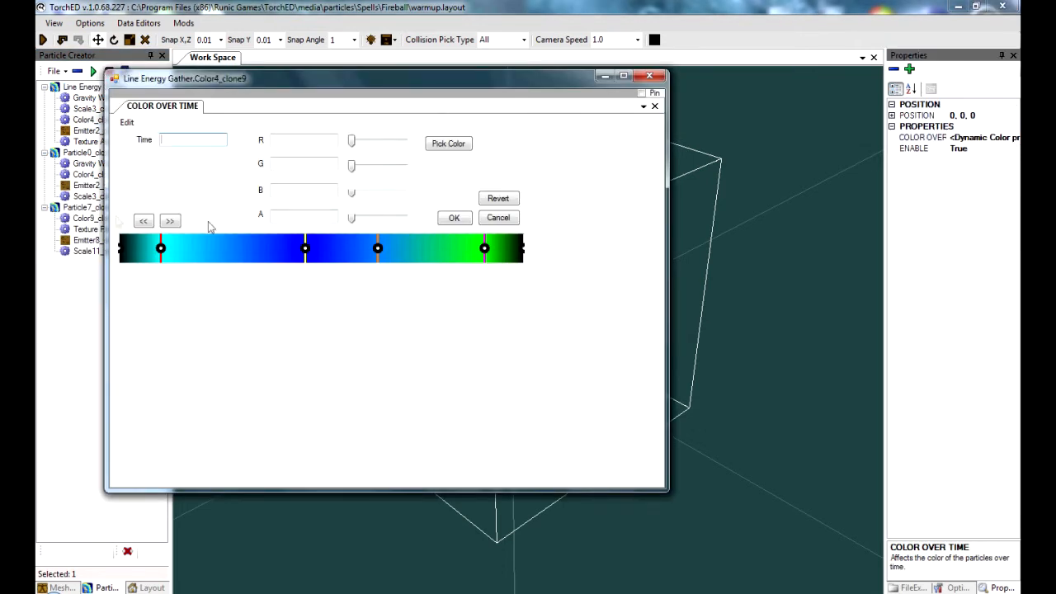
click(170, 221)
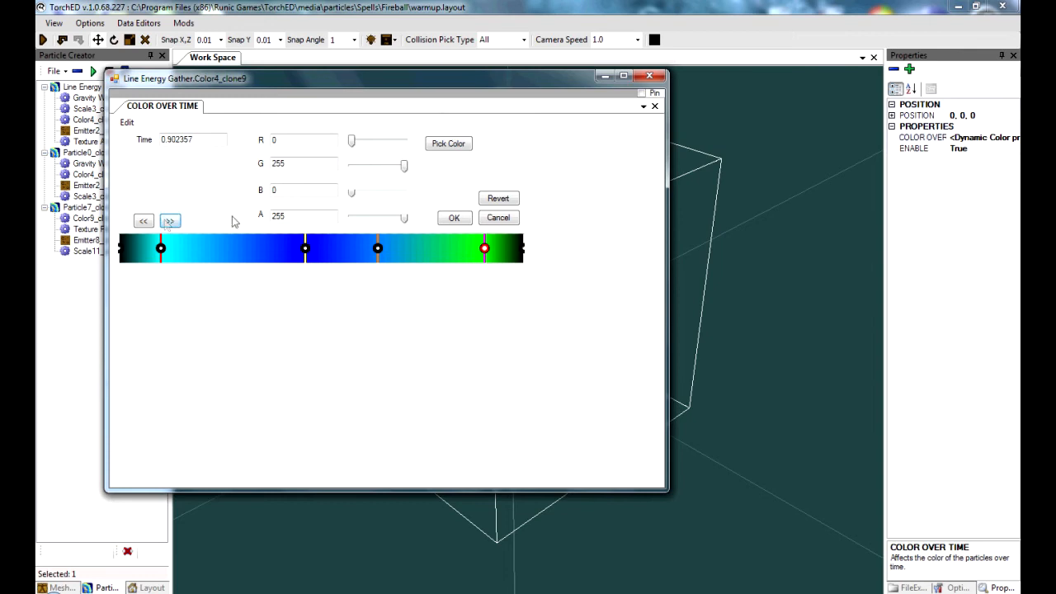
click(448, 141)
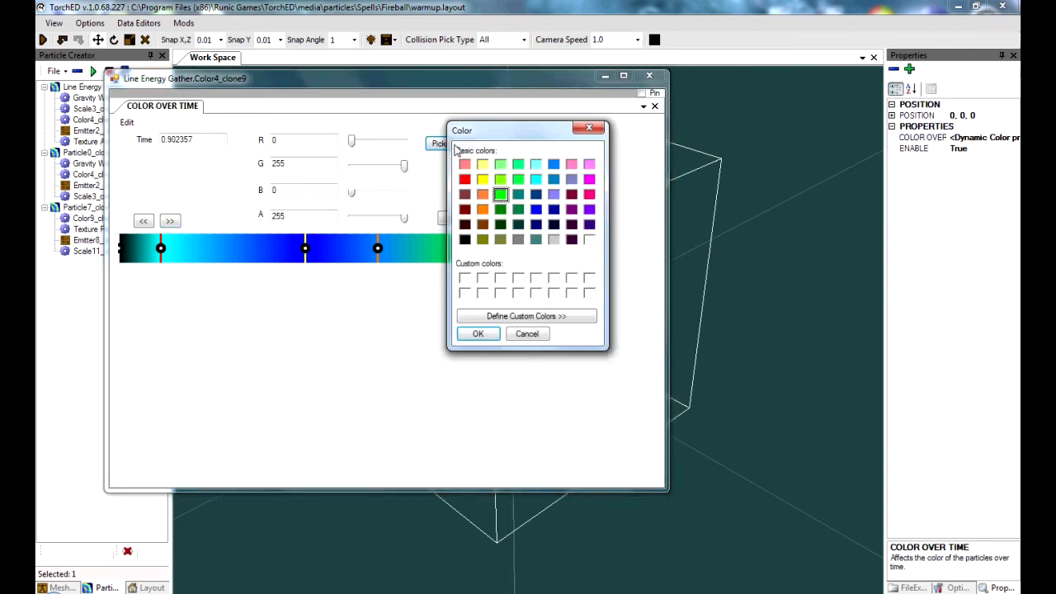
click(536, 210)
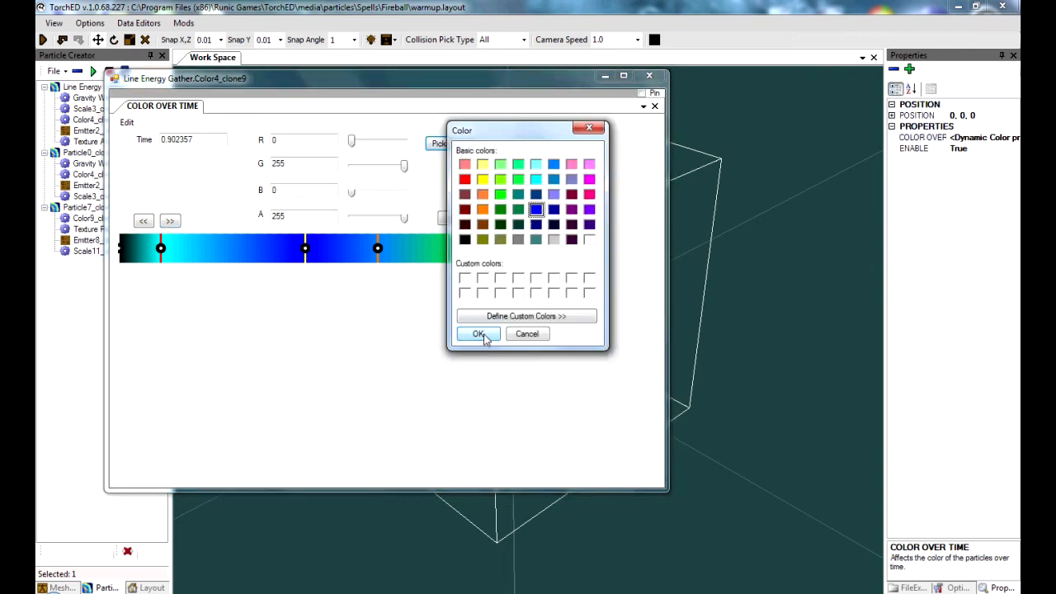
click(478, 333)
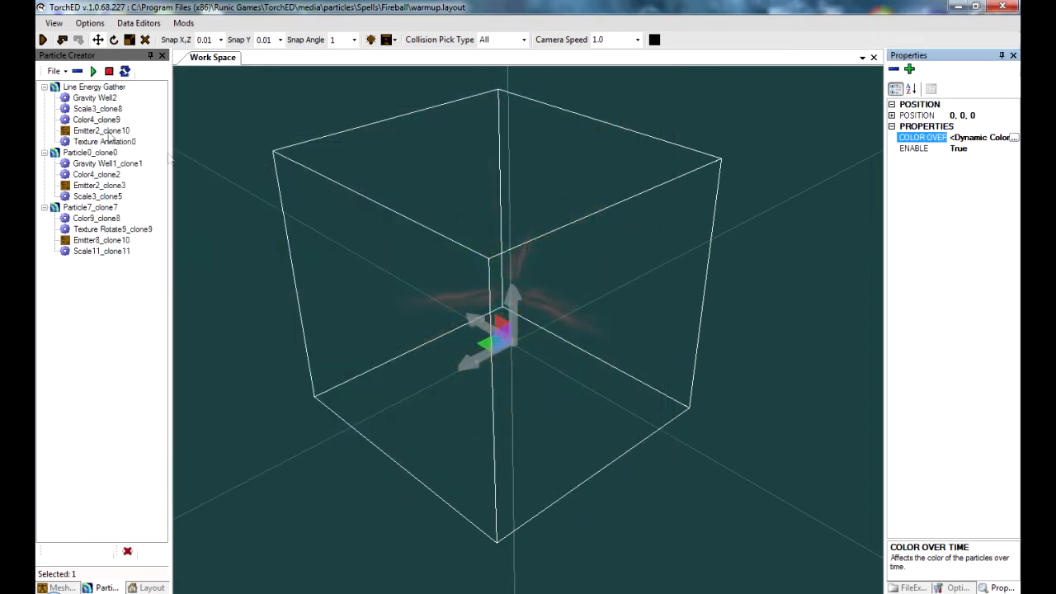
click(96, 86)
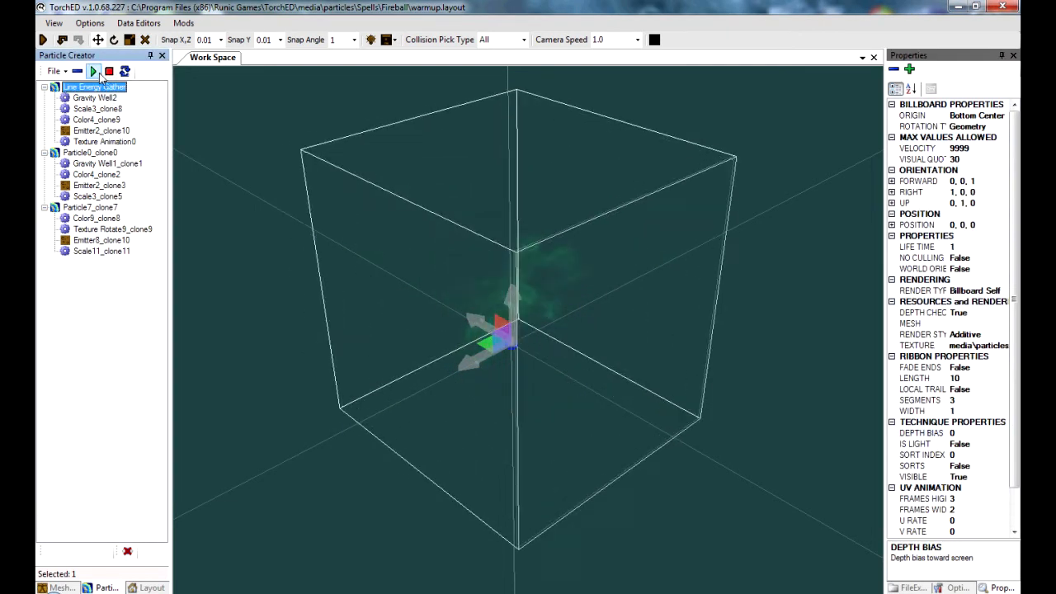
click(96, 175)
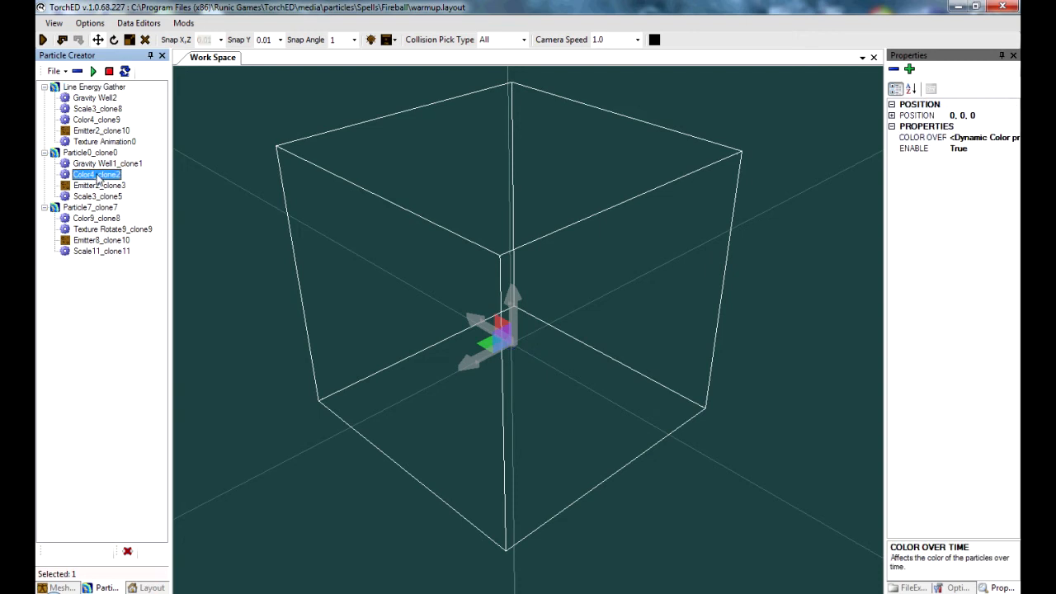
Recolour Particle0_clone2's Color4_clone2 gradient from yellow-red to cyan and purple and apply it
double_click(96, 175)
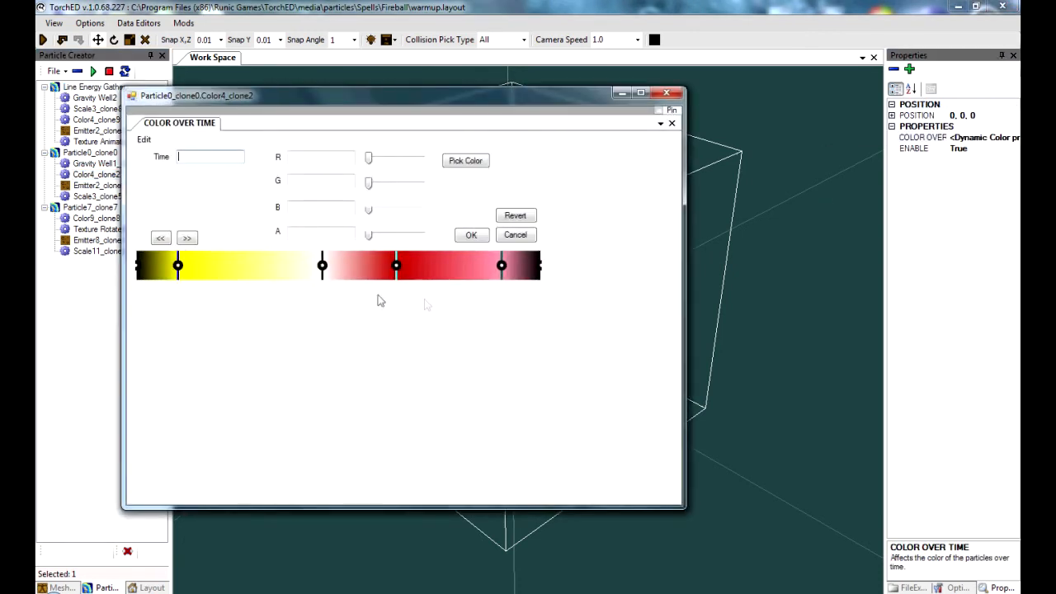
click(466, 160)
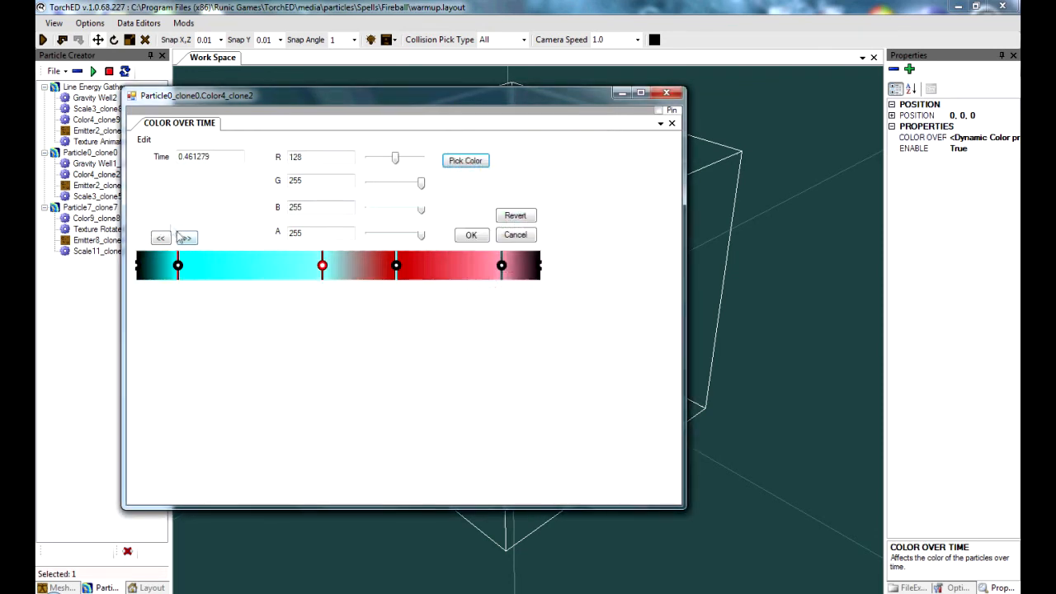
click(465, 160)
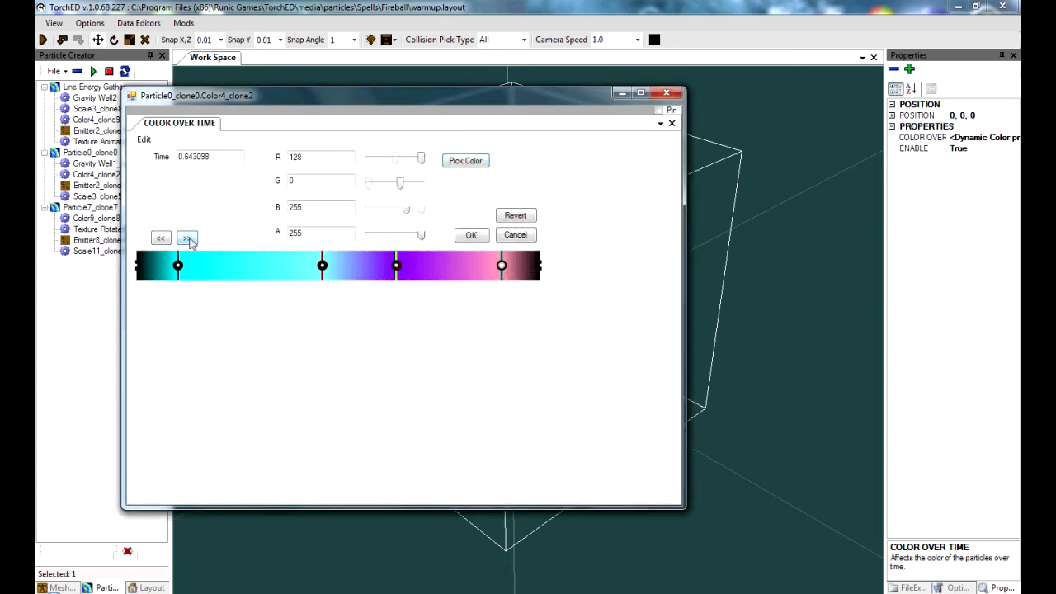
click(465, 160)
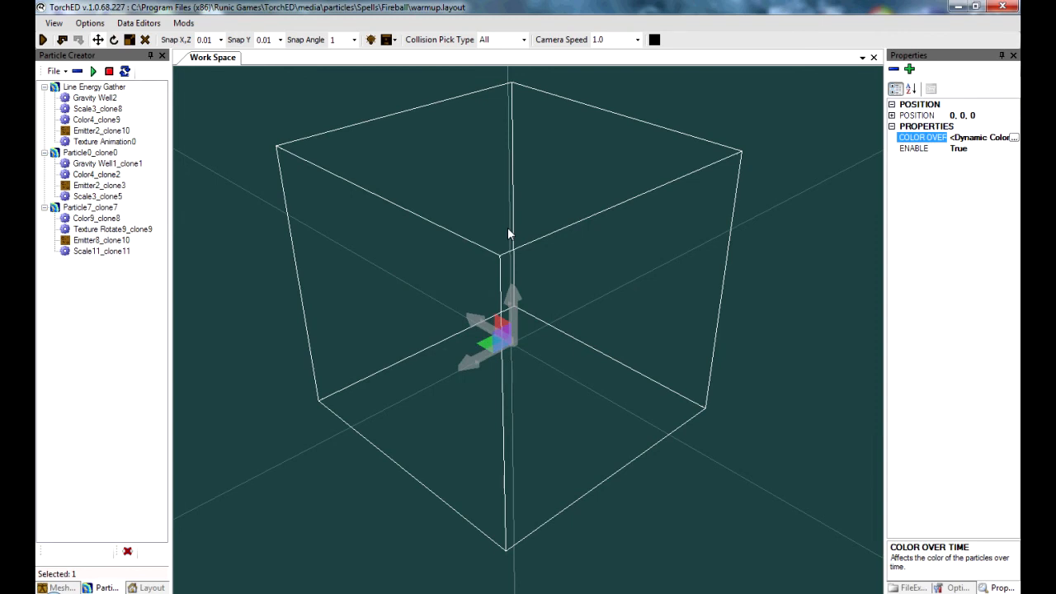
mouse_move(97, 180)
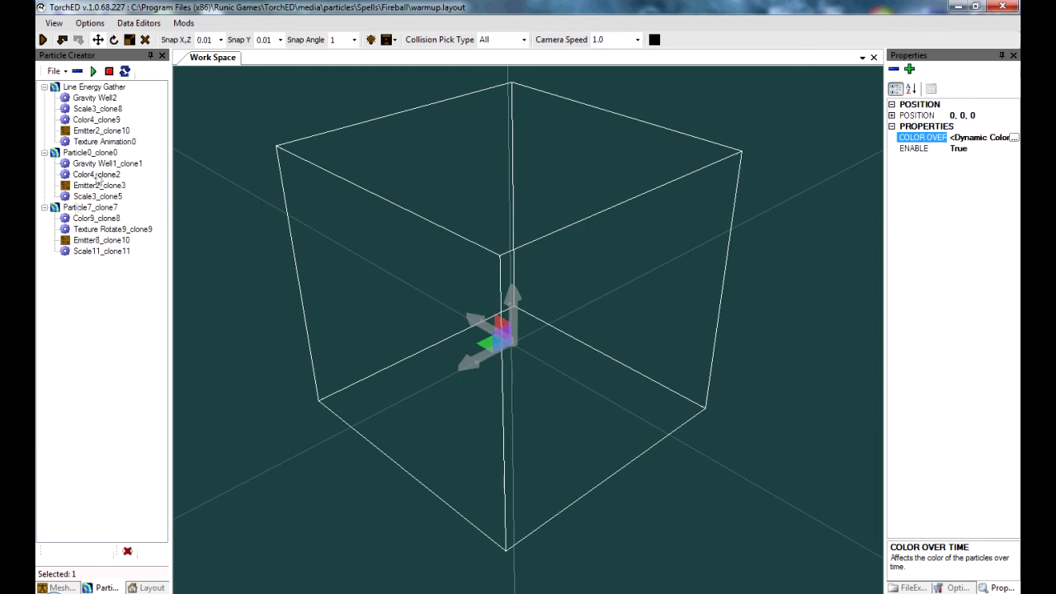
Recolour the remaining Color Over Time gradient stops of Particle7_clone7 to blue
click(93, 71)
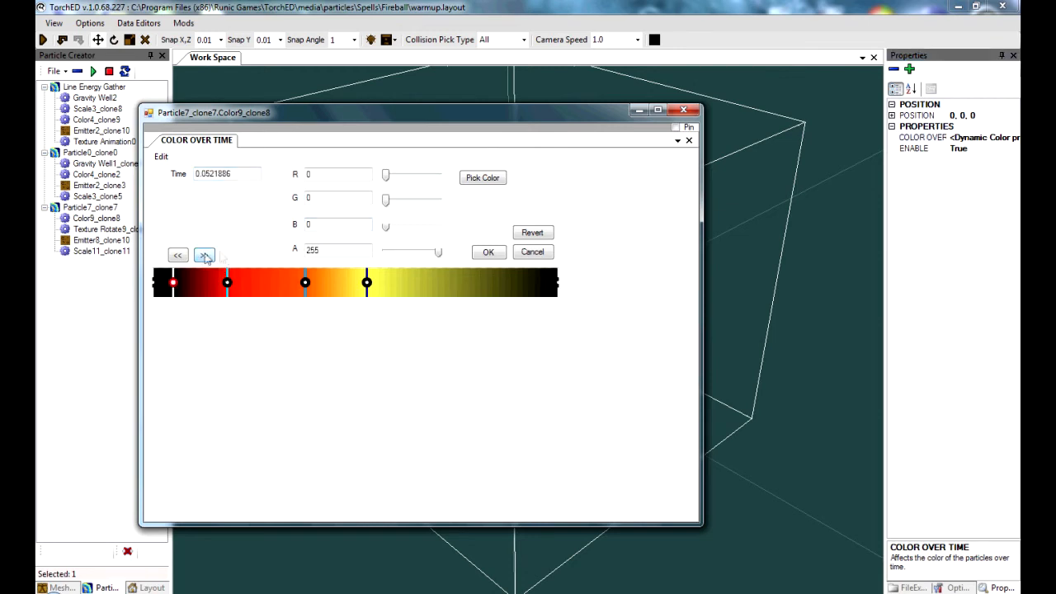
click(482, 178)
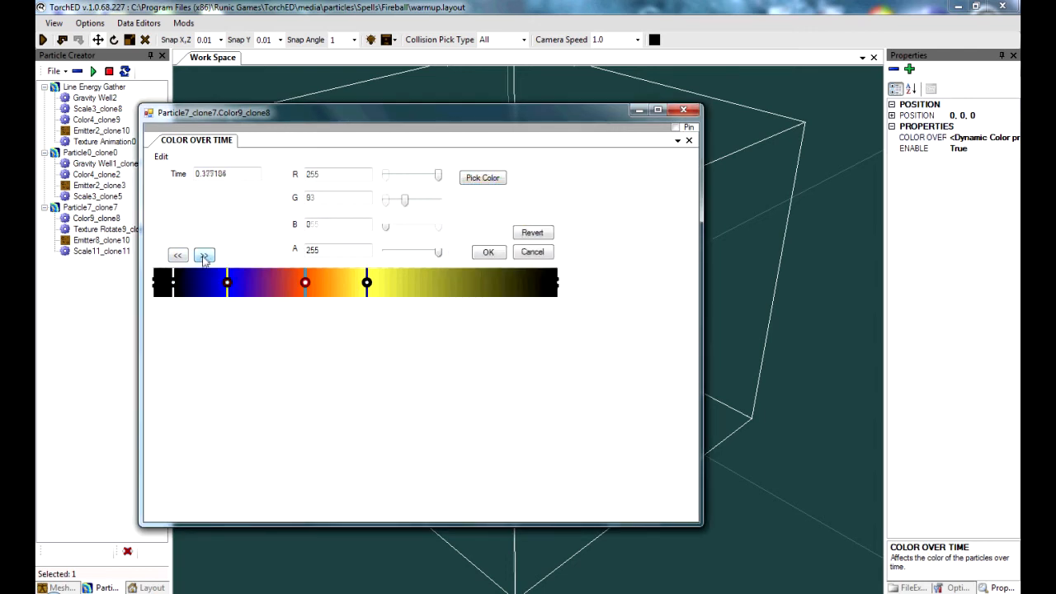
click(482, 178)
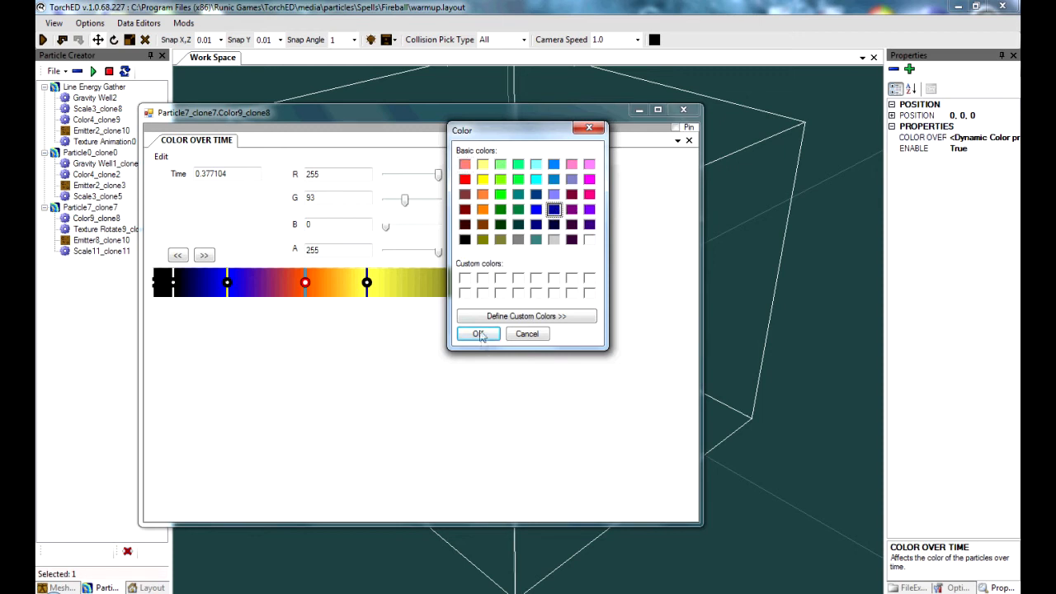
click(479, 334)
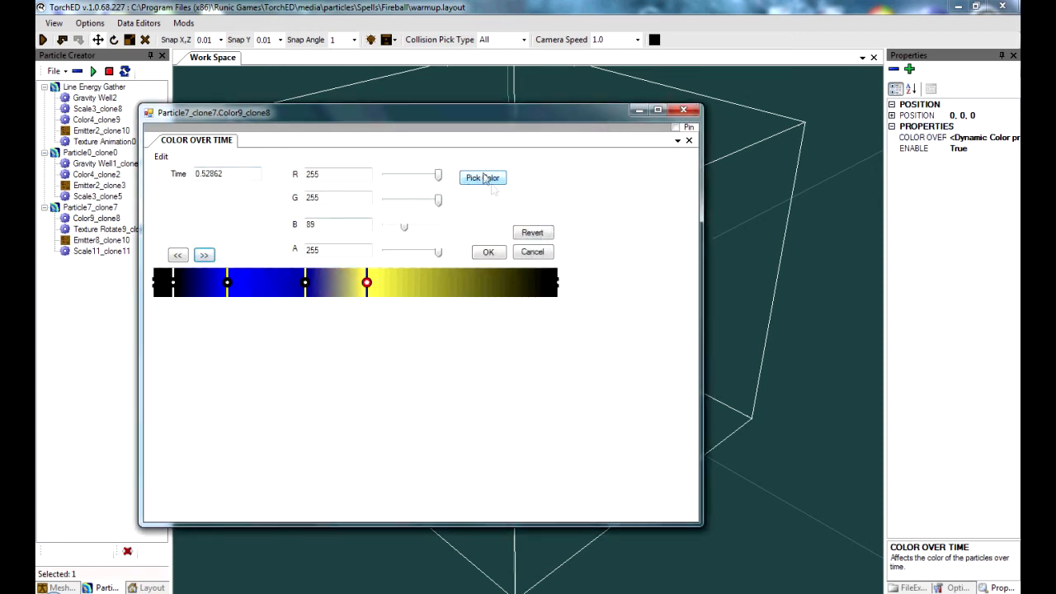
click(481, 178)
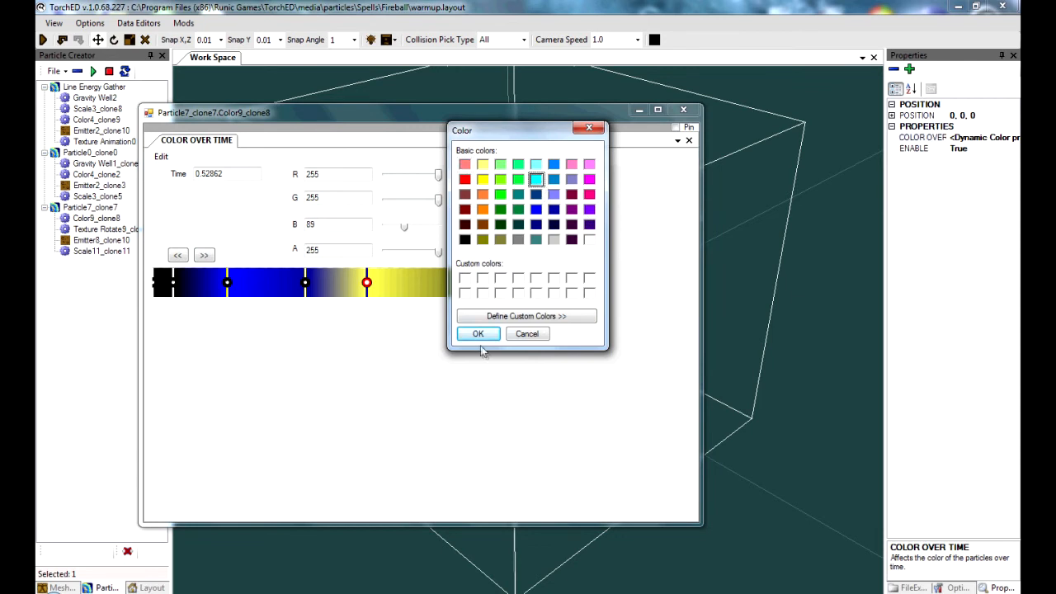
click(478, 333)
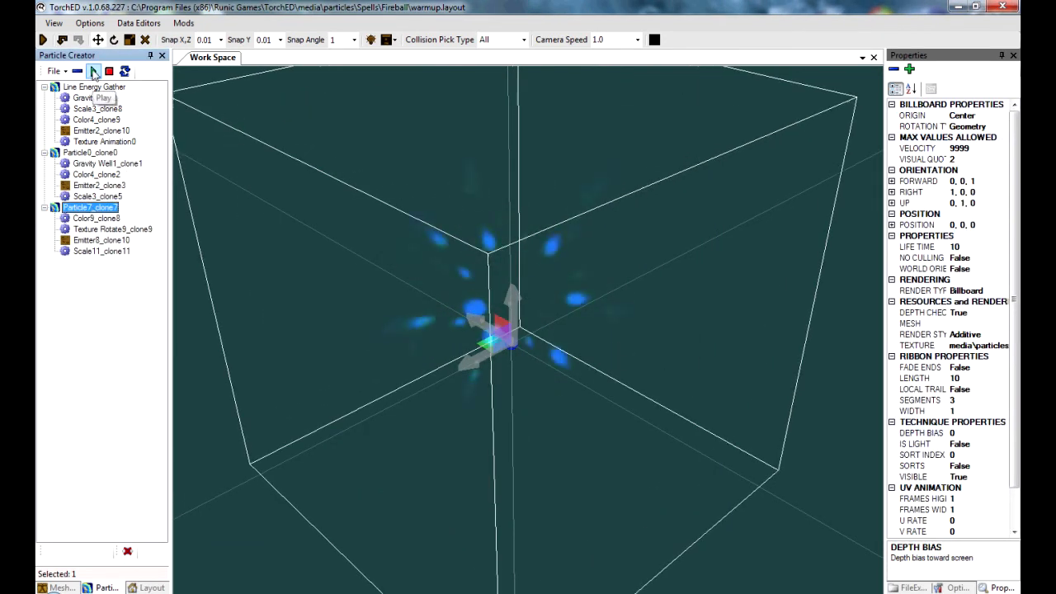
Preview the whole recoloured particle effect in the Particle Creator
click(109, 69)
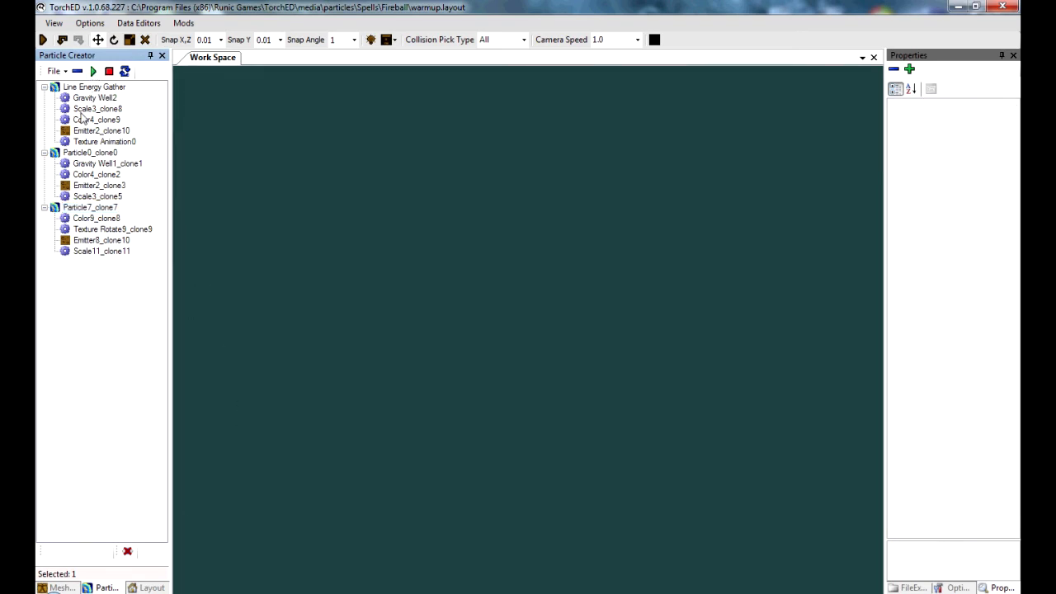
click(92, 71)
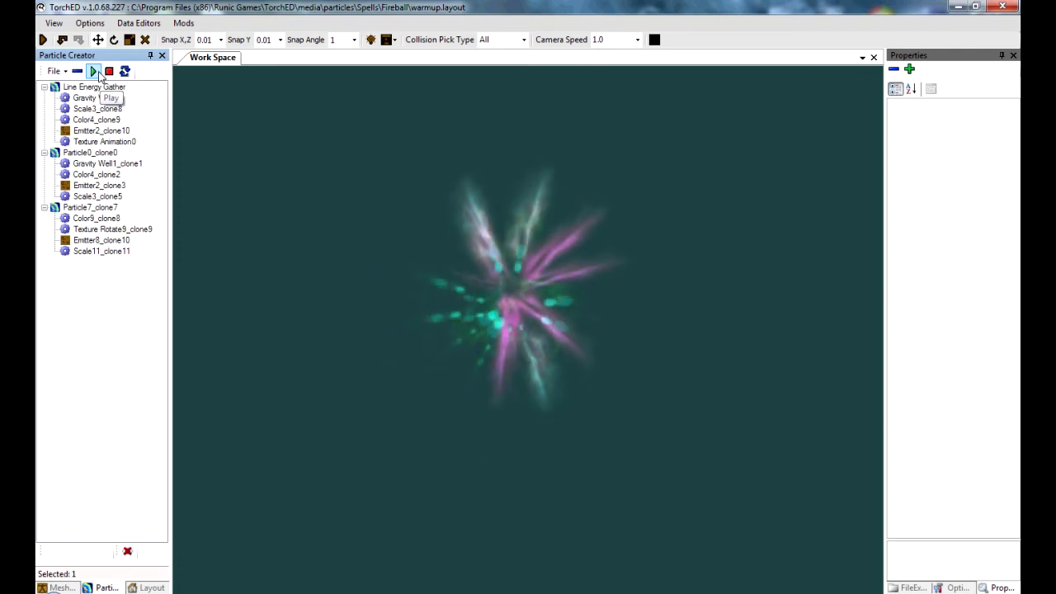
click(108, 71)
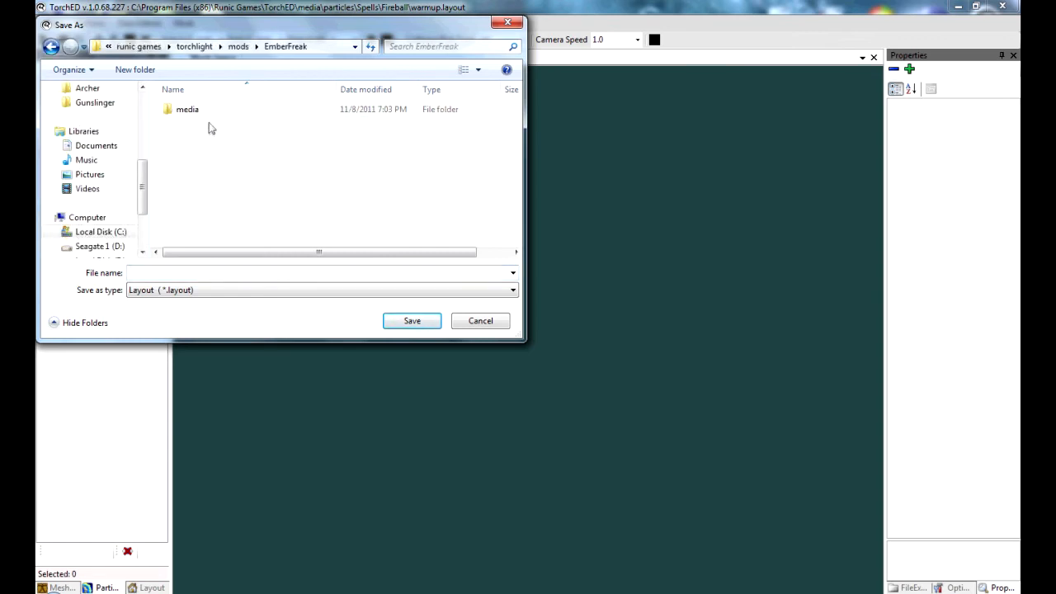
Save the particle layout as warmup in EmberFreak's PlayerSkills\blueball particles folder
double_click(188, 109)
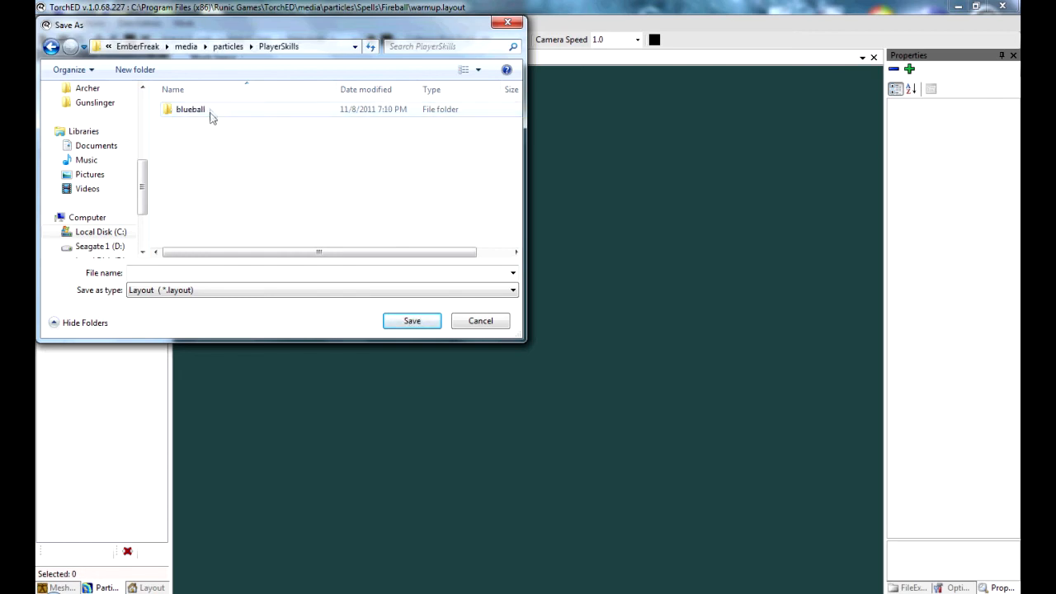
double_click(190, 109)
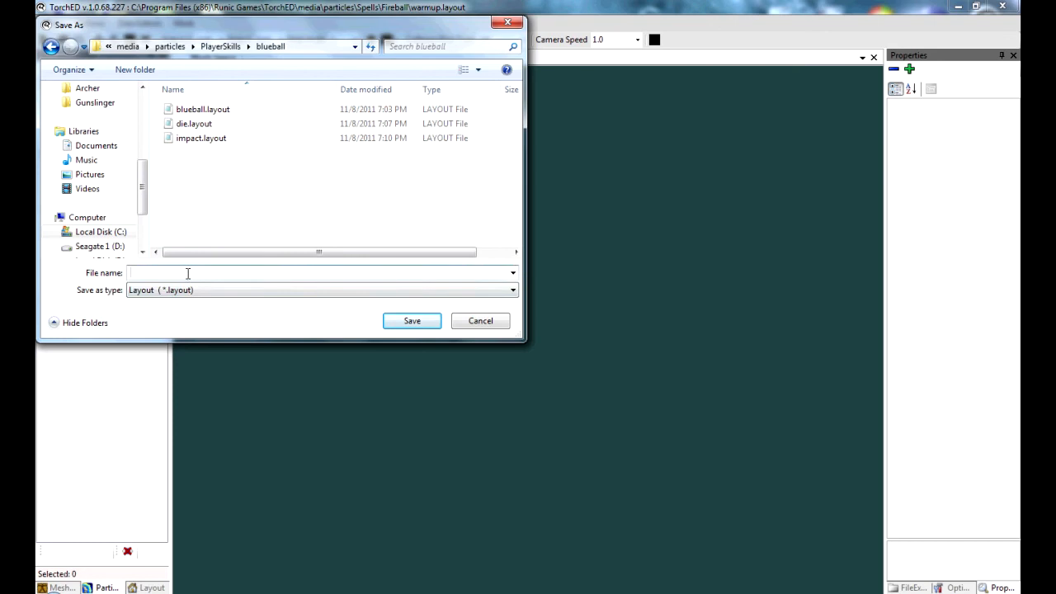
text(warmup)
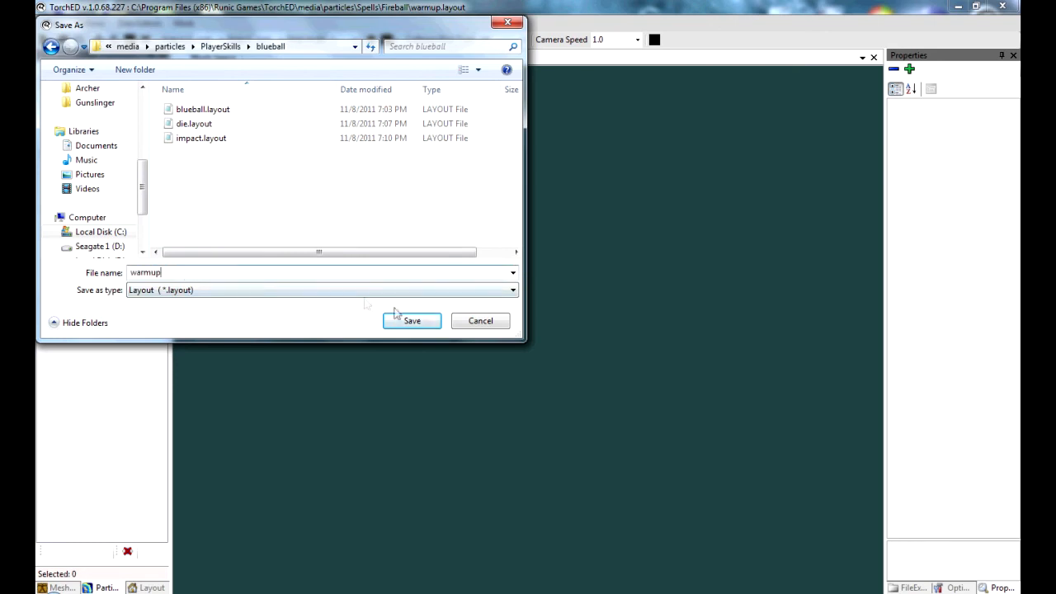
click(413, 320)
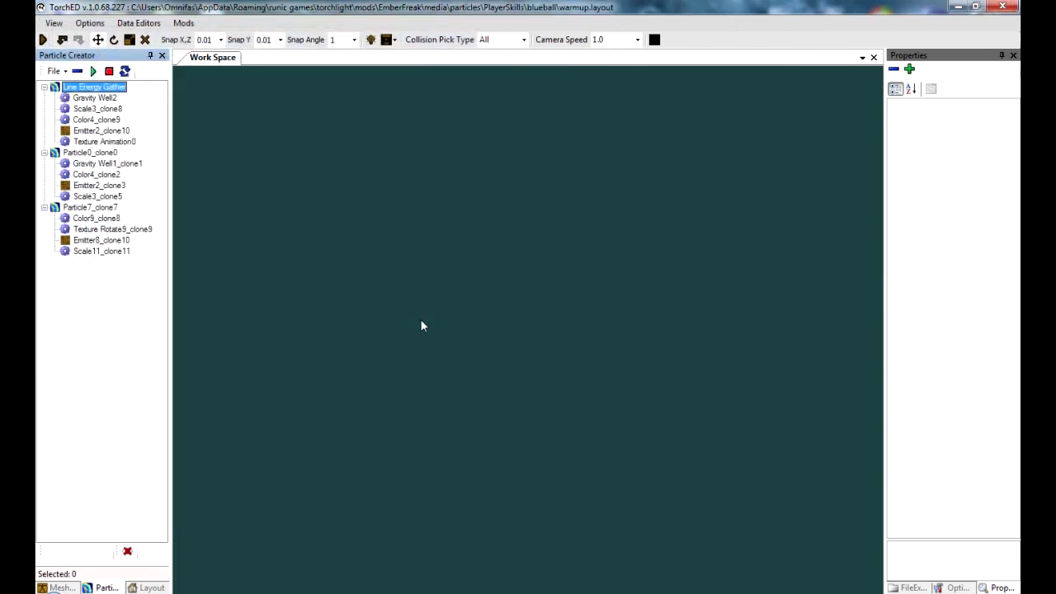
mouse_move(412, 320)
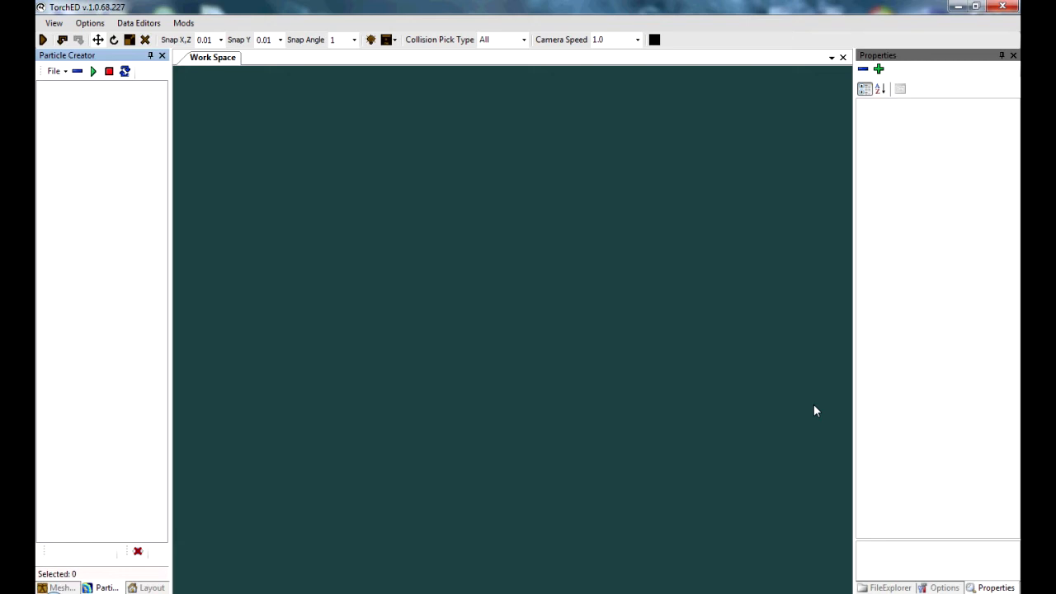
Add a missile object named BLUEBALL and set its MISSILE NAME property to BLUEBALL
click(151, 588)
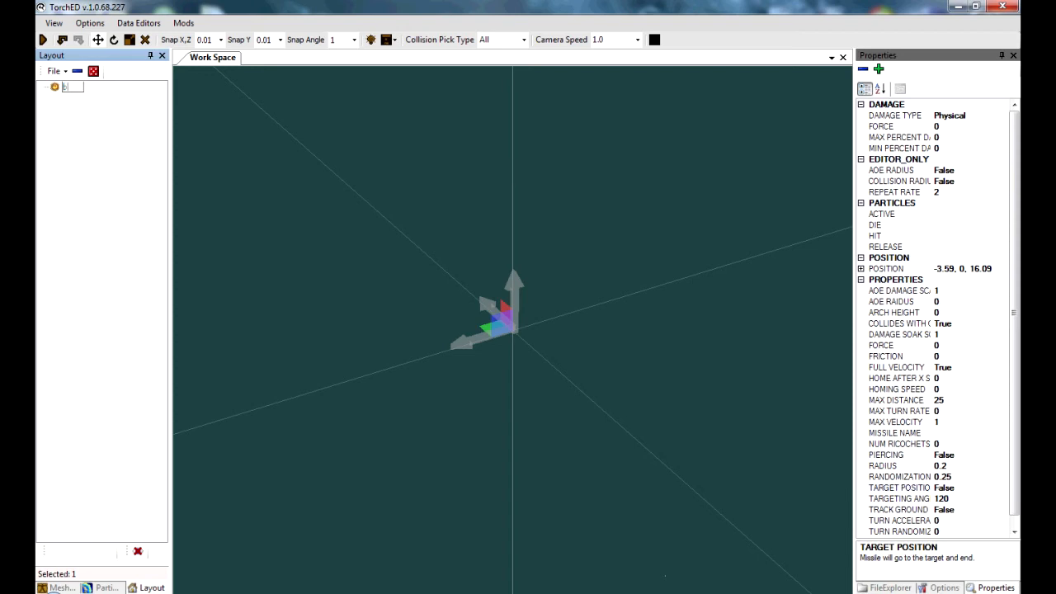
text(LUEBALL)
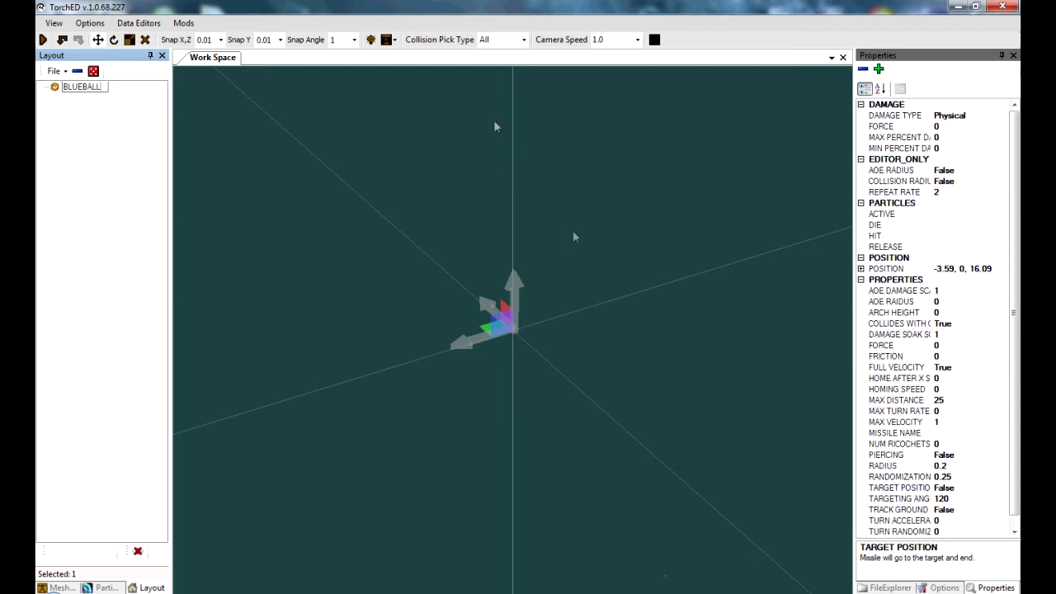
click(897, 432)
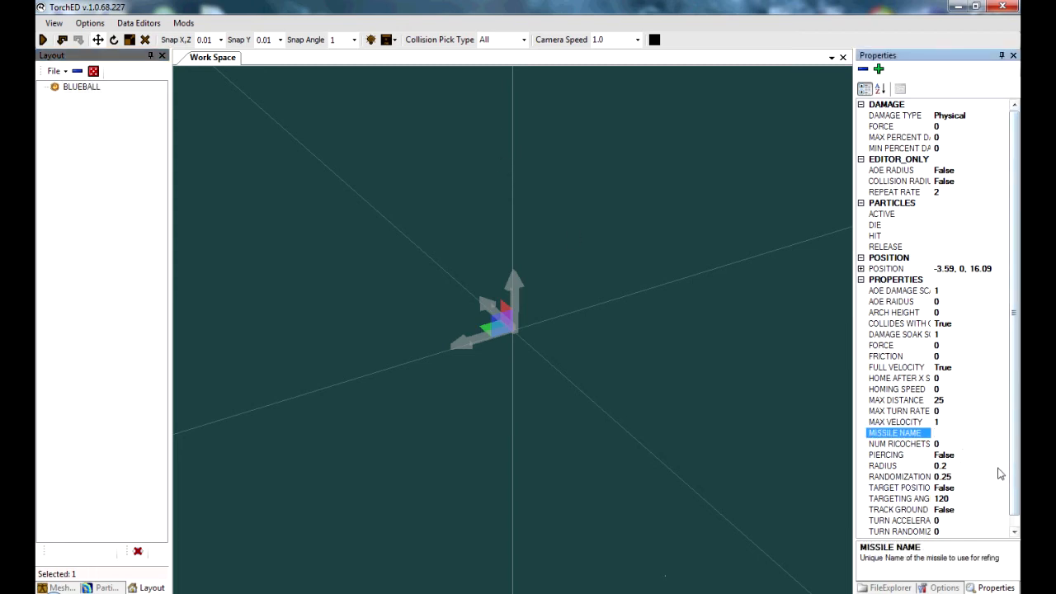
text(BLUE)
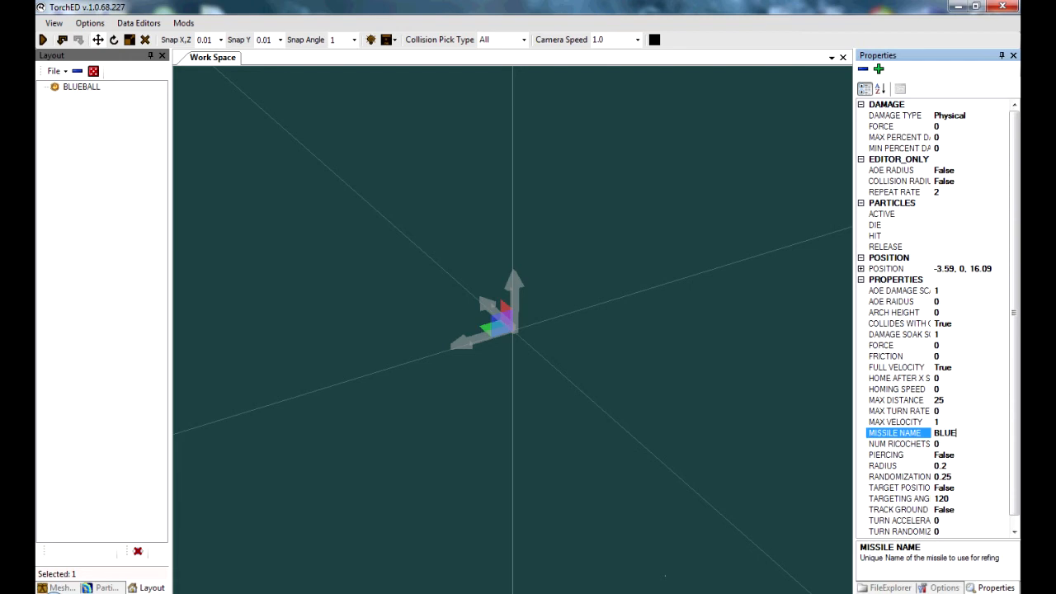
text(BALL)
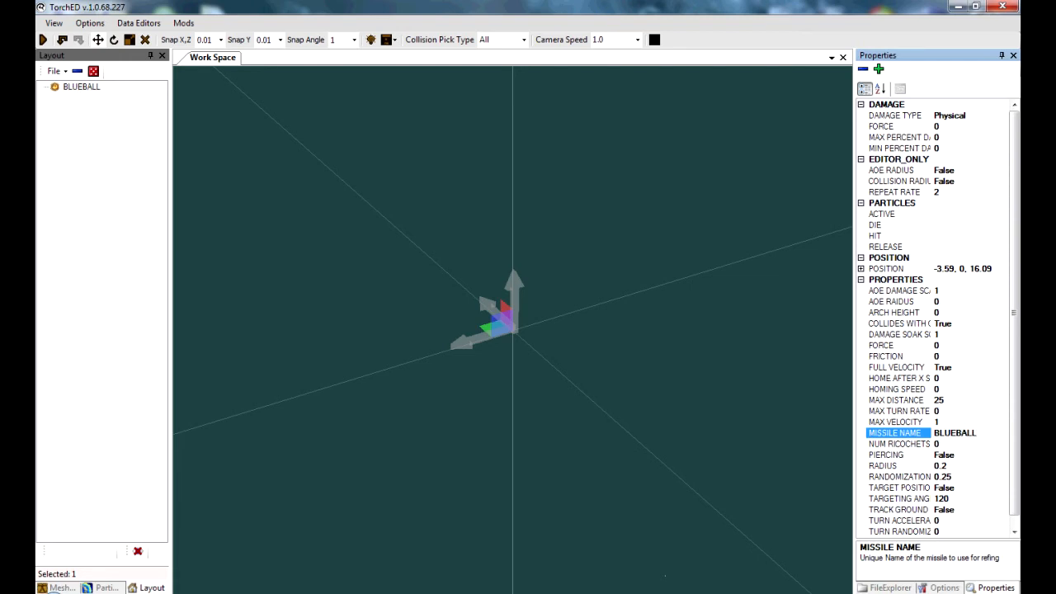
click(898, 214)
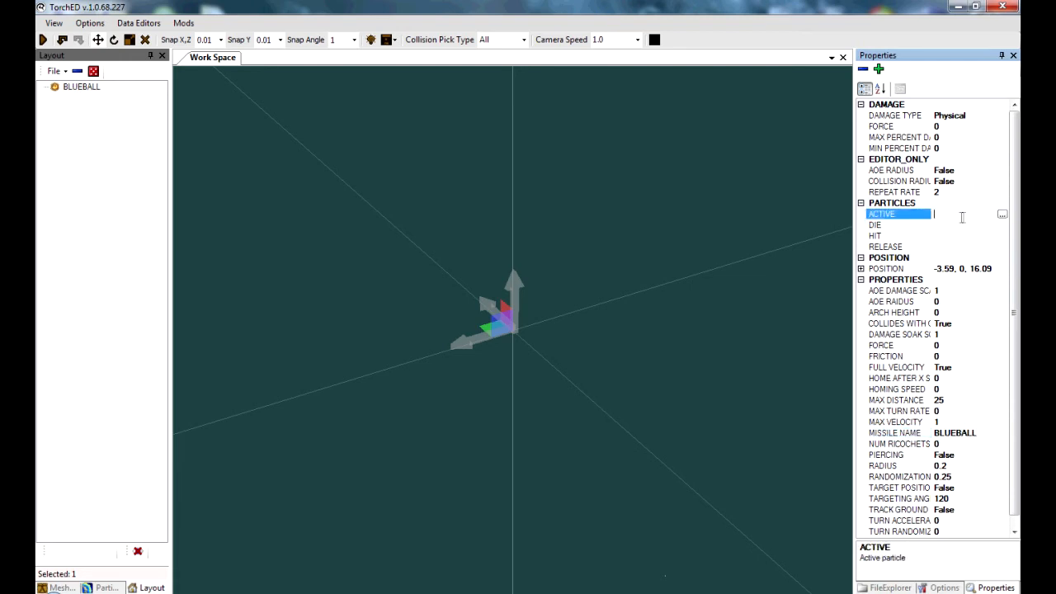
Point the ACTIVE particle slot to blueball.layout from particles\PlayerSkills\blueball
click(1002, 214)
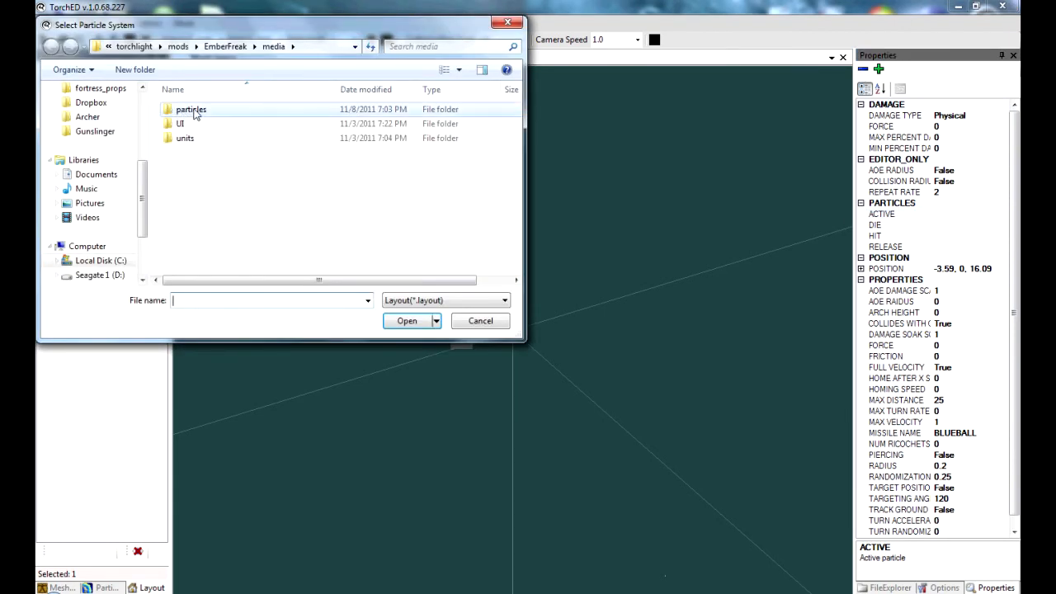
double_click(191, 109)
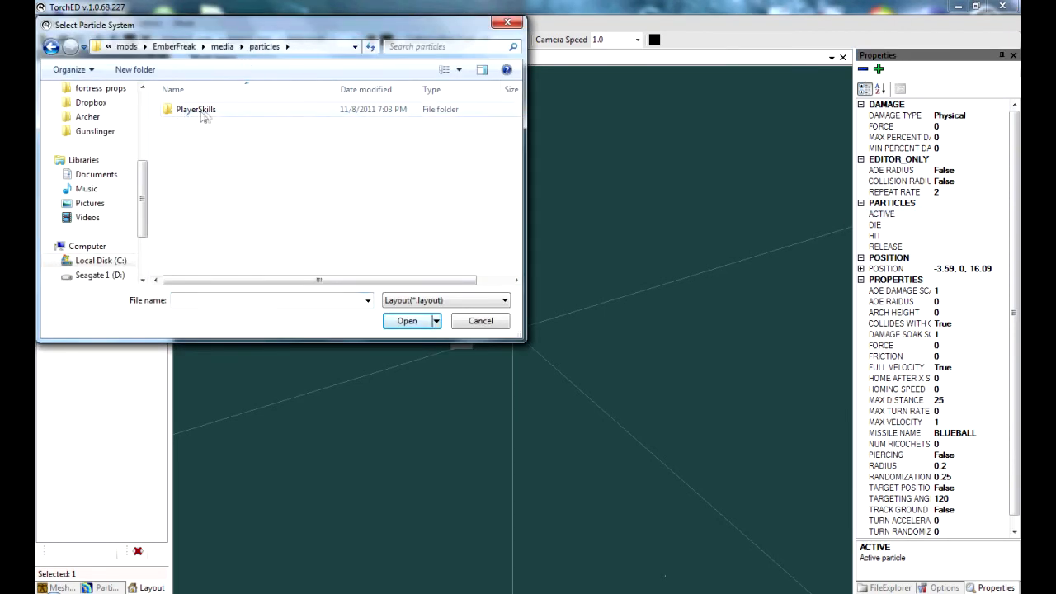
double_click(194, 109)
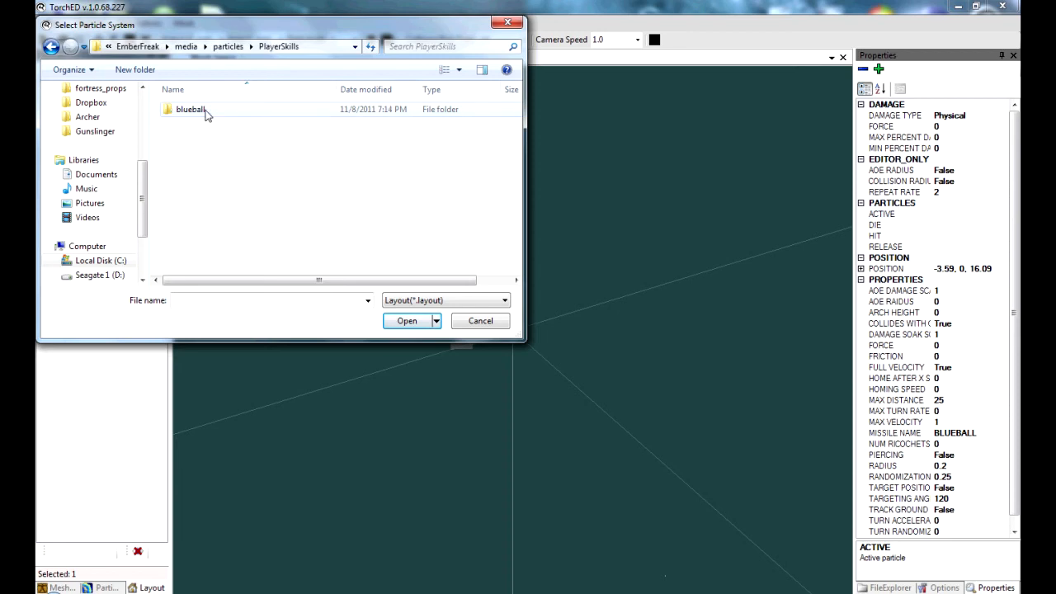
double_click(191, 109)
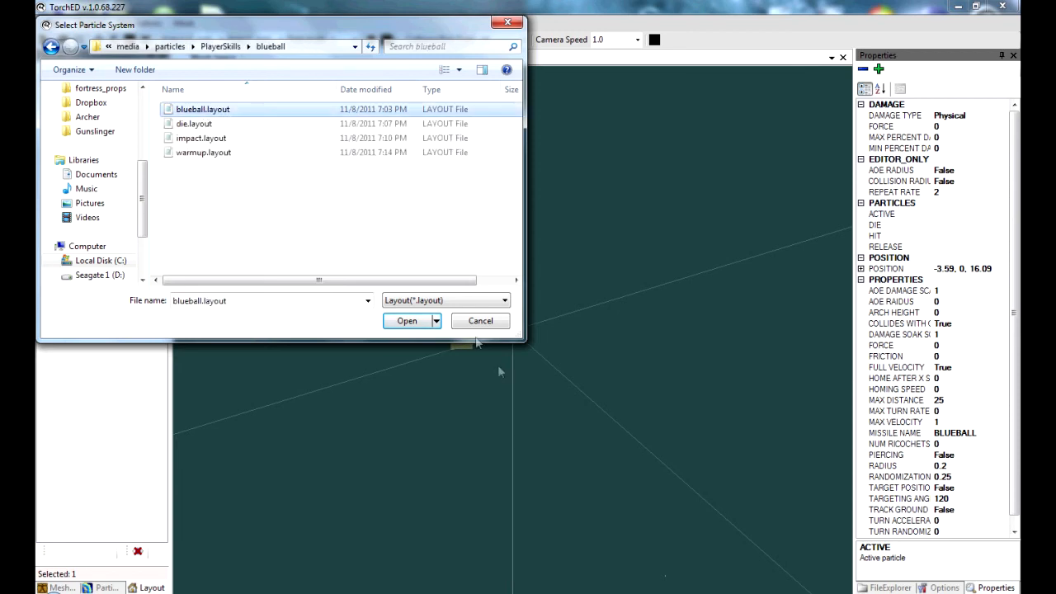
click(406, 320)
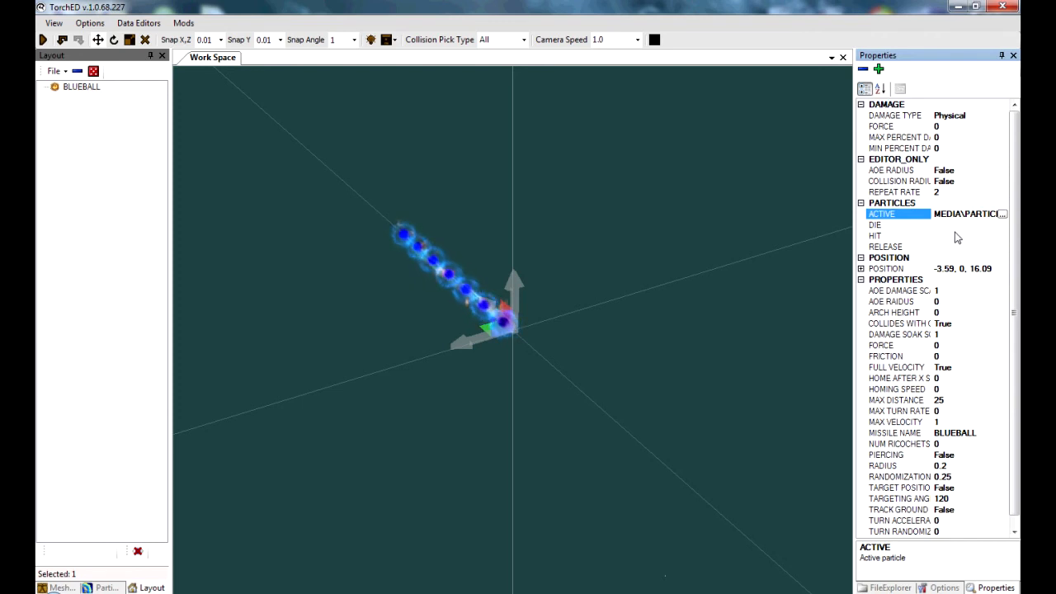
mouse_move(965, 231)
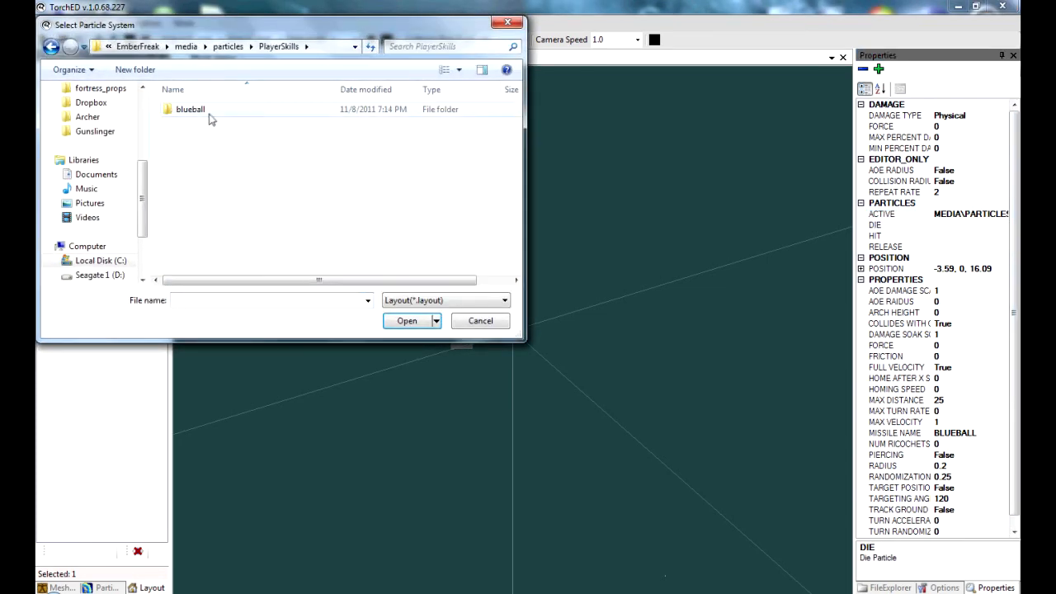
Assign the blueball folder's layouts to the DIE and HIT particle slots
double_click(191, 109)
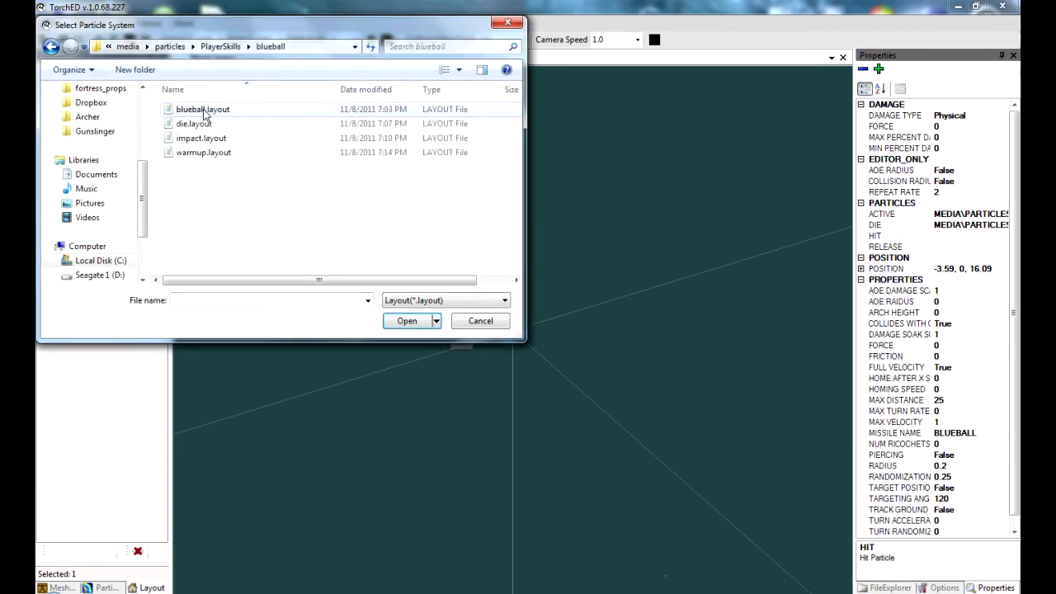
click(406, 320)
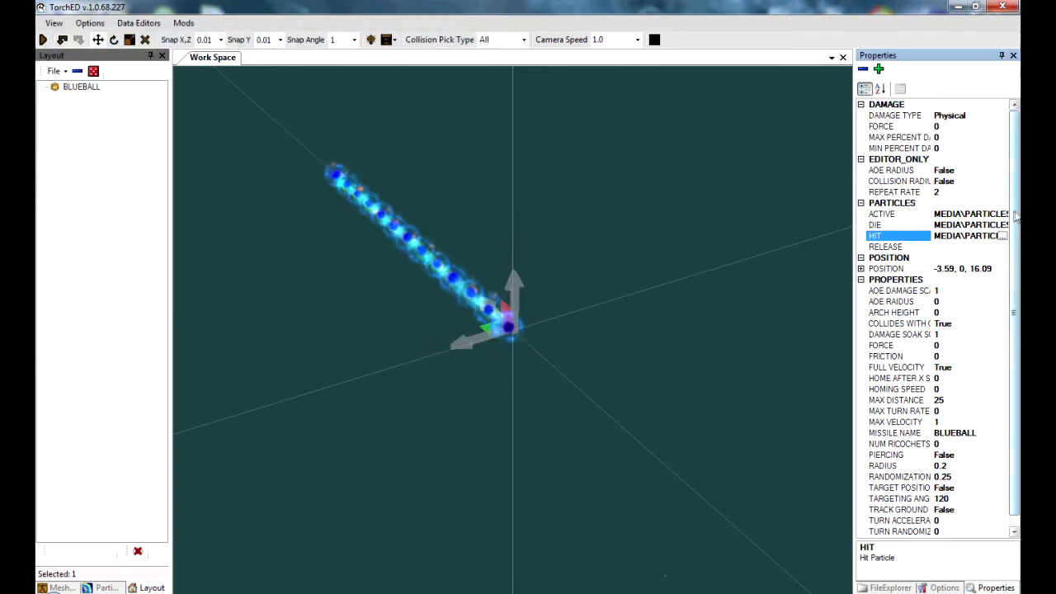
click(884, 246)
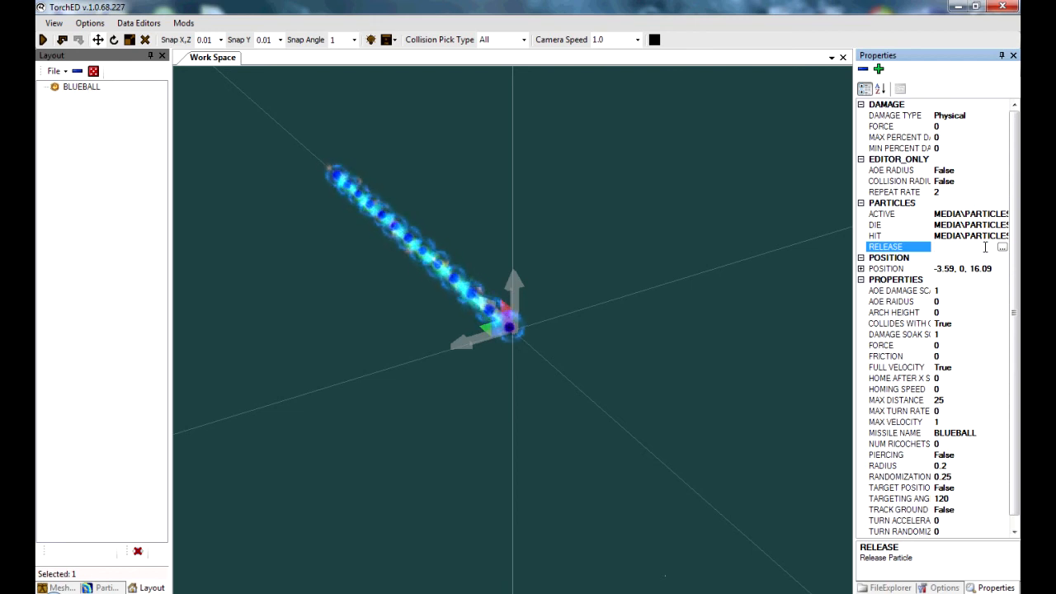
Show the missile's collision radius in the view and set its AOE radius to 3.5
scroll(down, 3)
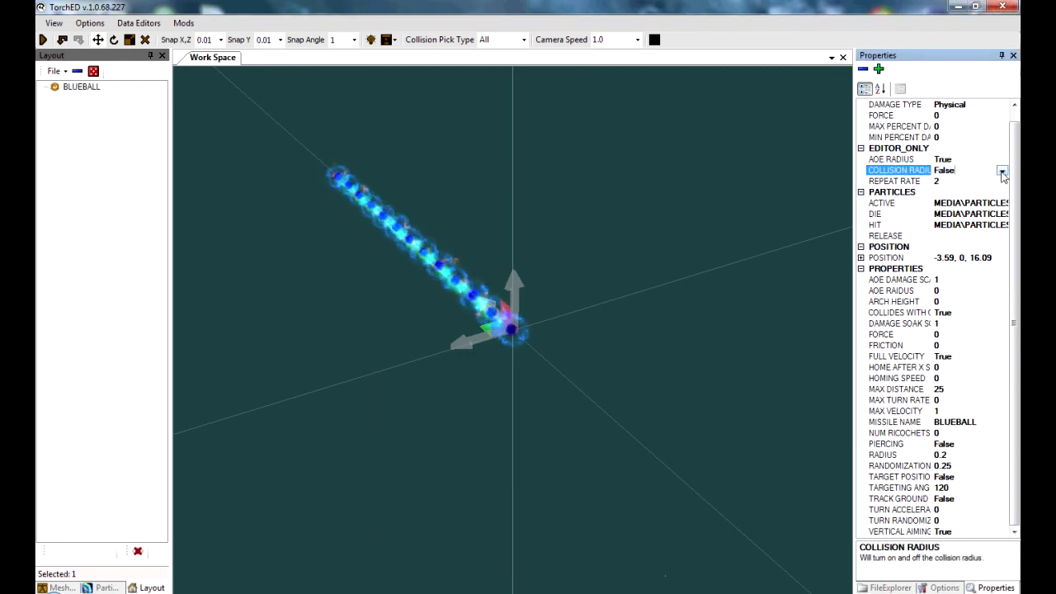
click(1001, 170)
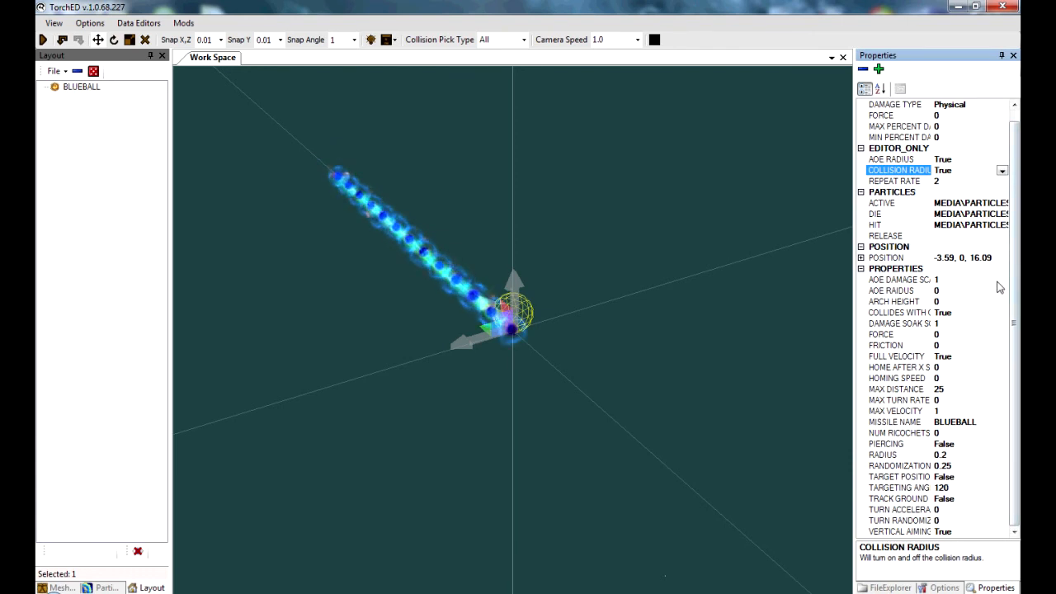
click(891, 291)
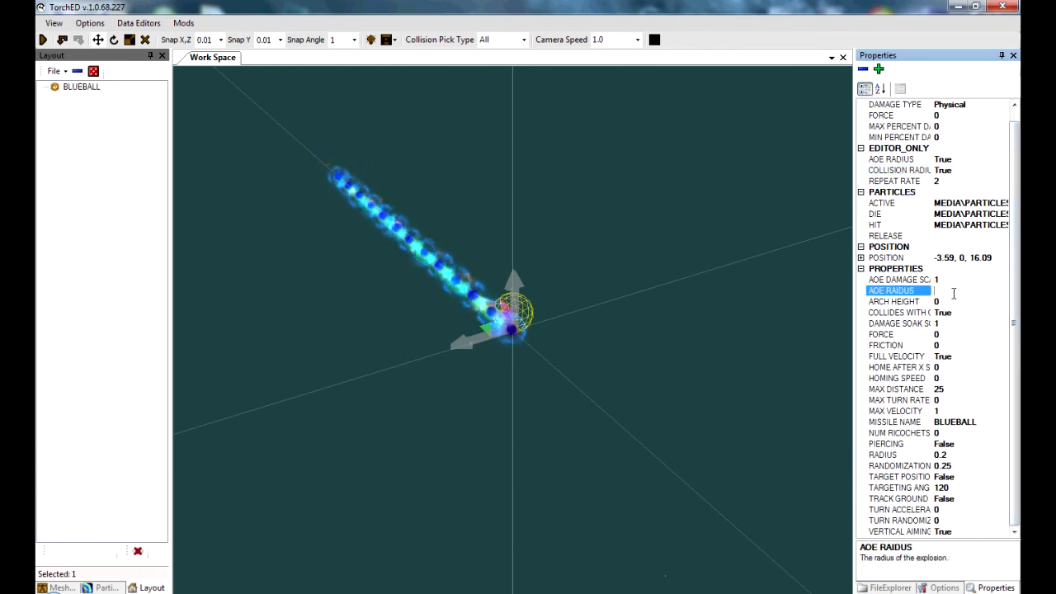
text(3.5)
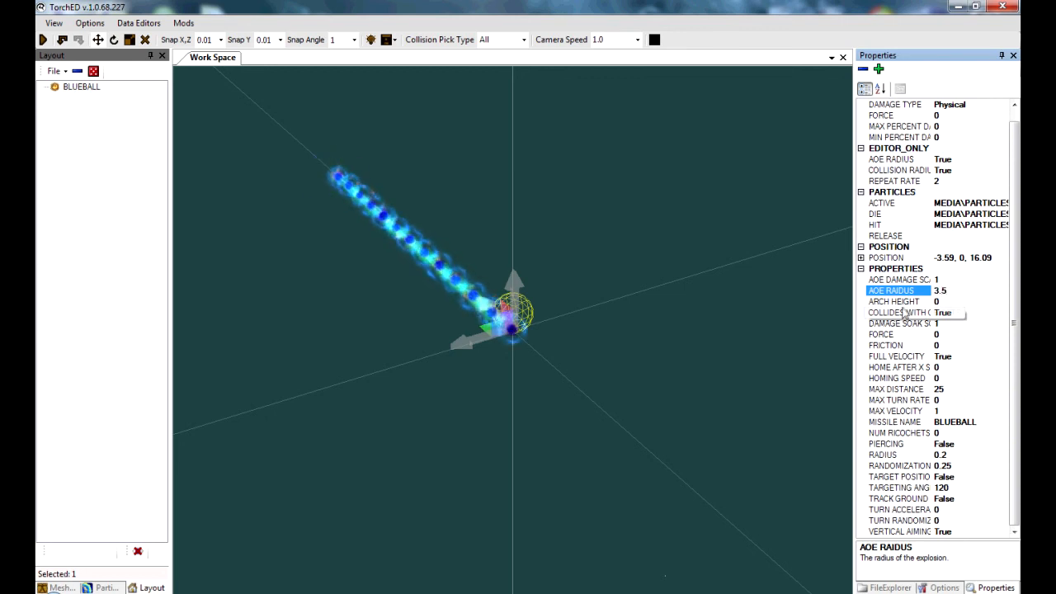
click(894, 300)
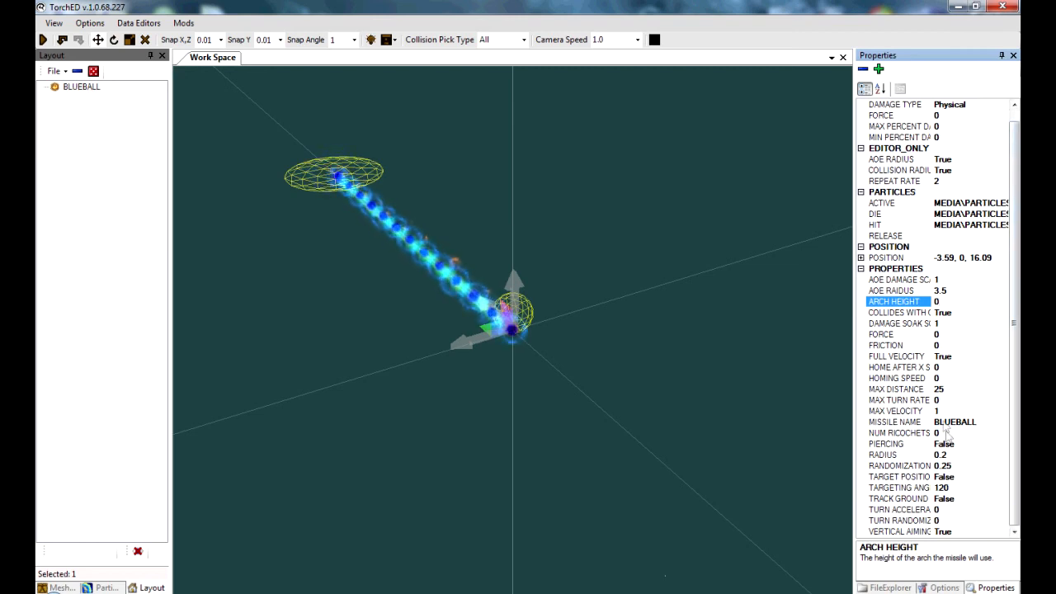
click(894, 411)
text(2)
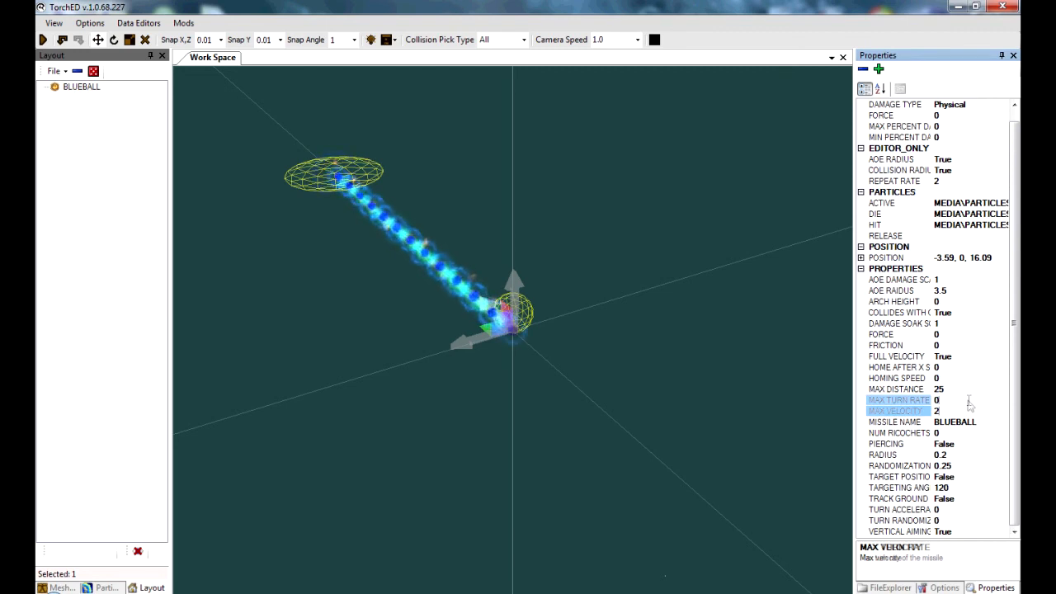
Set the missile's MAX VELOCITY to 6, correcting a first entry of 5
click(899, 400)
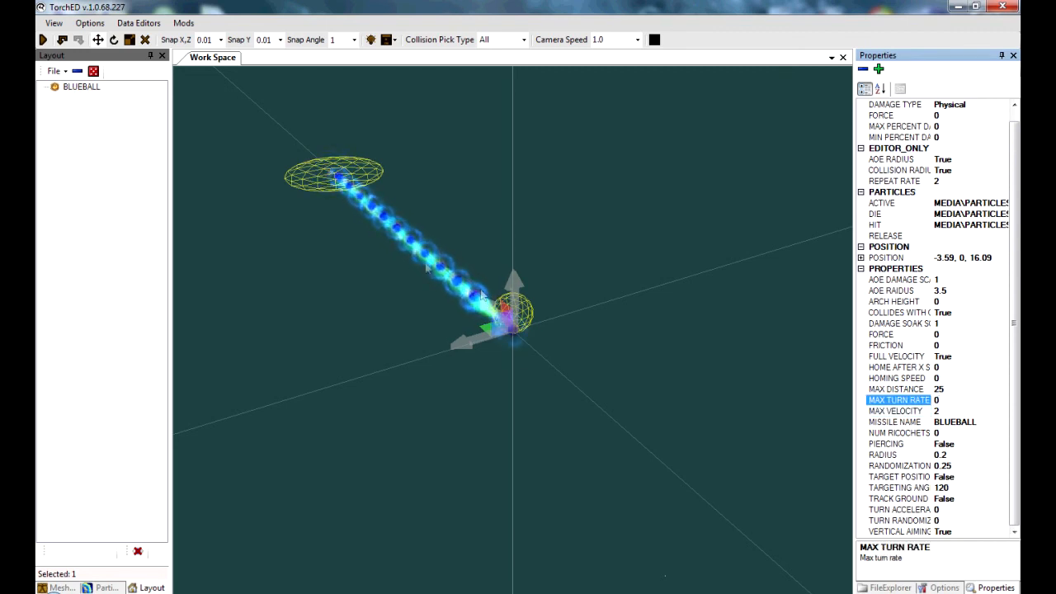
click(894, 411)
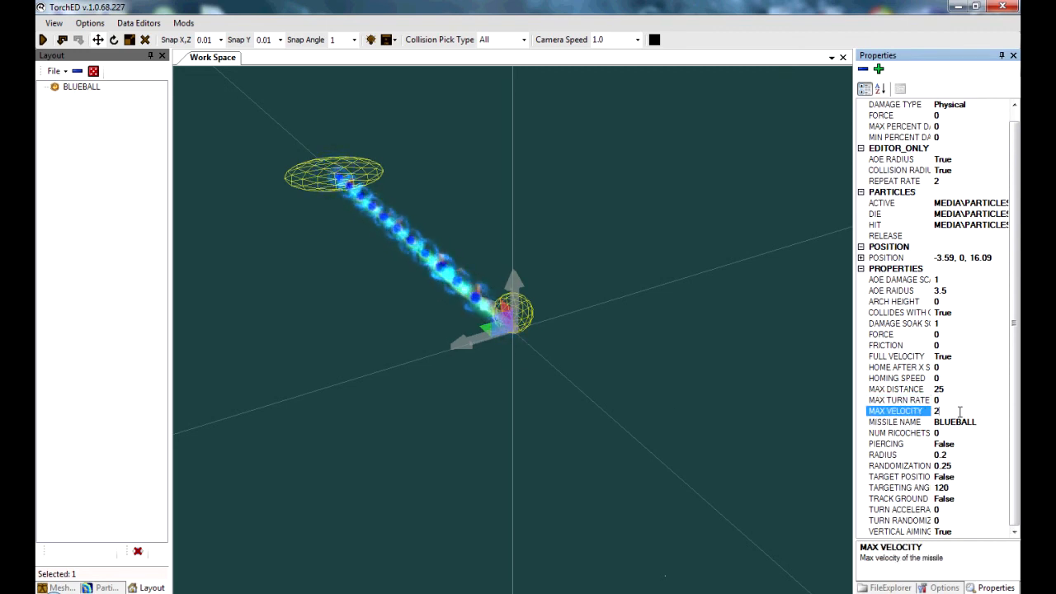
text(5)
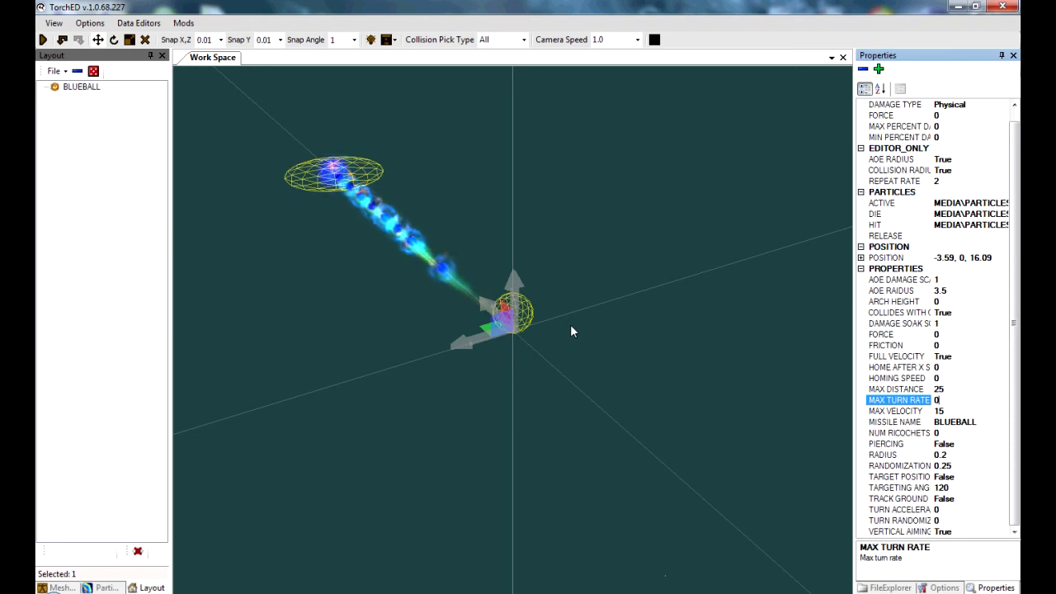
click(894, 411)
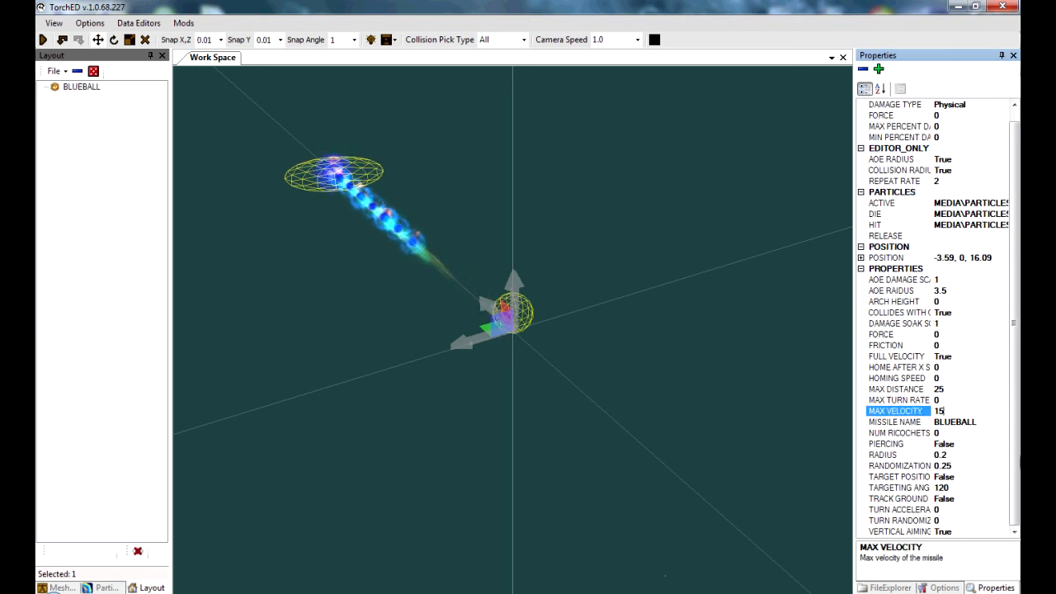
text(6)
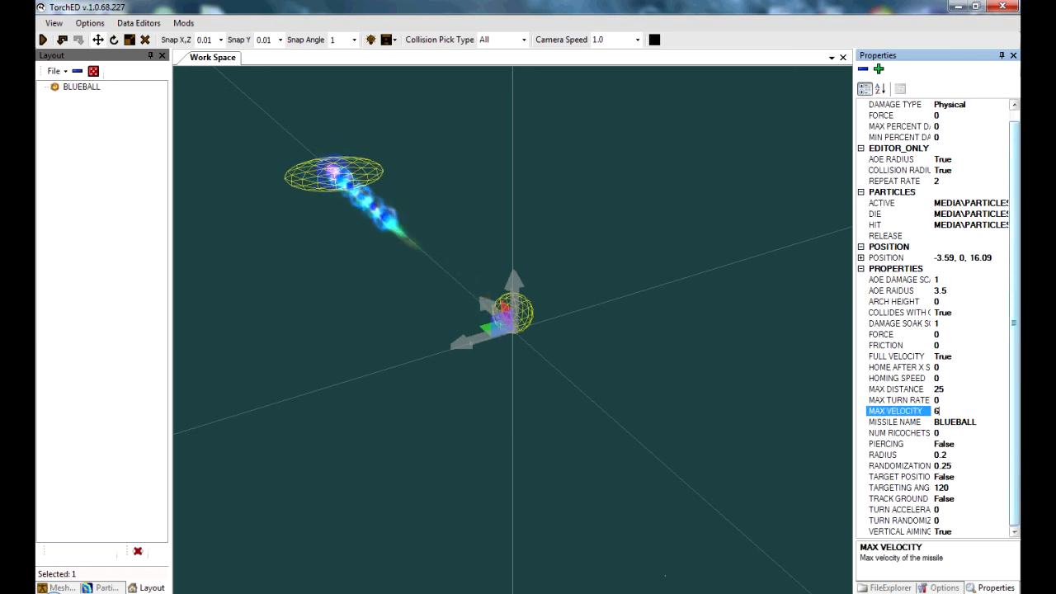
click(898, 401)
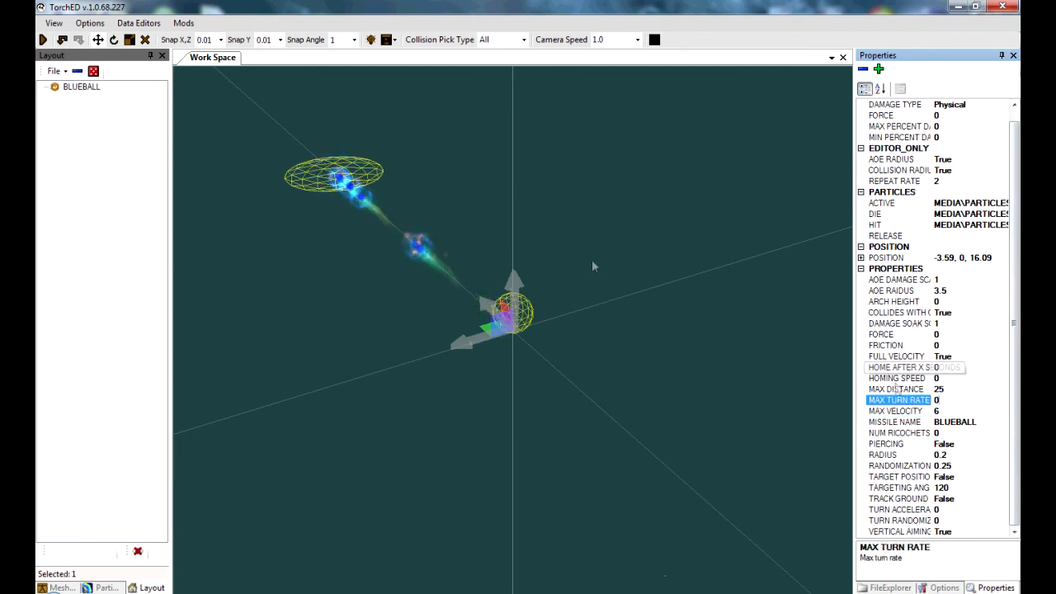
Shorten the missile's MAX DISTANCE from 25 to 10
click(894, 389)
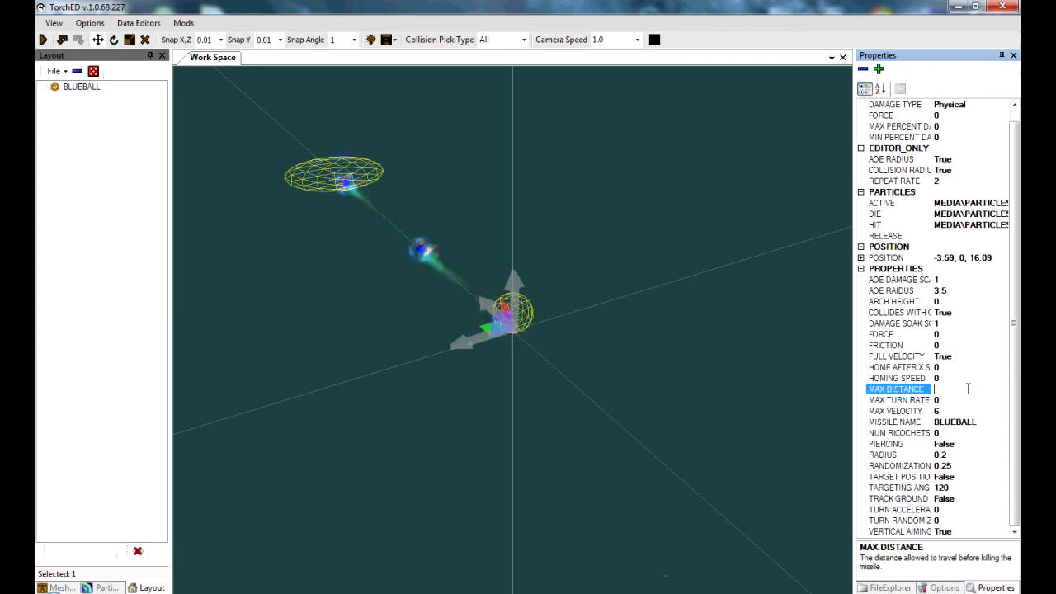
text(10)
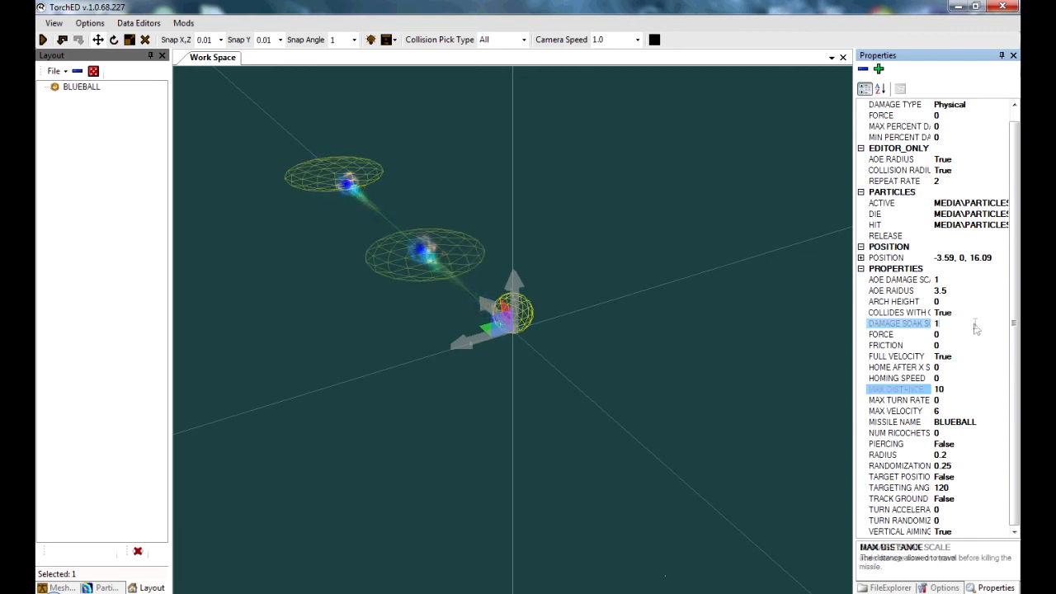
Commit the max distance and enlarge the missile's RADIUS from 0.2 to 1
click(898, 322)
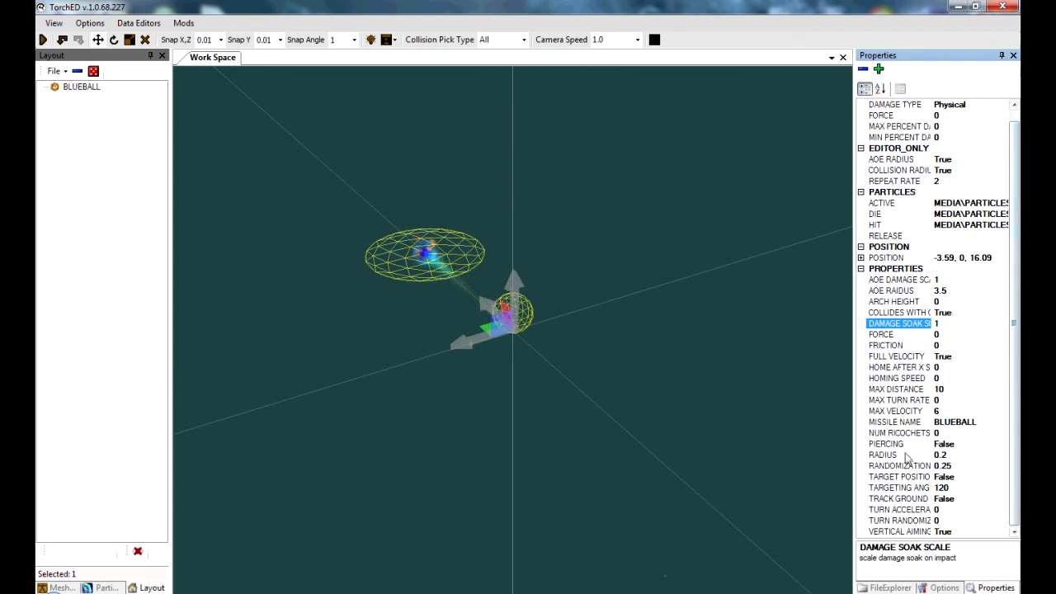
click(897, 455)
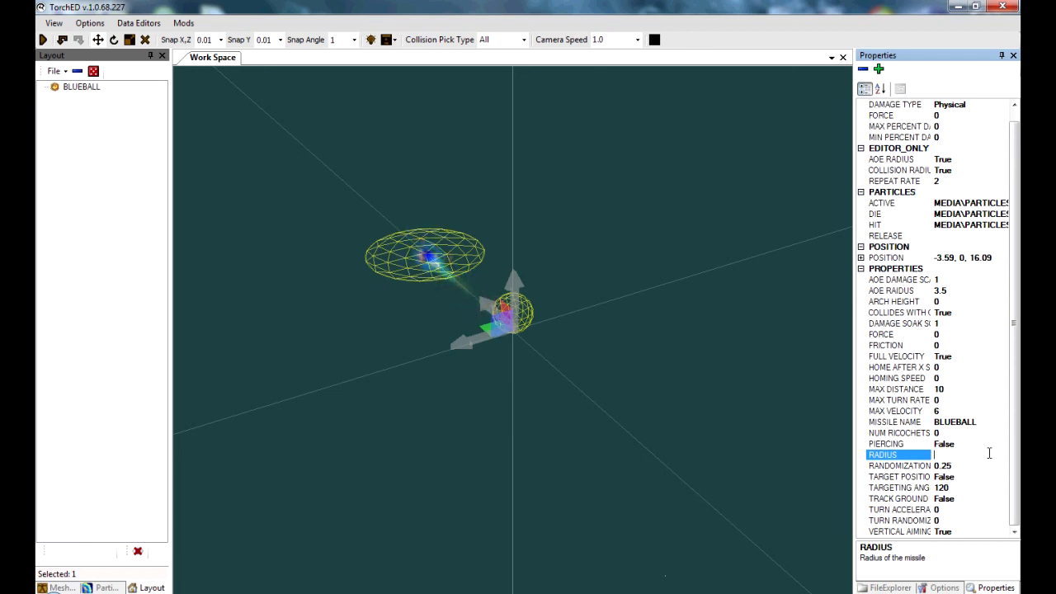
text(1)
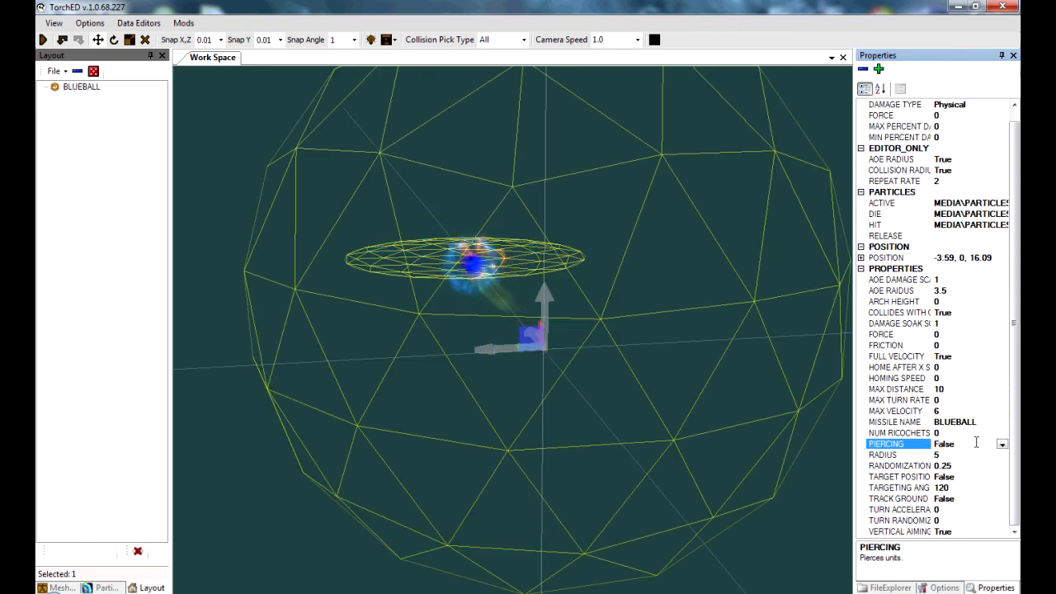
click(883, 455)
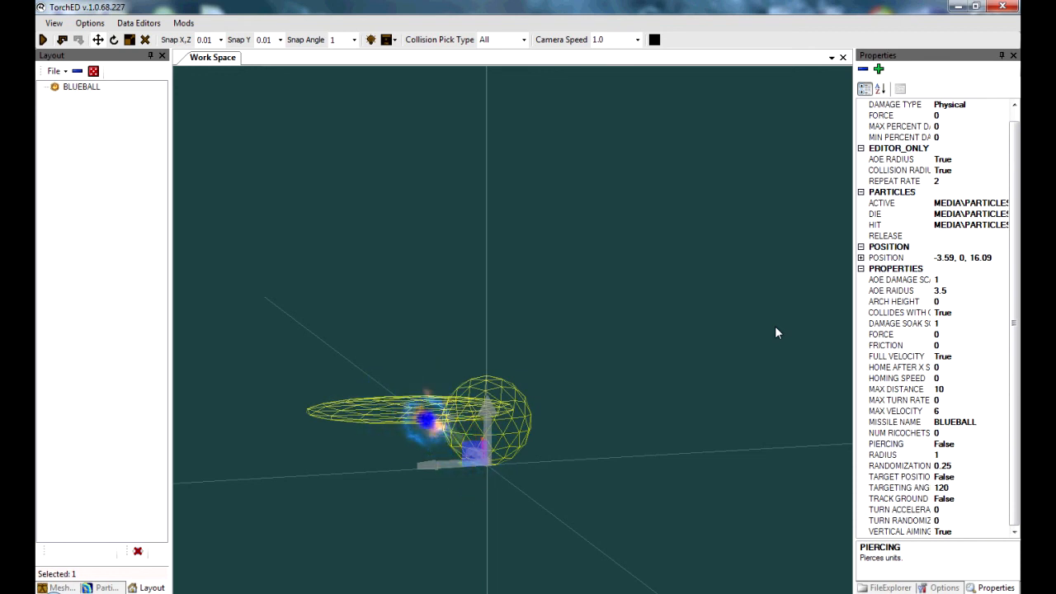
mouse_move(745, 321)
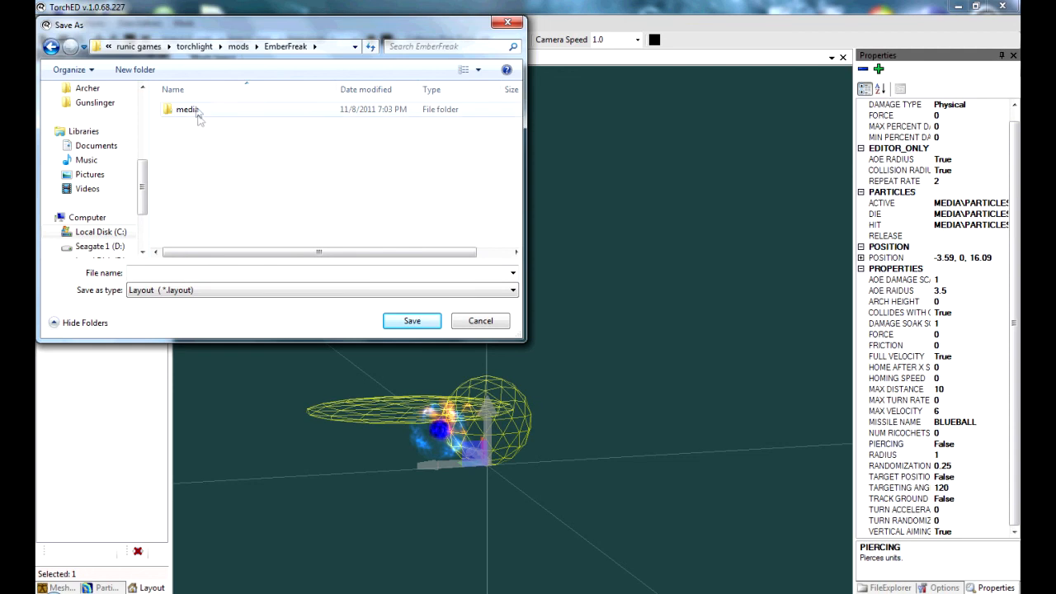
Create a new Missiles folder inside the EmberFreak mod's media folder
double_click(188, 108)
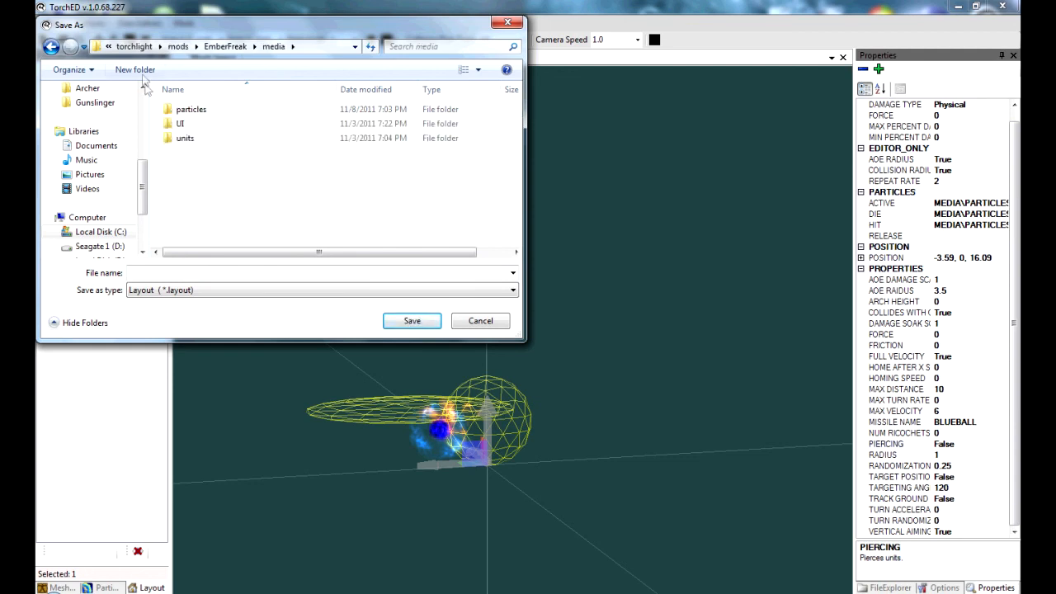
click(135, 69)
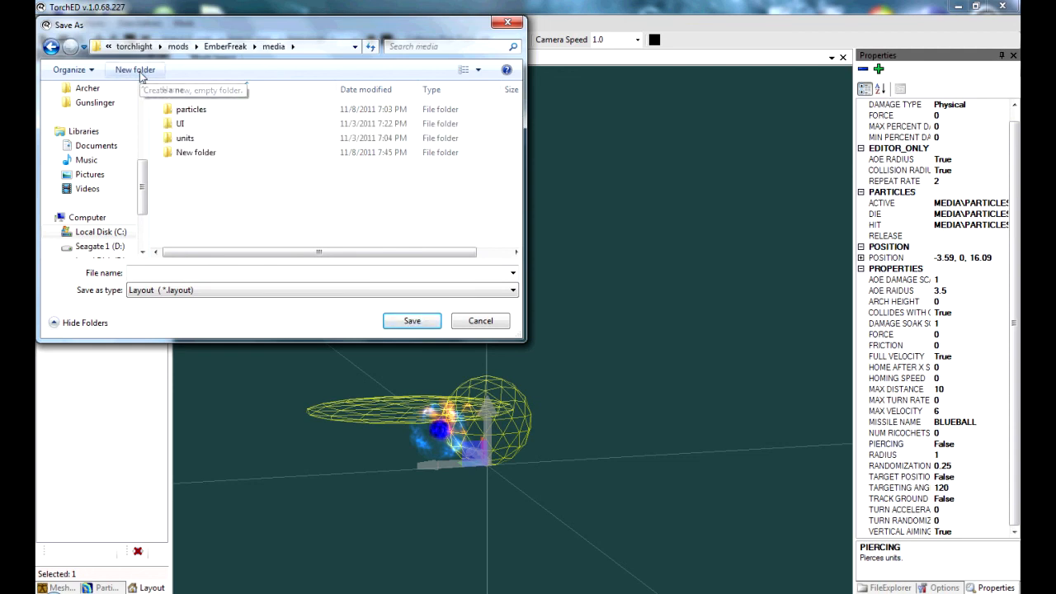
text(mi)
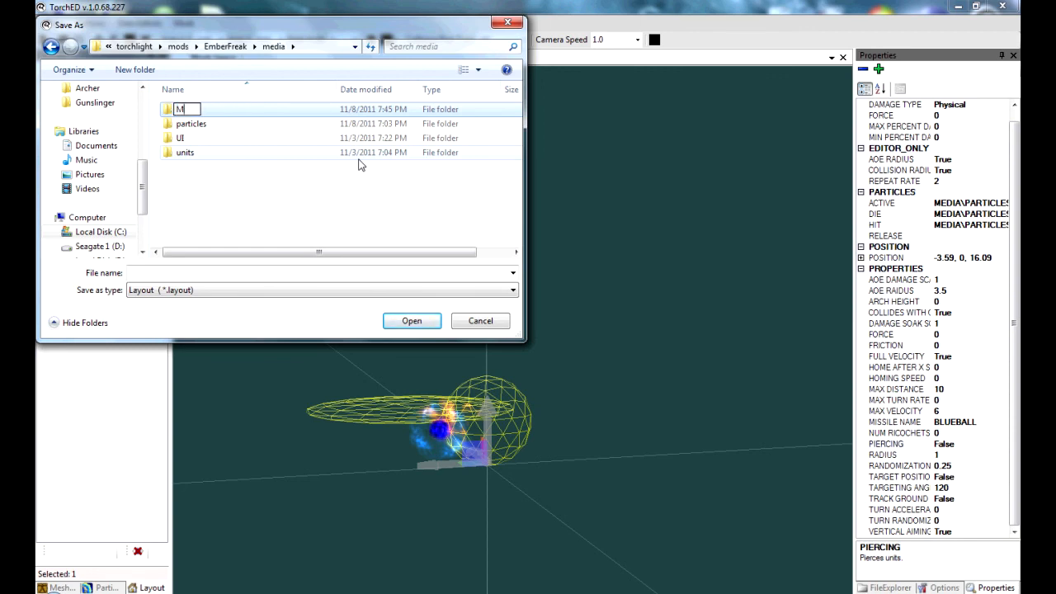
text(issile)
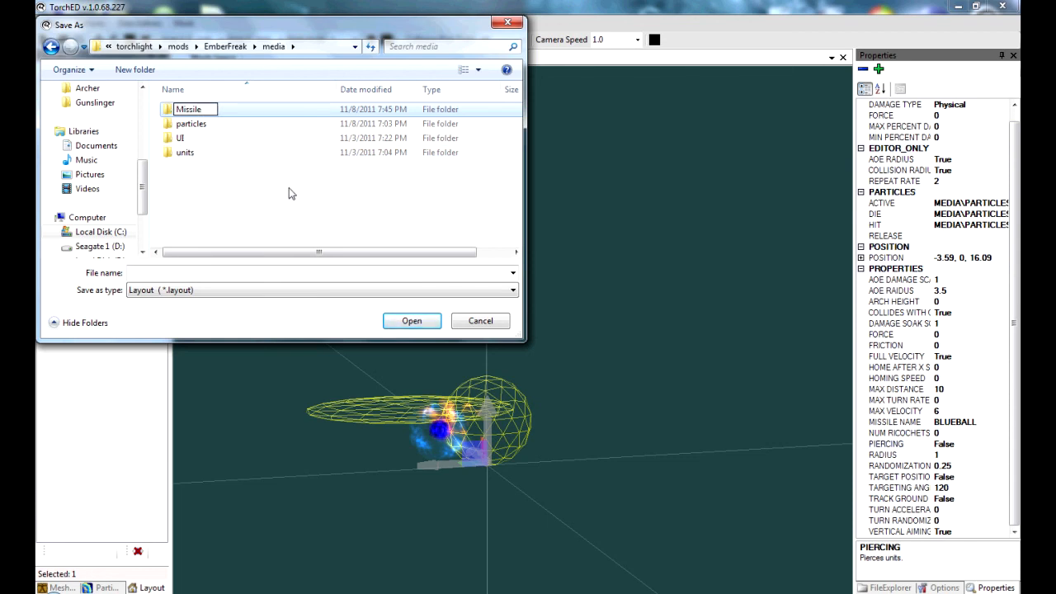
text(s)
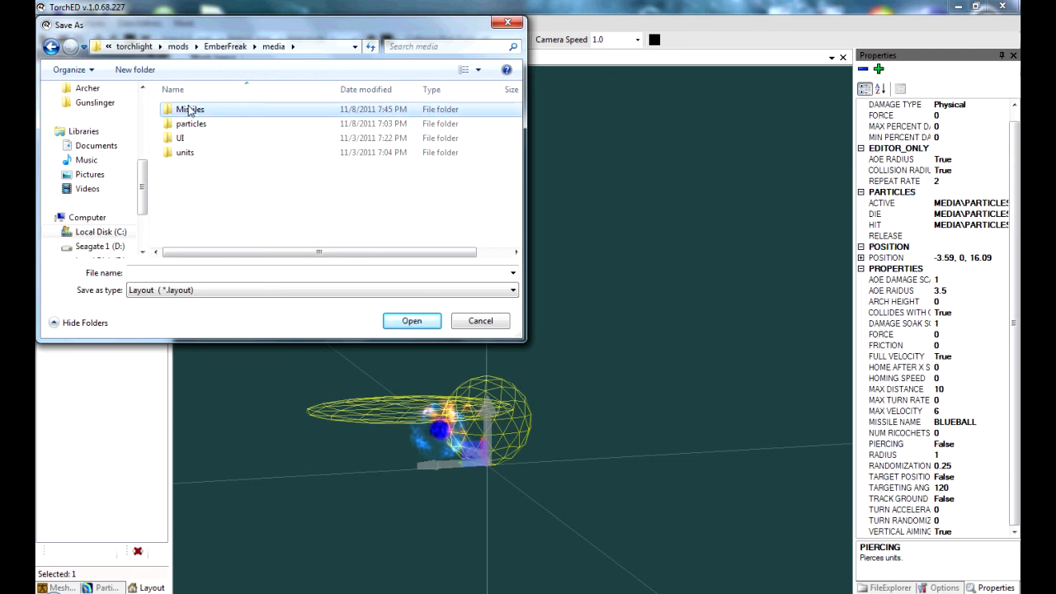
Save the missile layout as blueball.layout in the new Missiles folder
double_click(190, 109)
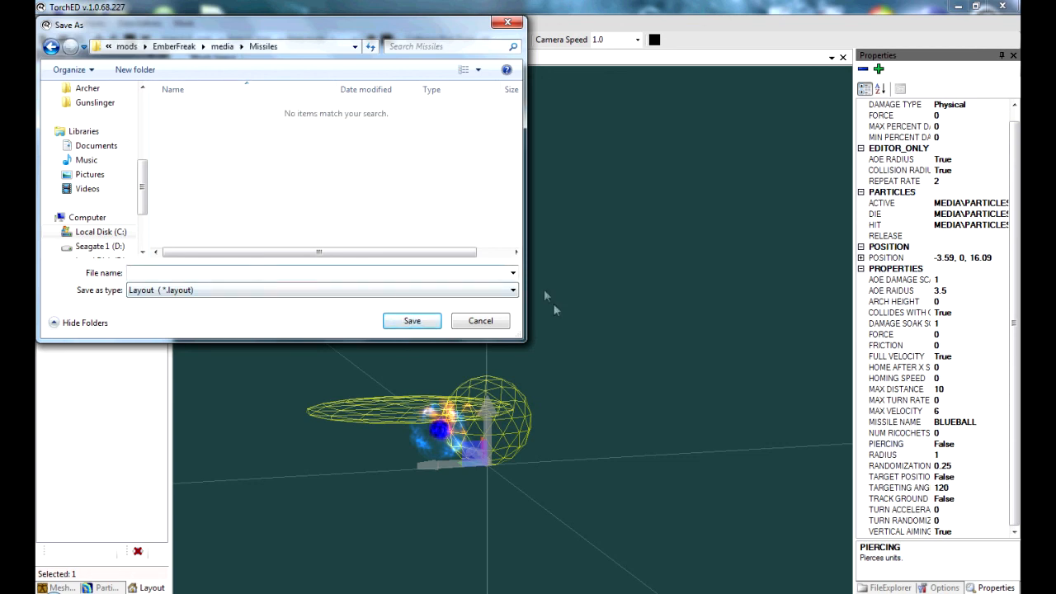
text(blueball)
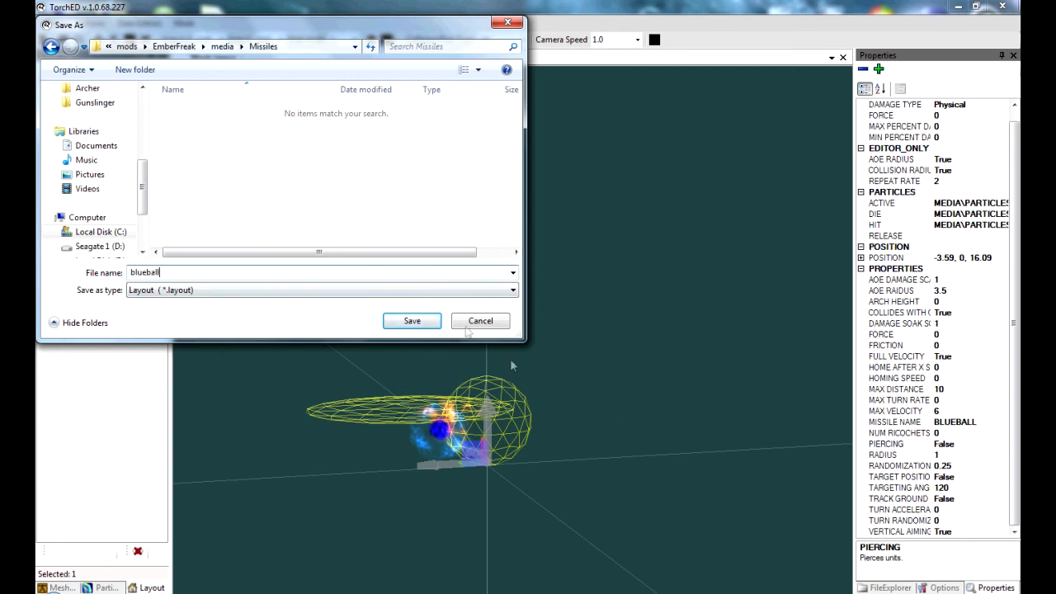
click(413, 320)
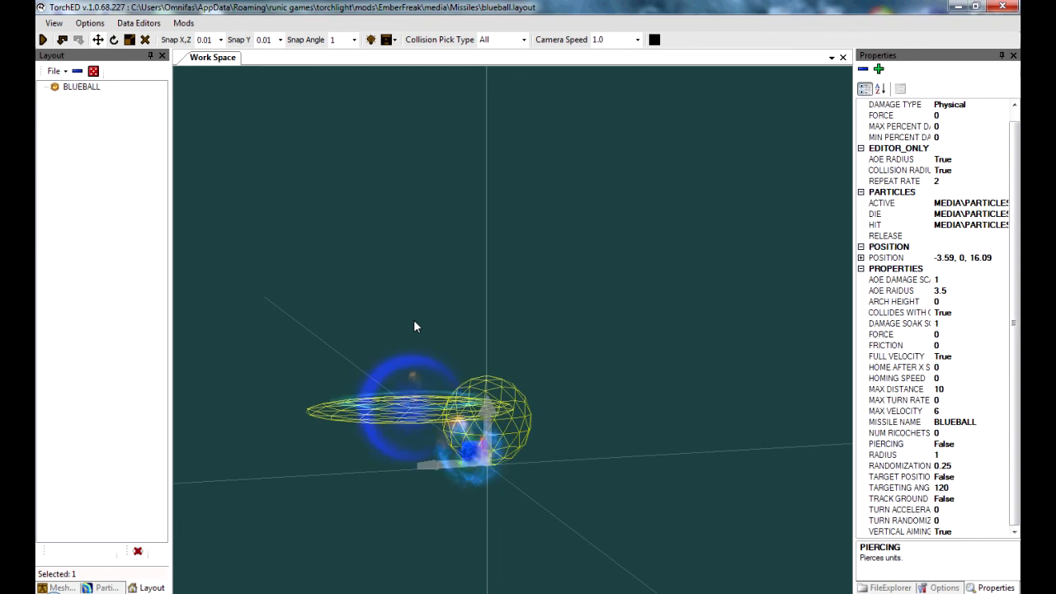
Save a copy of blueball.layout into the TorchED editor's media\Missiles folder, accepting the location warning
click(56, 71)
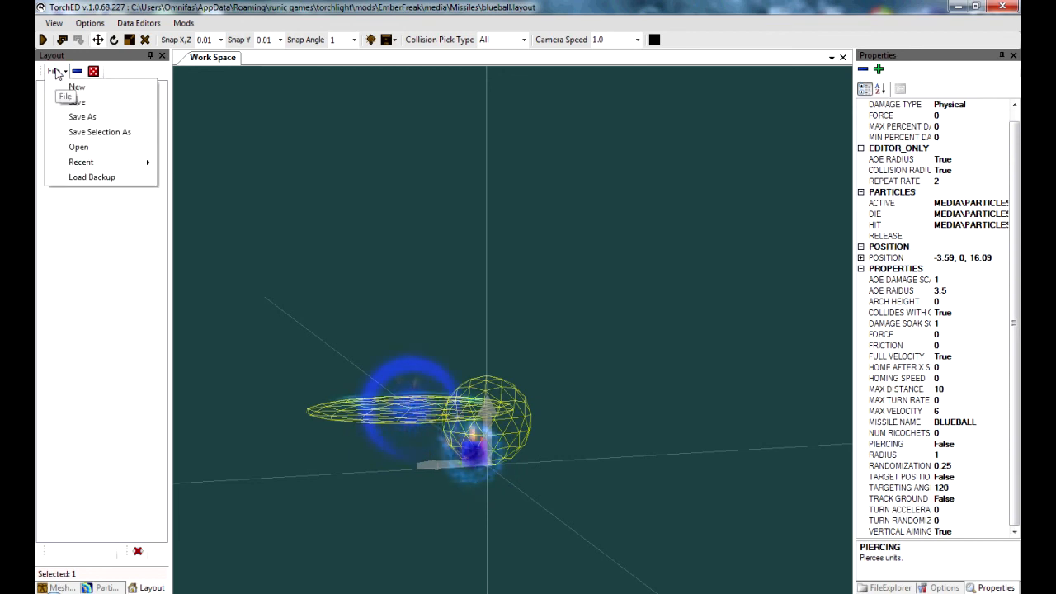
click(82, 116)
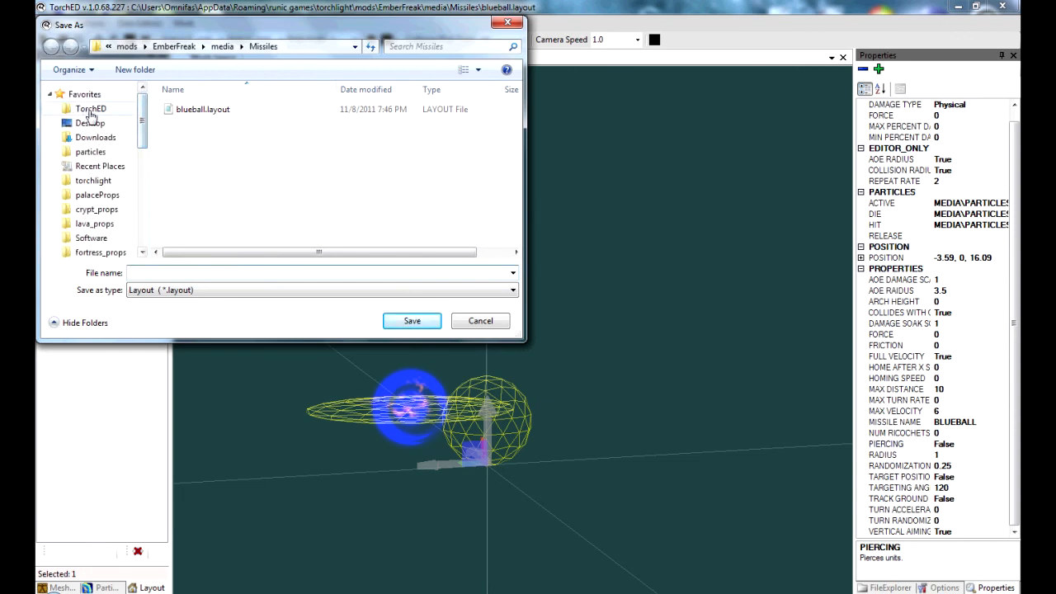
click(91, 109)
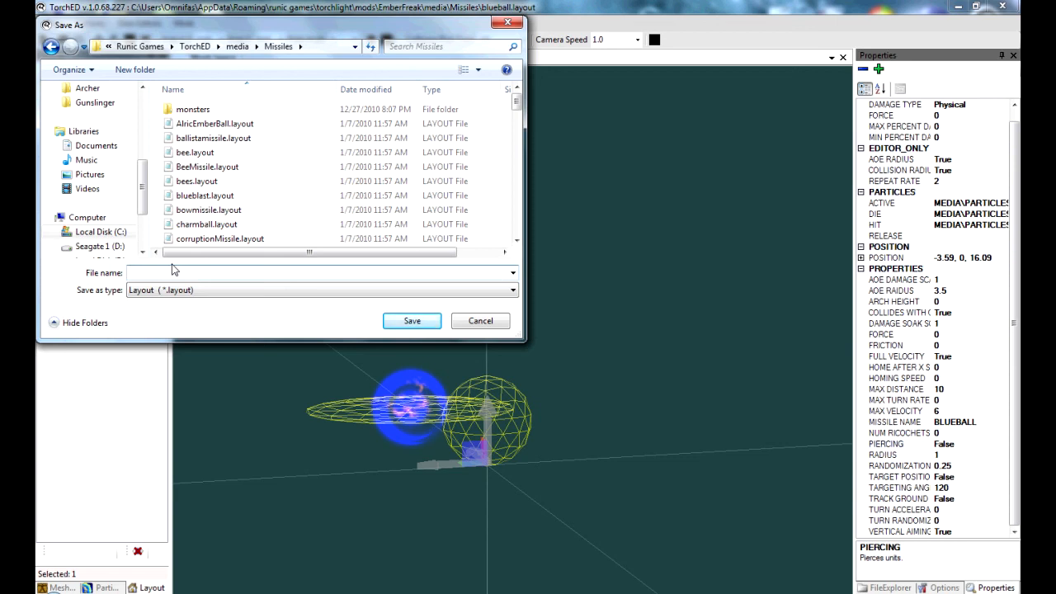
text(b)
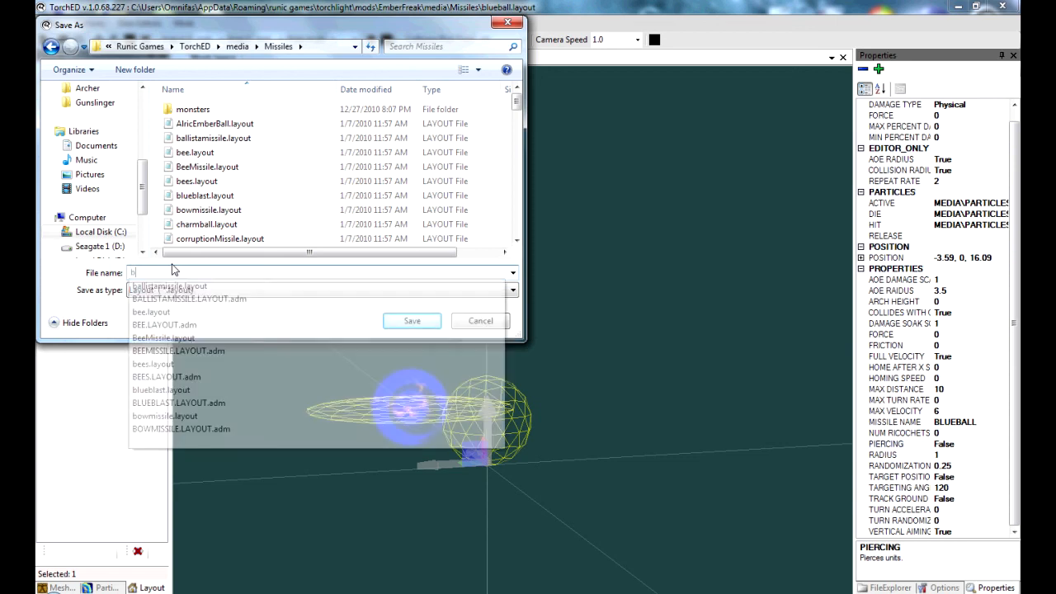
text(lueball)
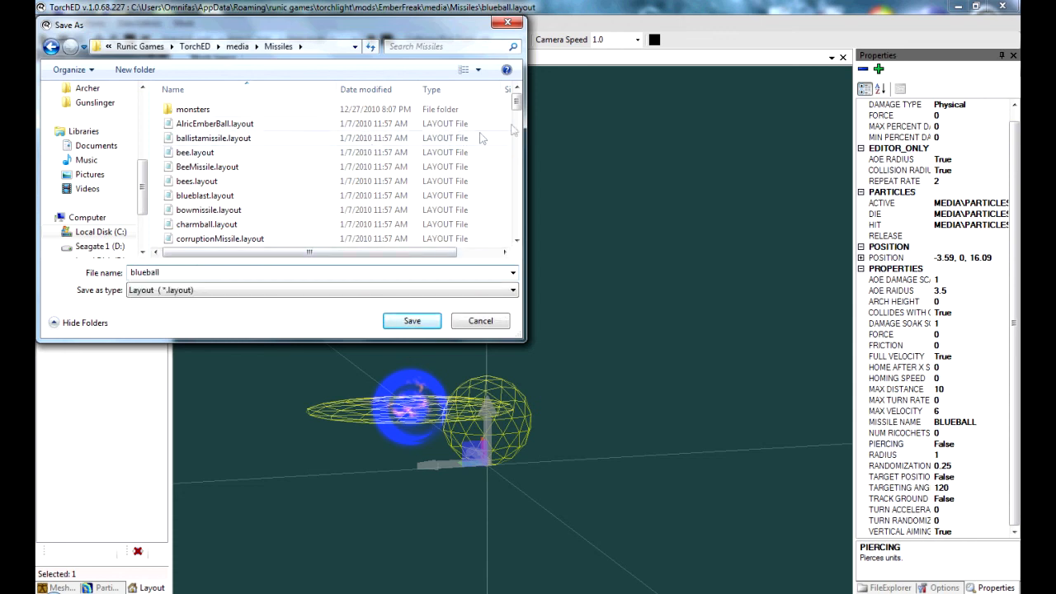
scroll(down, 3)
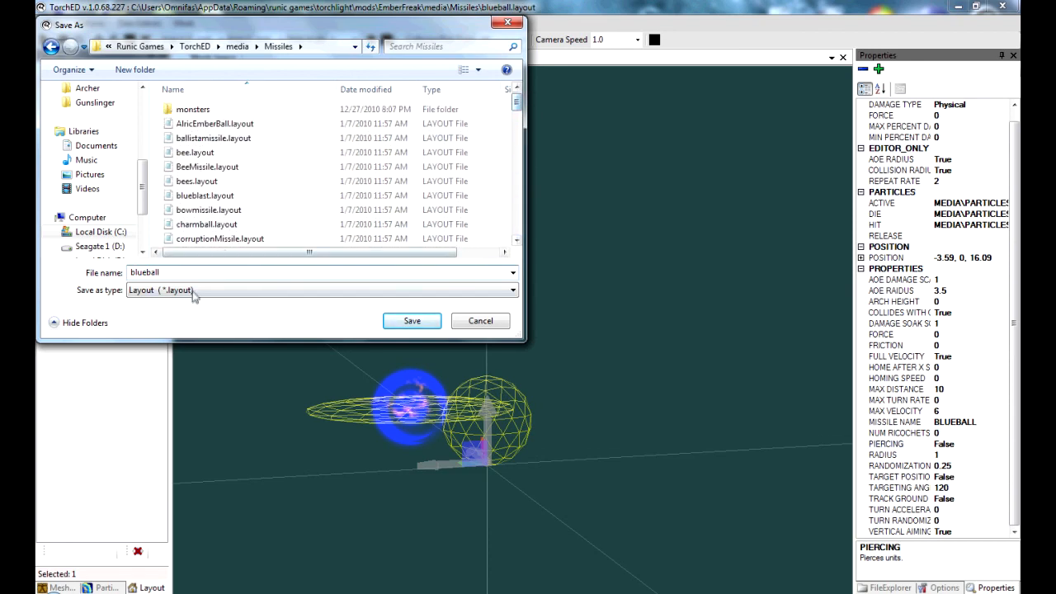
click(412, 320)
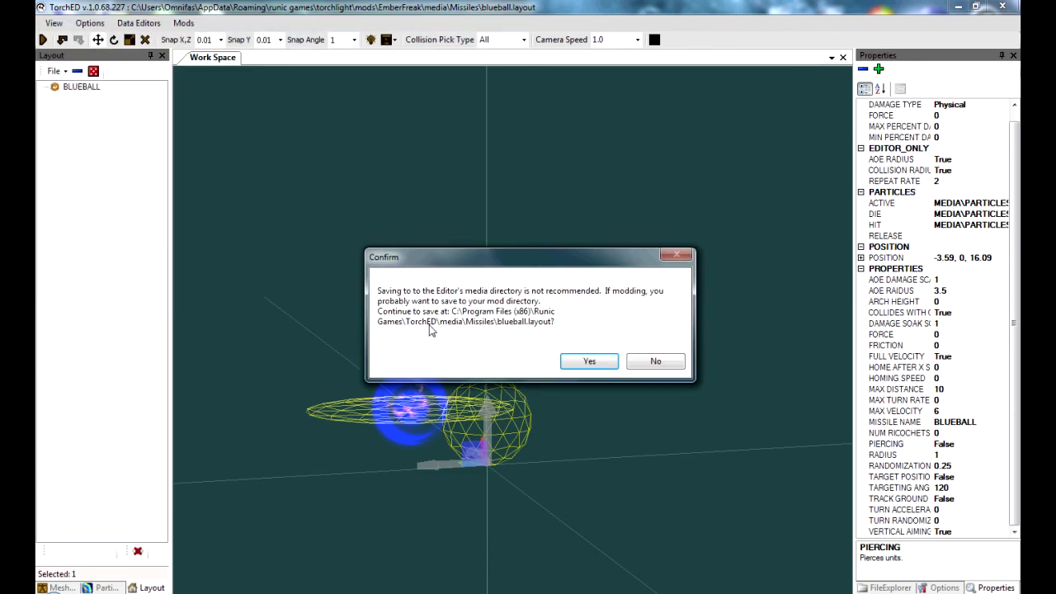
mouse_move(719, 361)
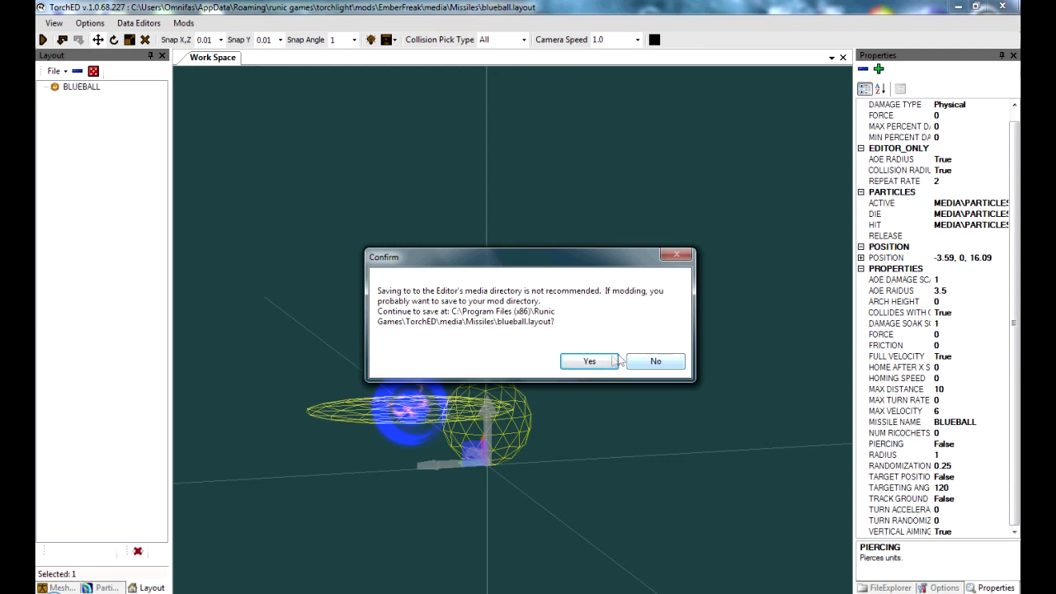
click(589, 361)
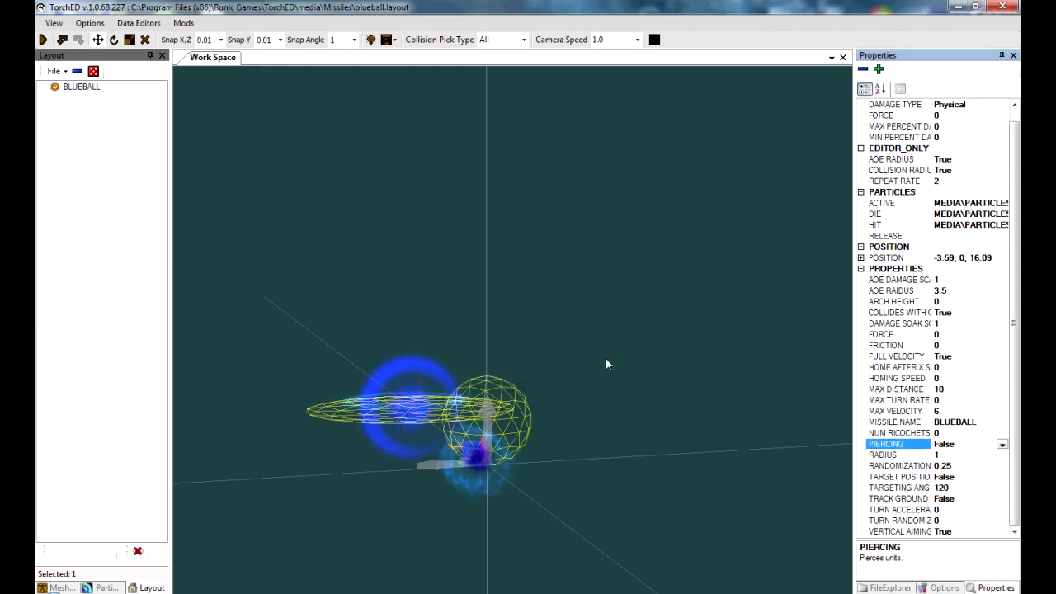